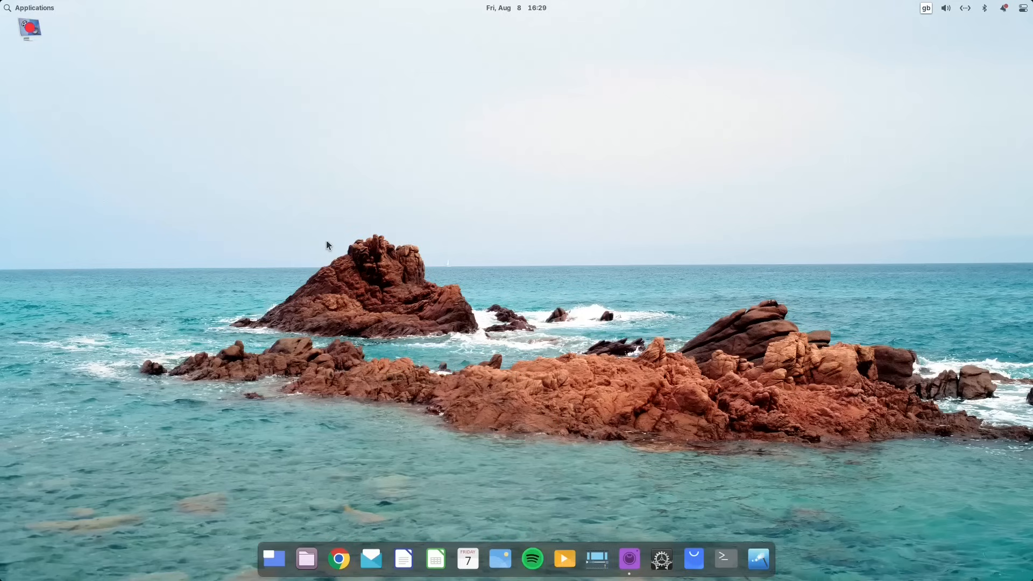
mouse_move(324, 240)
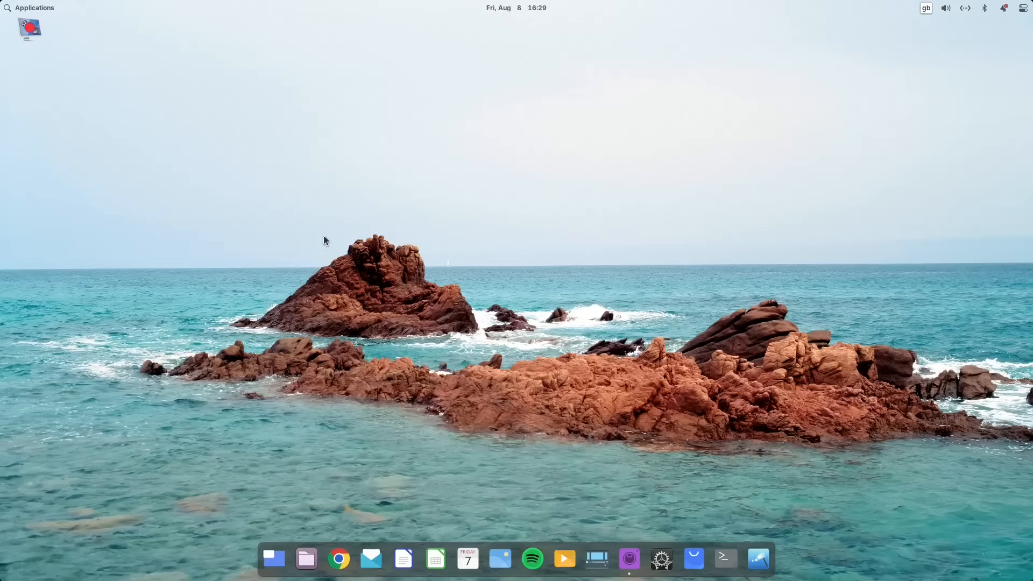
mouse_move(322, 231)
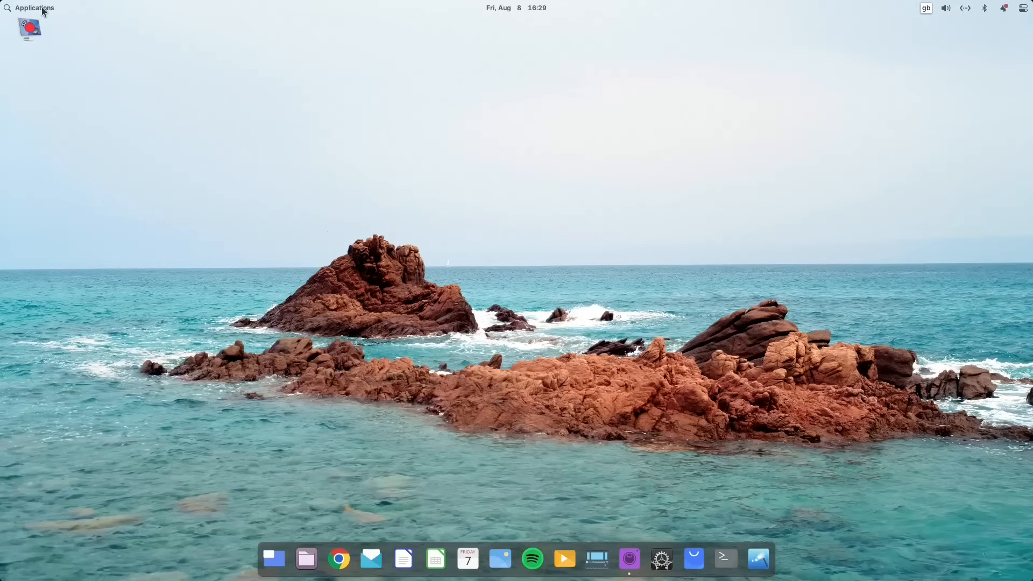
Step: Search 'nau' from the Applications menu and launch Files
click(33, 8)
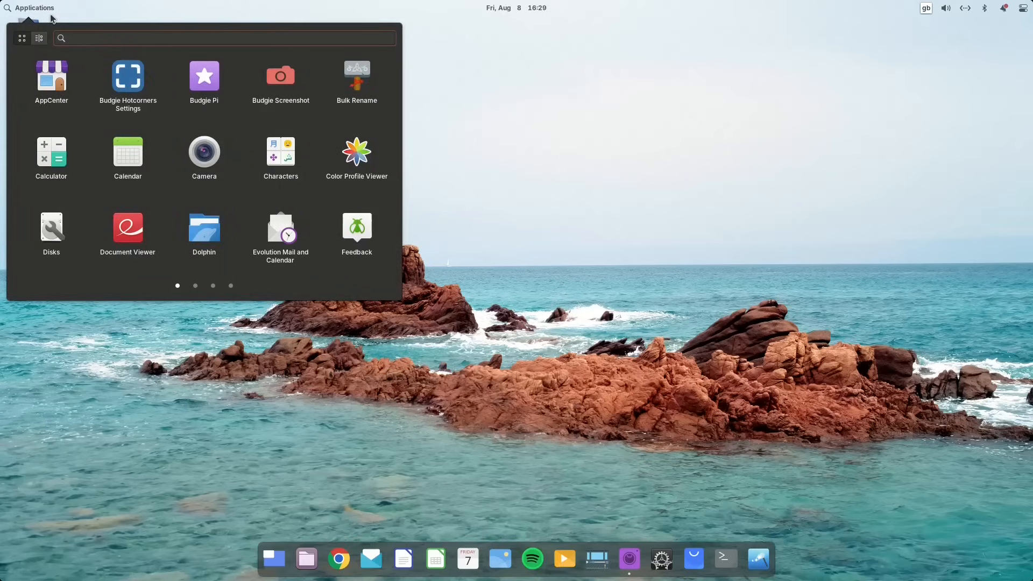
text(nau)
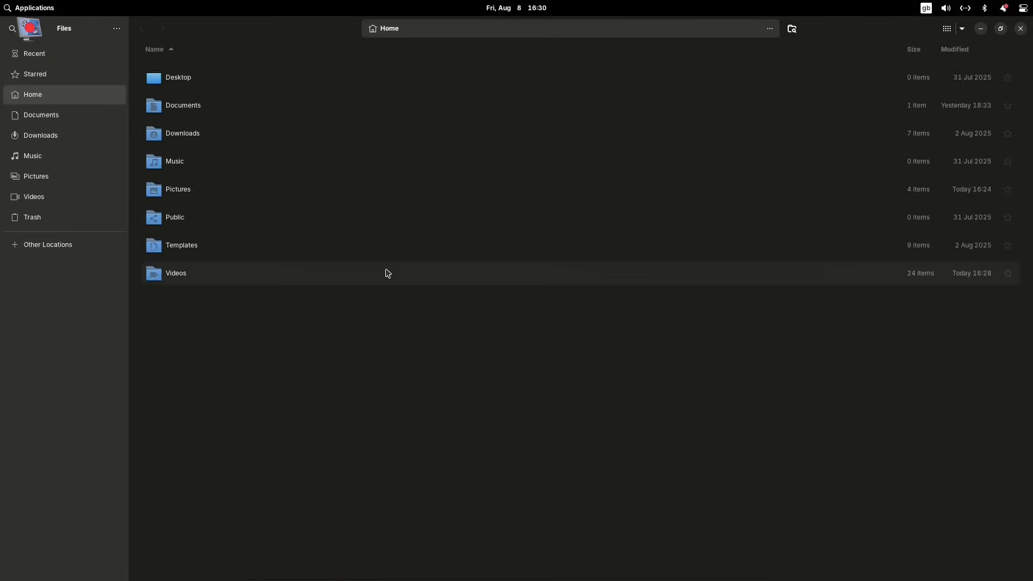
mouse_move(147, 160)
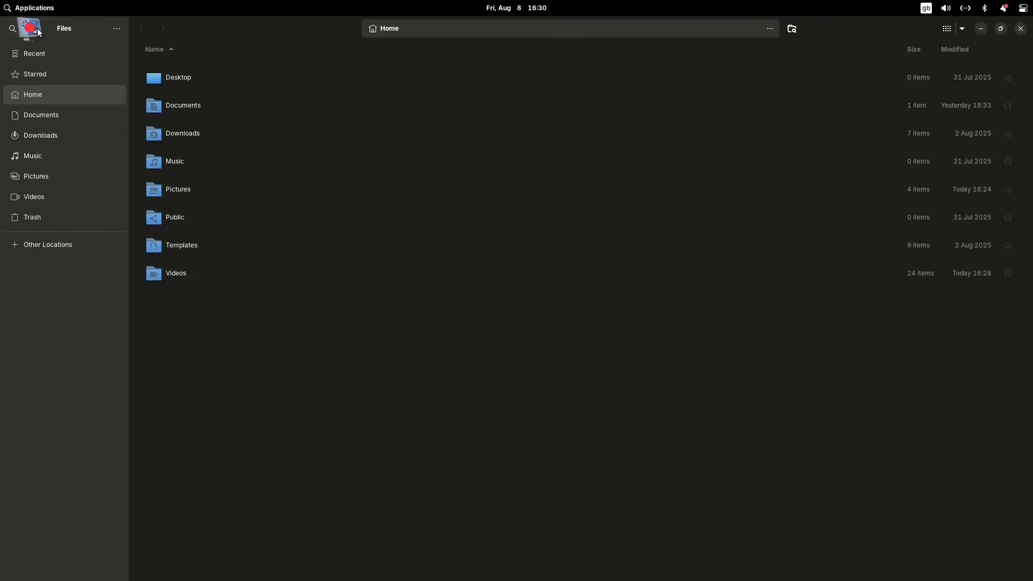
mouse_move(39, 34)
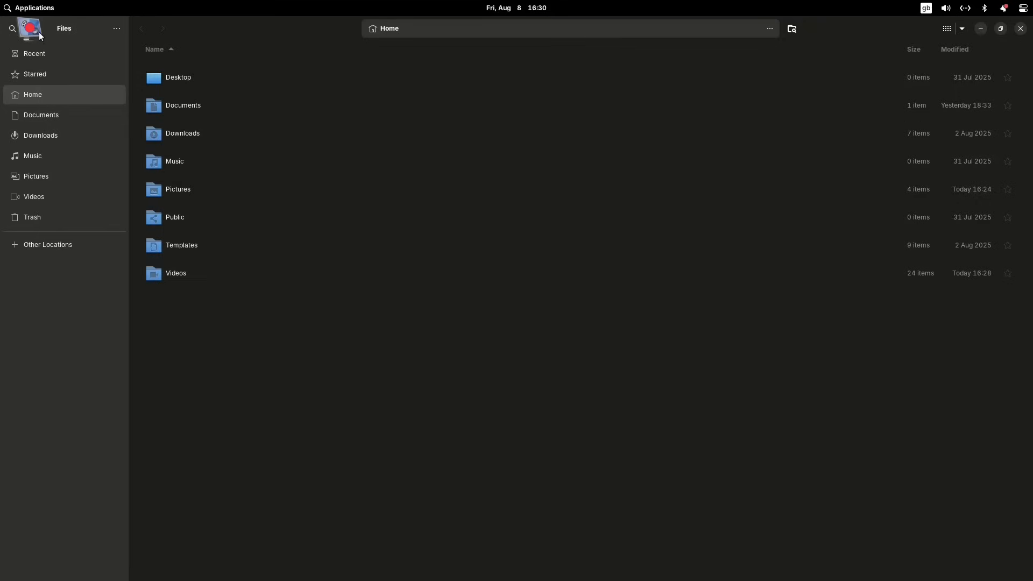
mouse_move(716, 210)
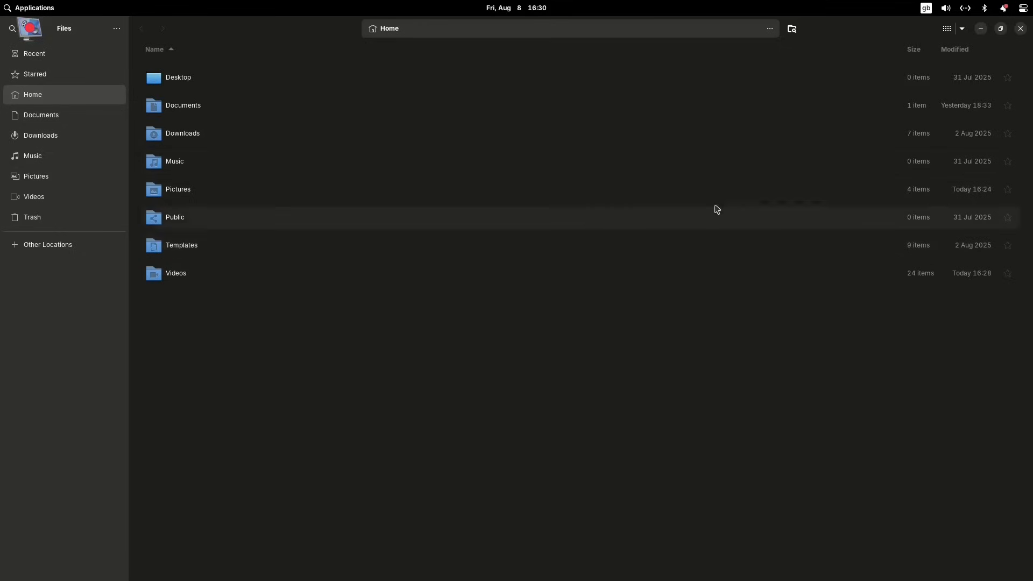
mouse_move(586, 394)
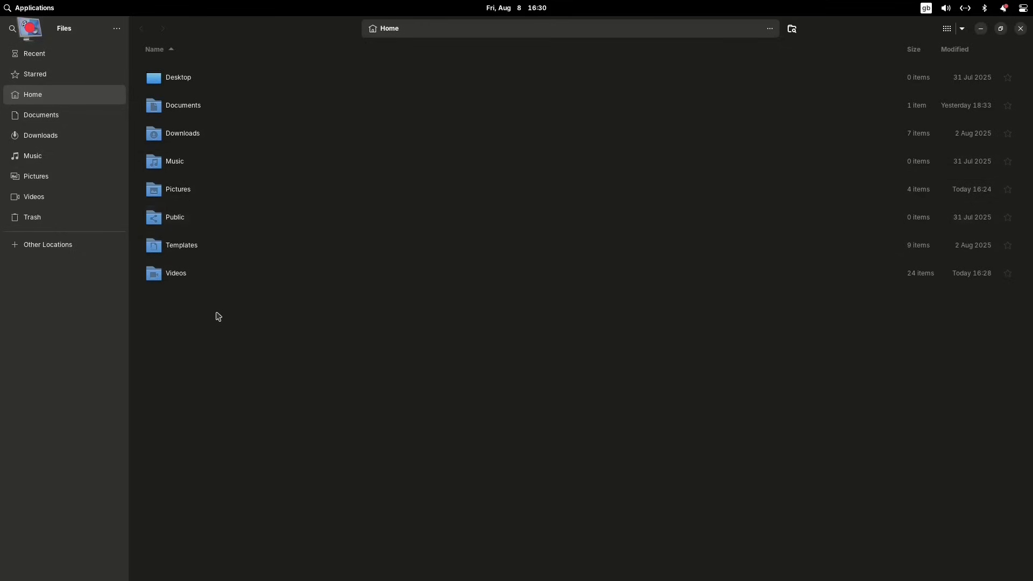
mouse_move(217, 316)
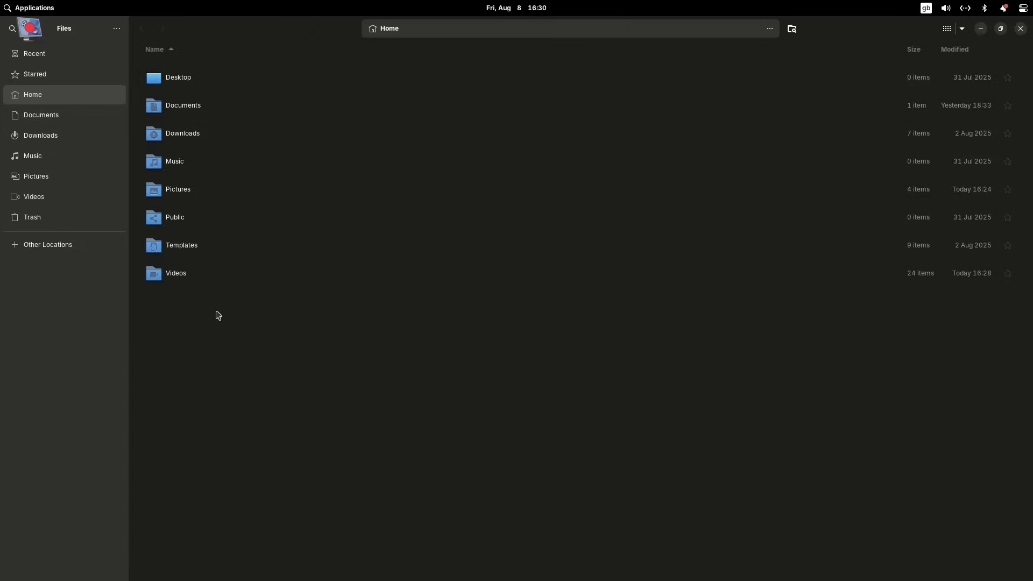
mouse_move(261, 374)
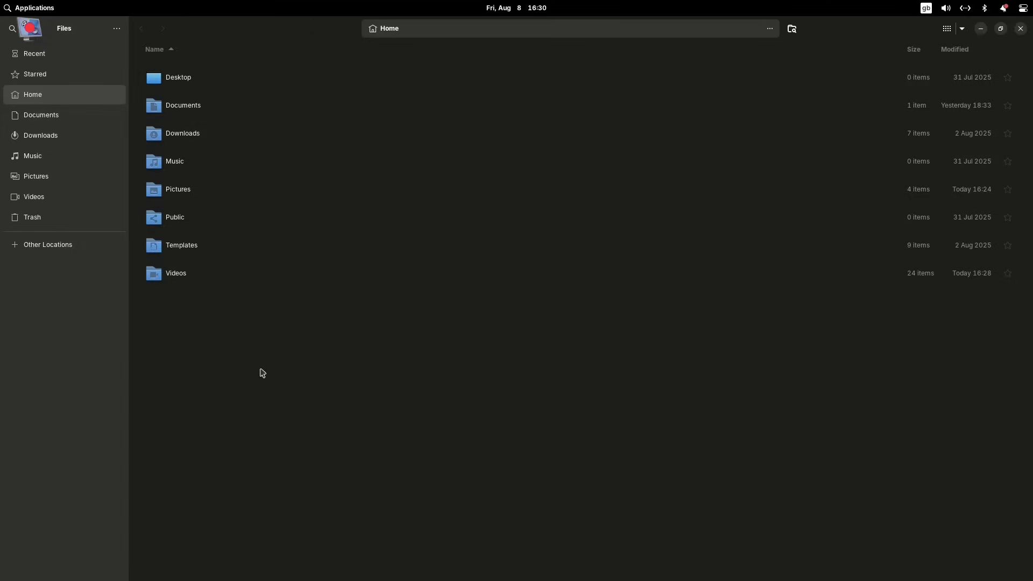
mouse_move(257, 366)
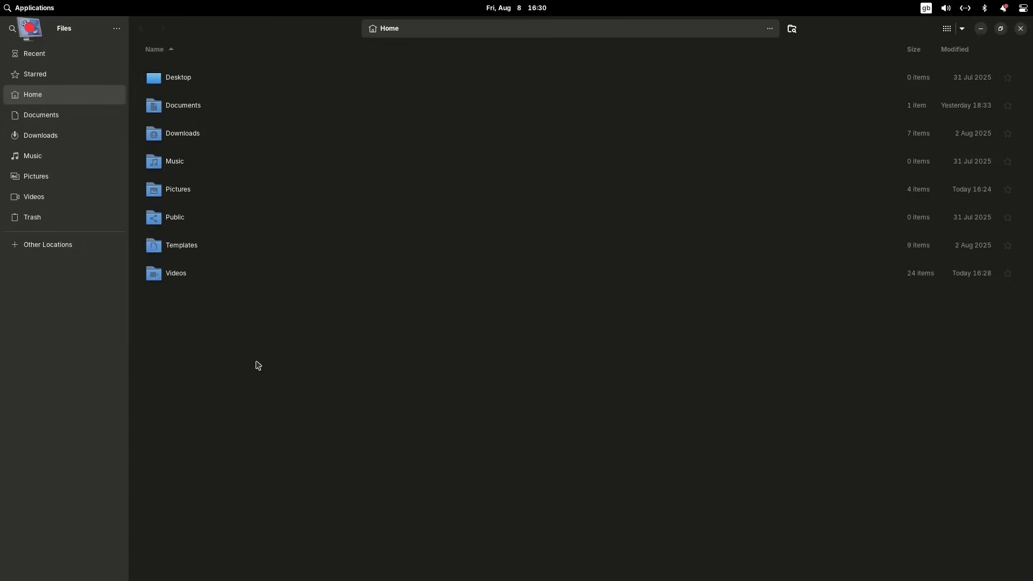
mouse_move(260, 361)
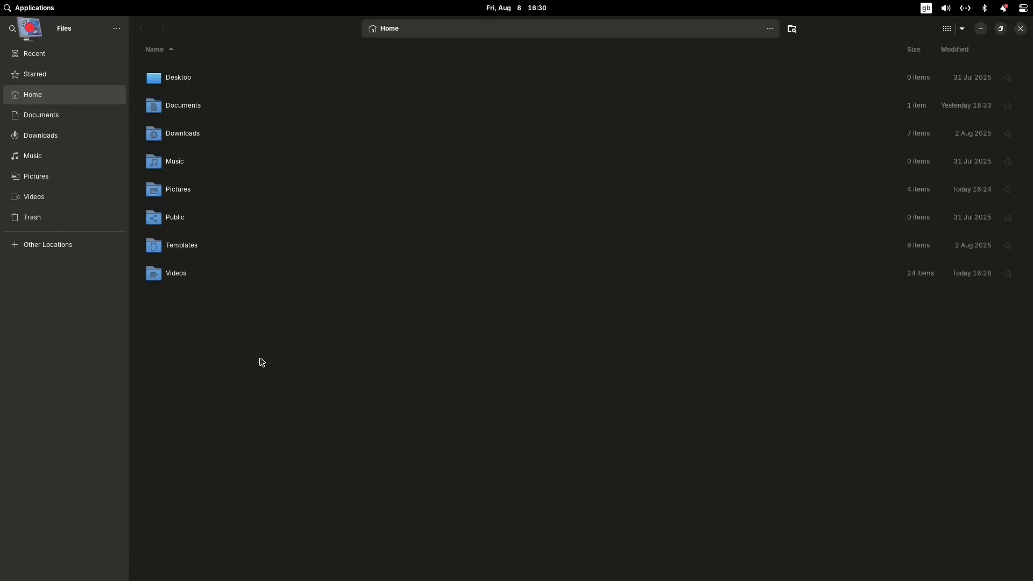
mouse_move(239, 331)
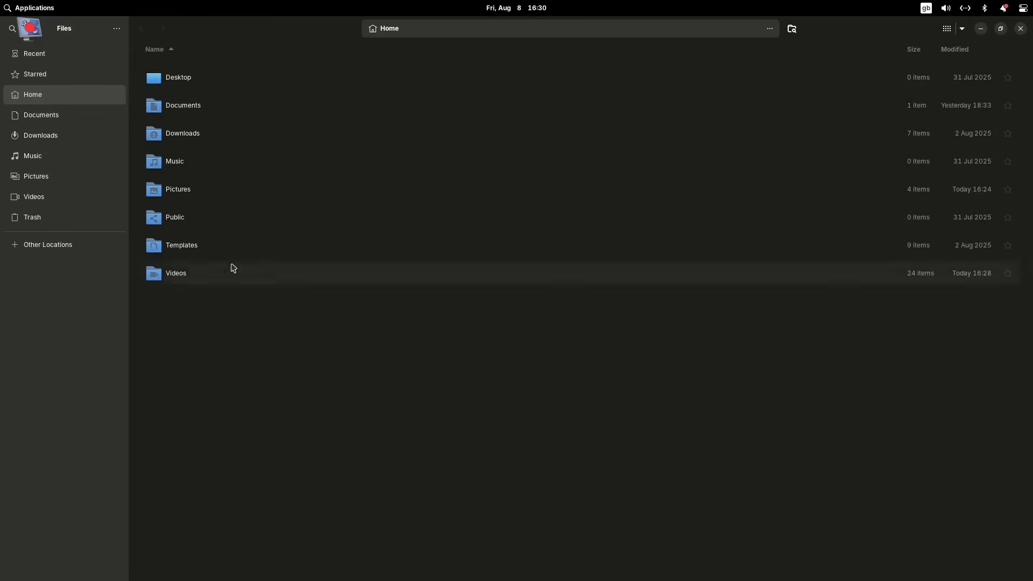
mouse_move(180, 193)
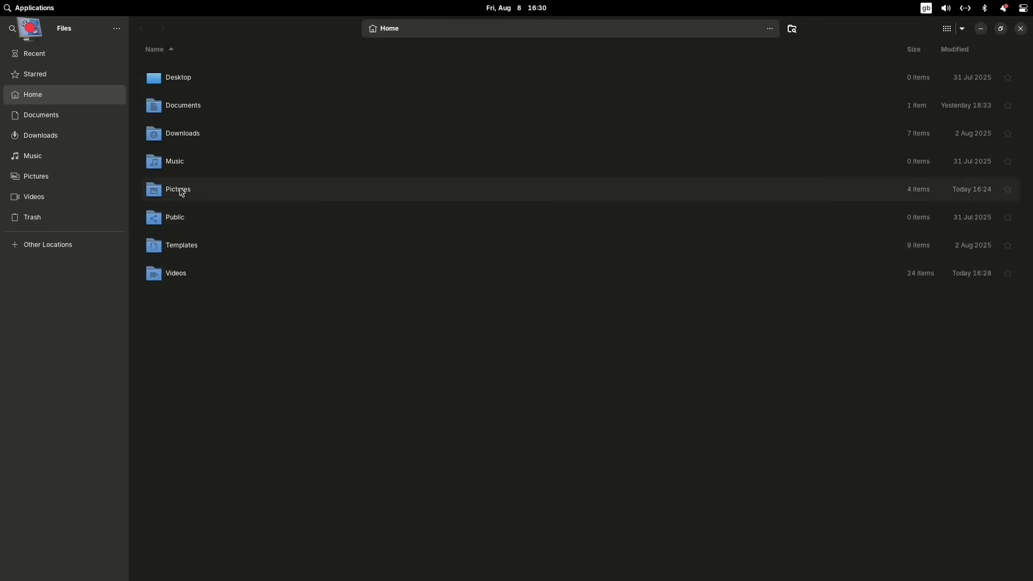
Step: Select the three PXL_20220305 photos in Pictures > Wallpapers and copy them for pasting into Pictures
double_click(177, 189)
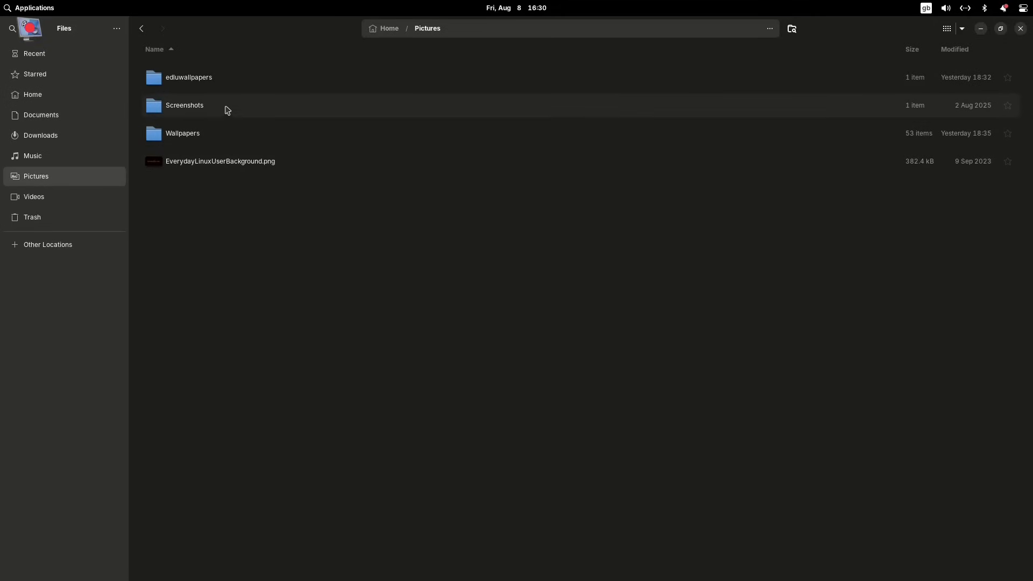
double_click(182, 134)
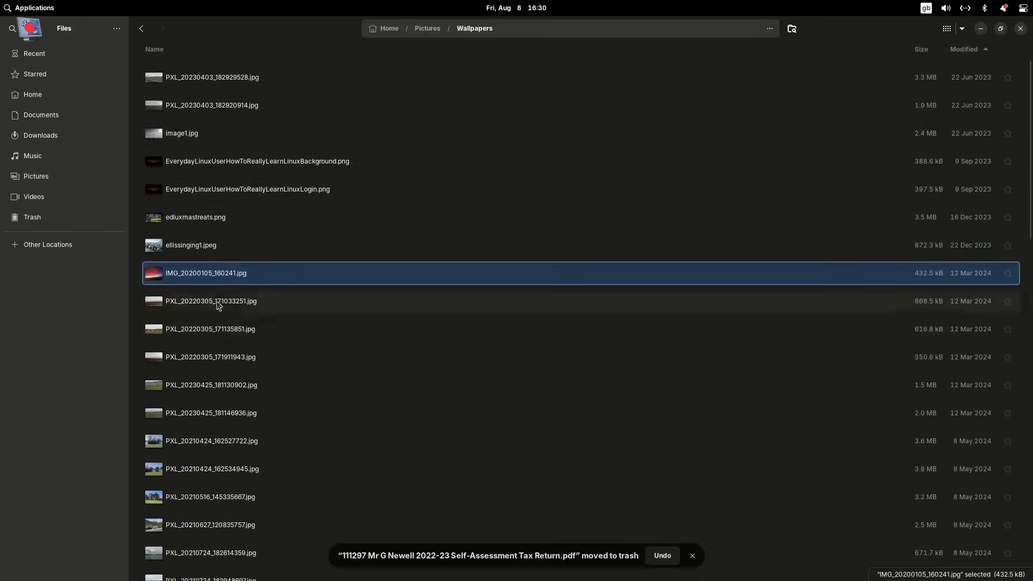
click(210, 357)
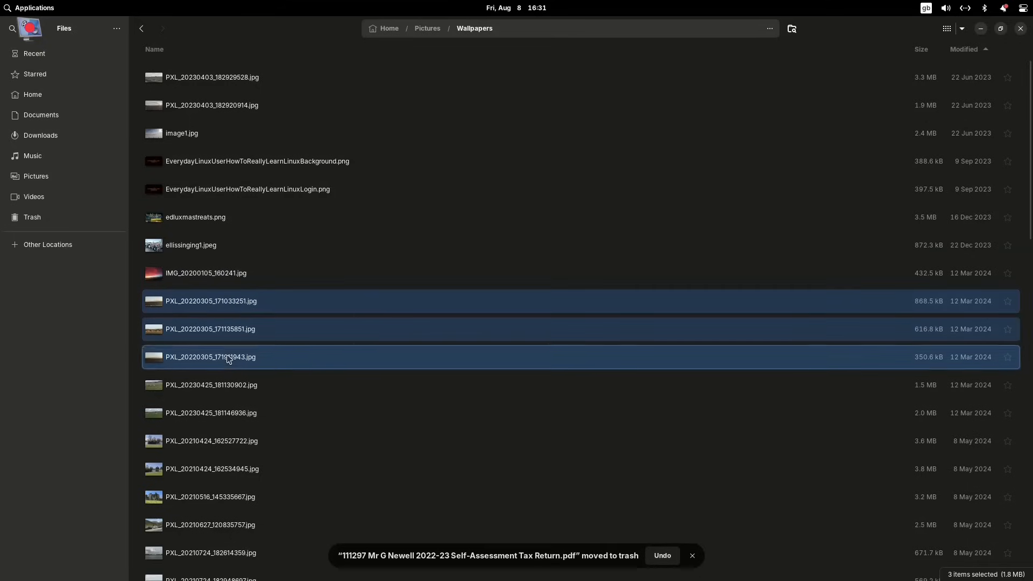
right_click(227, 357)
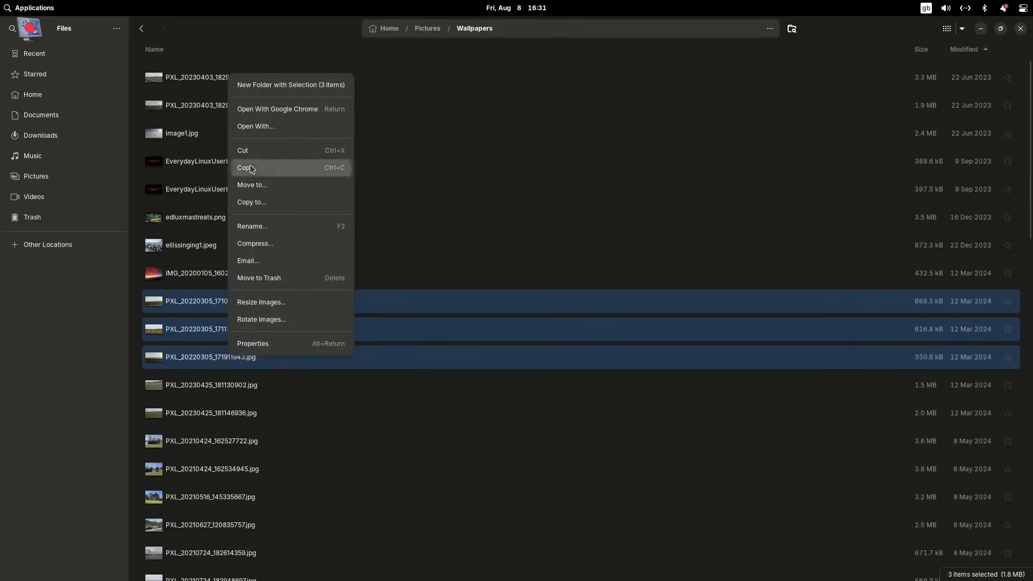
click(249, 168)
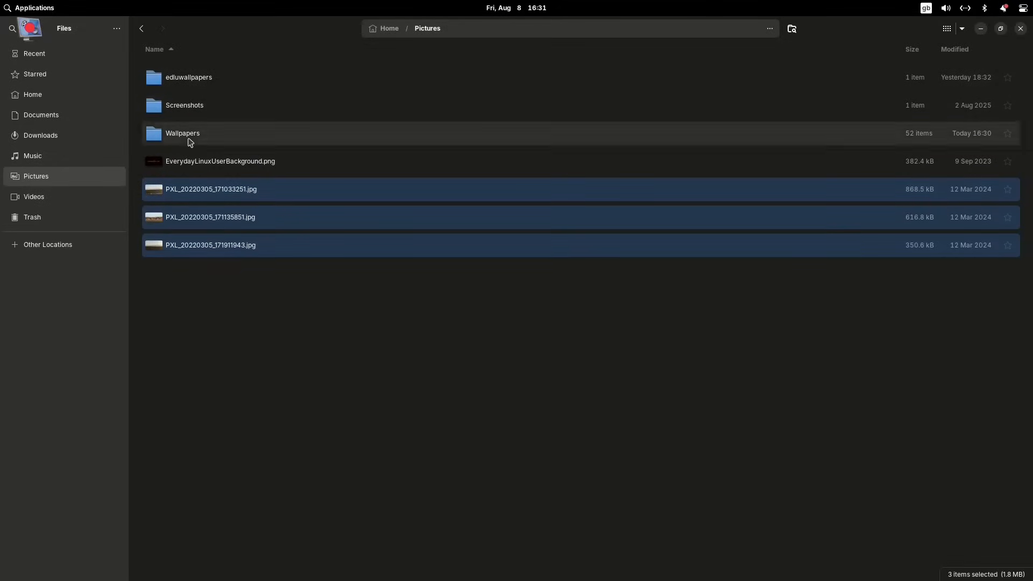
Step: Move PXL_20210424_162534945.jpg from Wallpapers into Pictures and show Pictures
double_click(183, 133)
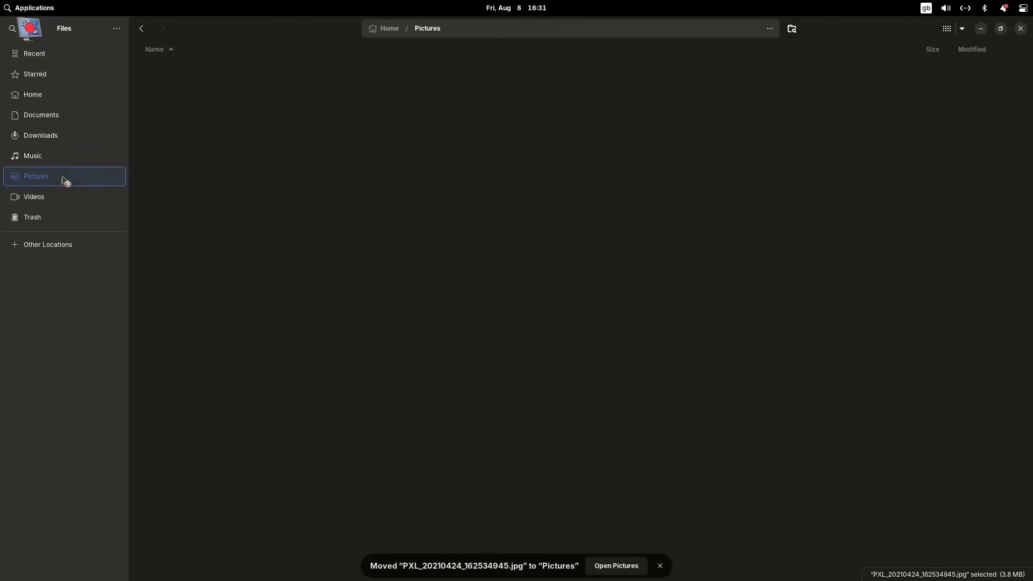
click(183, 133)
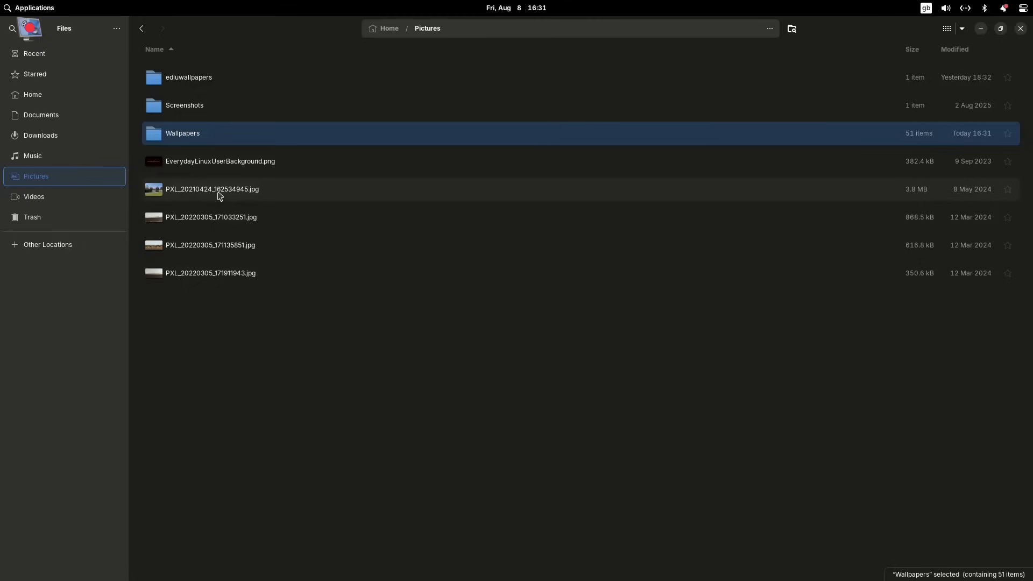
Step: Trash the four PXL photos and EverydayLinuxUserBackground.png from Pictures
key(Delete)
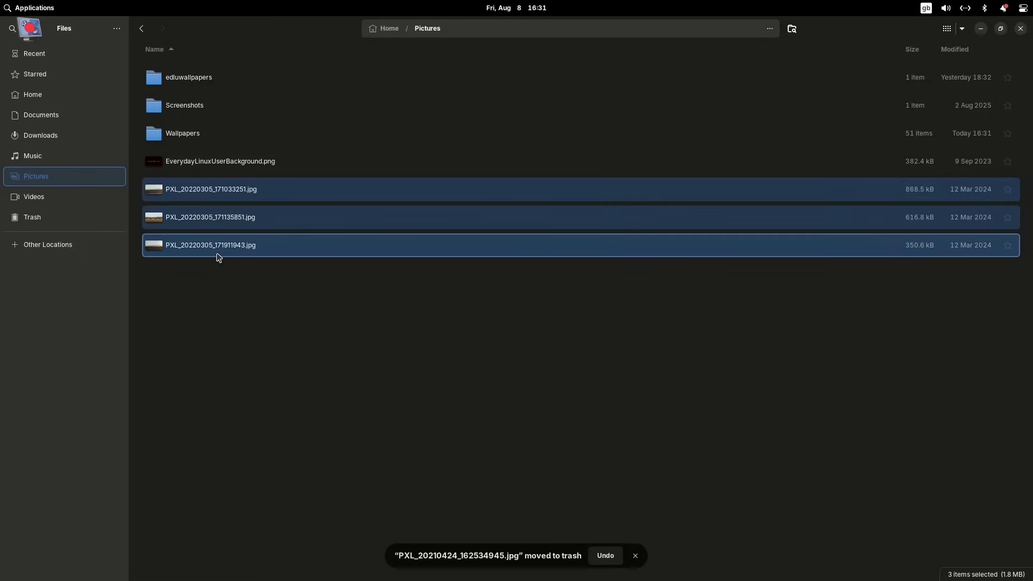
key(Delete)
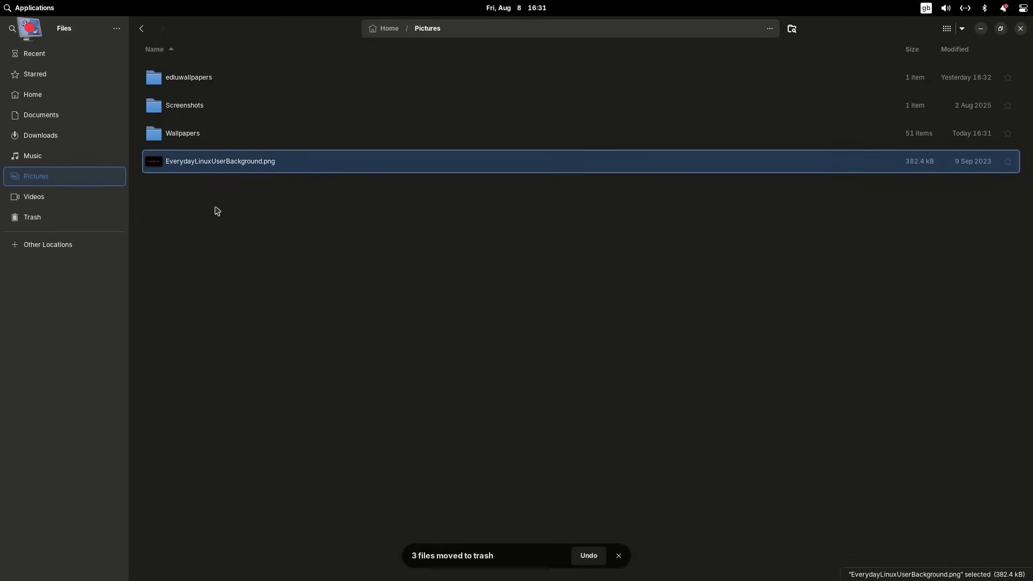
right_click(220, 160)
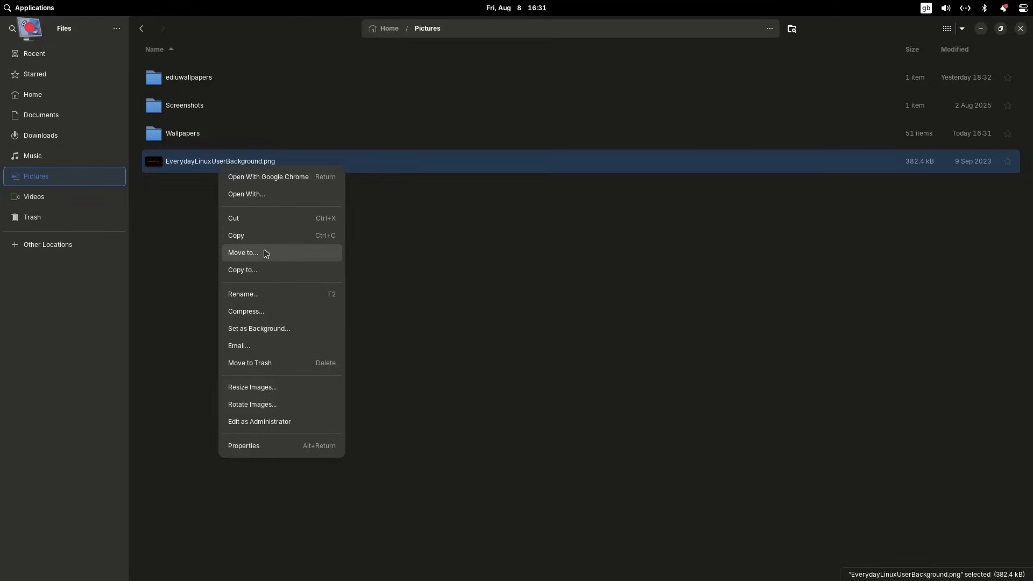
mouse_move(275, 369)
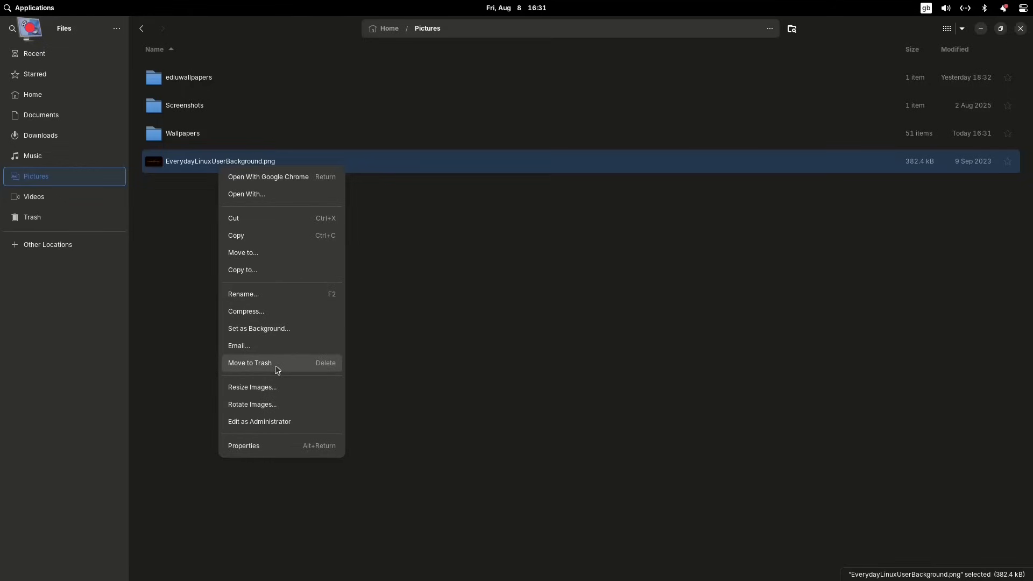
click(248, 363)
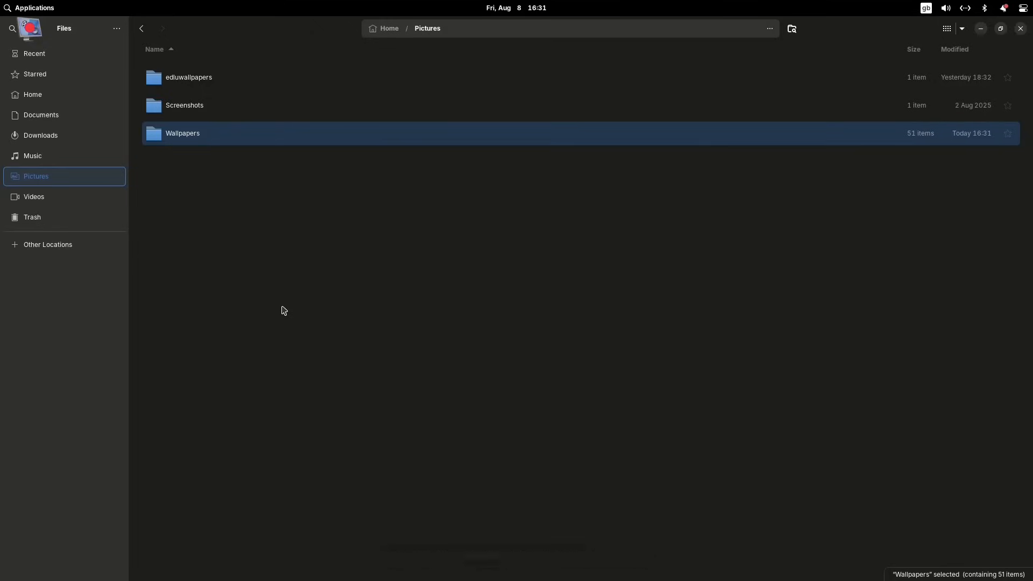
mouse_move(193, 291)
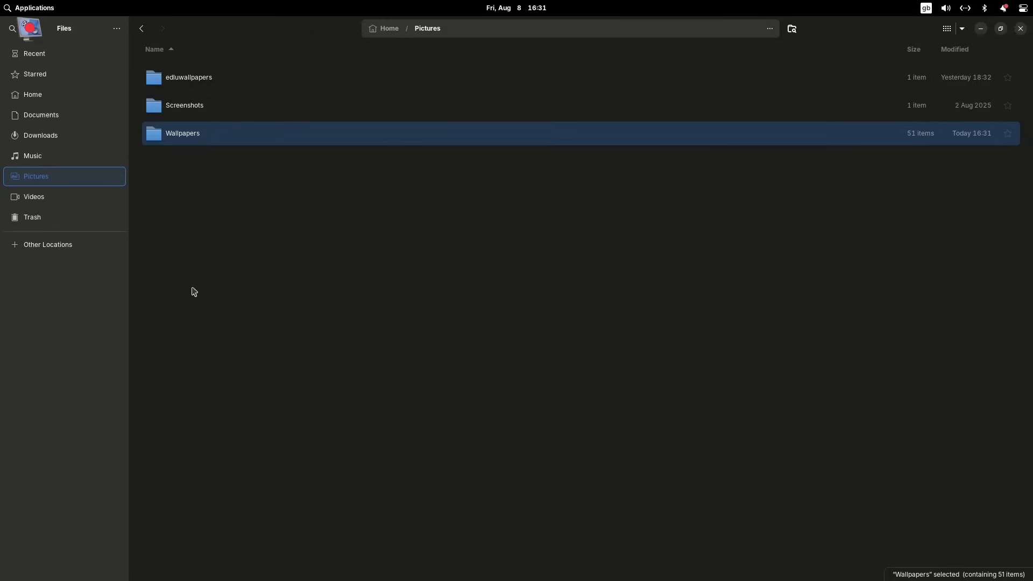
mouse_move(211, 282)
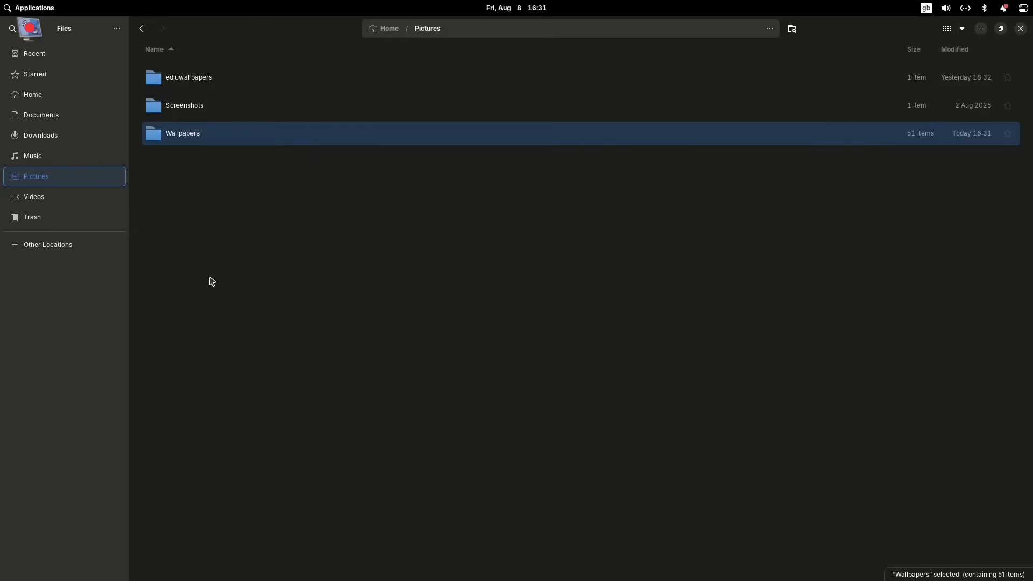
mouse_move(42, 115)
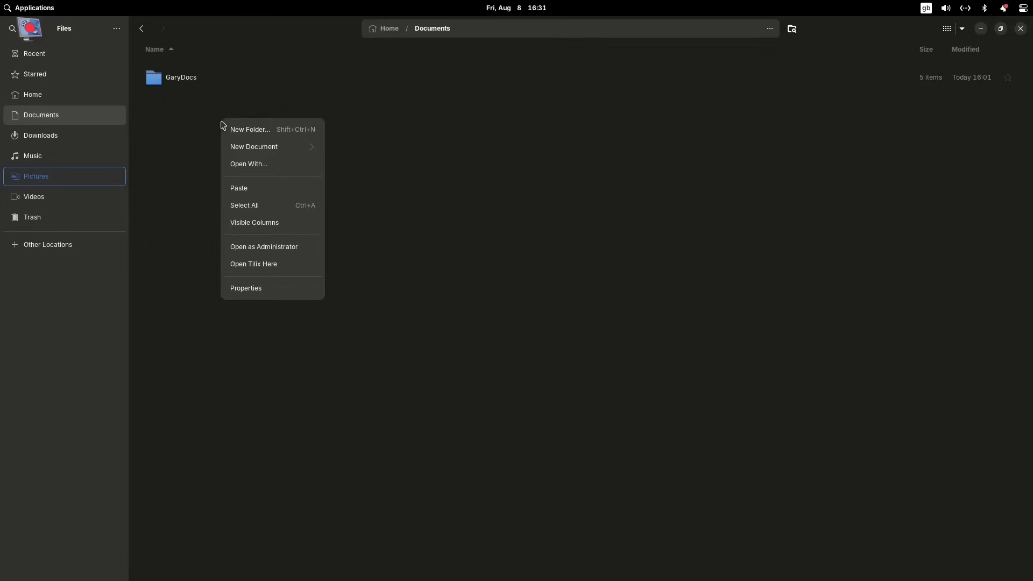
mouse_move(248, 130)
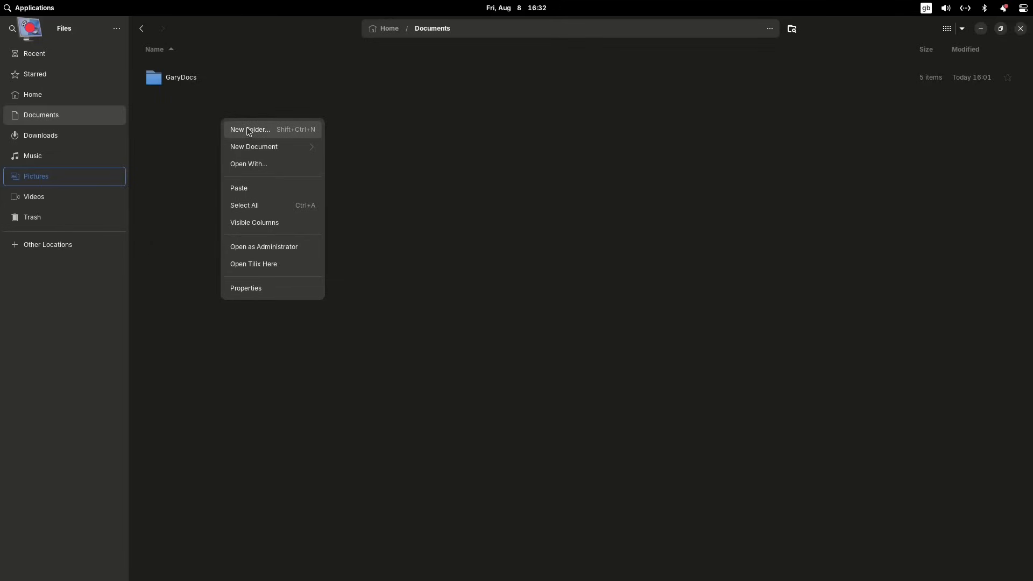
Step: Create a folder named test in Documents and enter it
click(251, 129)
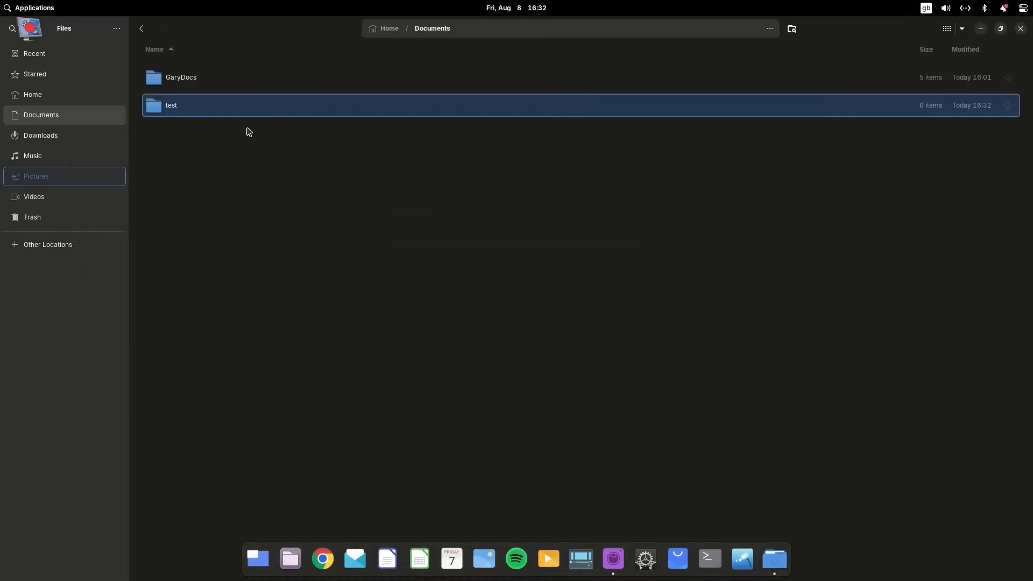
double_click(171, 105)
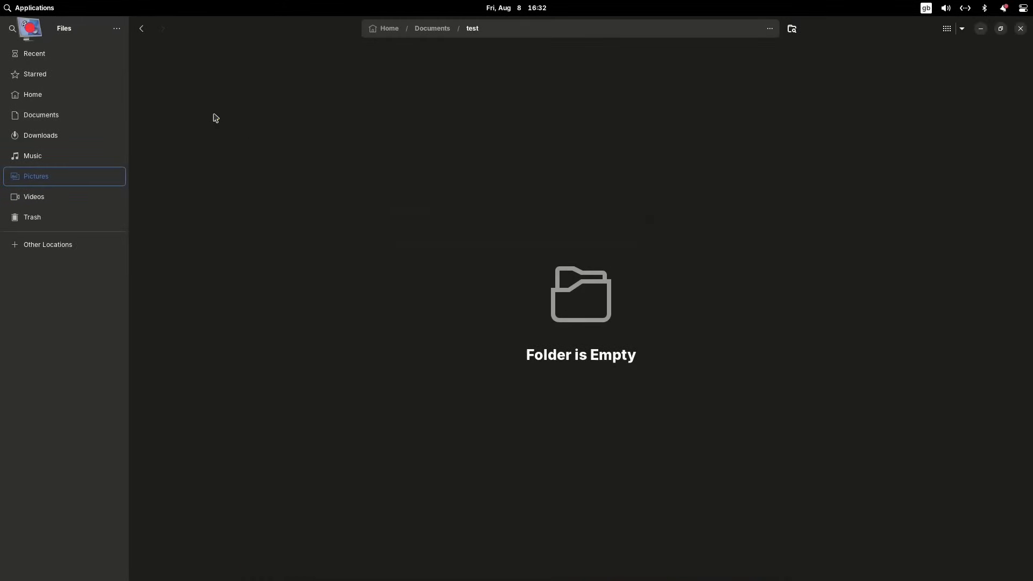
mouse_move(214, 109)
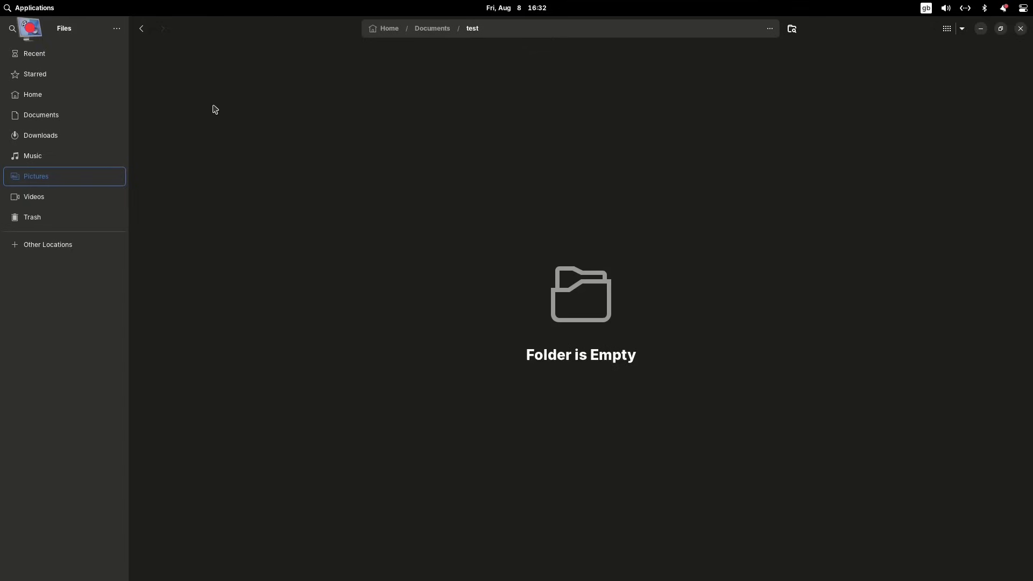
Step: Create a new empty text file from the New Document templates
right_click(213, 108)
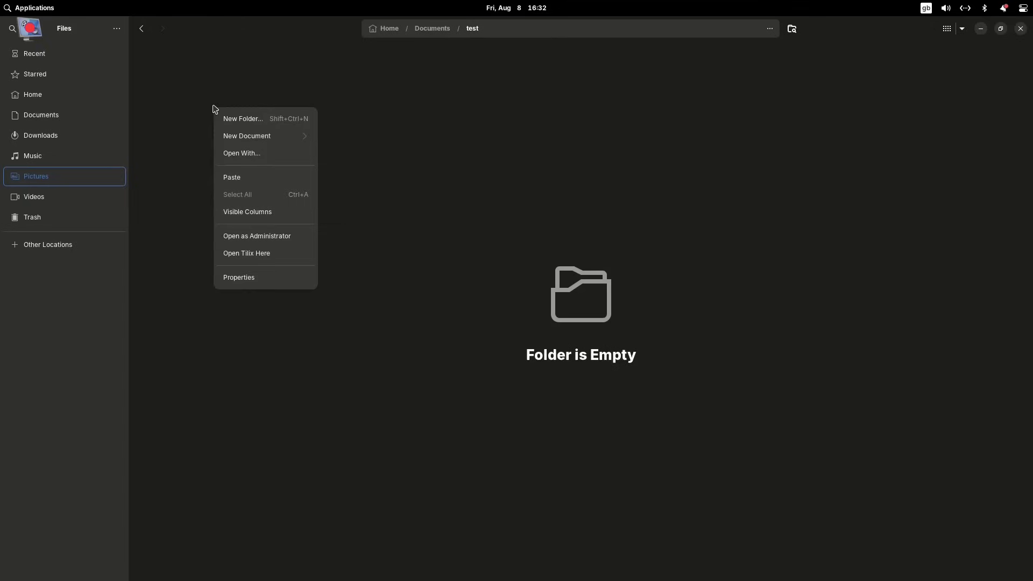
click(247, 136)
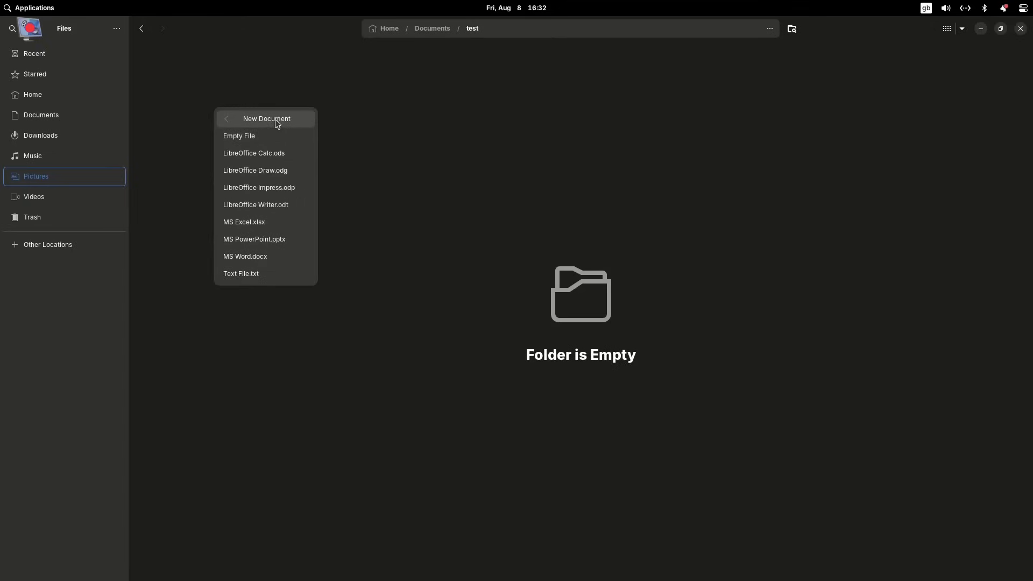
mouse_move(271, 137)
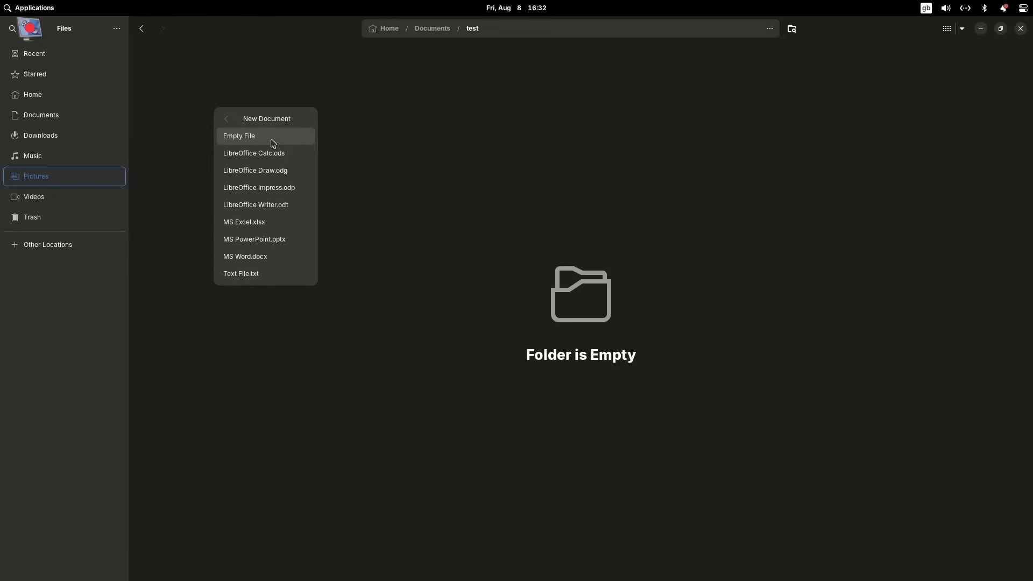
mouse_move(267, 153)
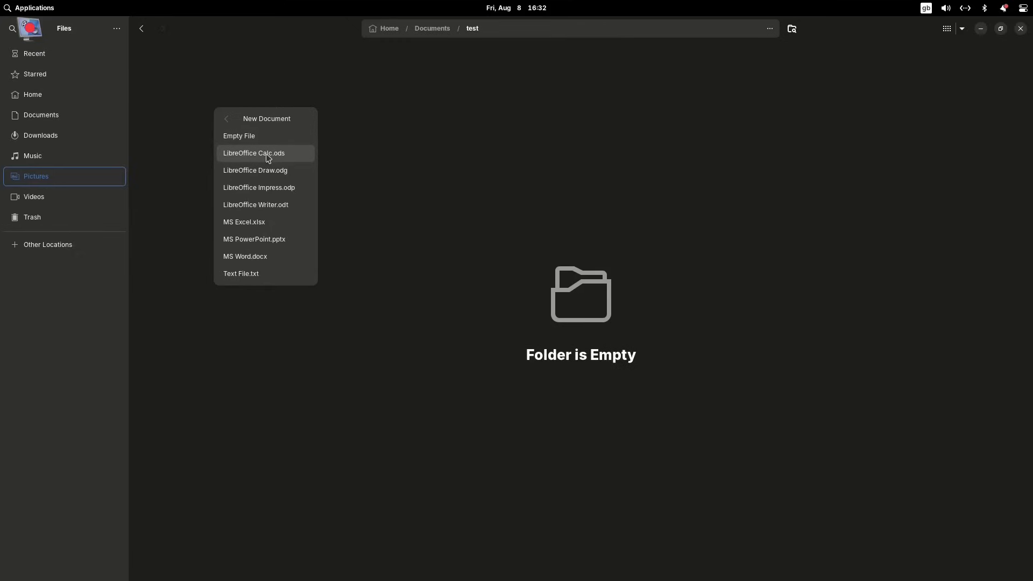
mouse_move(263, 170)
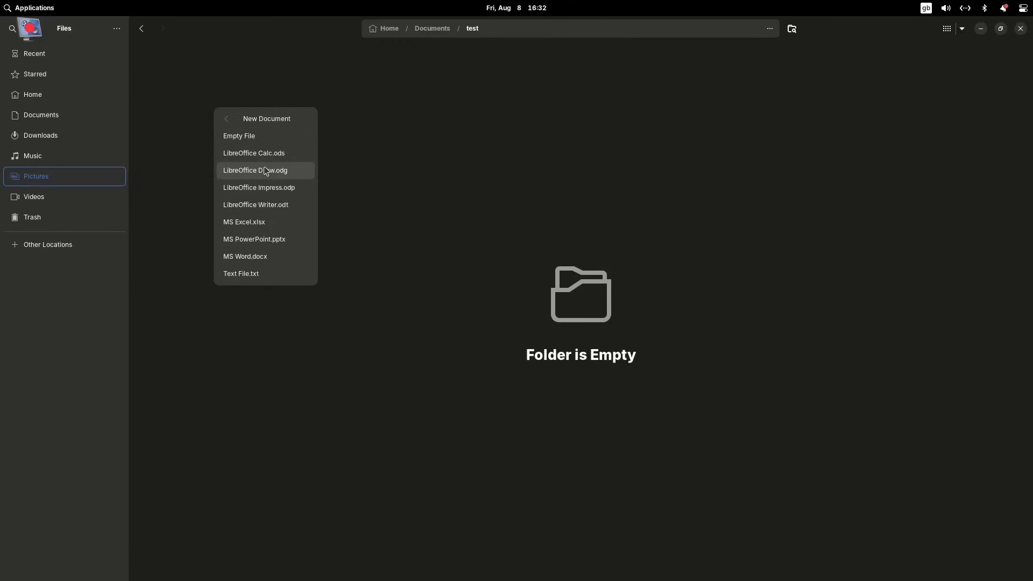
mouse_move(262, 191)
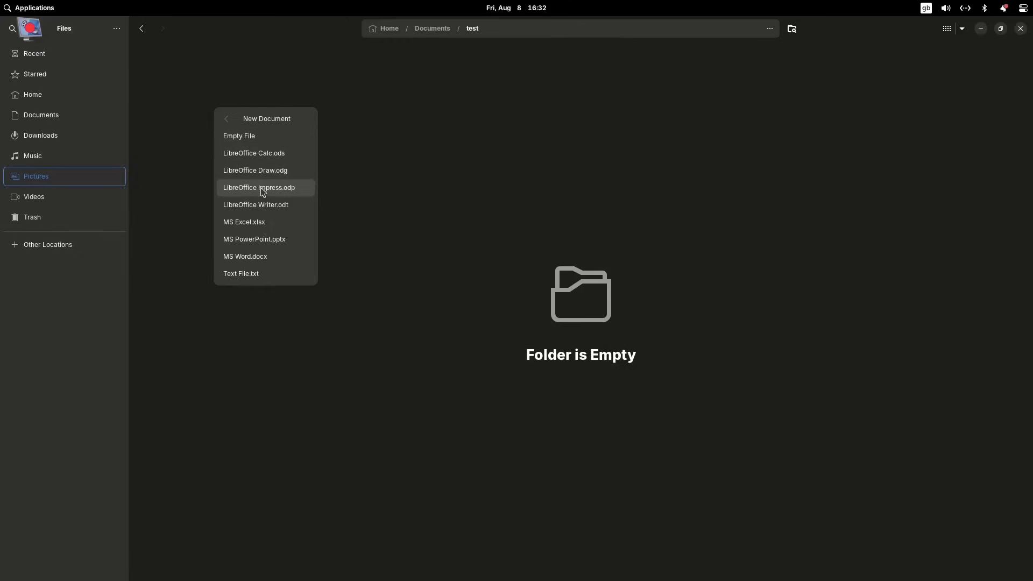
mouse_move(258, 205)
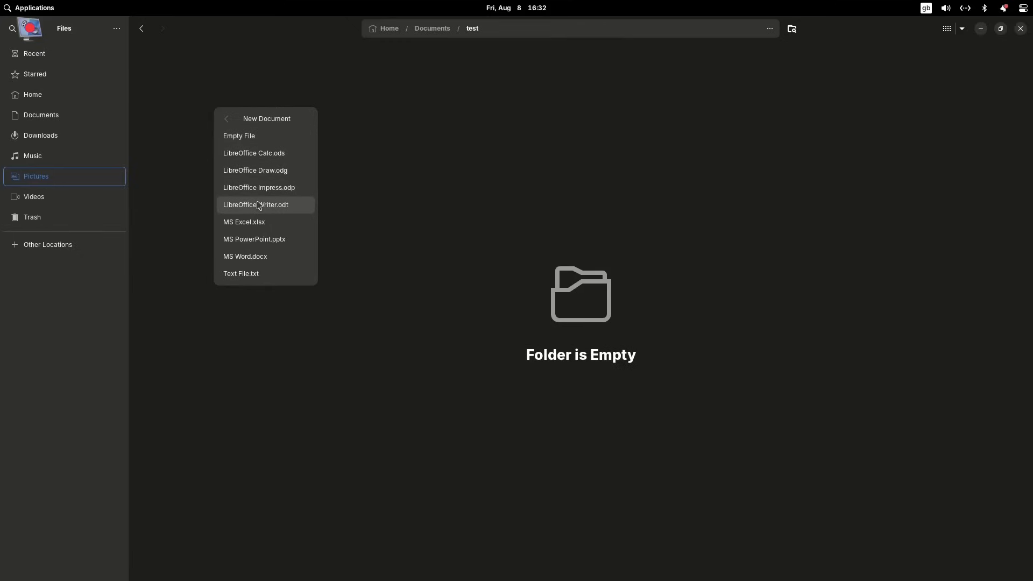
mouse_move(257, 222)
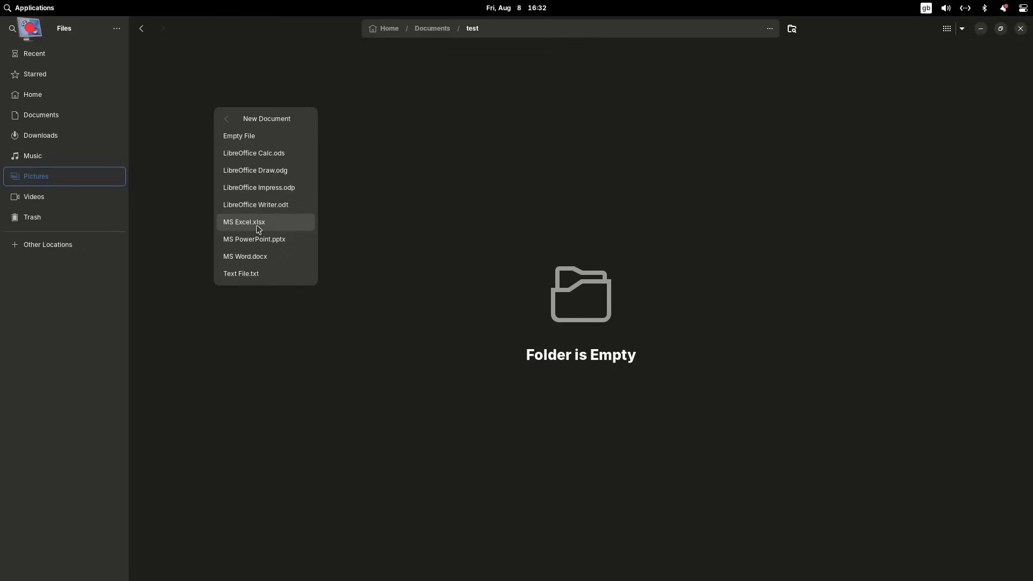
mouse_move(257, 265)
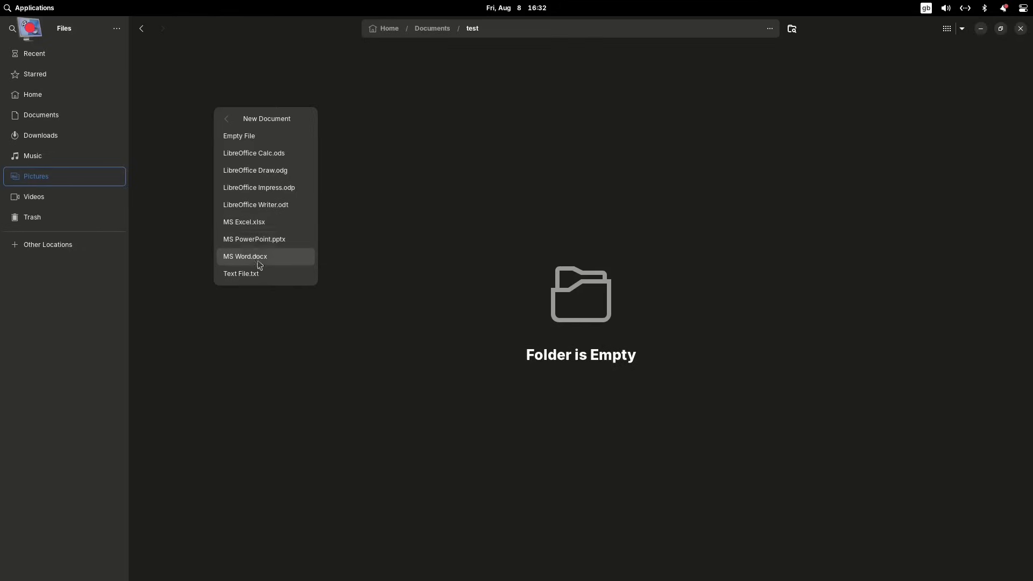
mouse_move(251, 279)
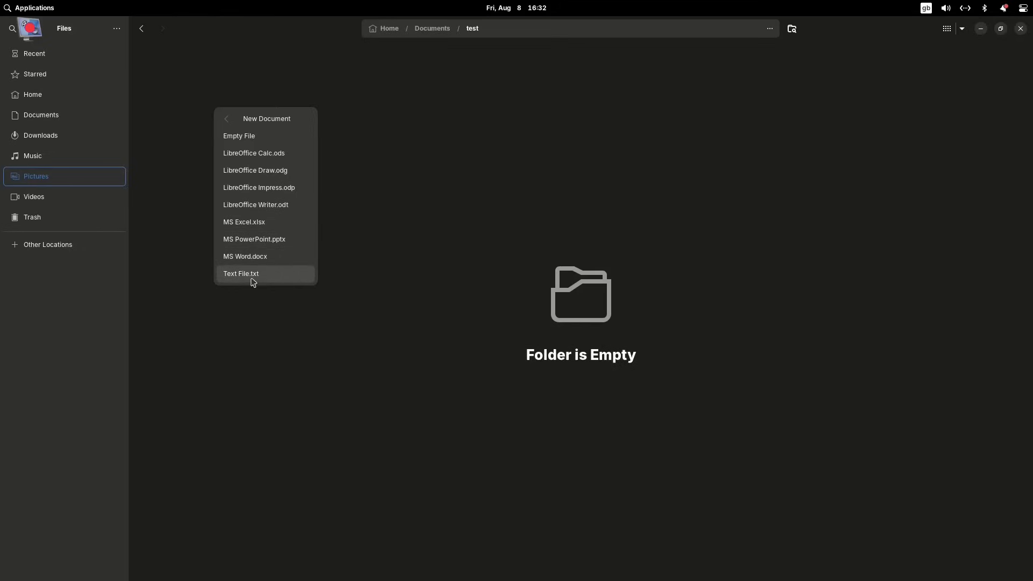
click(241, 273)
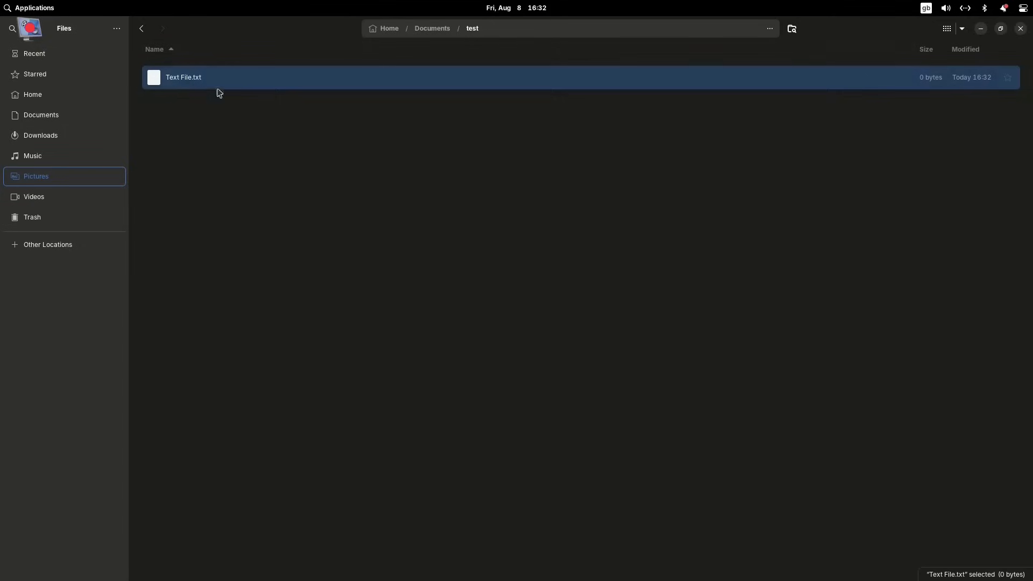
Step: Rename the new text file to helloworld.txt
right_click(192, 83)
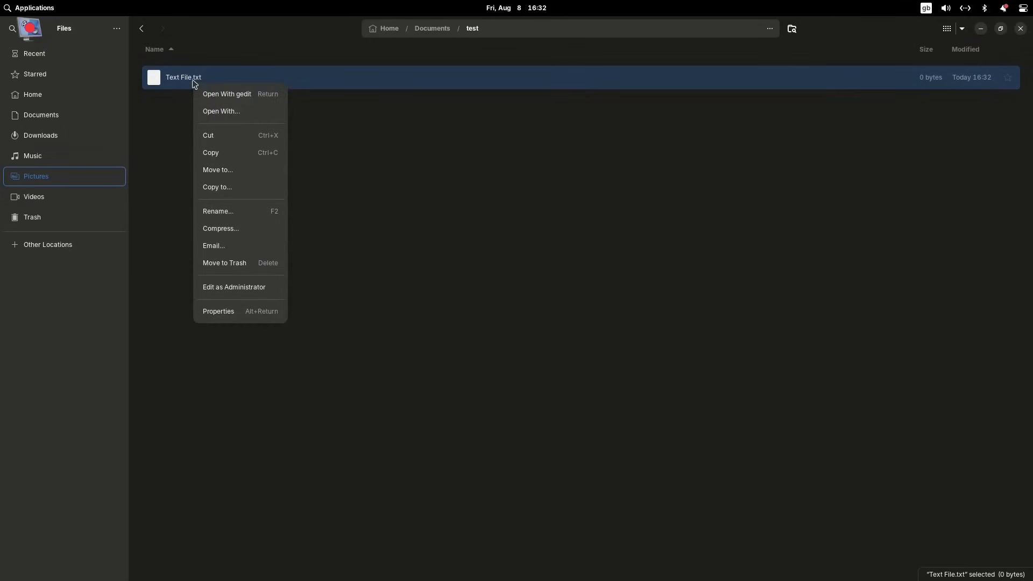
click(218, 211)
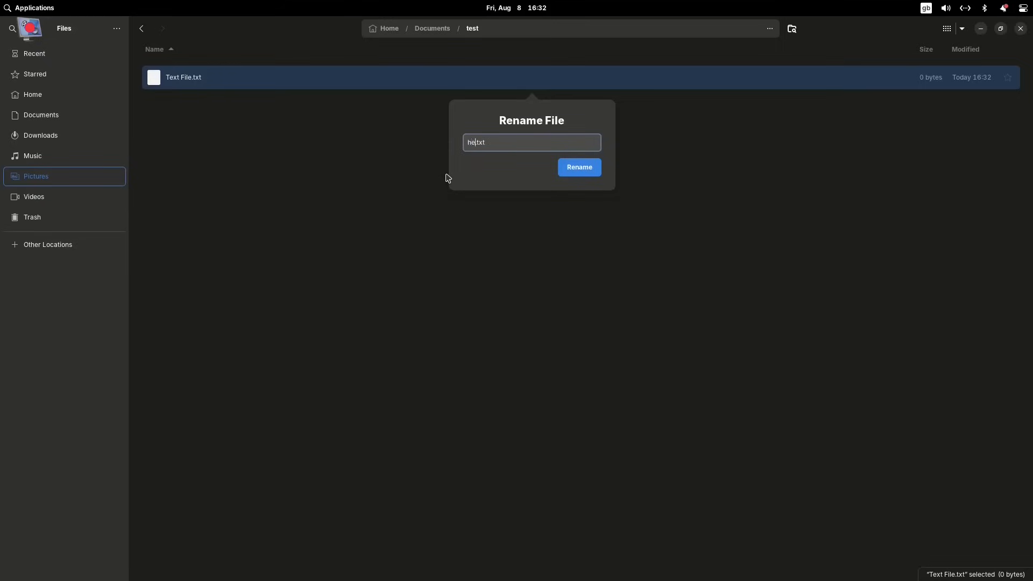
click(579, 167)
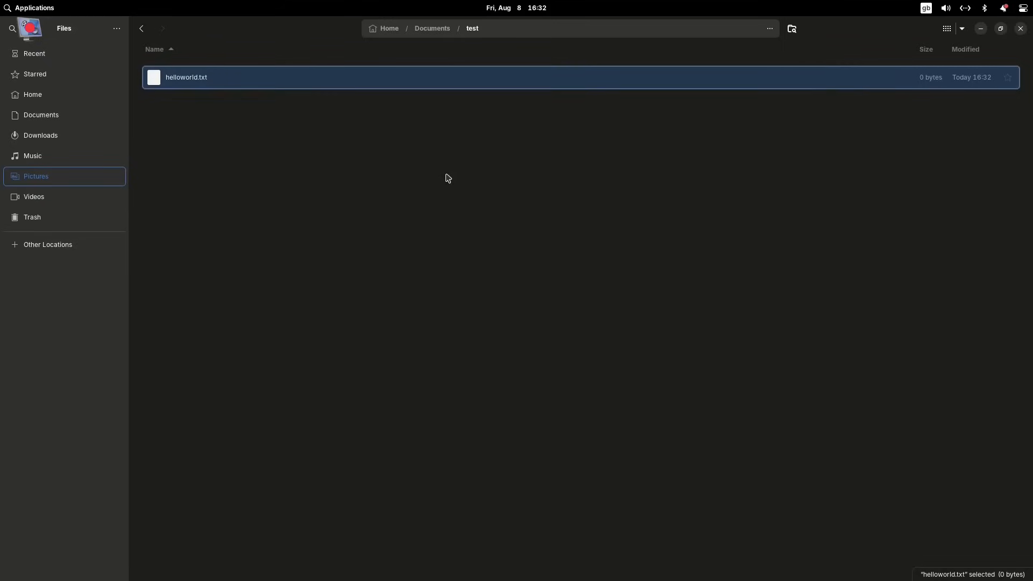
Step: Edit helloworld.txt in gedit to contain 'hello world' and save it
double_click(186, 77)
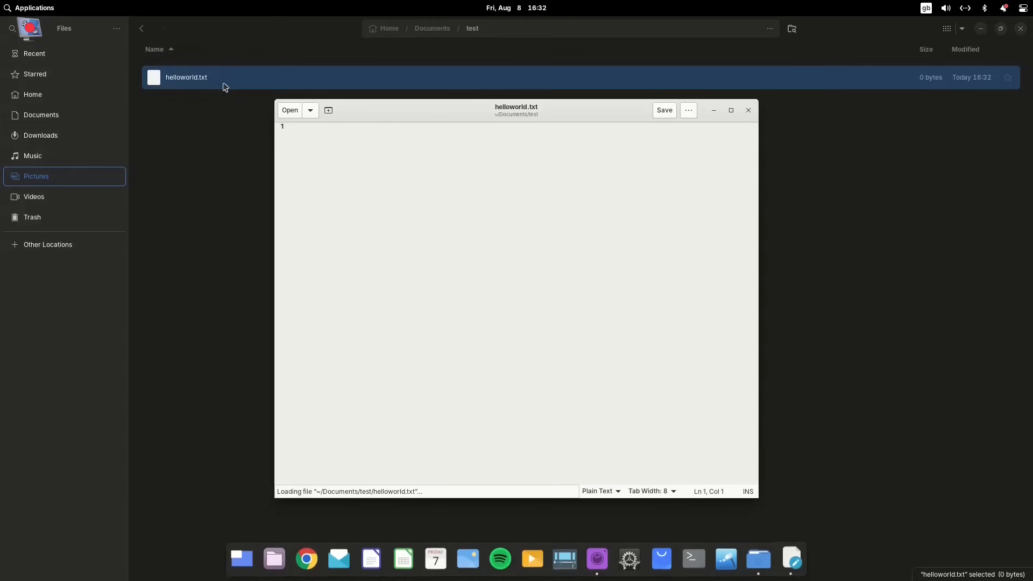
text(helo)
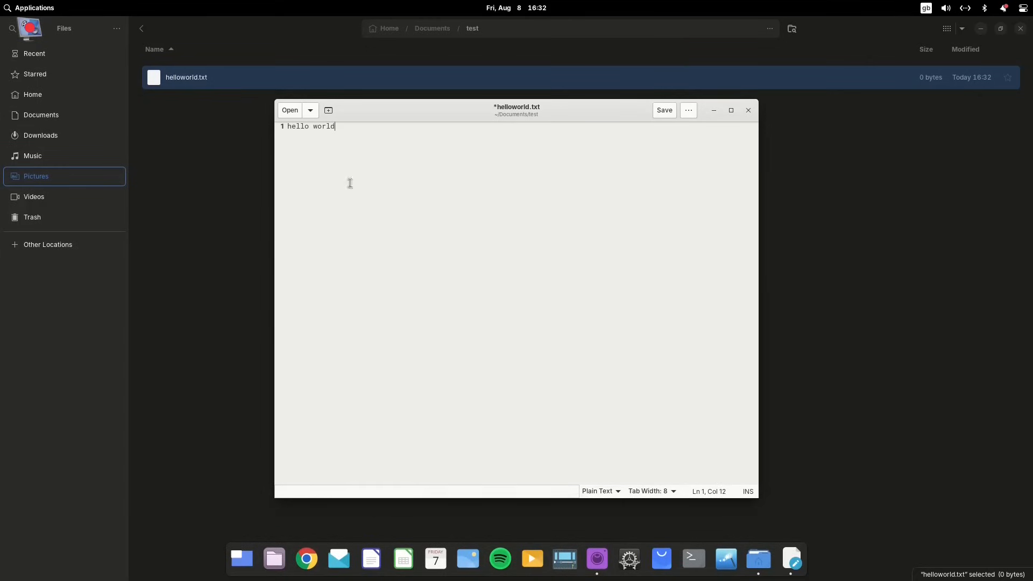
click(748, 110)
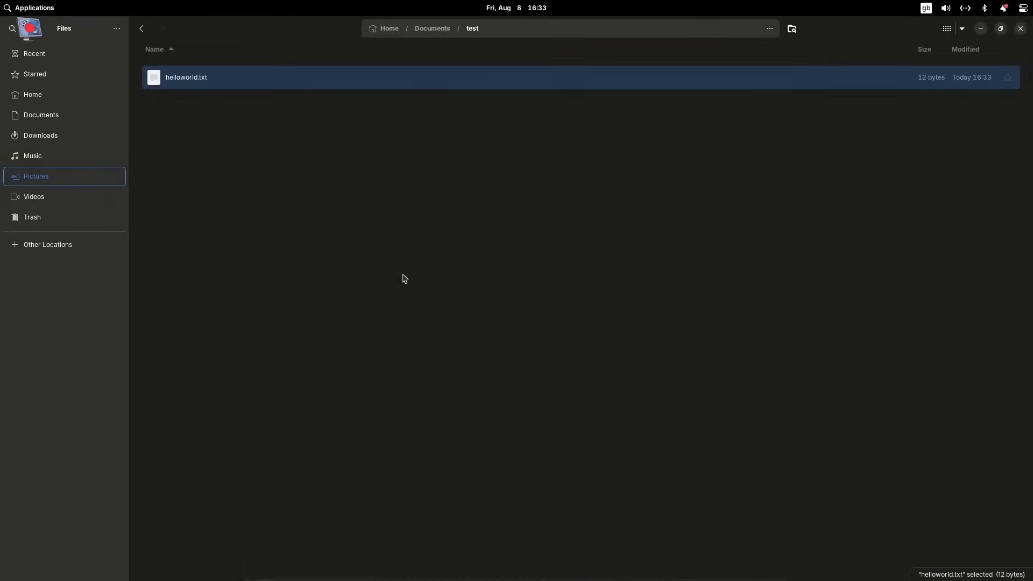
mouse_move(294, 160)
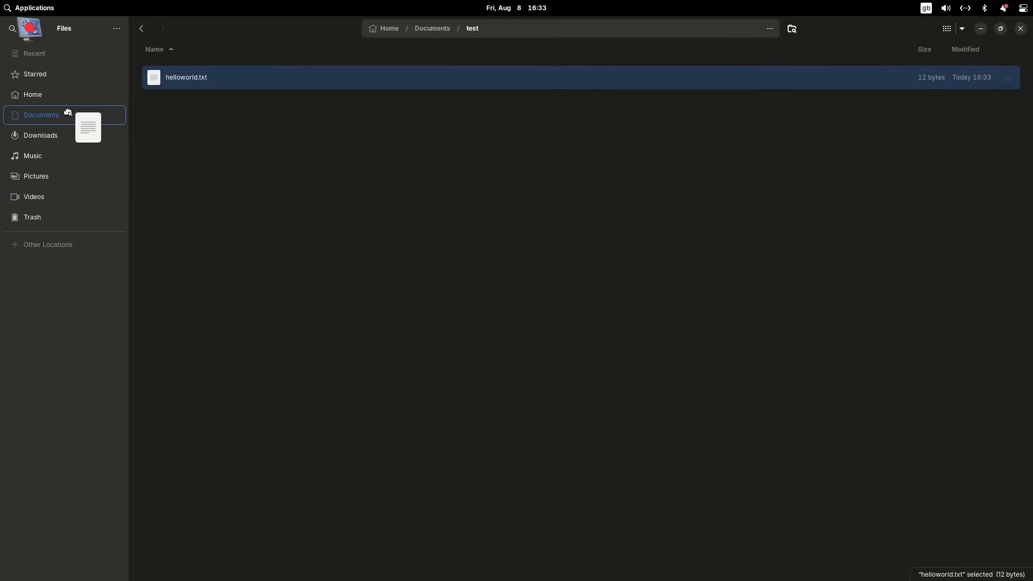
Step: Drag helloworld.txt into Documents and reopen the now-empty test folder
drag(186, 78, 41, 115)
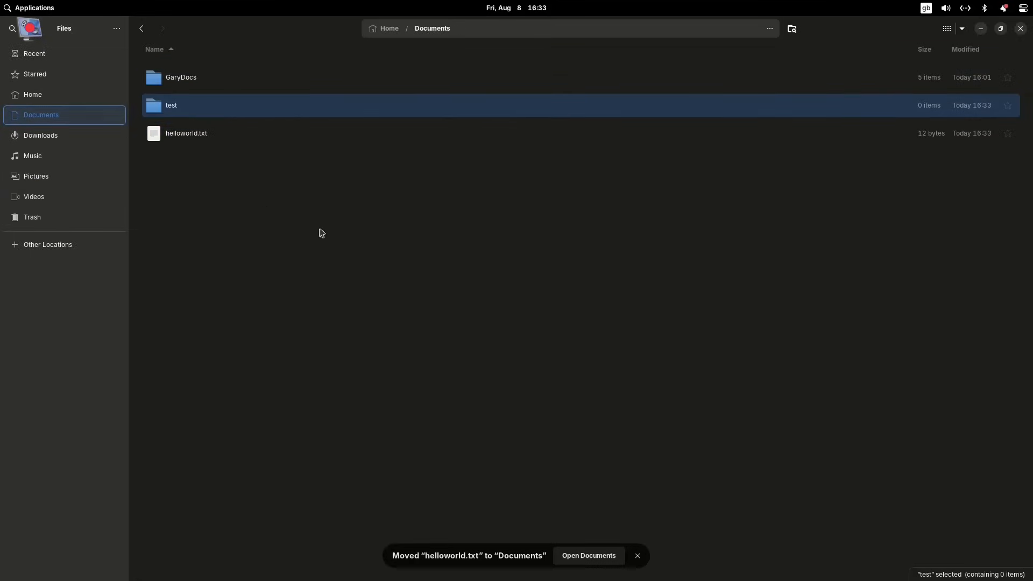
mouse_move(198, 123)
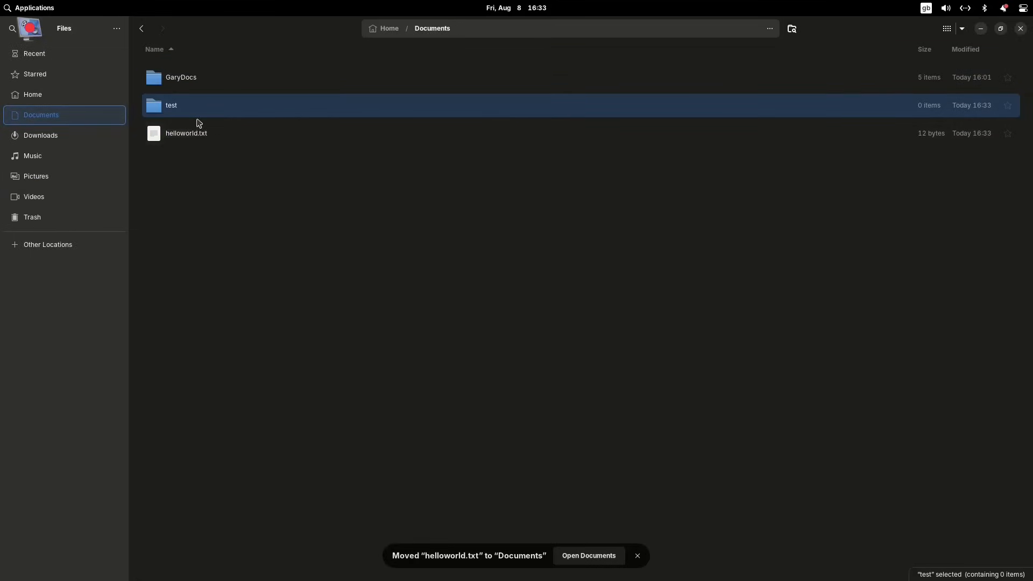
double_click(172, 105)
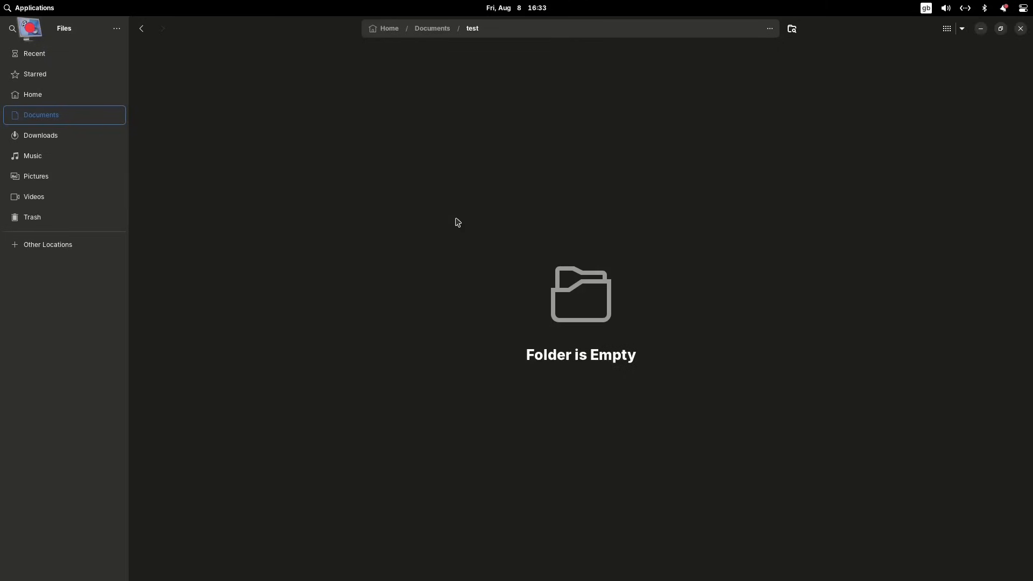
mouse_move(401, 237)
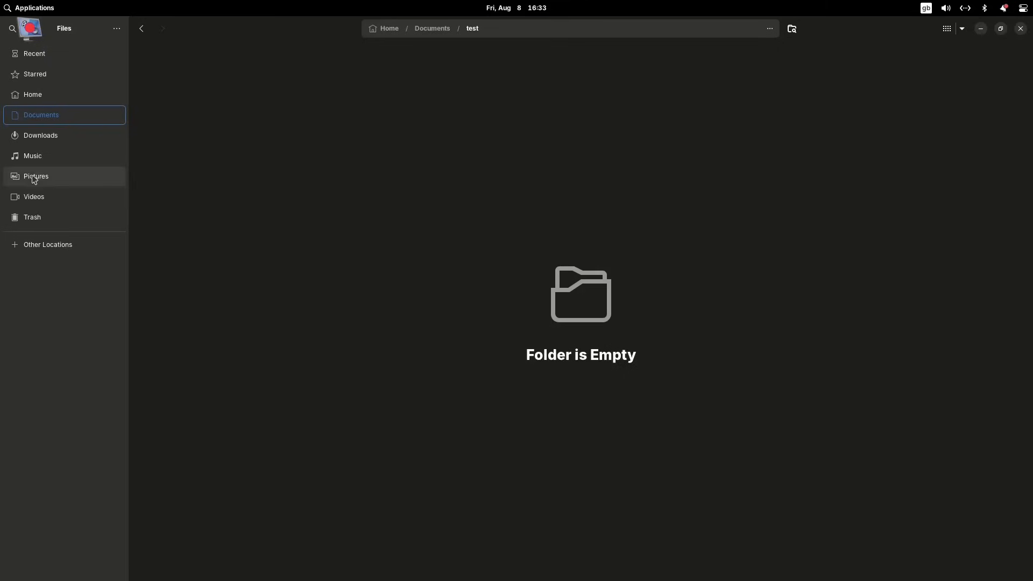
Step: Browse from Home into the root filesystem, then return to Home
click(32, 94)
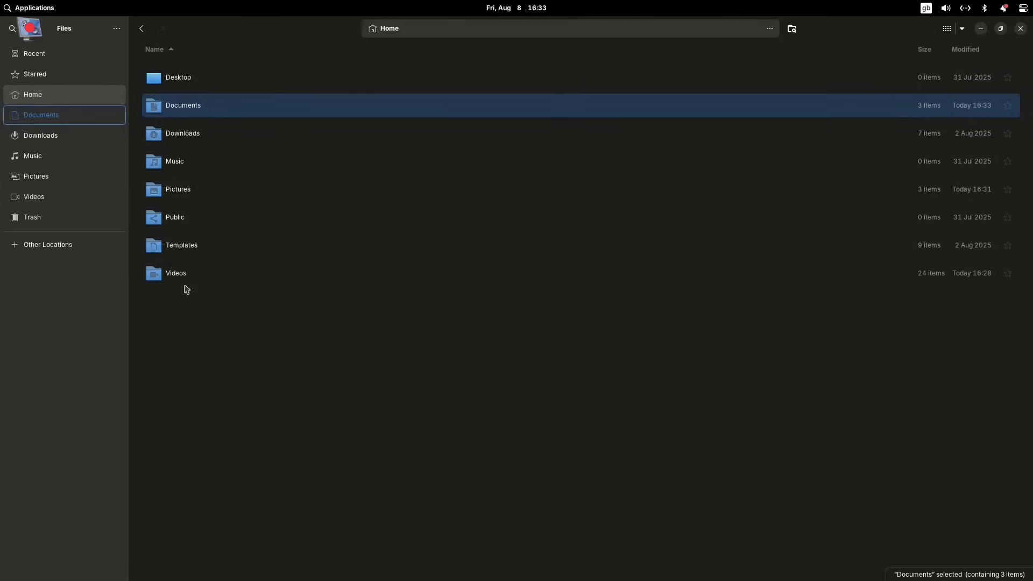
double_click(183, 105)
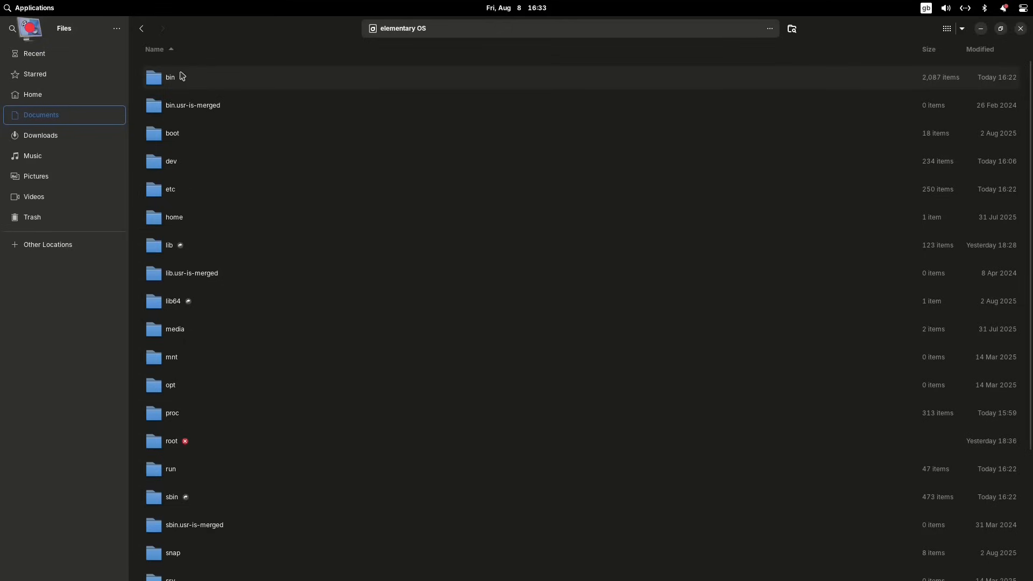
mouse_move(196, 224)
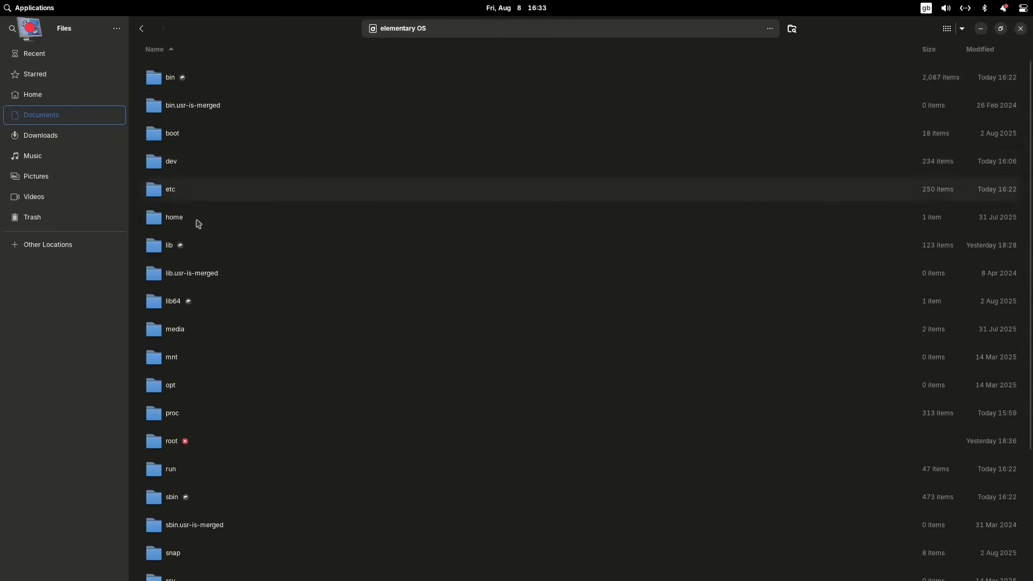
scroll(down, 3)
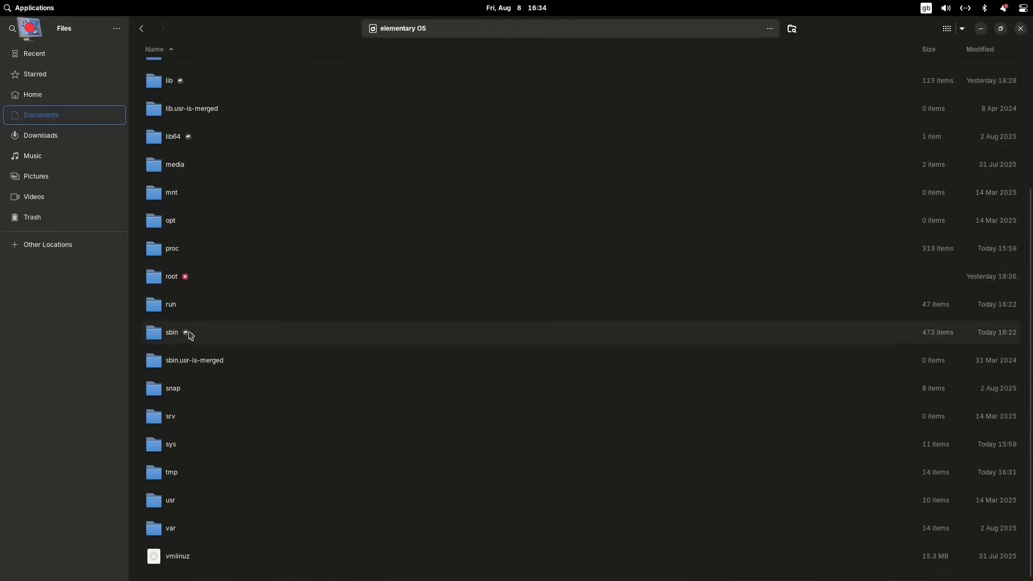
mouse_move(254, 302)
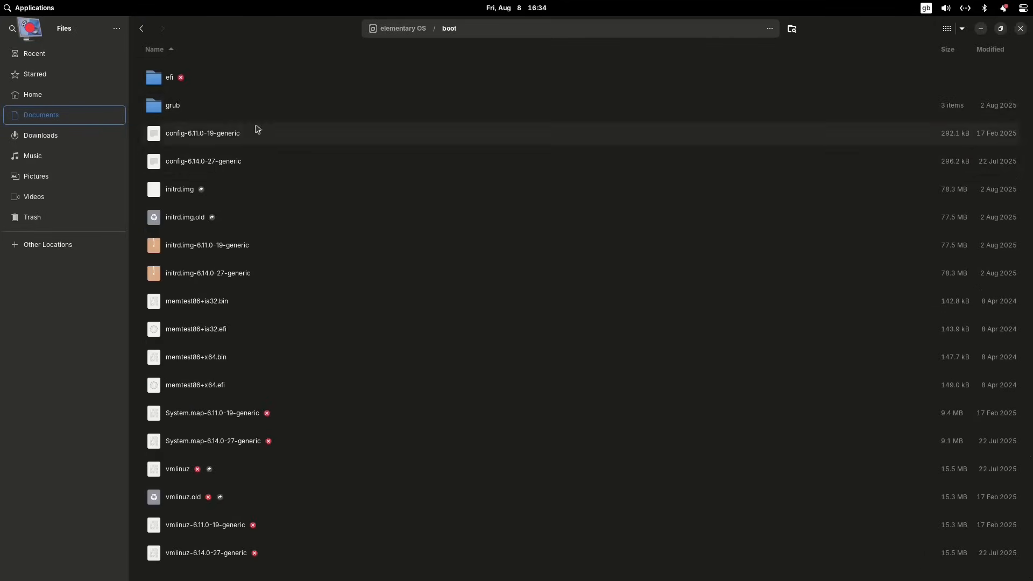
mouse_move(230, 160)
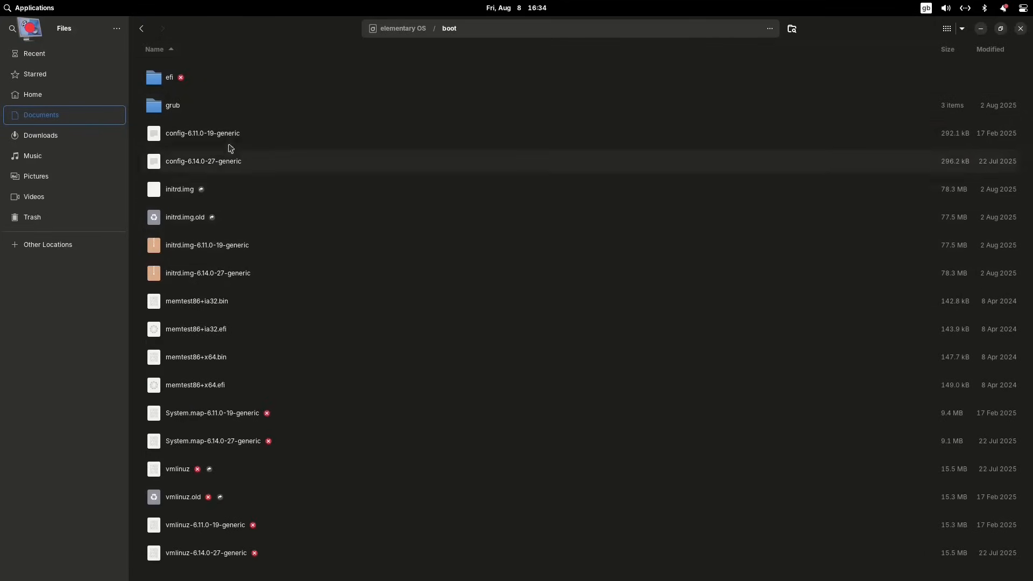
click(31, 95)
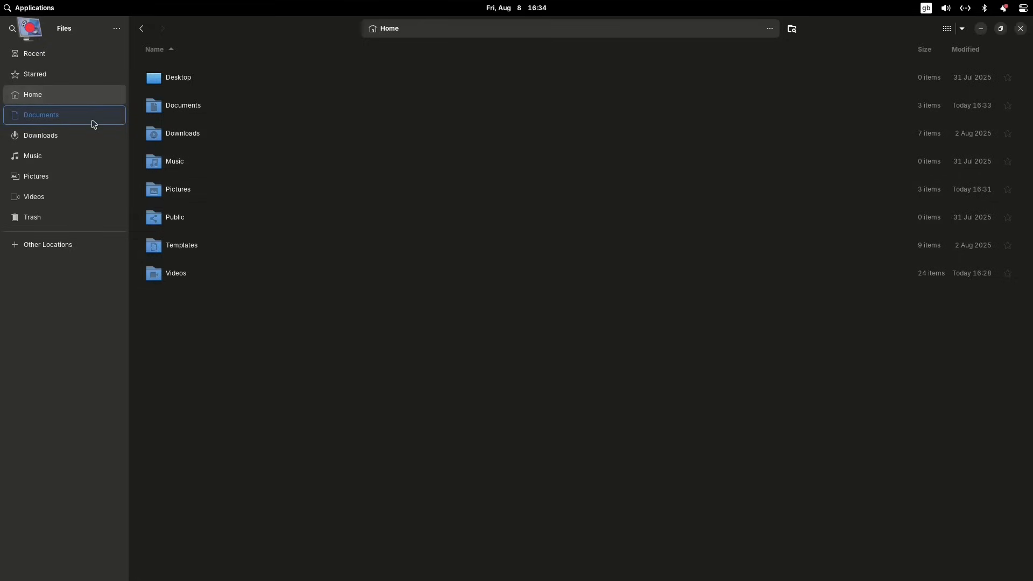
Step: Open Pictures/edluwallpapers in a new tab and switch to it, showing phoenixrisingfromashes.png
click(177, 190)
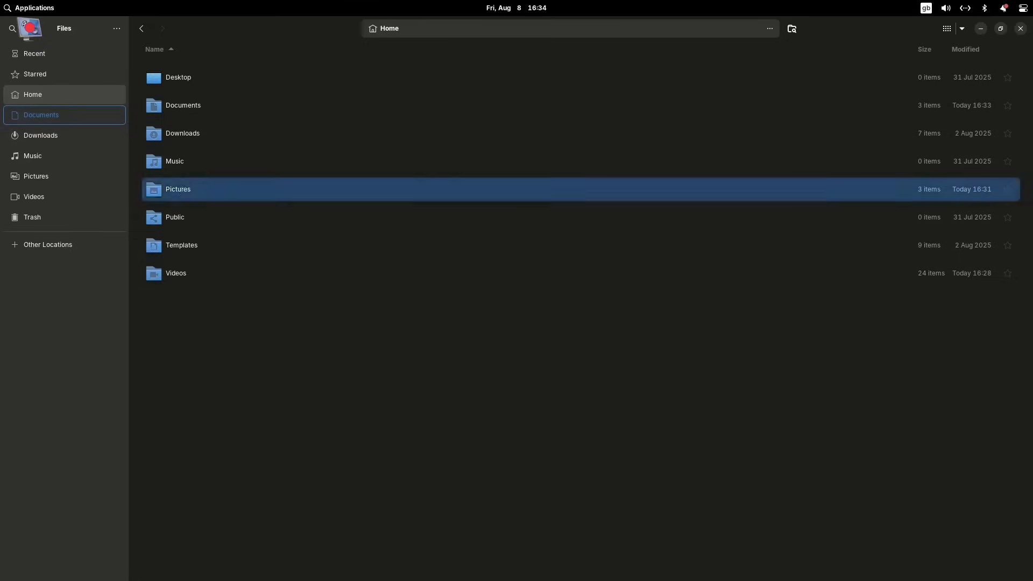
double_click(177, 189)
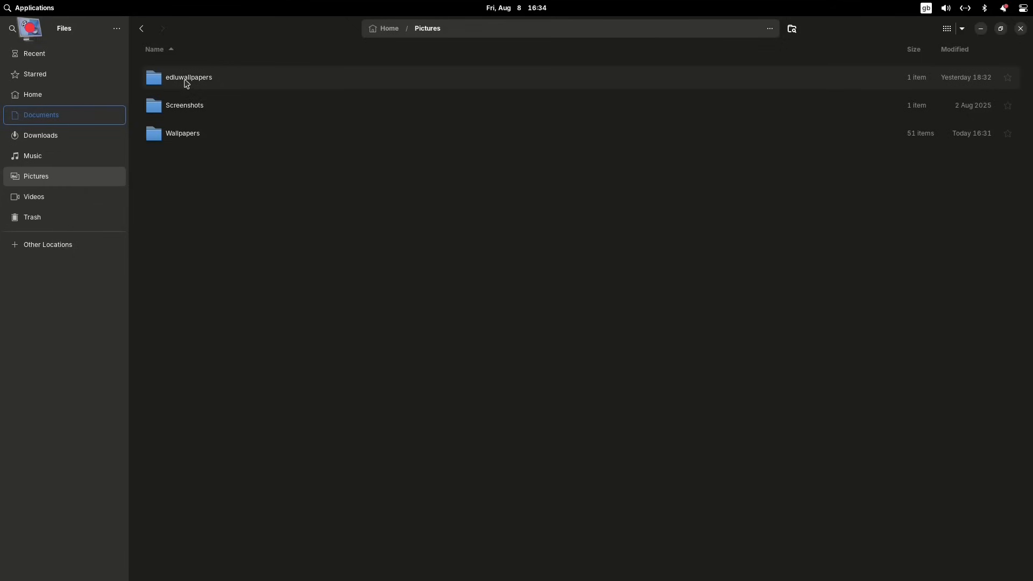
right_click(187, 78)
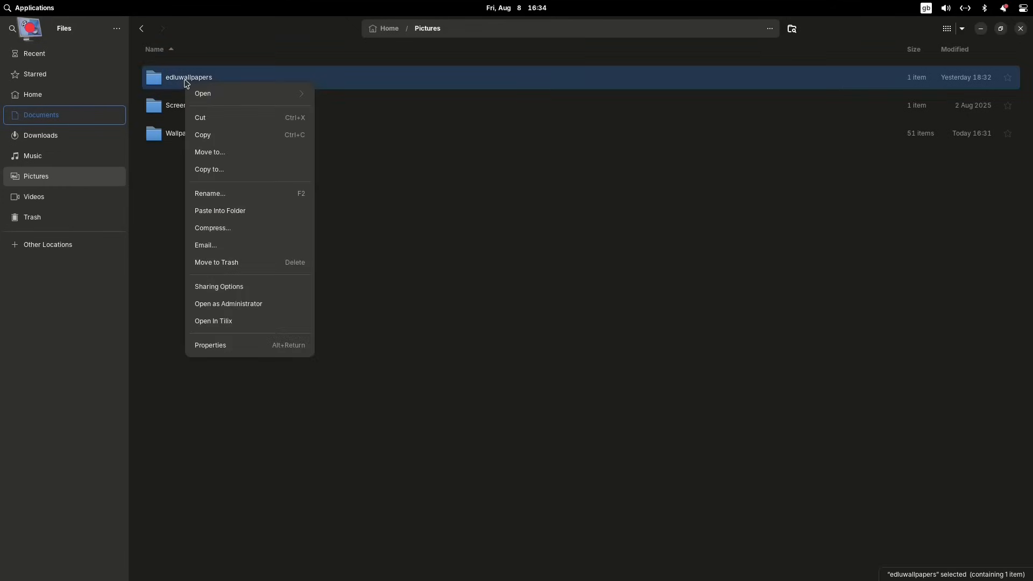
mouse_move(292, 94)
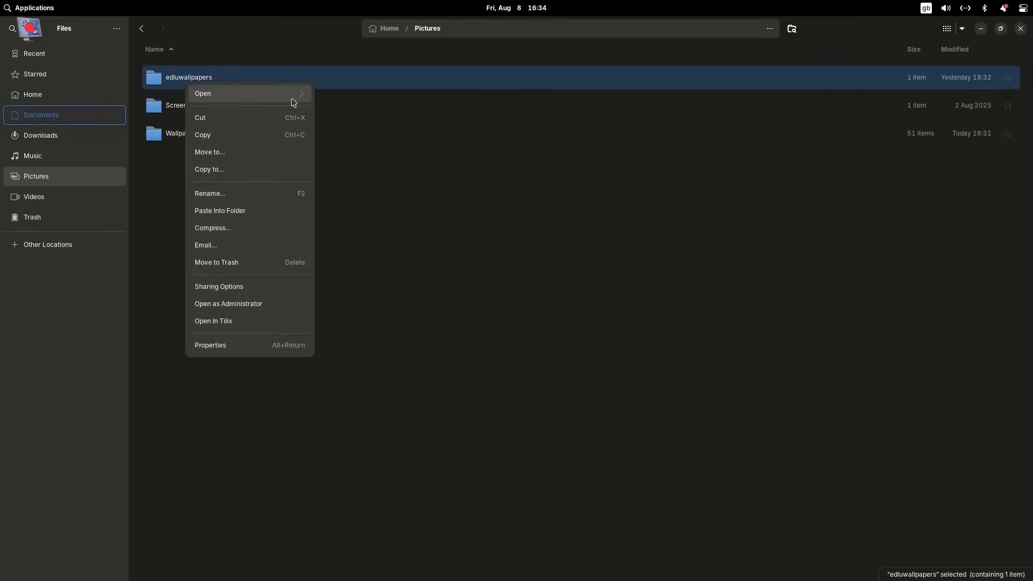
click(203, 92)
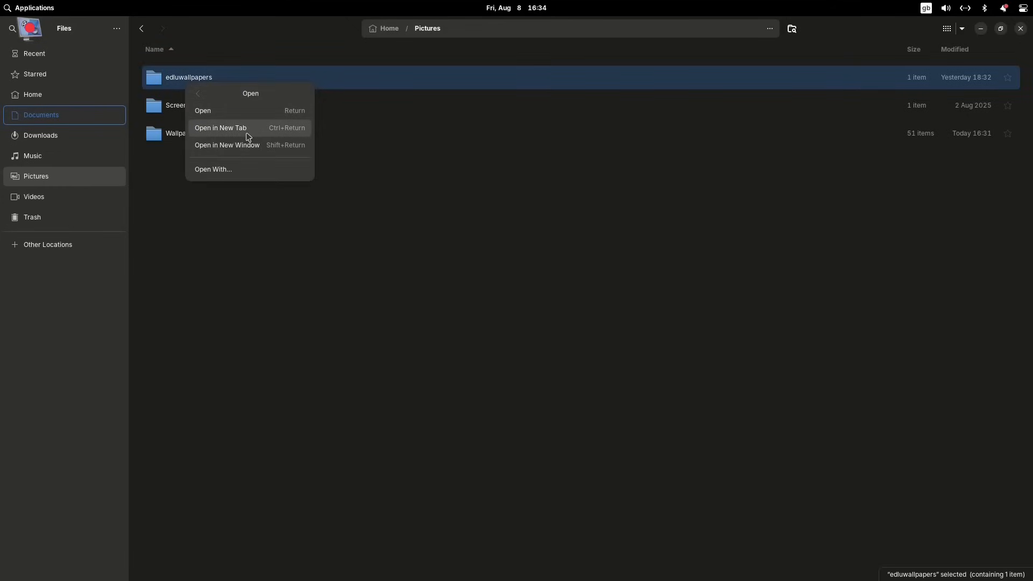
mouse_move(269, 134)
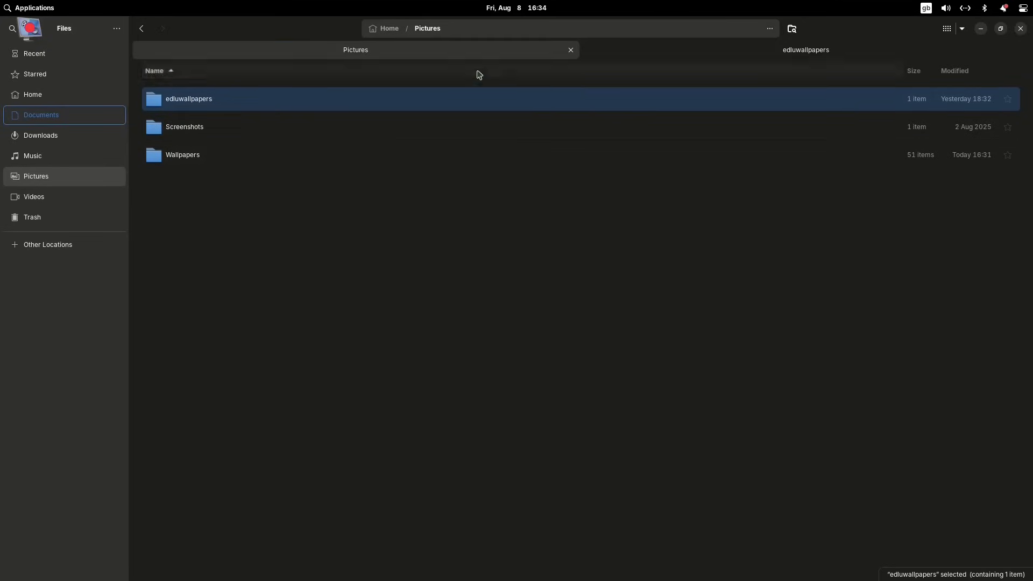
double_click(190, 99)
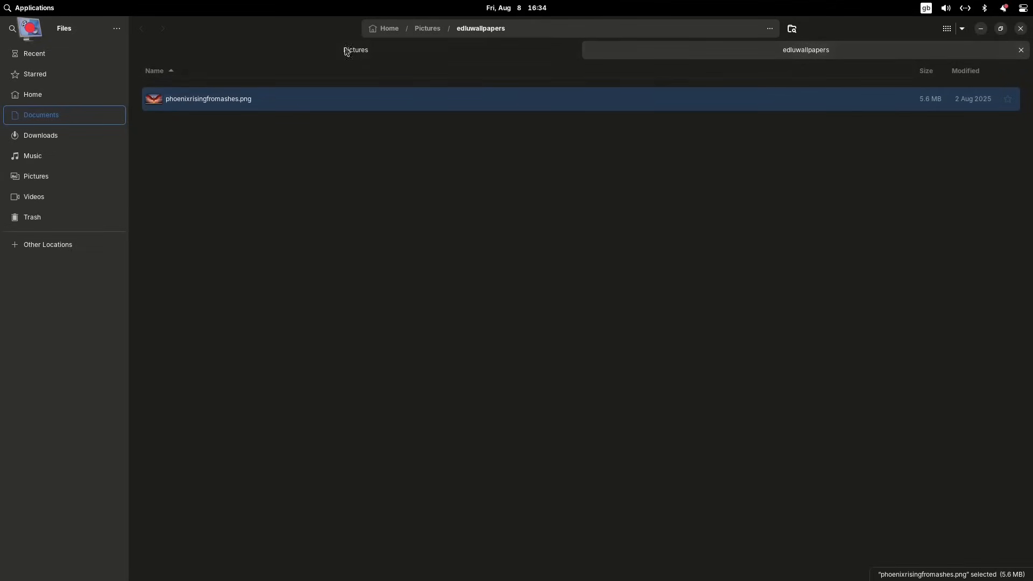
mouse_move(569, 193)
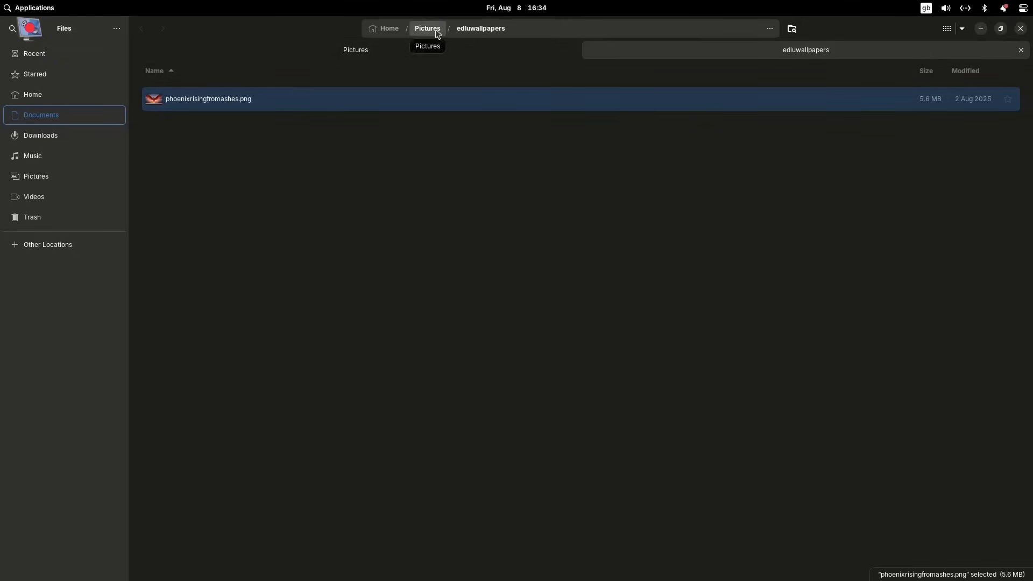
Step: Navigate the second tab up from edluwallpapers to the Home folder via the path bar
click(427, 28)
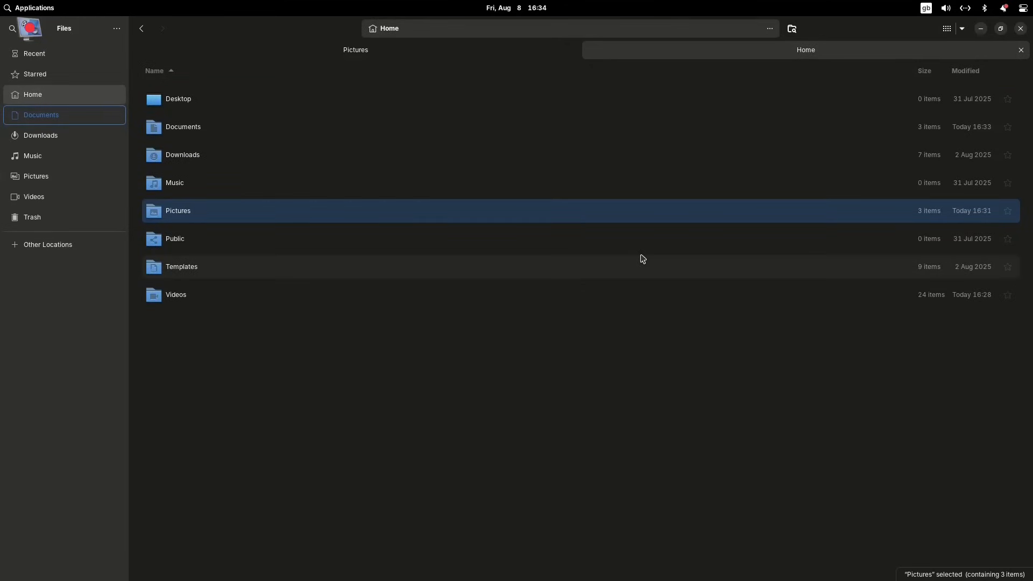
mouse_move(415, 361)
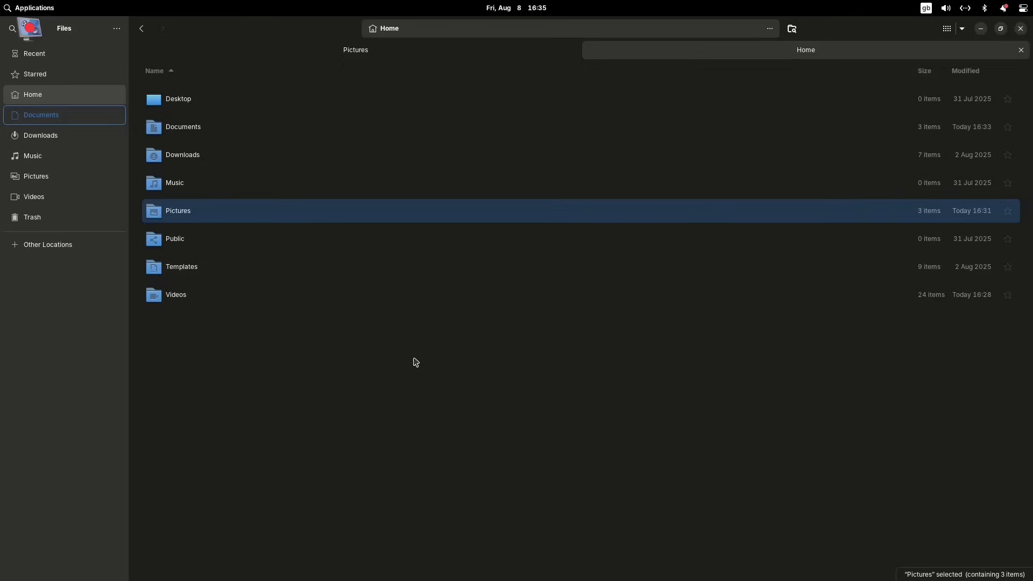
mouse_move(503, 301)
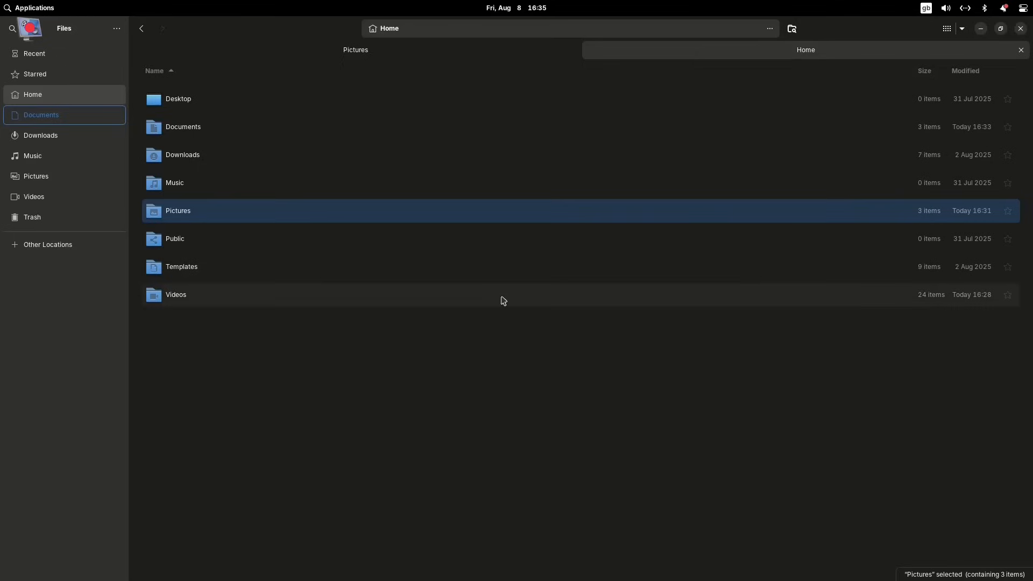
mouse_move(257, 281)
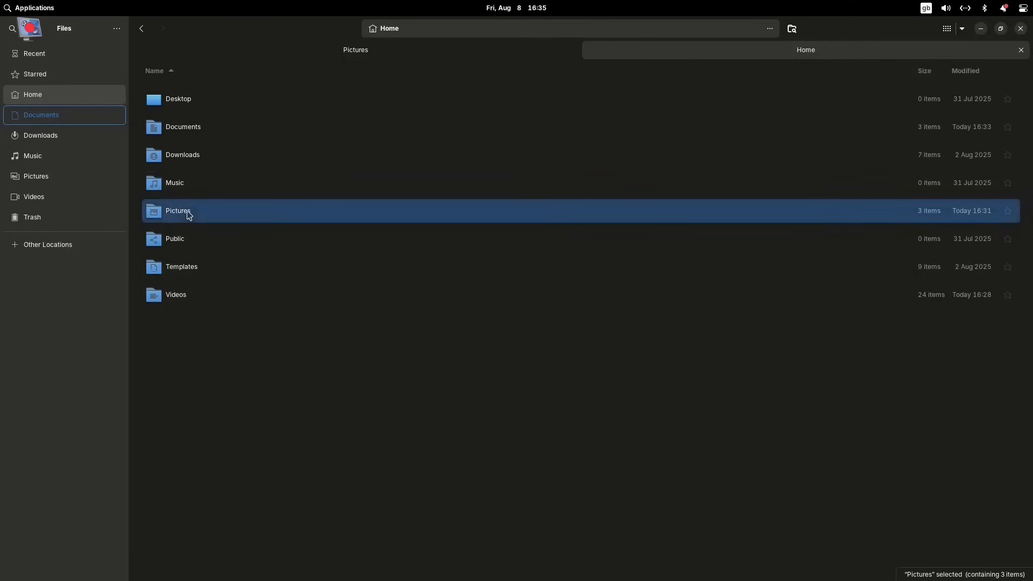
Step: Browse into Pictures/Wallpapers, select PXL_20210516_145335667.jpg and re-sort so it lists first
double_click(177, 210)
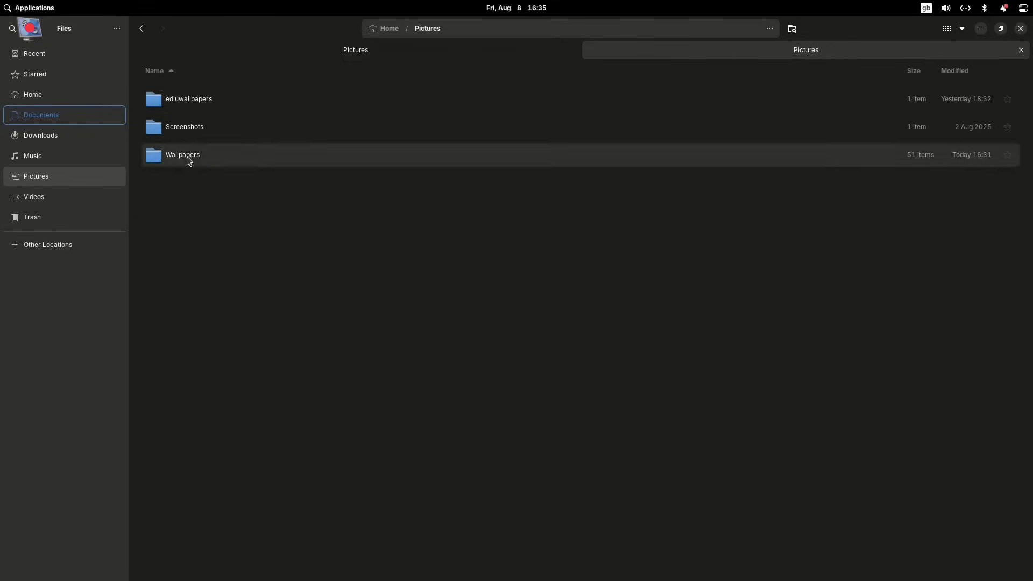
double_click(183, 153)
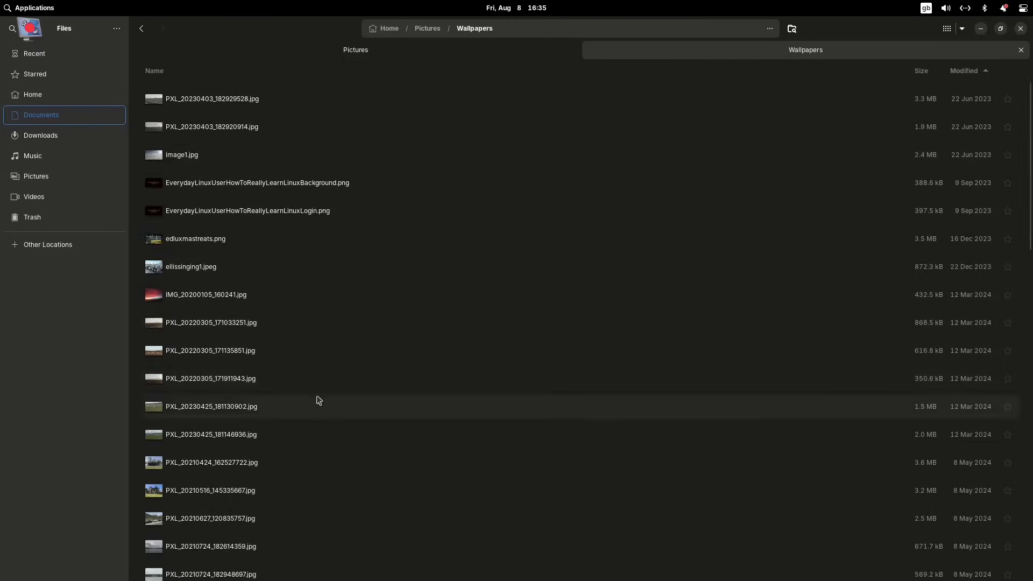
scroll(down, 3)
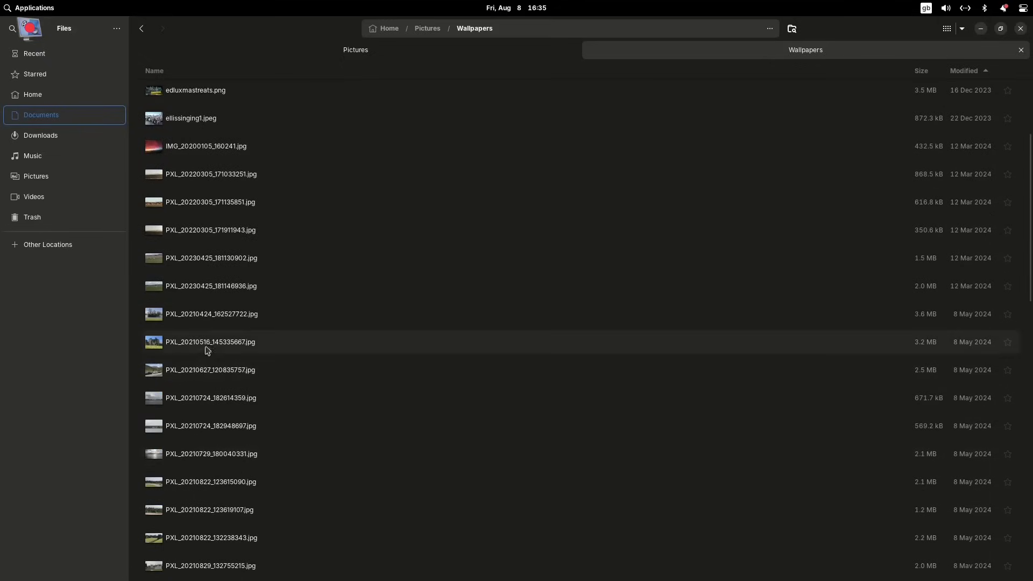
click(211, 343)
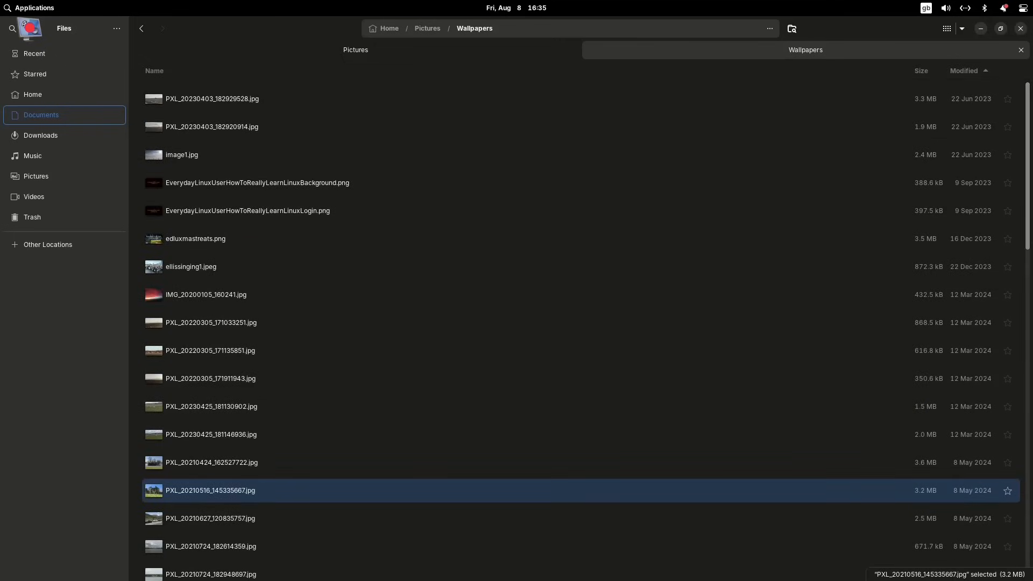
mouse_move(849, 238)
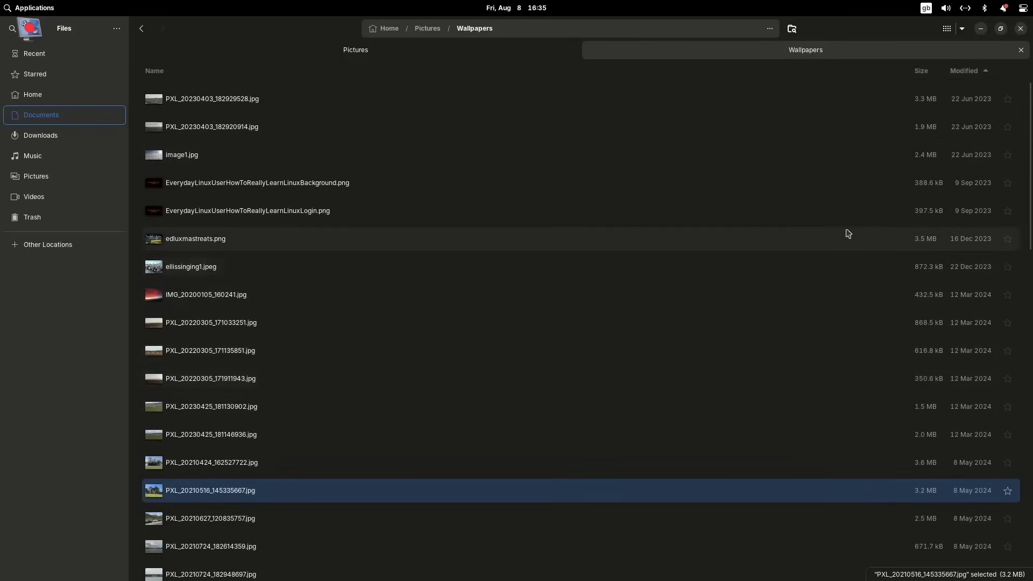
mouse_move(1007, 78)
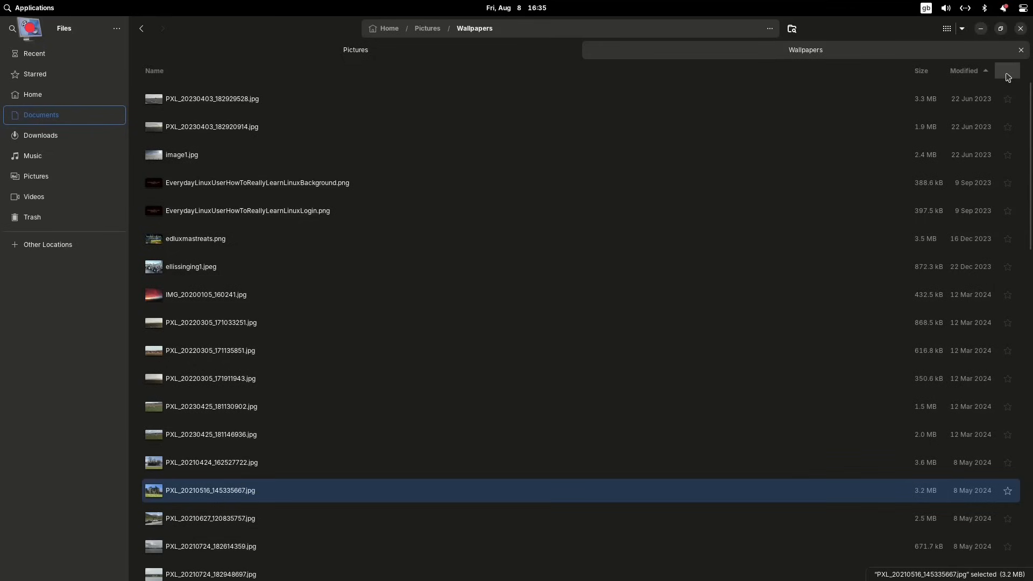
click(984, 71)
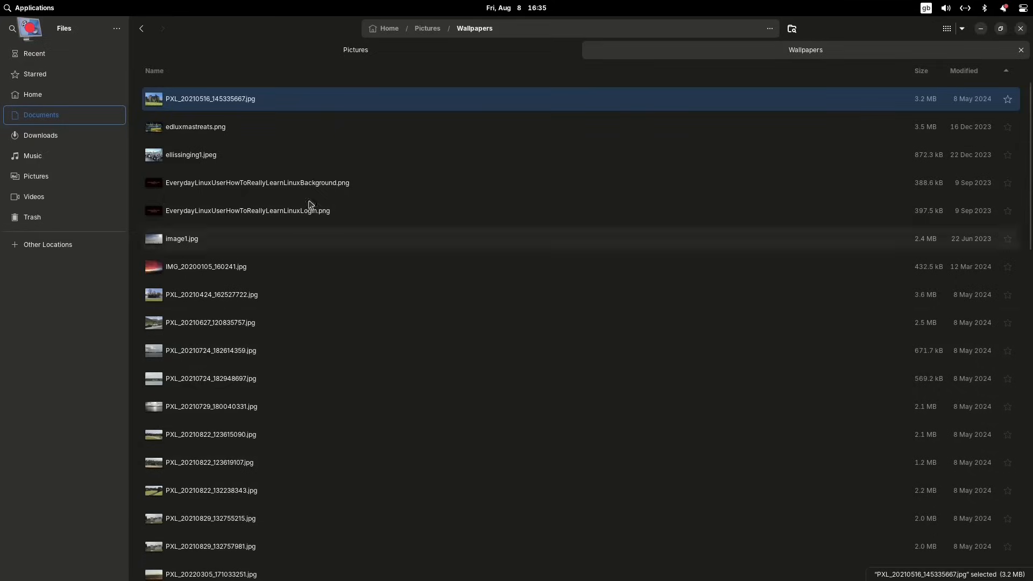
mouse_move(259, 205)
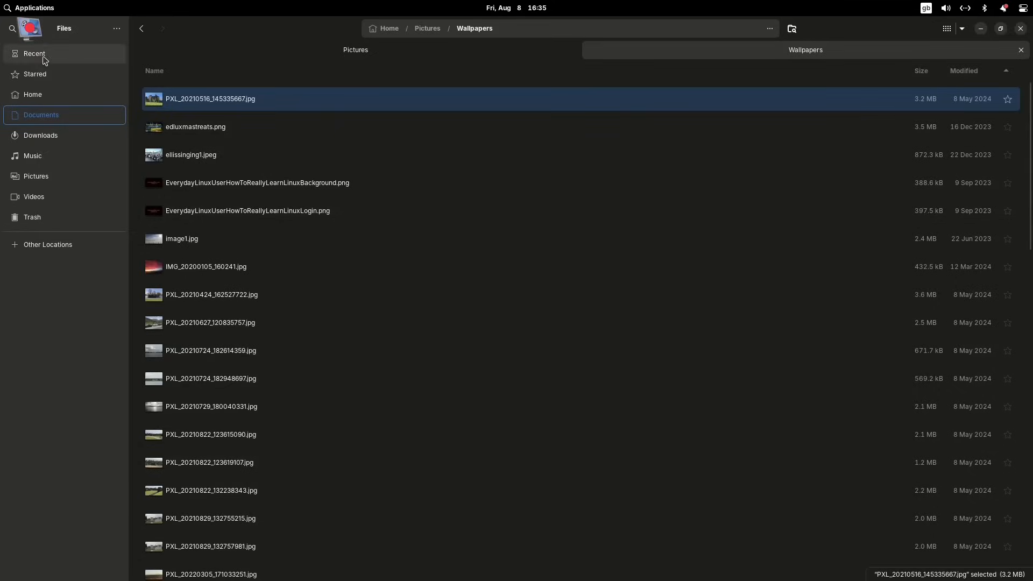
Step: Show Recent files listing PXL_20210724_182614359.jpg, then return to a folder view
click(34, 54)
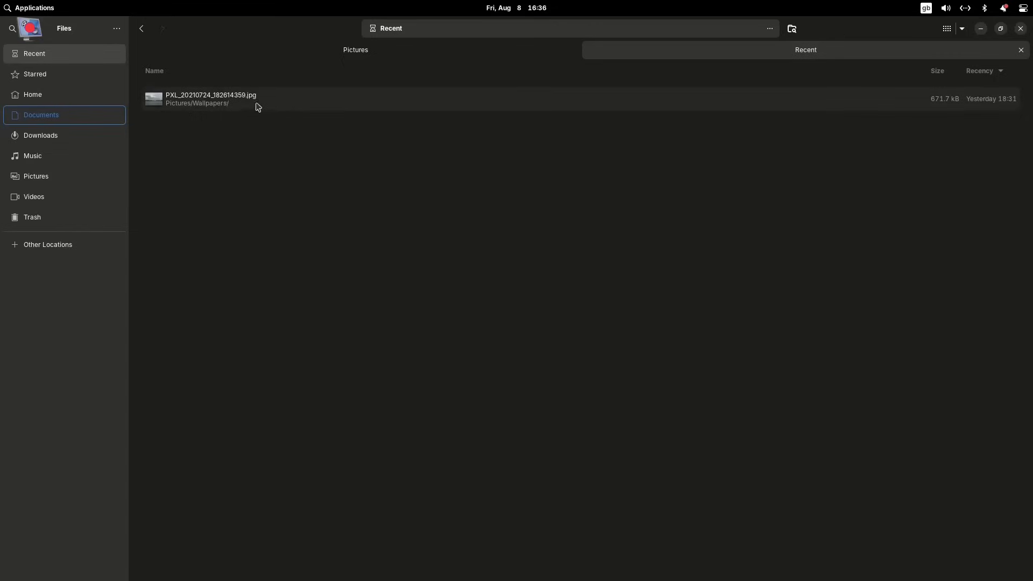
mouse_move(192, 103)
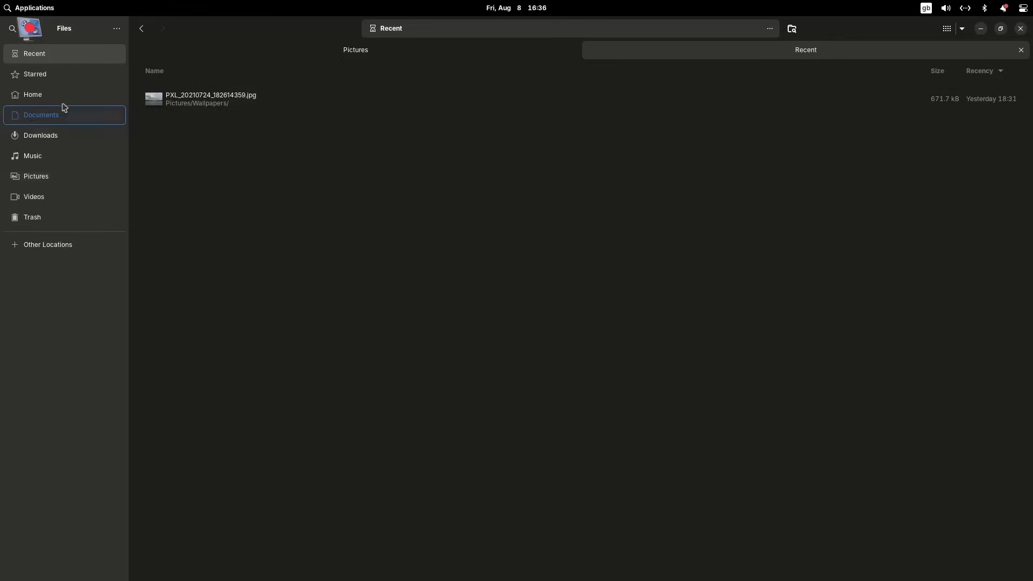
click(41, 115)
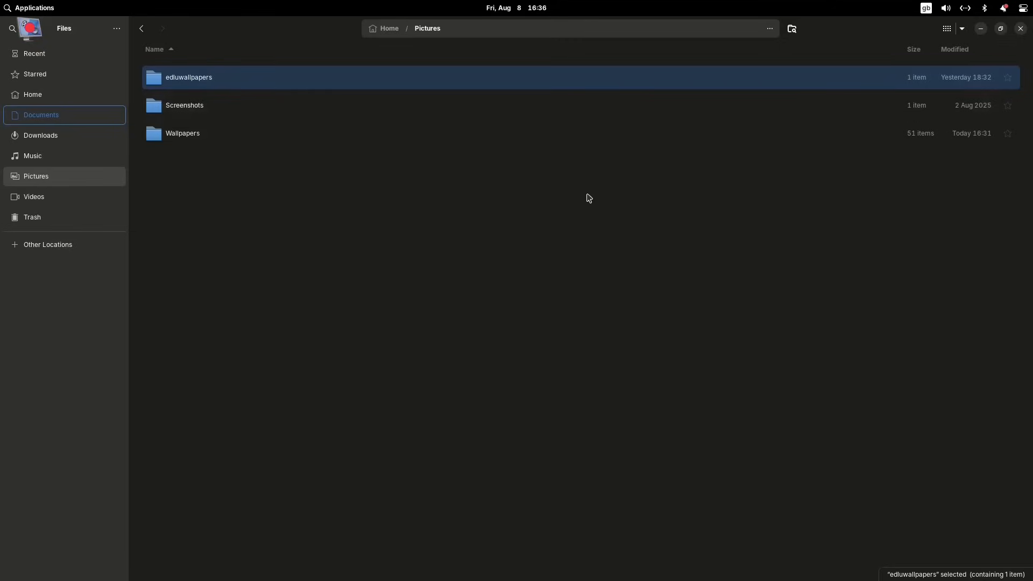
mouse_move(23, 125)
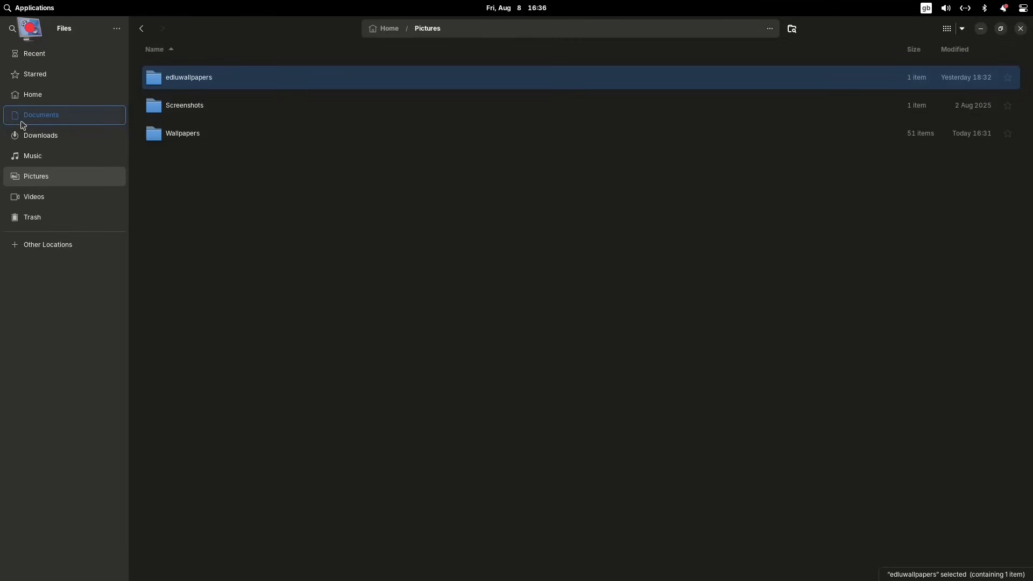
Step: View the Documents folder and look over the sorting options in the header bar
click(40, 116)
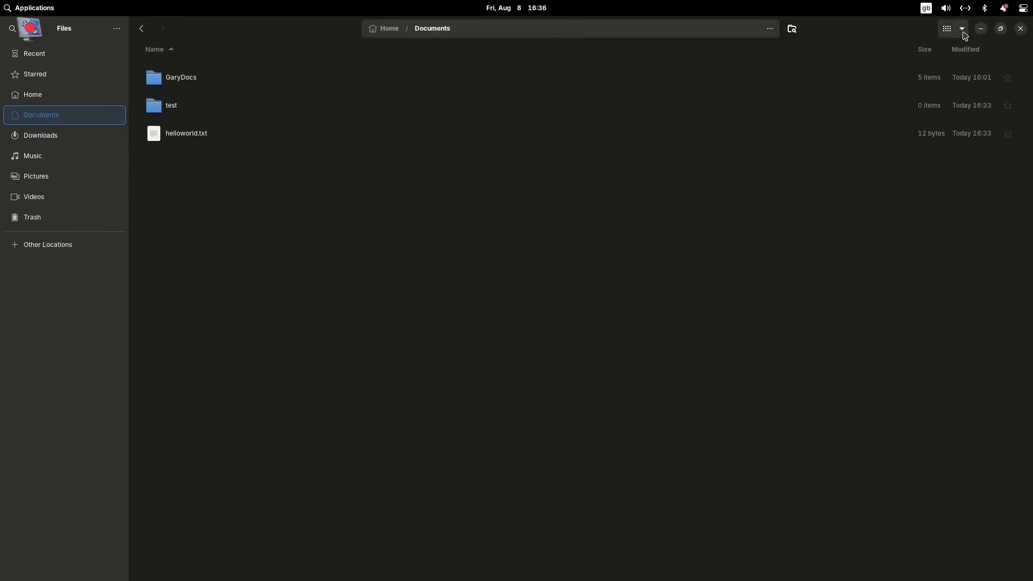
click(961, 28)
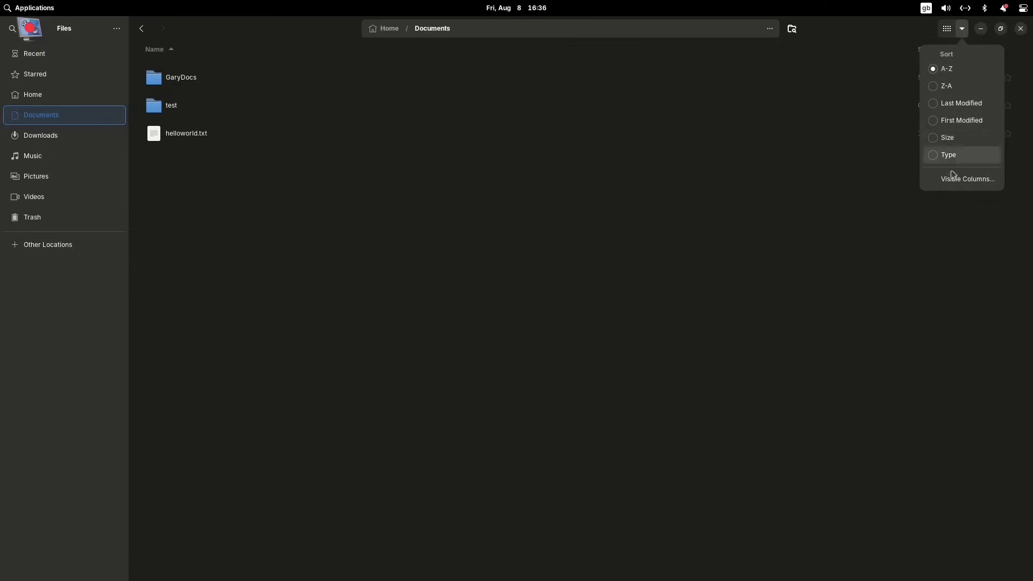
click(946, 28)
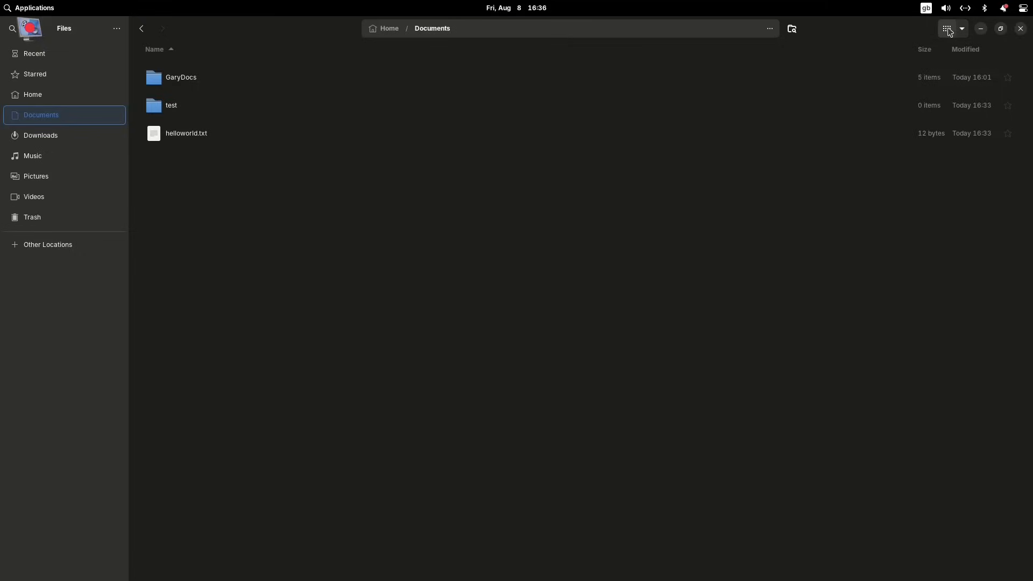
click(947, 28)
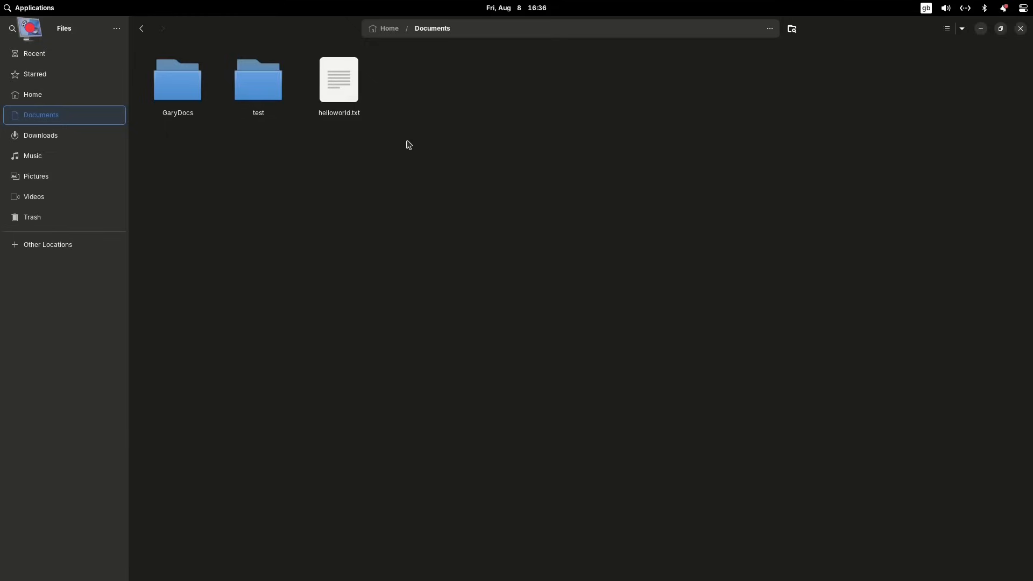
mouse_move(63, 187)
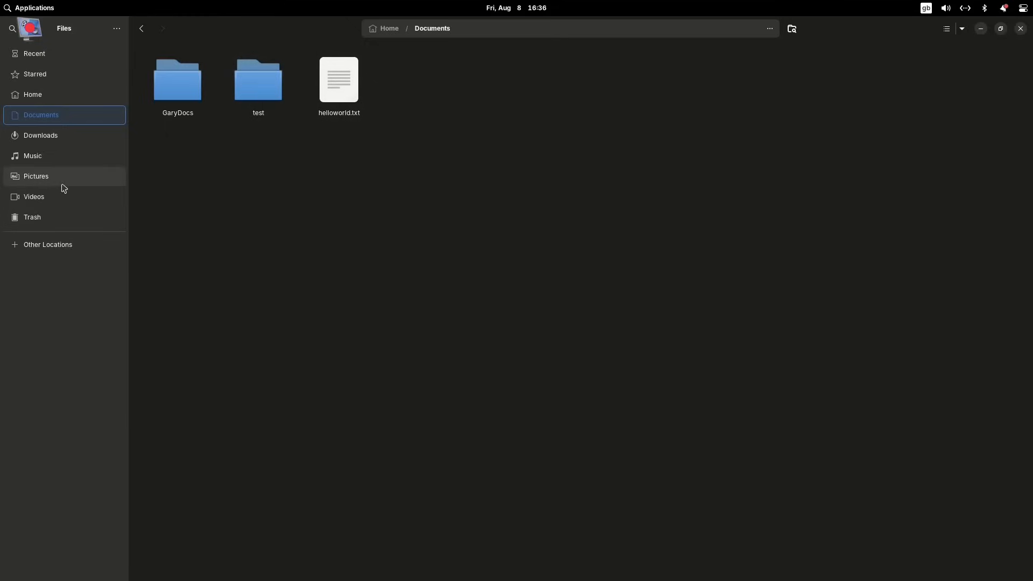
Step: Show Pictures/Wallpapers as a detailed list with sizes and modified dates
click(36, 175)
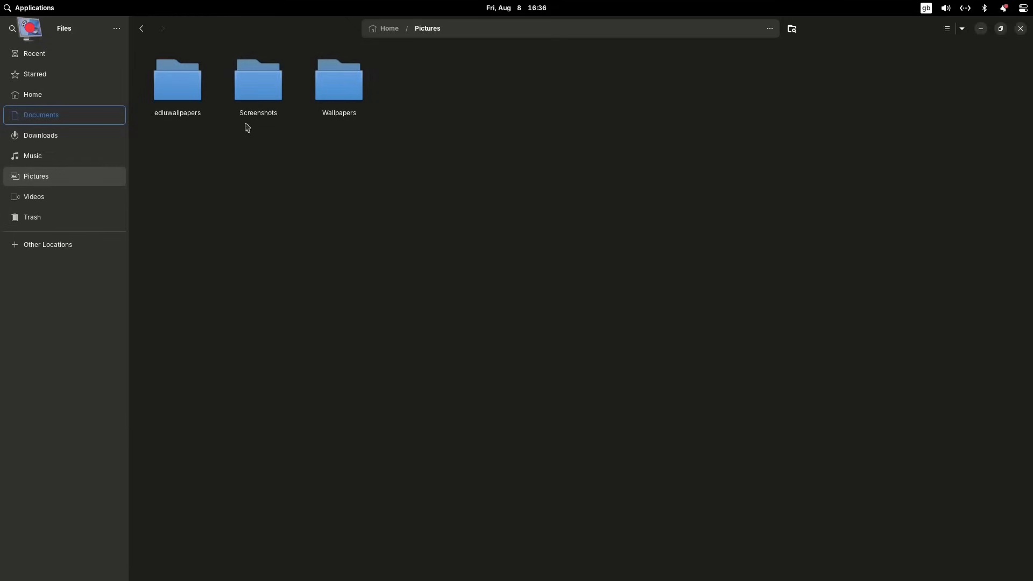
double_click(338, 78)
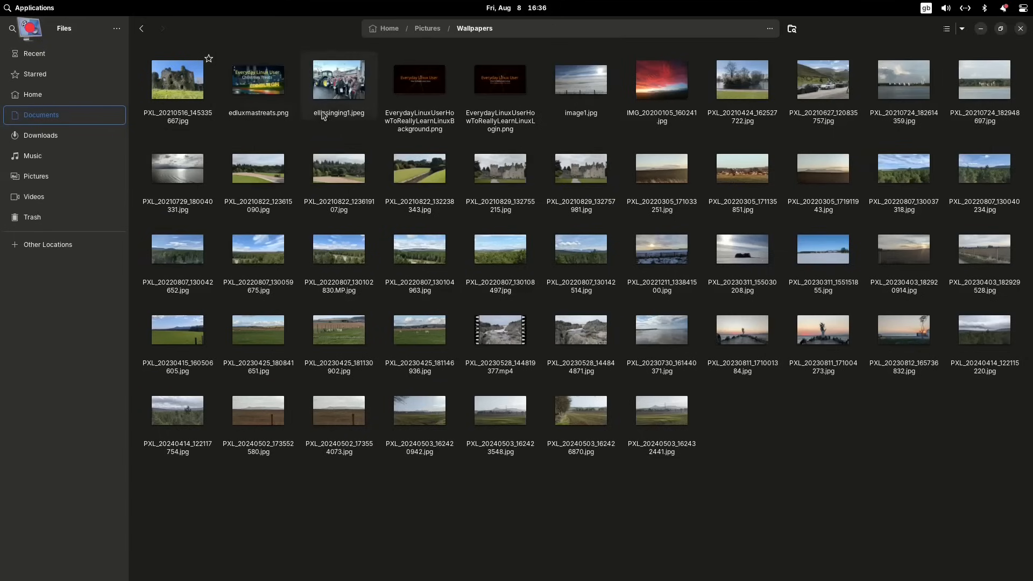
click(902, 80)
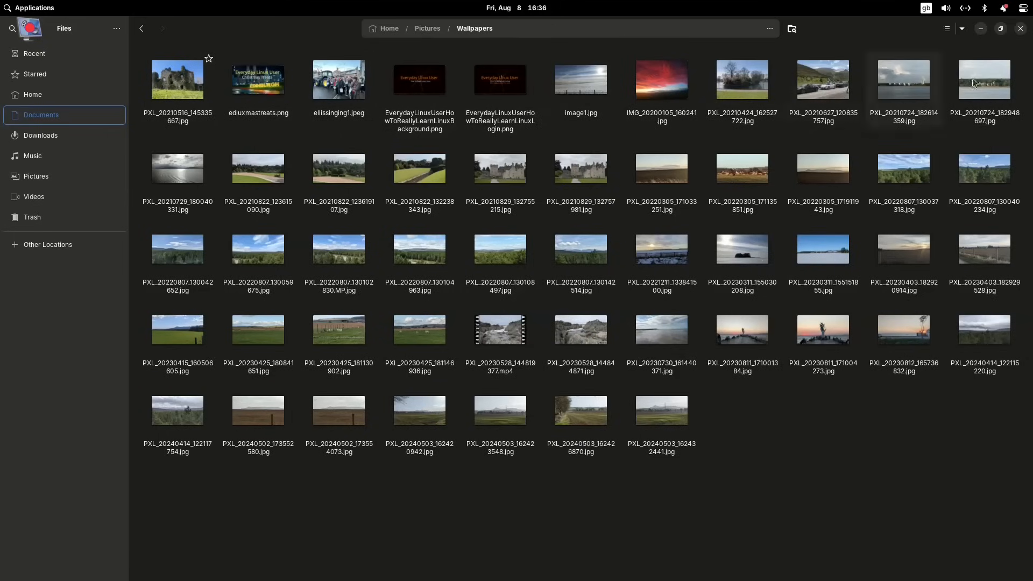
click(580, 329)
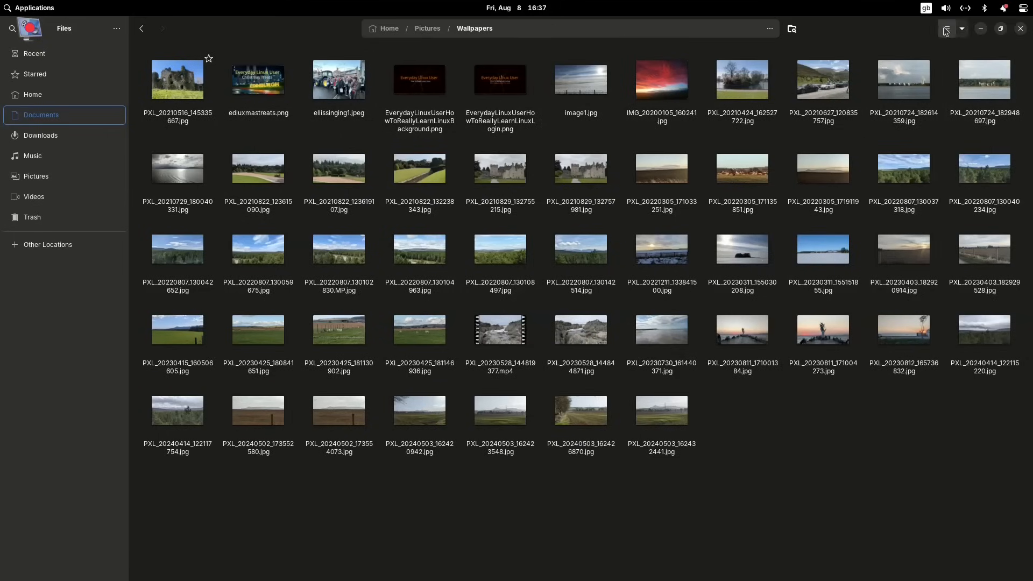
click(947, 28)
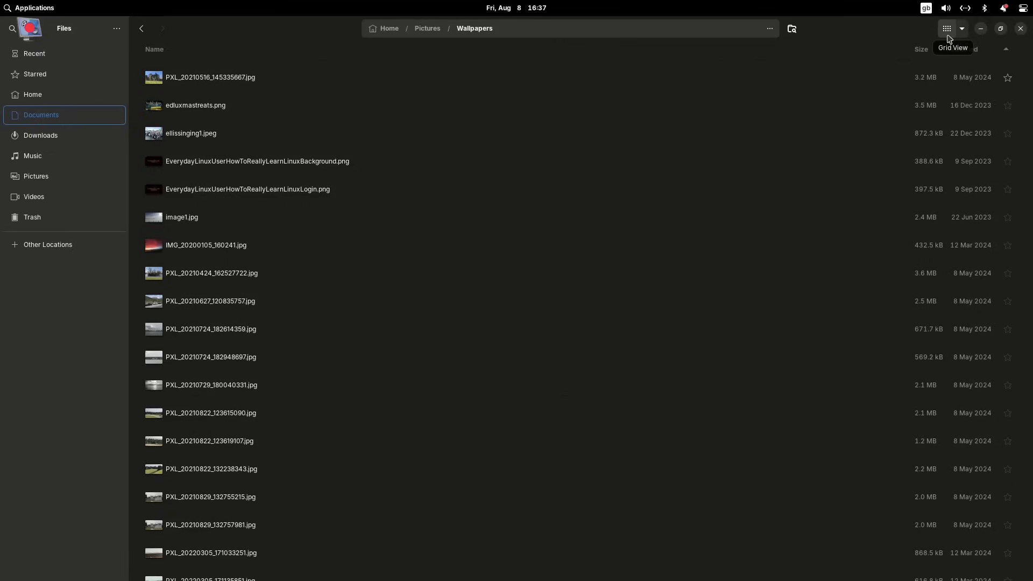
mouse_move(200, 313)
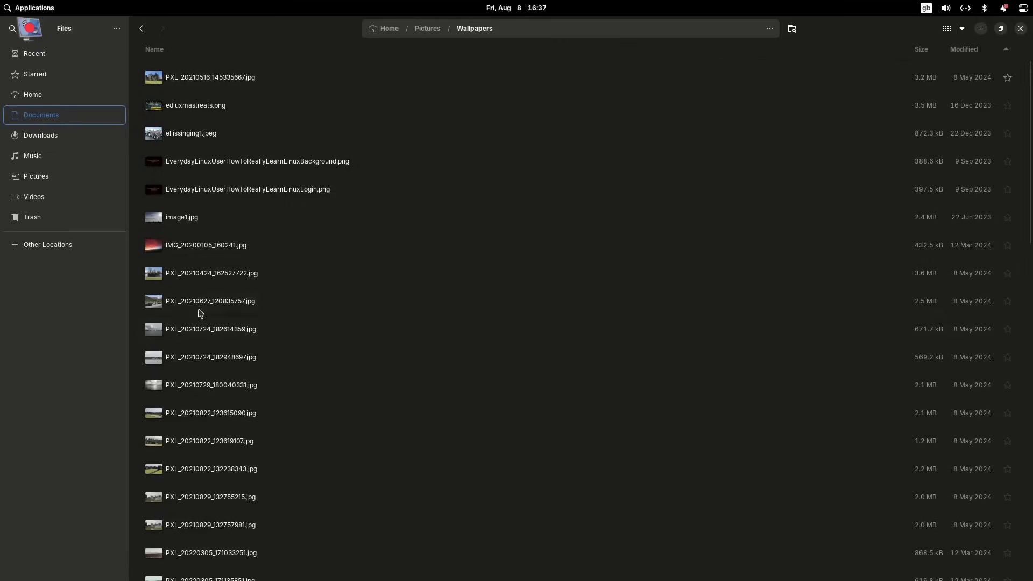
right_click(210, 301)
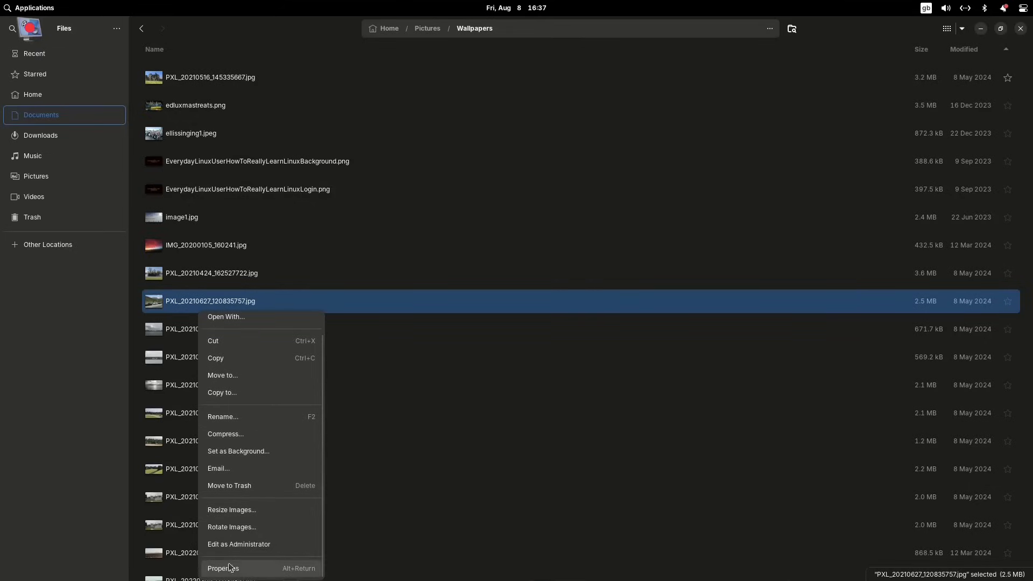
click(224, 568)
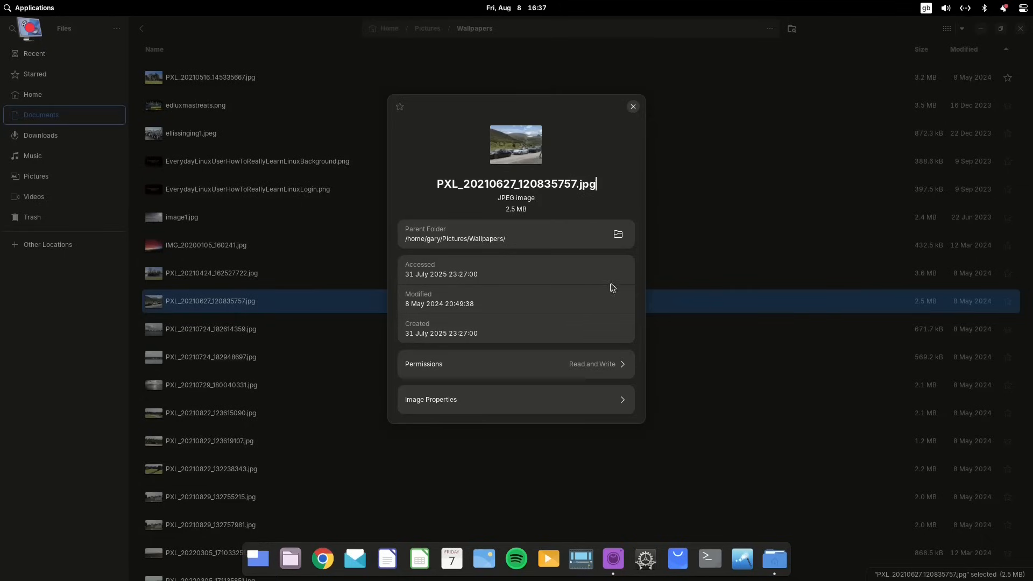
mouse_move(535, 337)
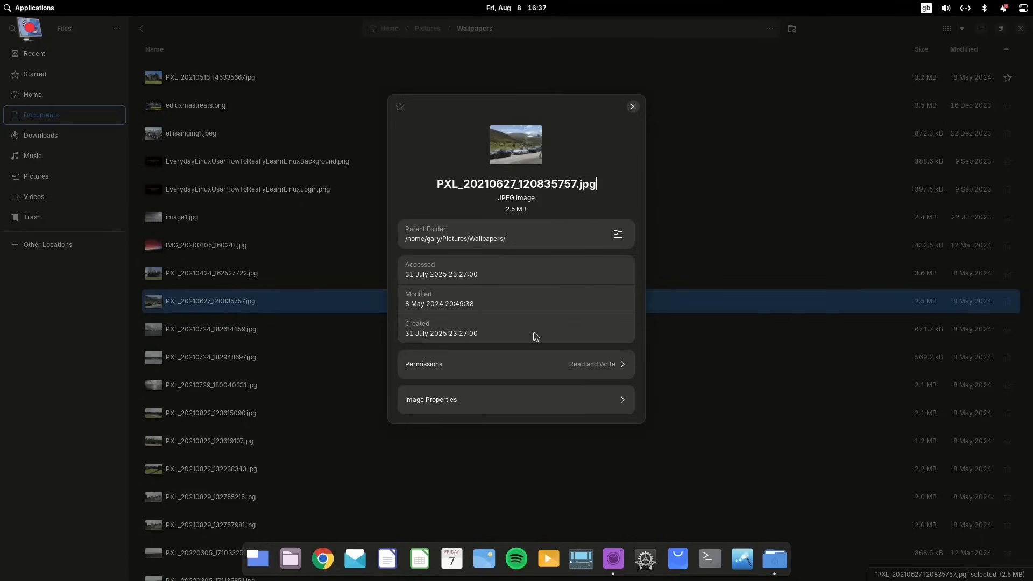
mouse_move(606, 367)
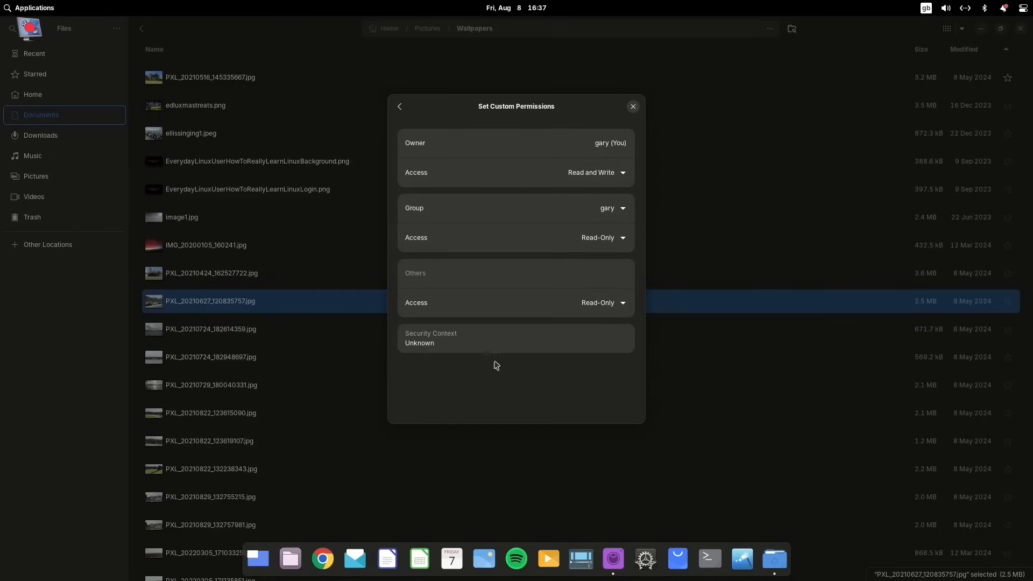
click(631, 106)
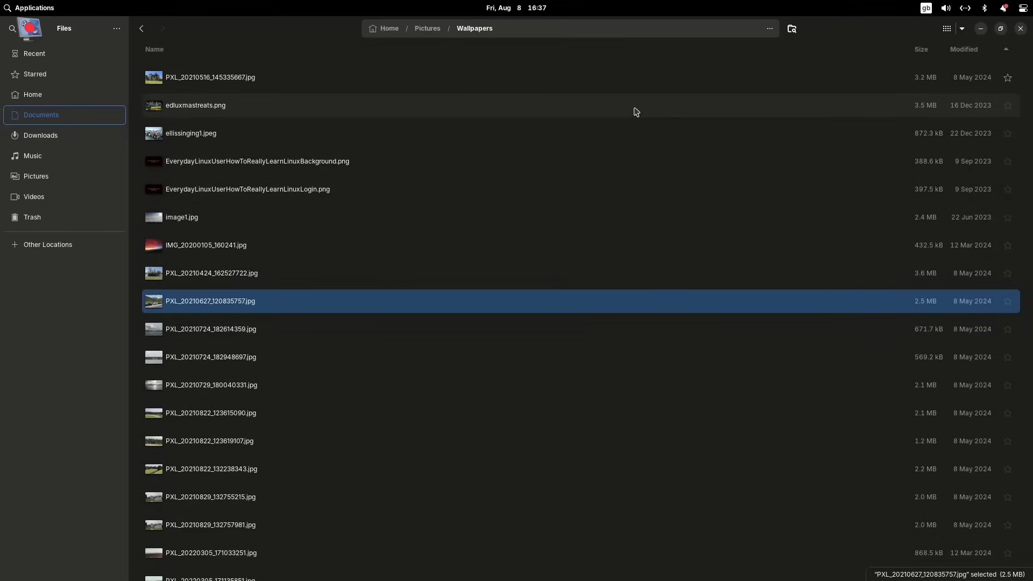
mouse_move(632, 38)
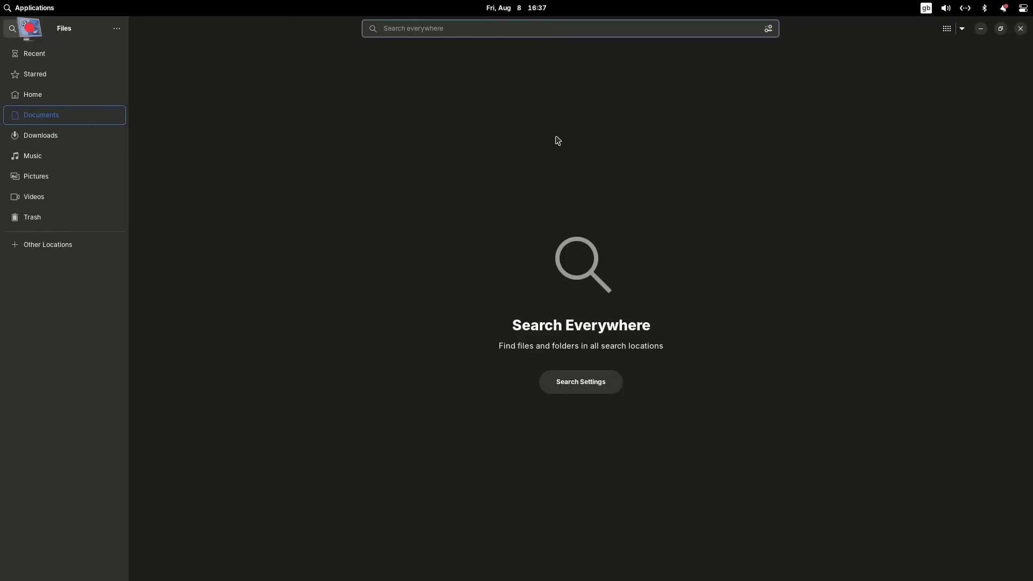
Step: Search everywhere for 'hello', finding helloworld.txt in Documents
text(hello)
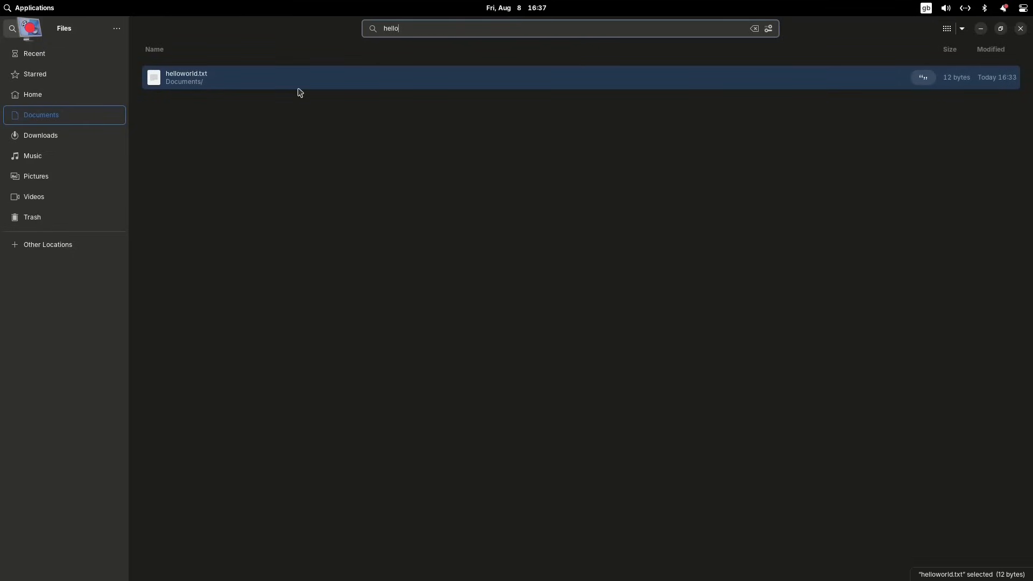
mouse_move(555, 91)
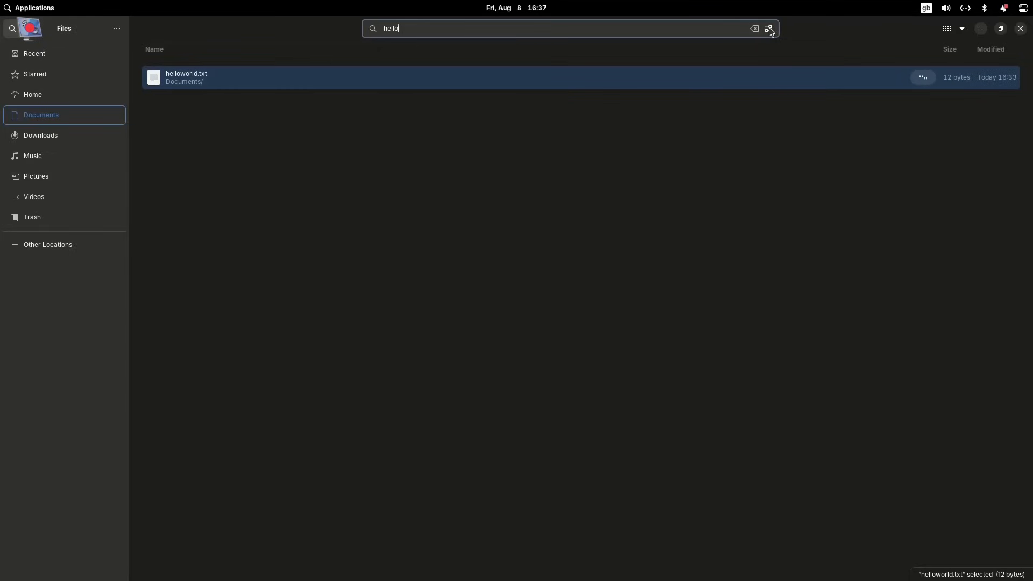
Step: Filter the search to items since last week and clear the 'hello' search text
click(769, 28)
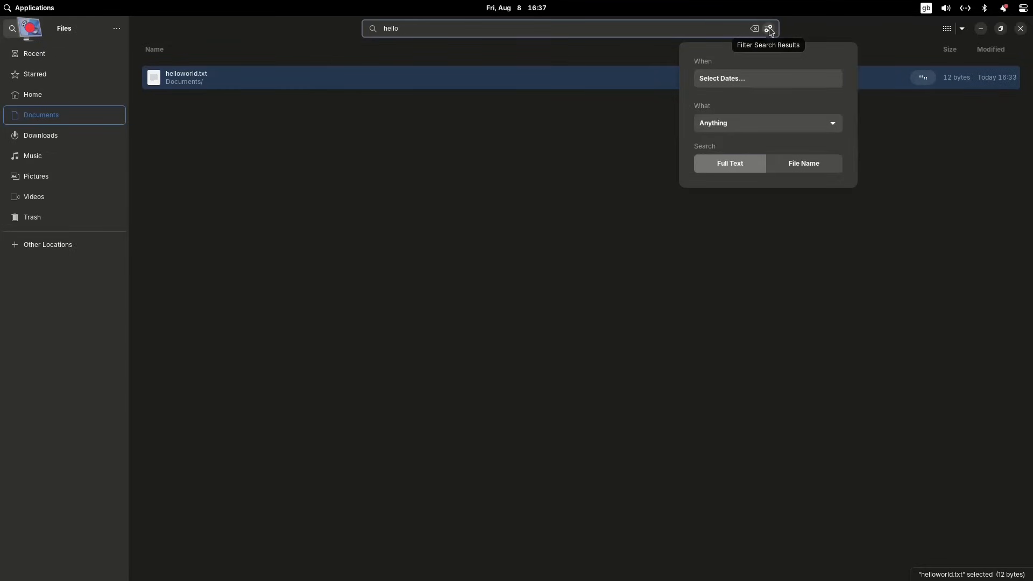
mouse_move(745, 82)
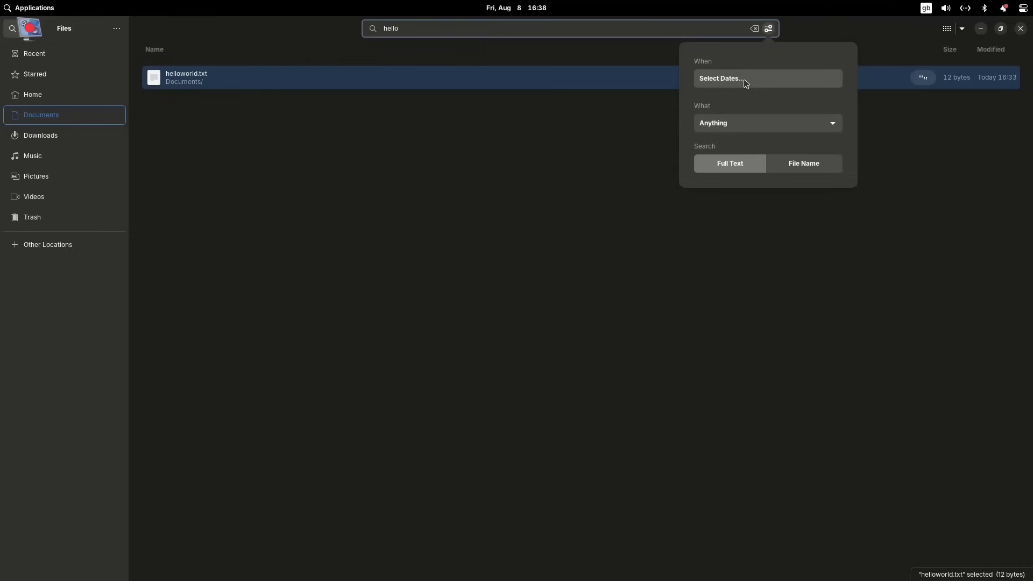
click(719, 78)
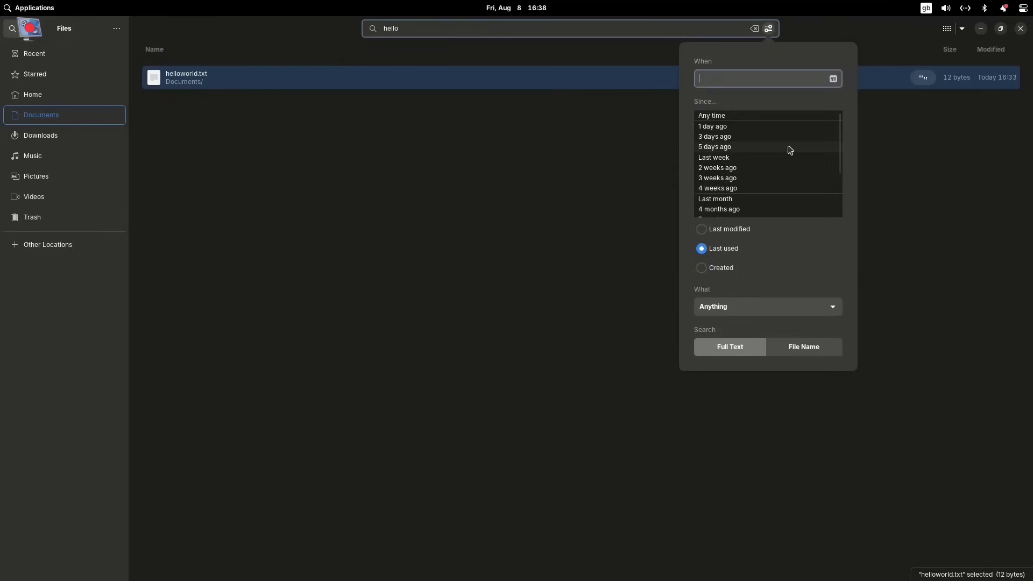
click(714, 158)
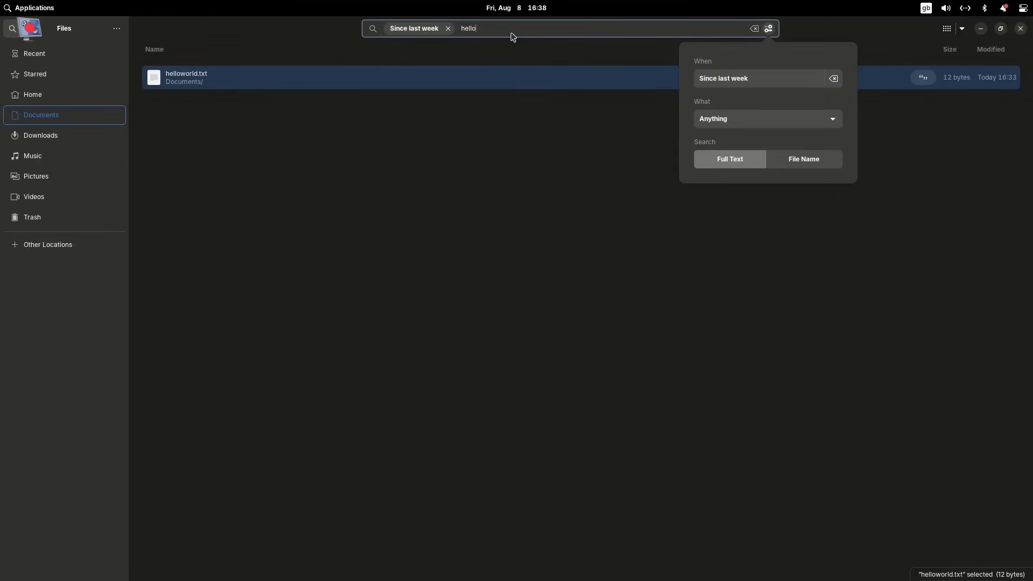
click(753, 28)
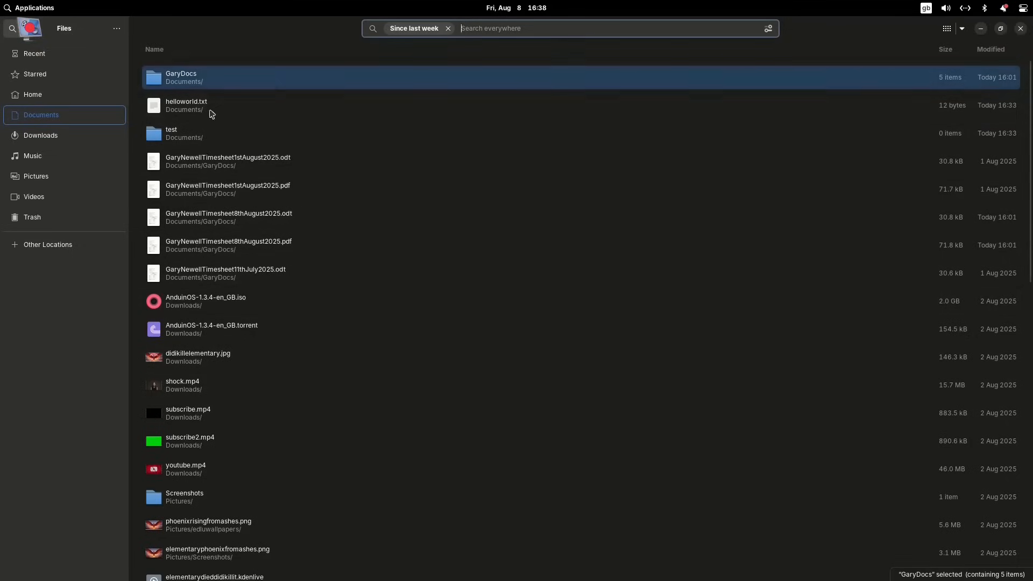
Step: Restrict the filtered results to Picture files only, leaving three images
click(767, 28)
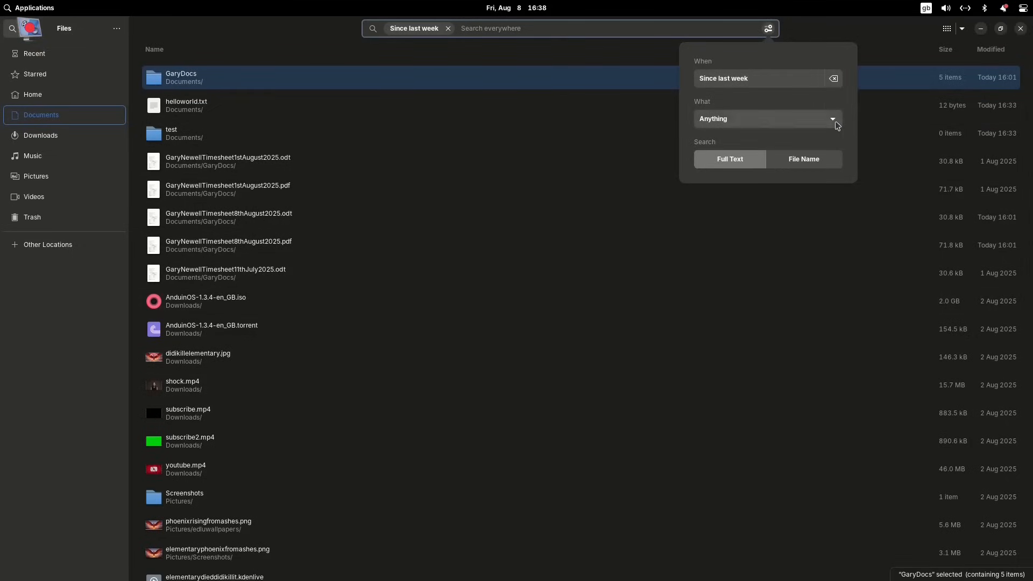
click(766, 118)
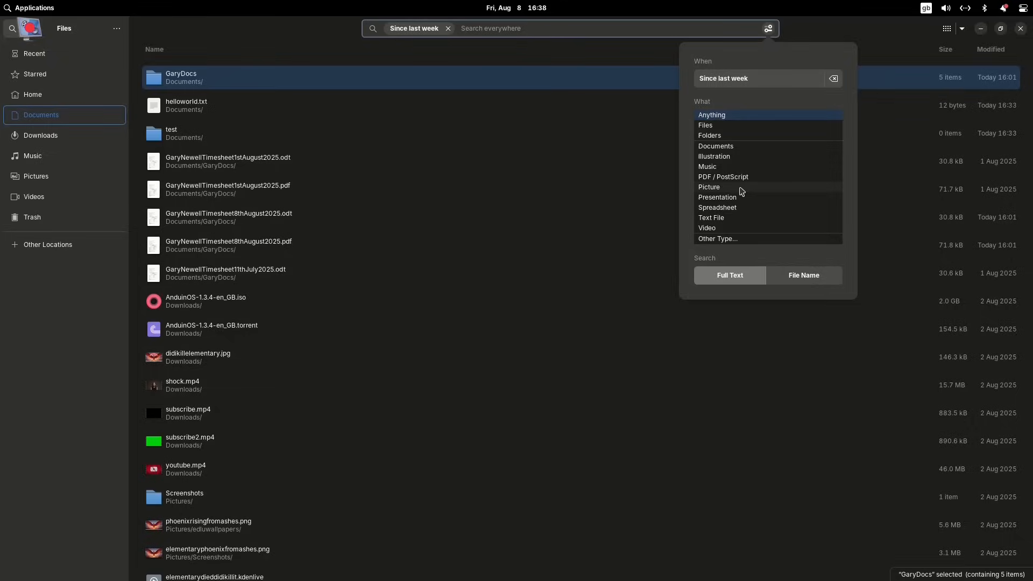
click(709, 186)
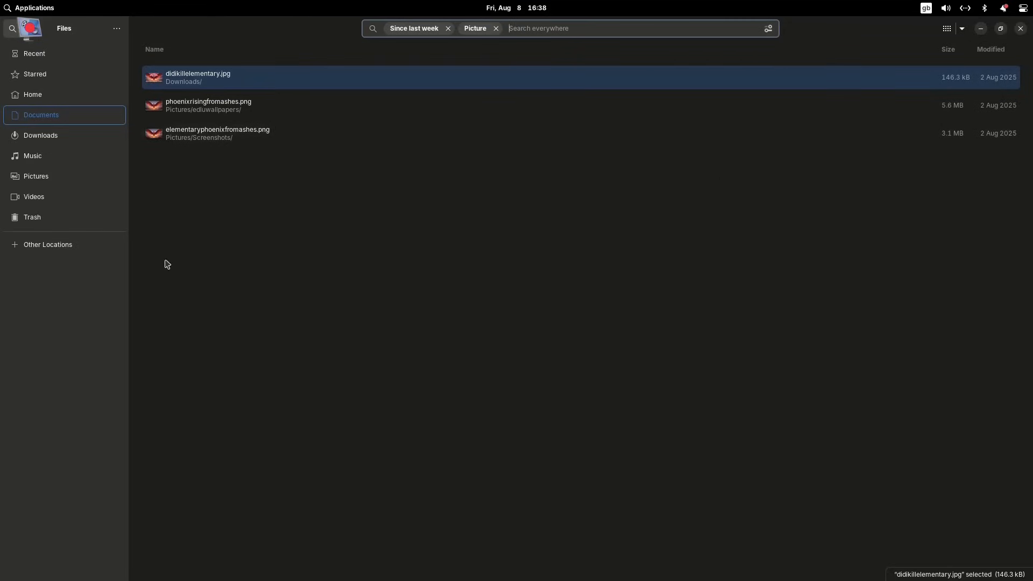
Step: Show Other Locations and review the elementary OS drive's Properties and disk usage
click(47, 244)
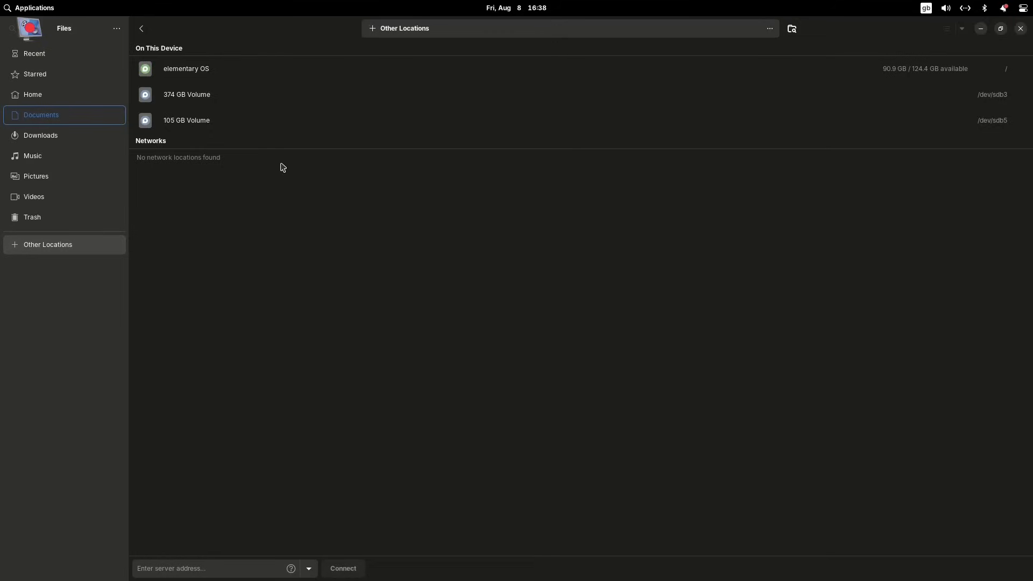
right_click(186, 69)
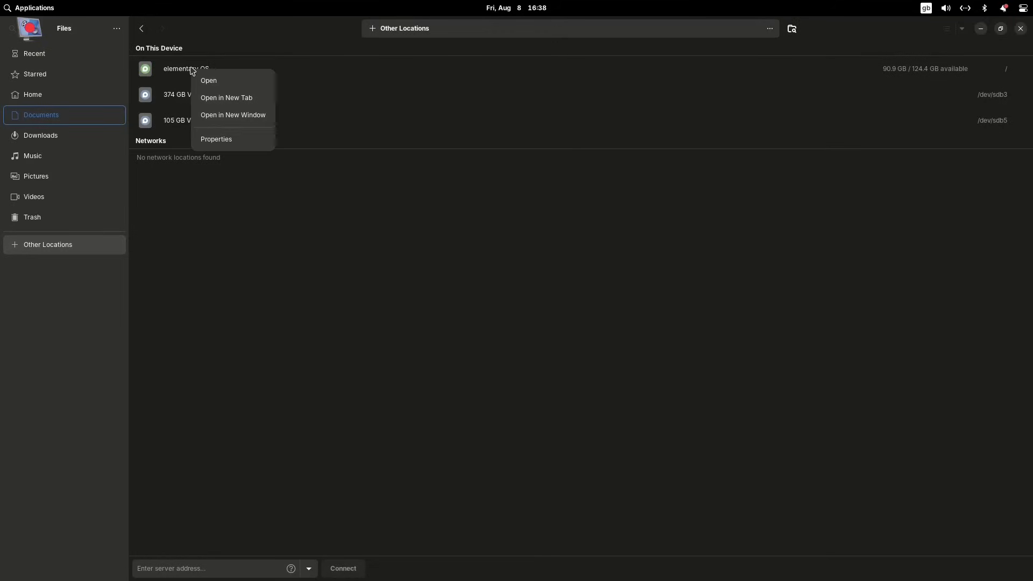
click(216, 138)
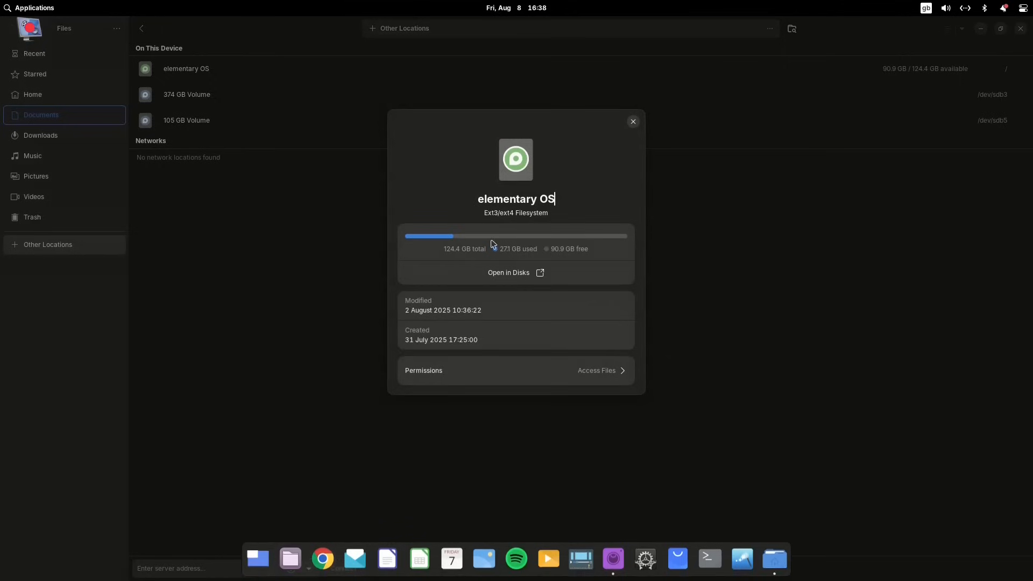
mouse_move(444, 258)
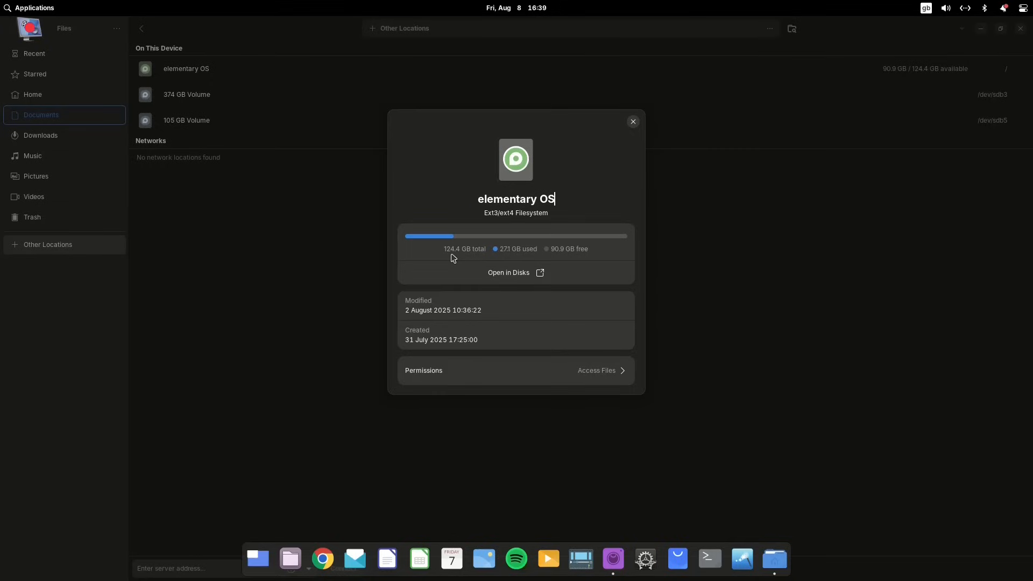
mouse_move(575, 259)
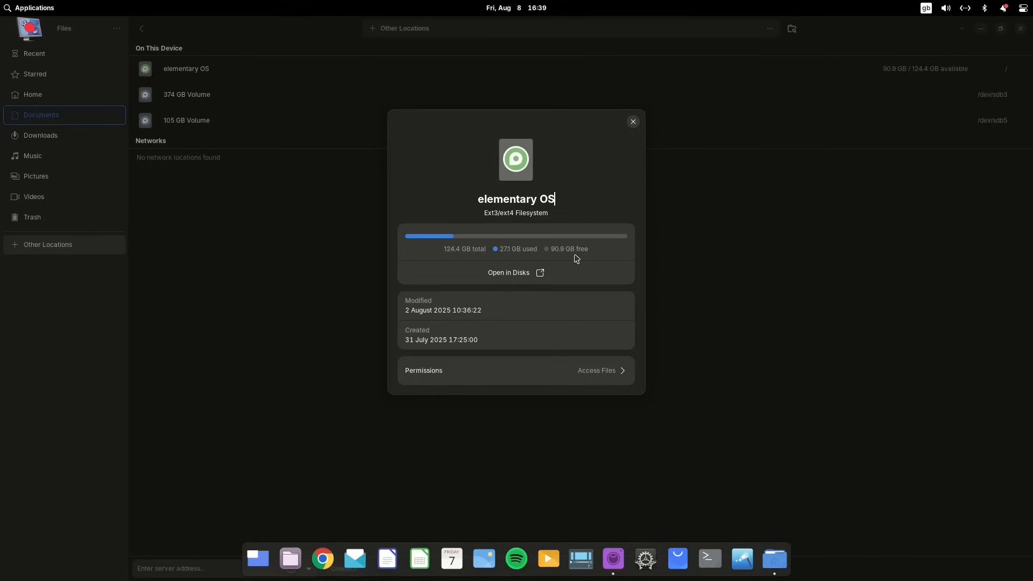
mouse_move(508, 285)
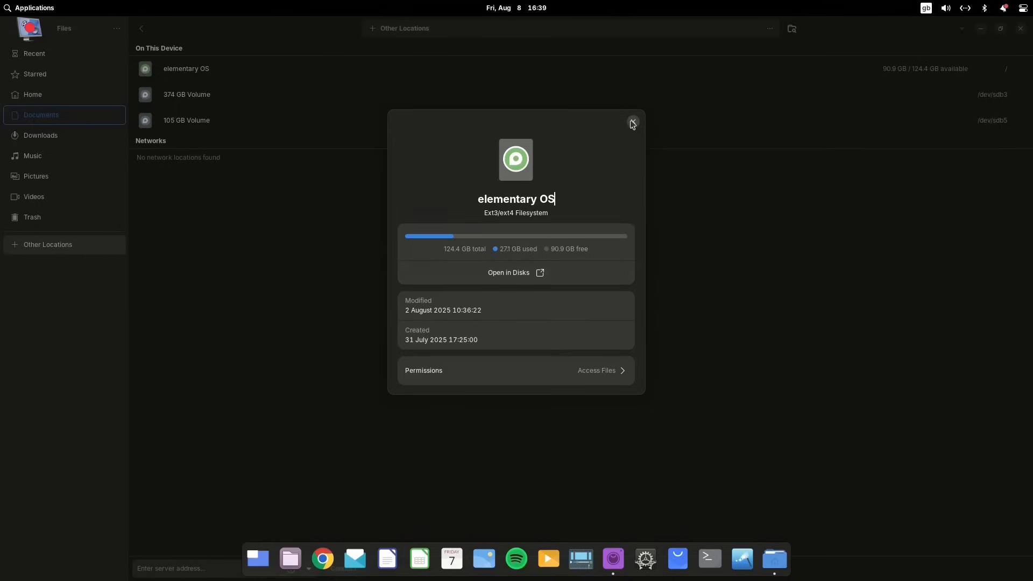
click(632, 124)
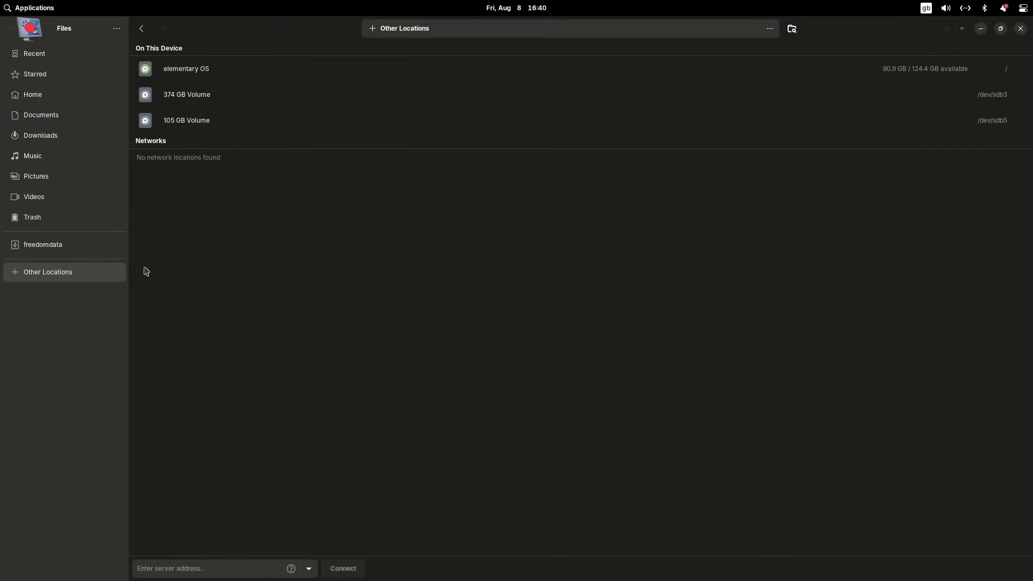
Step: Mount and browse freedomdata, return Home, then eject it choosing Do not Empty Trash
click(44, 244)
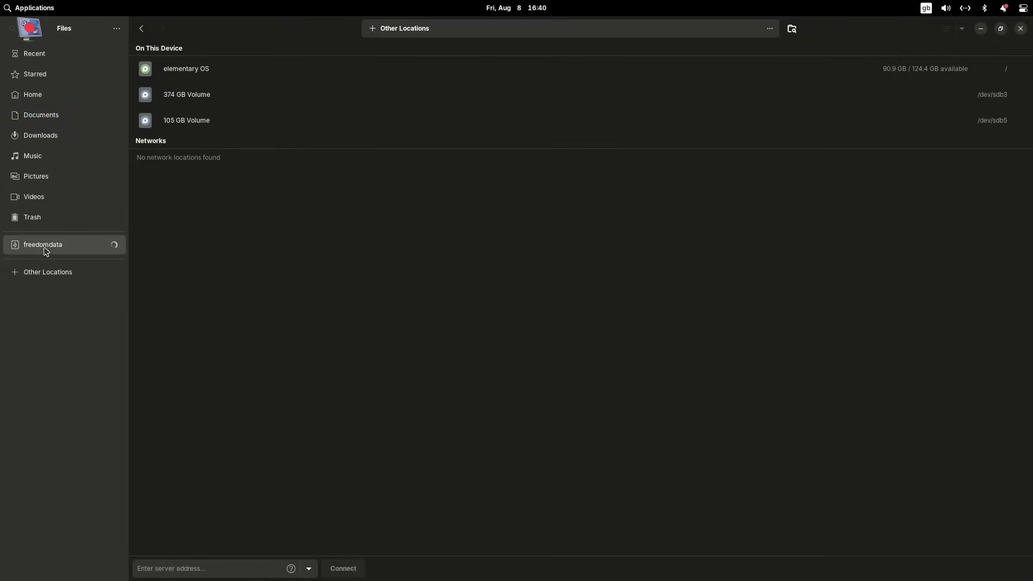
click(43, 244)
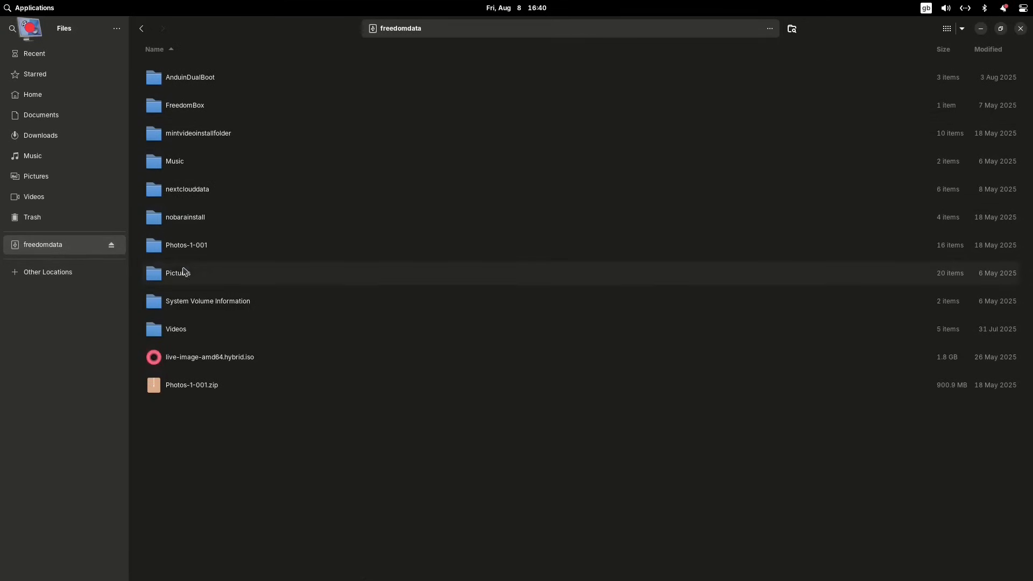
click(33, 95)
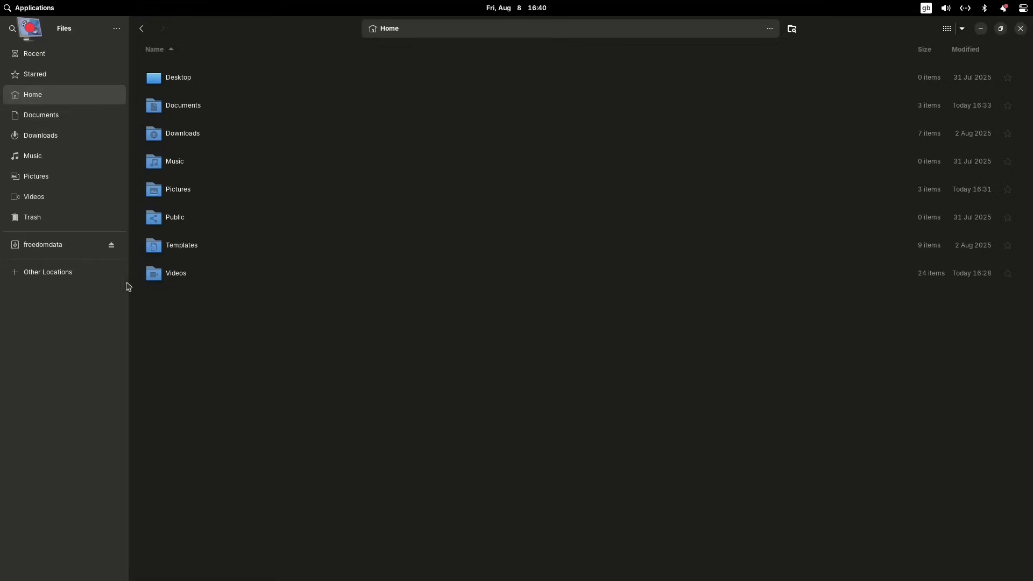
mouse_move(112, 251)
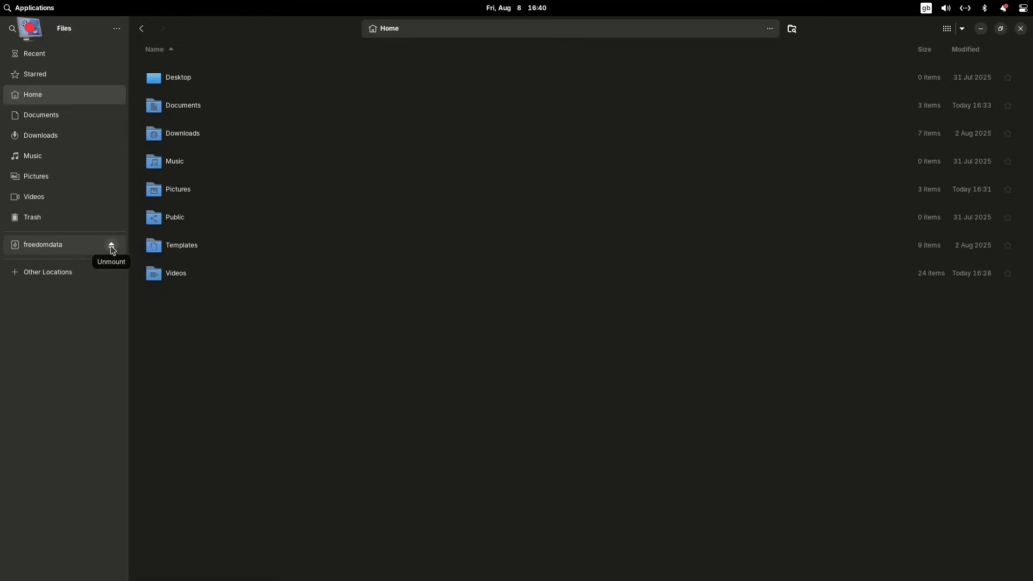
click(111, 247)
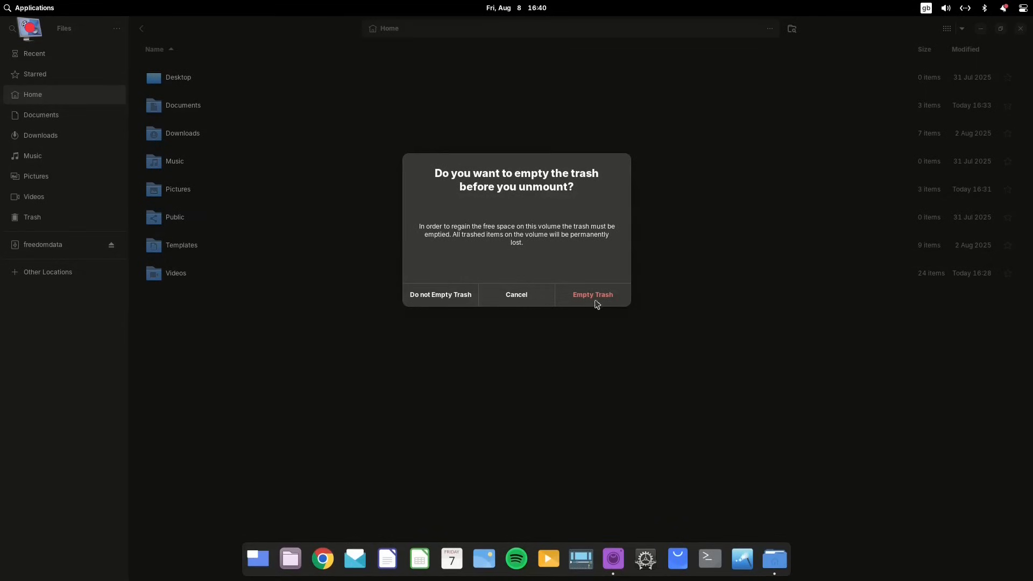
mouse_move(440, 295)
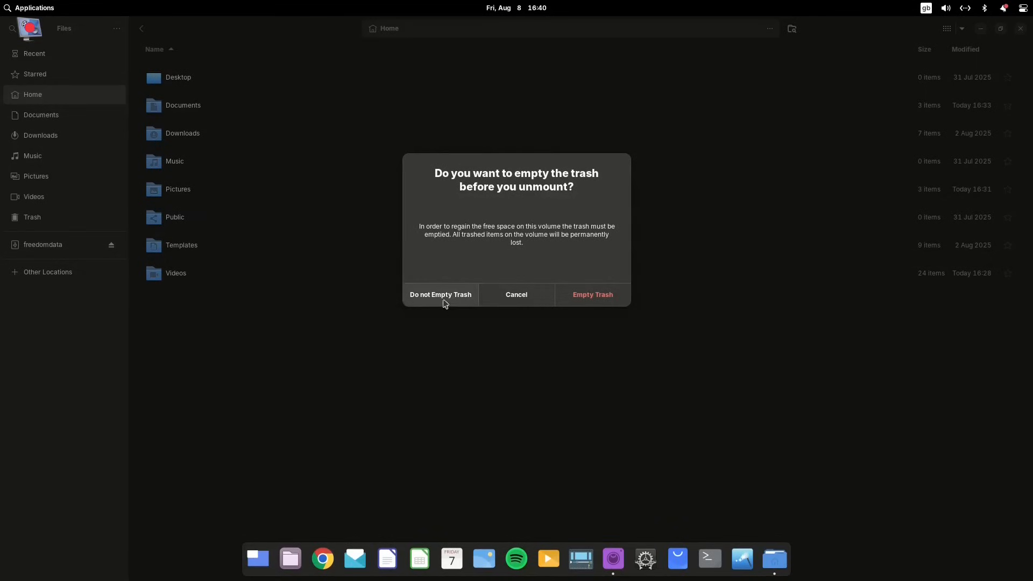
click(440, 295)
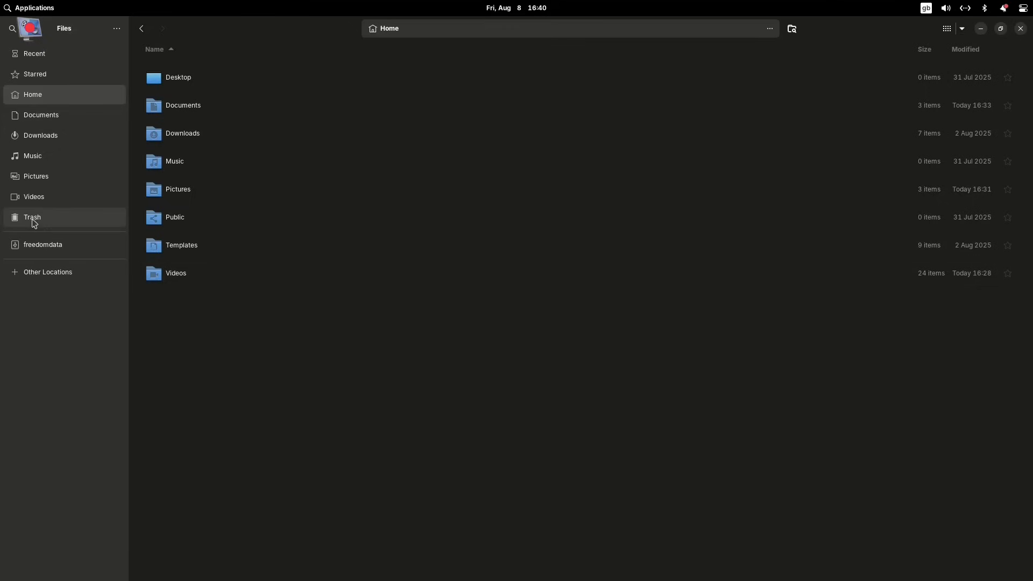
Step: View the Trash's files and request Empty Trash, raising the permanent-deletion confirmation
click(31, 217)
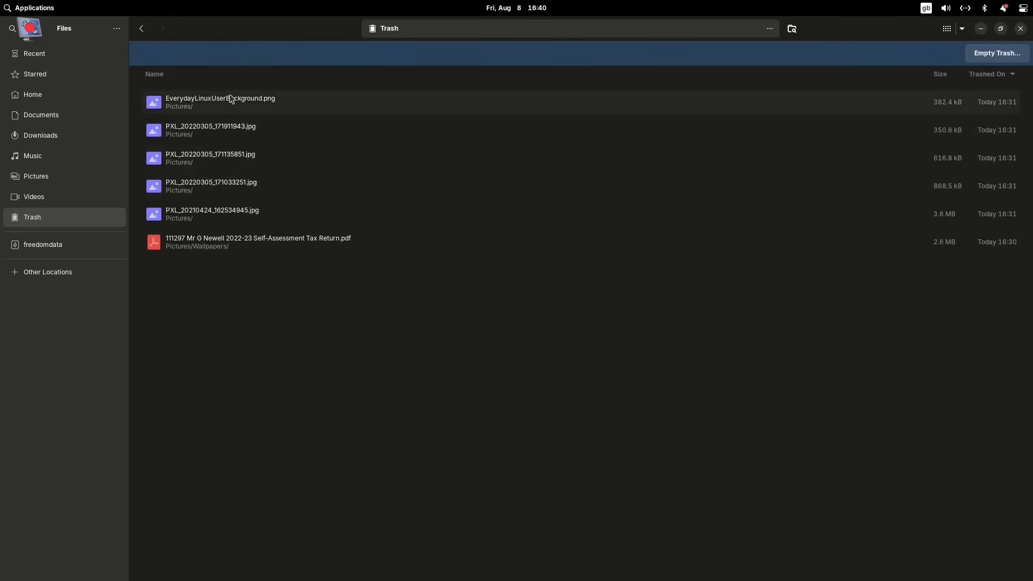
right_click(220, 102)
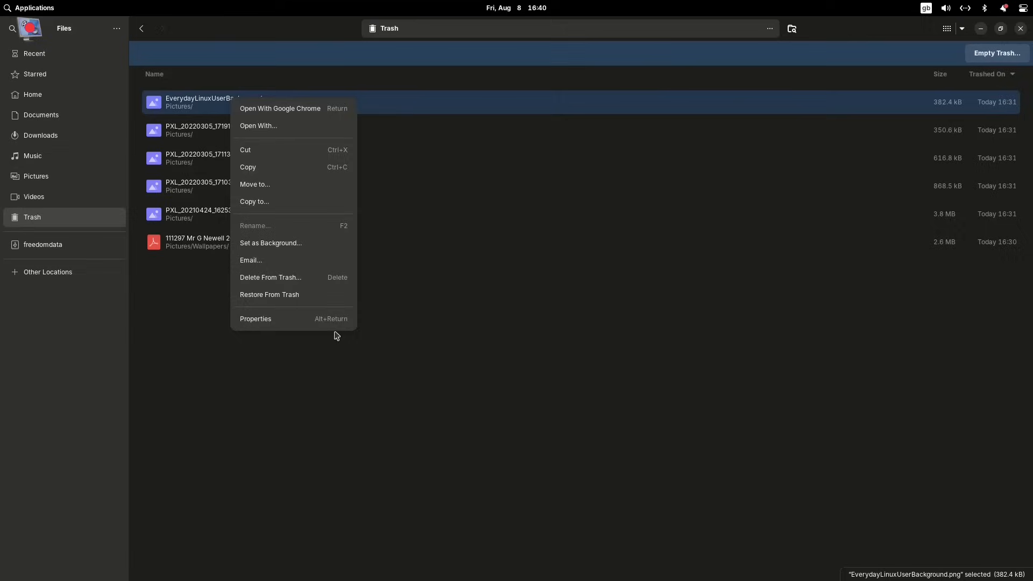
mouse_move(274, 294)
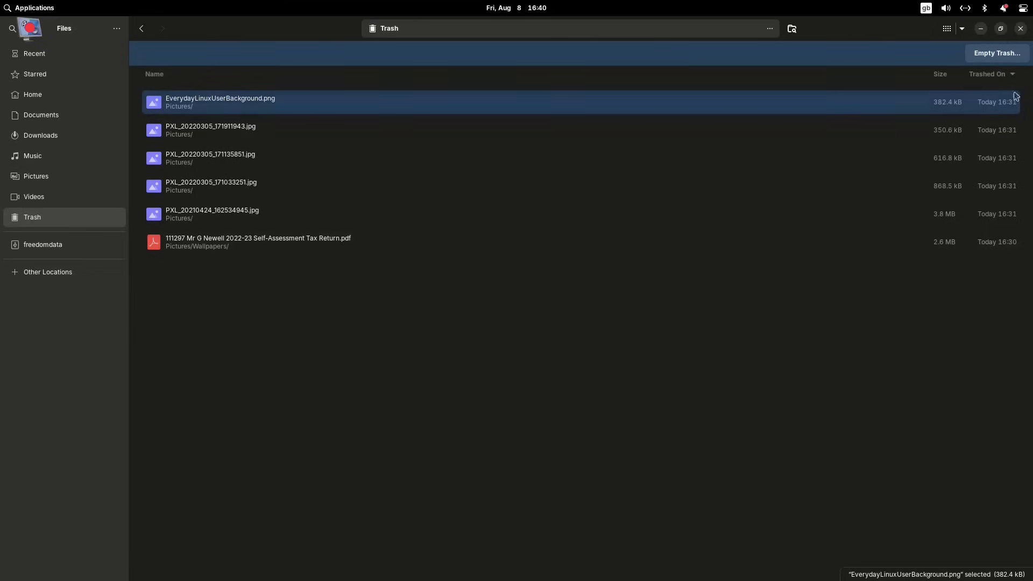
click(995, 53)
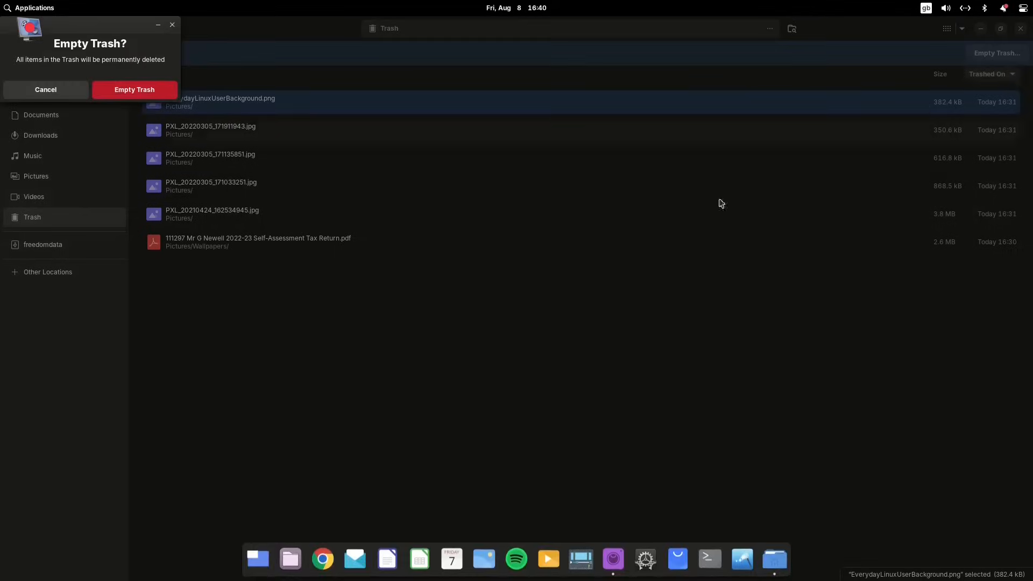
Step: Confirm emptying the Trash, permanently delete helloworld.txt from Documents, and verify the Trash is empty
click(133, 89)
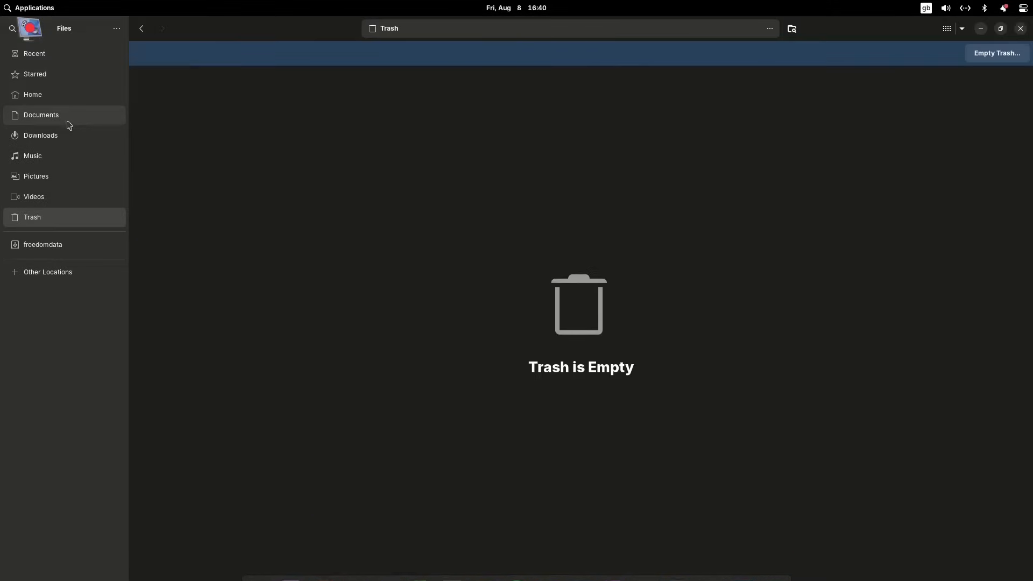
click(41, 115)
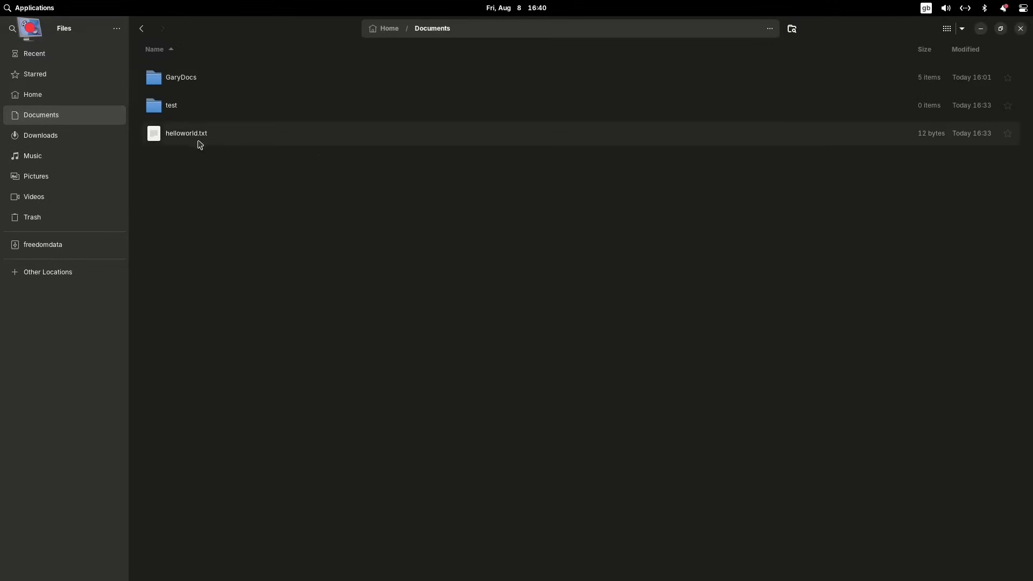
click(186, 134)
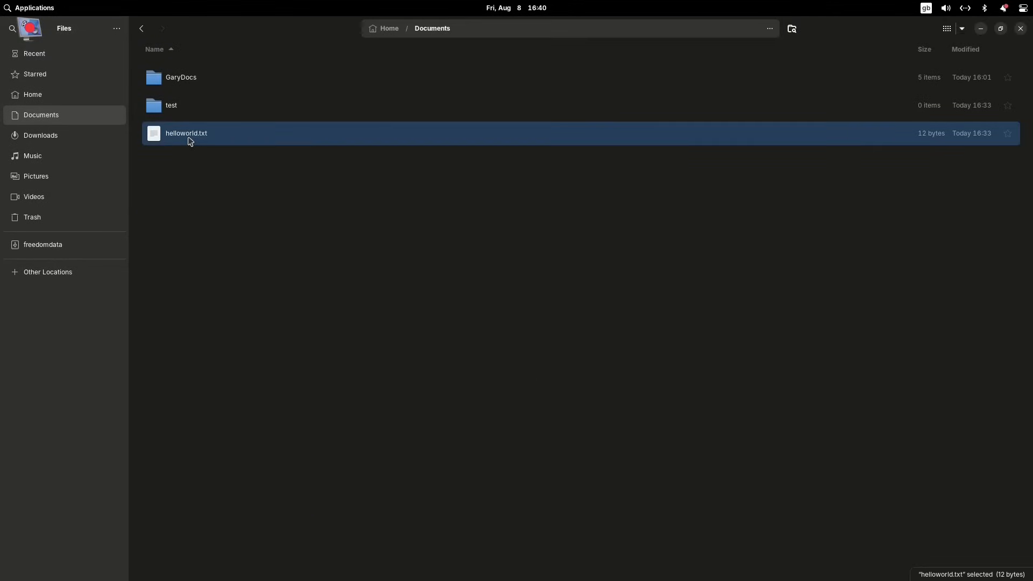
right_click(186, 133)
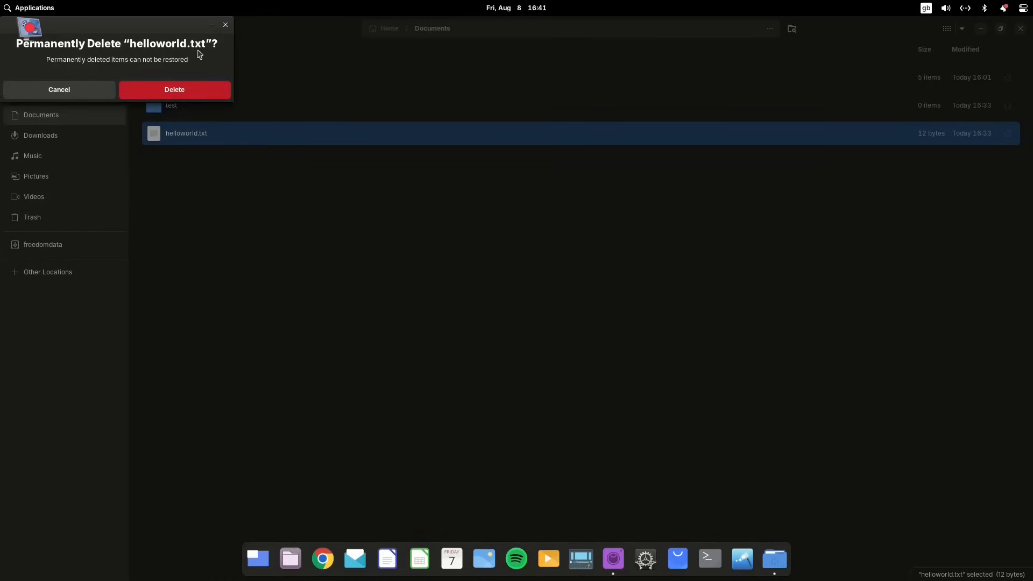
click(174, 90)
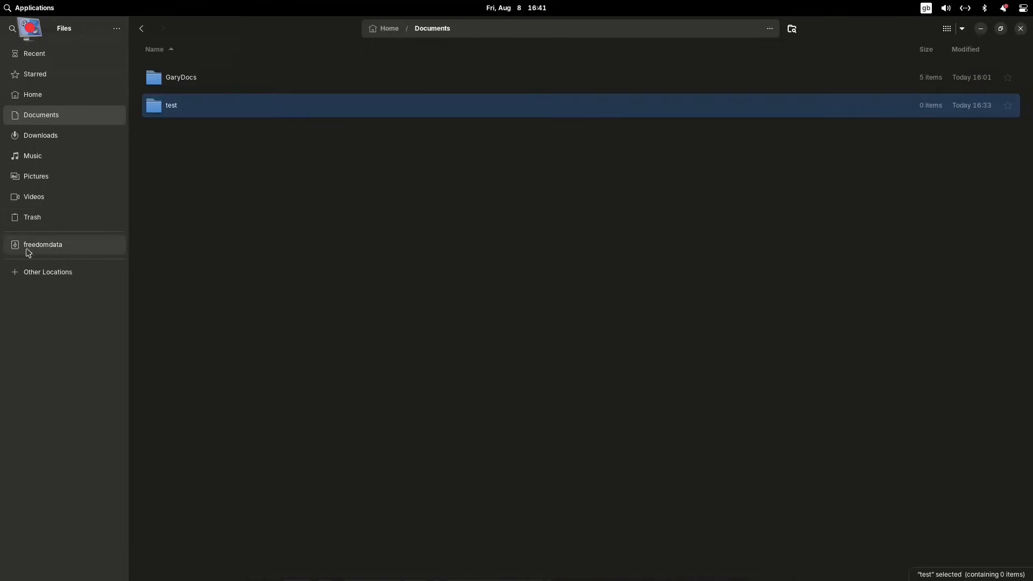
click(31, 217)
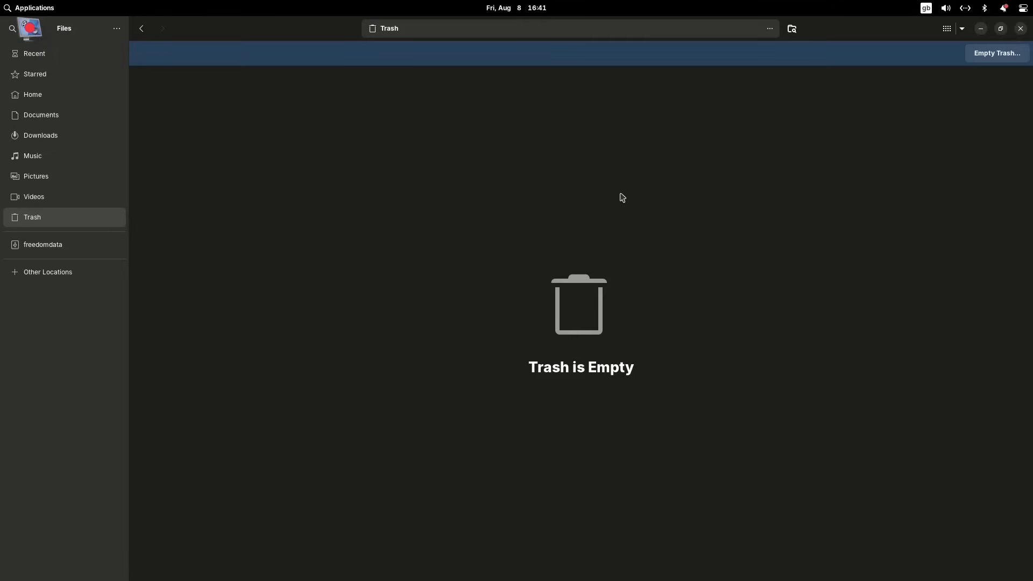
mouse_move(457, 419)
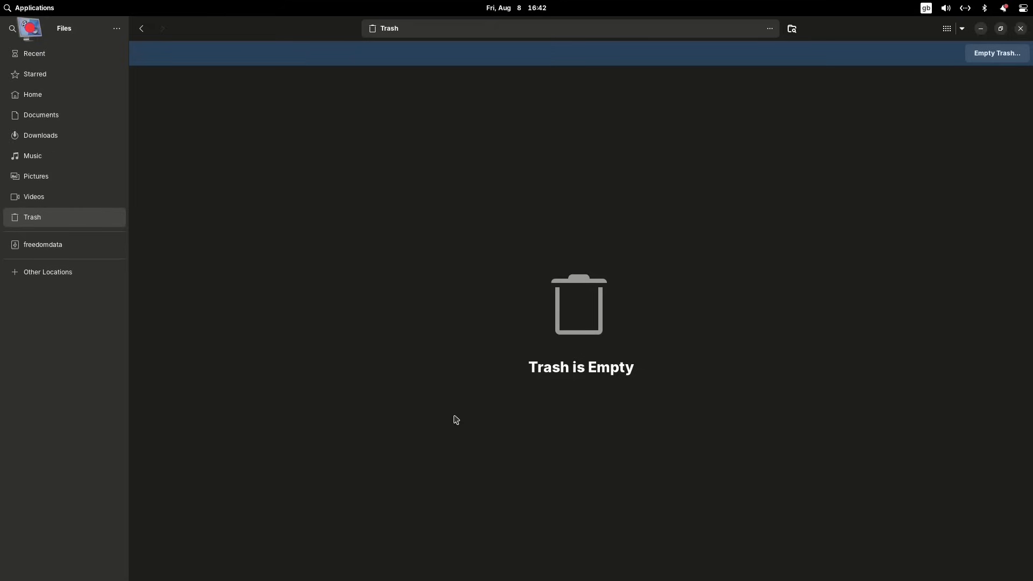
mouse_move(500, 348)
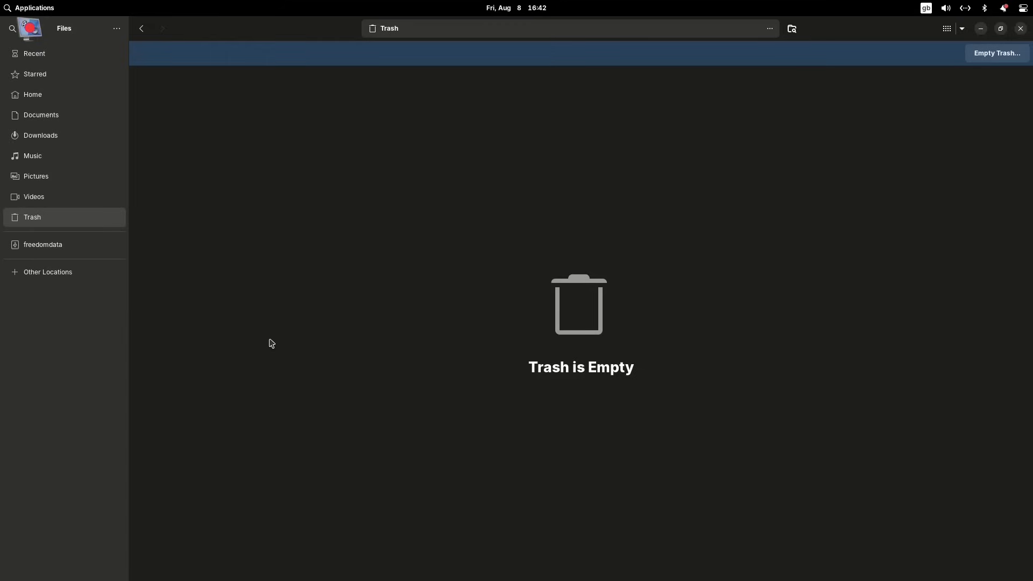
Step: From Other Locations, connect to dav://192.168.1.127/nextcloud/remote.php/dav/file
click(47, 271)
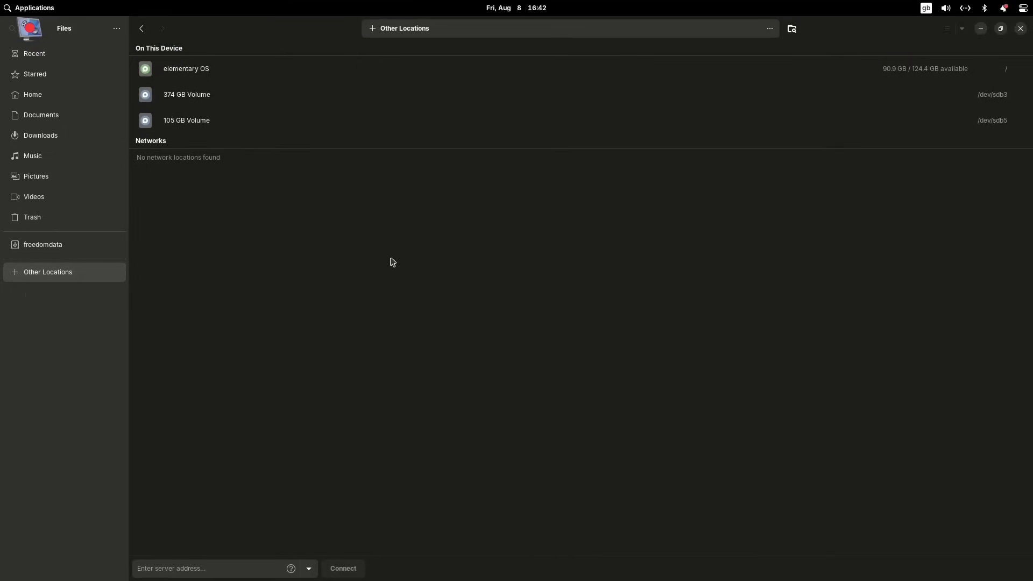
mouse_move(275, 484)
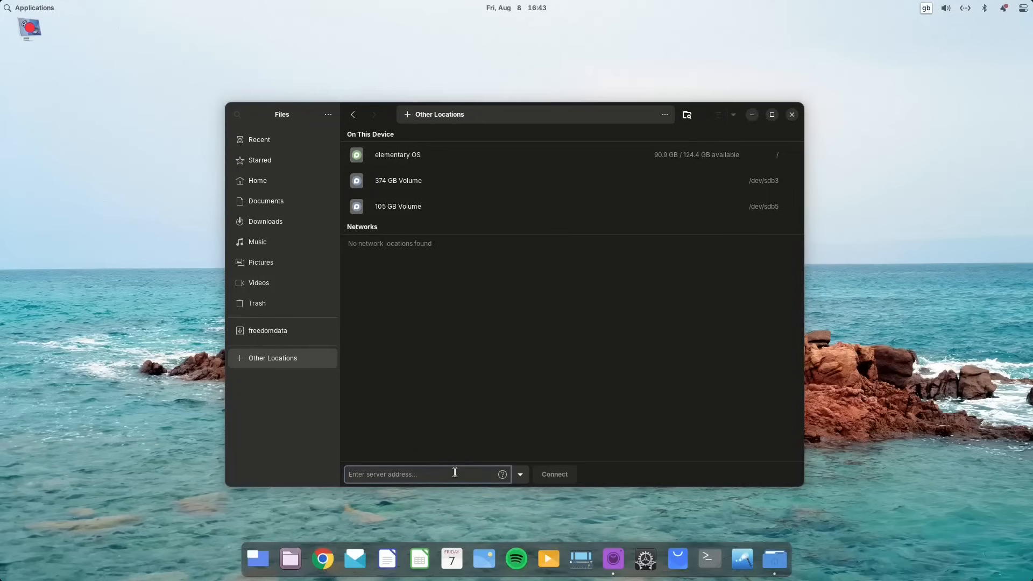
text(dav://192.168.1.127/nextcloud/remote.php/dav/file)
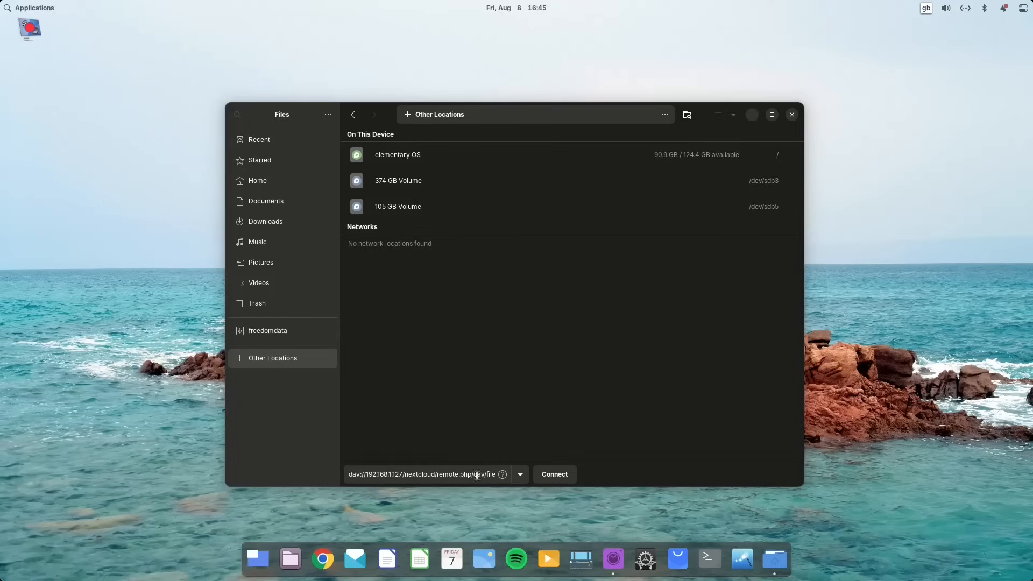
click(554, 474)
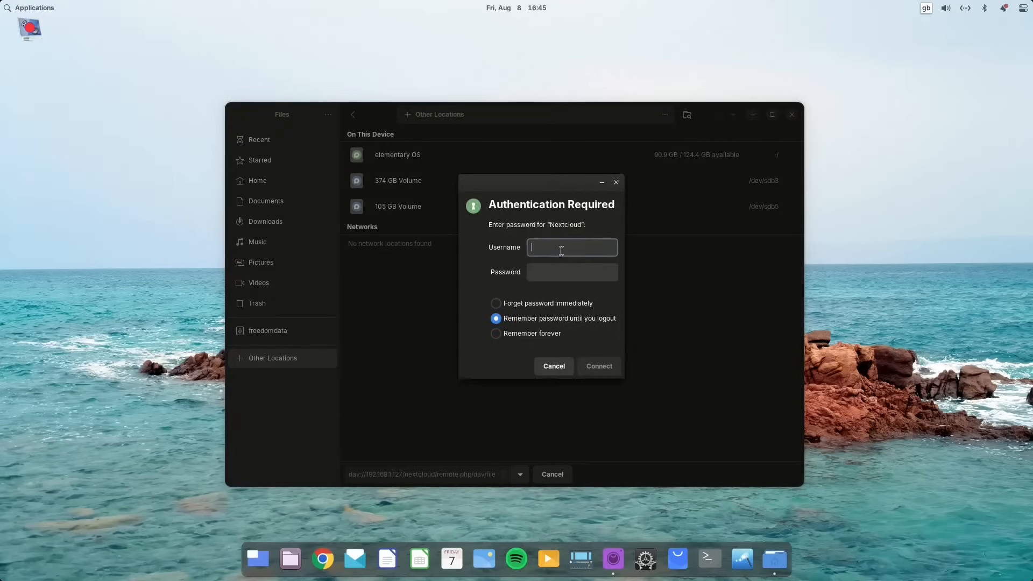
Step: Log in to the Nextcloud WebDAV share as user 'gary' with the password
text(gary)
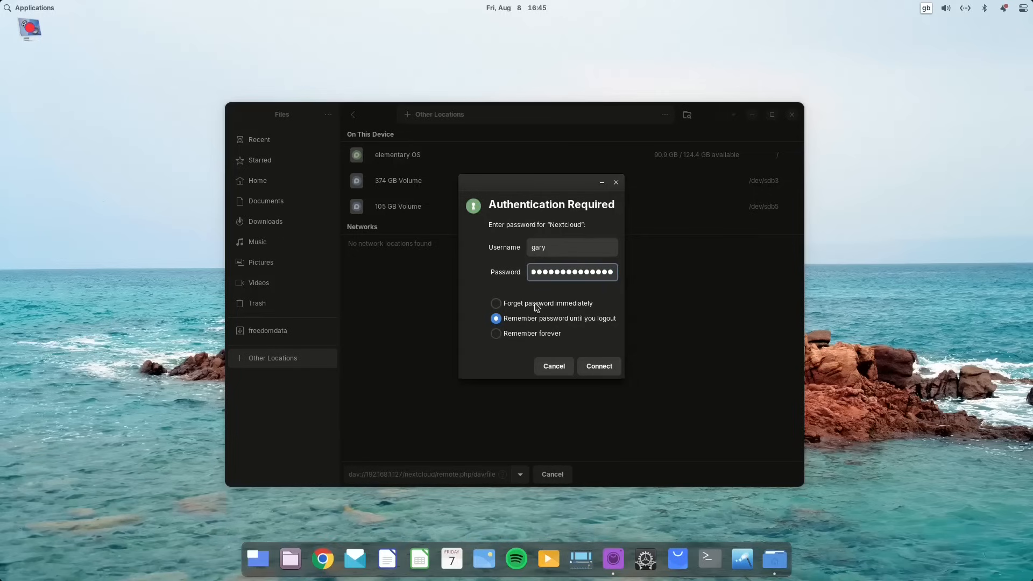
mouse_move(530, 323)
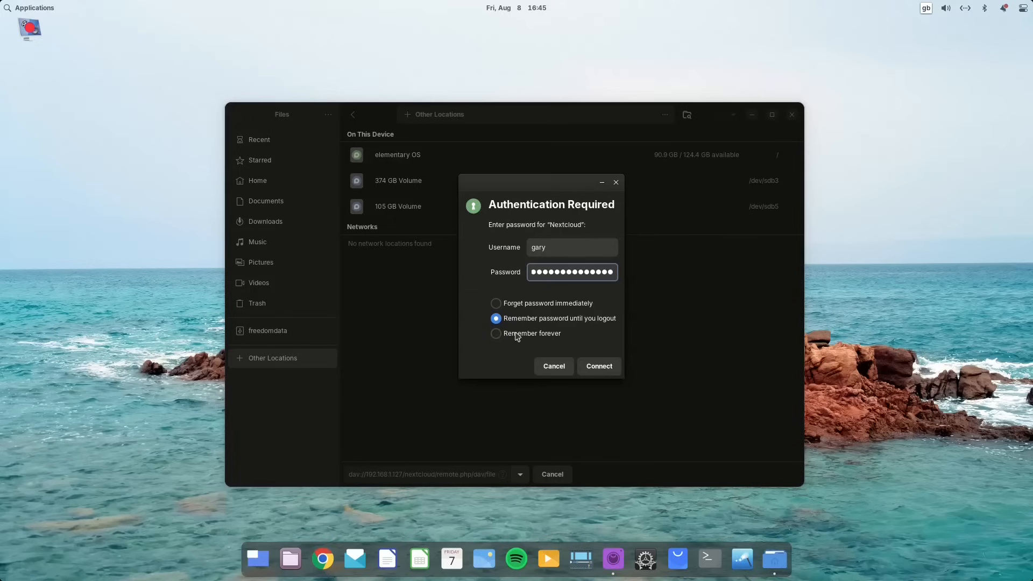
click(597, 366)
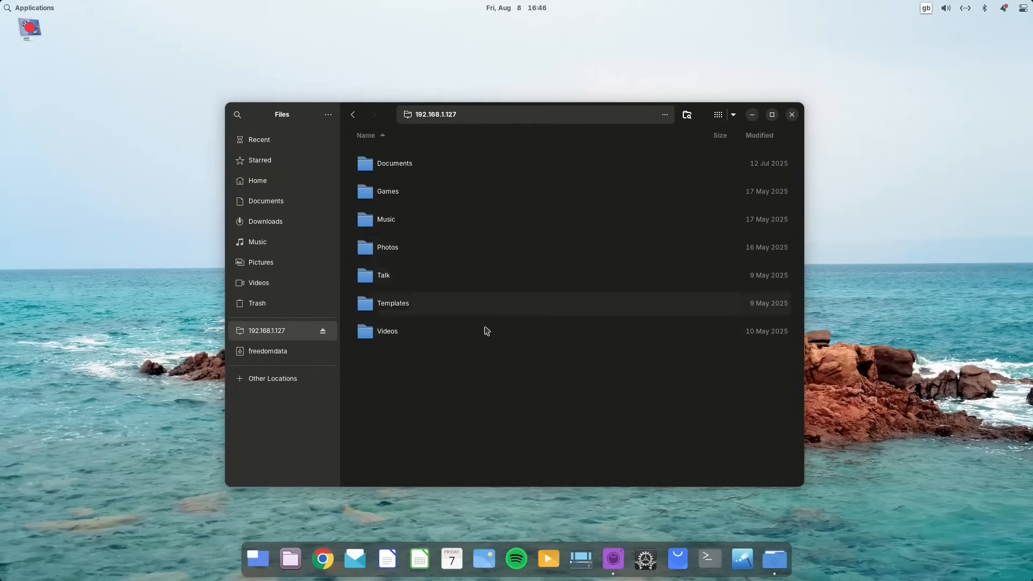
mouse_move(467, 191)
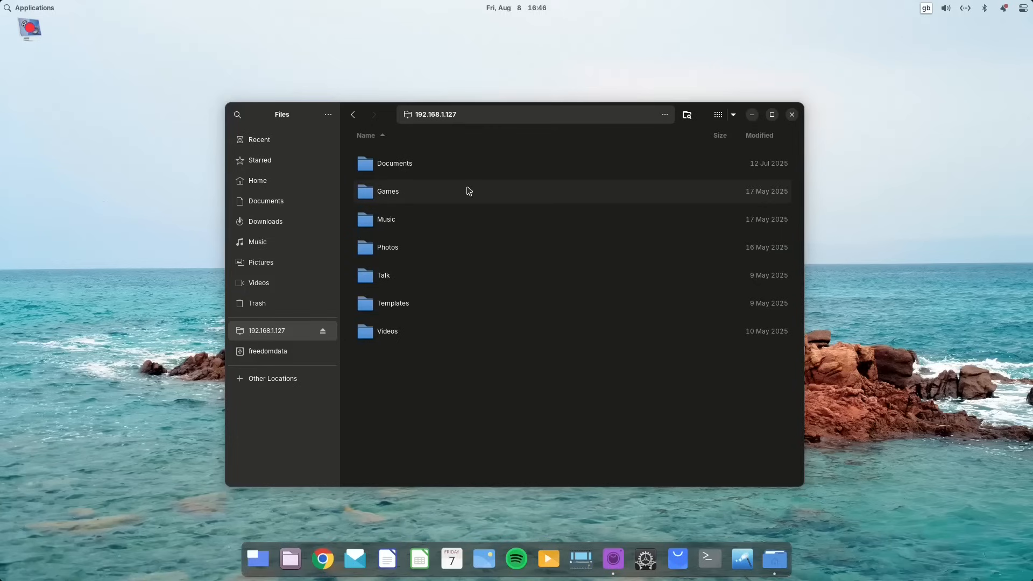
mouse_move(468, 276)
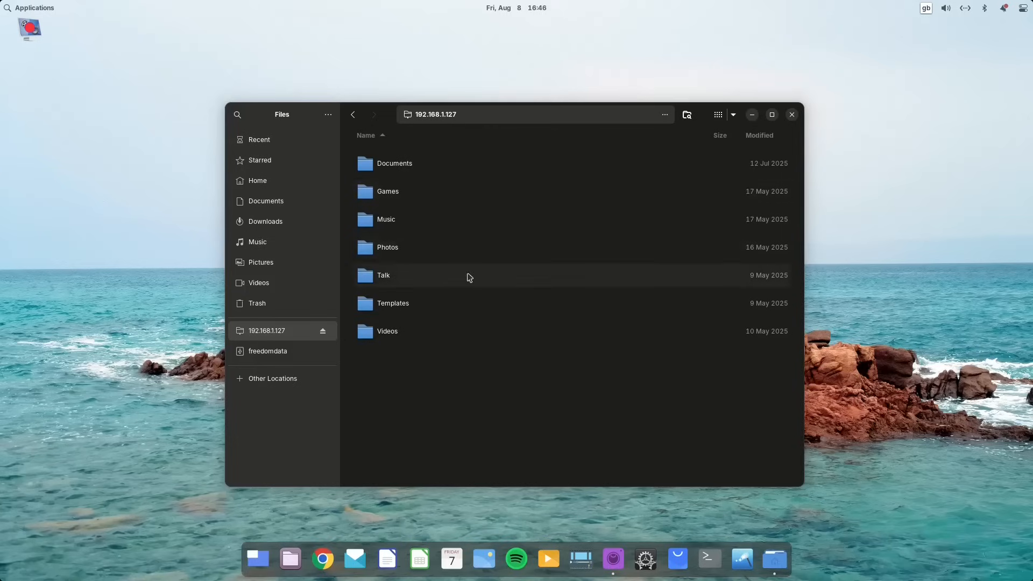
Step: Browse into Photos/edluwallpapers on the share, then disconnect 192.168.1.127
click(387, 248)
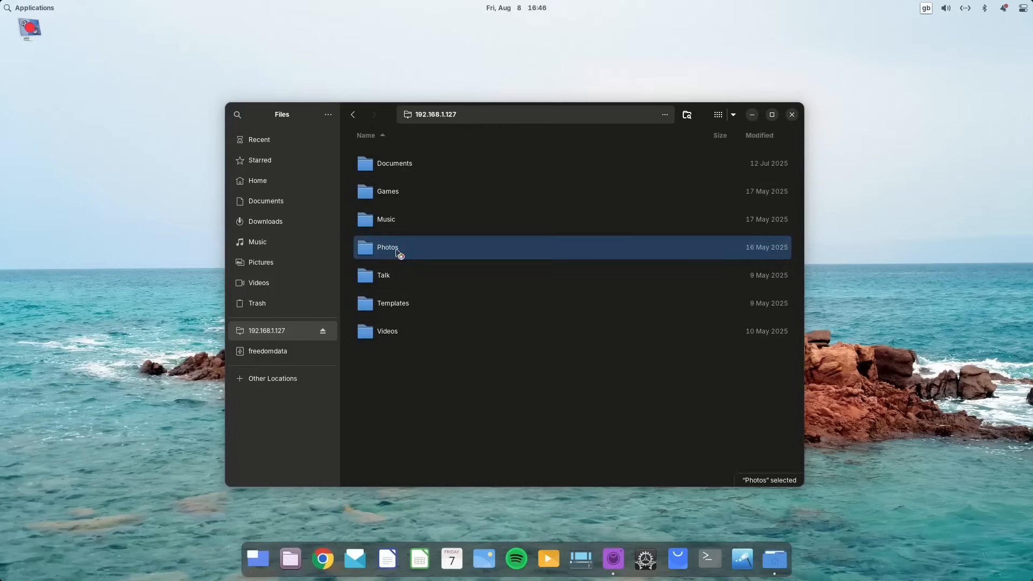
double_click(387, 247)
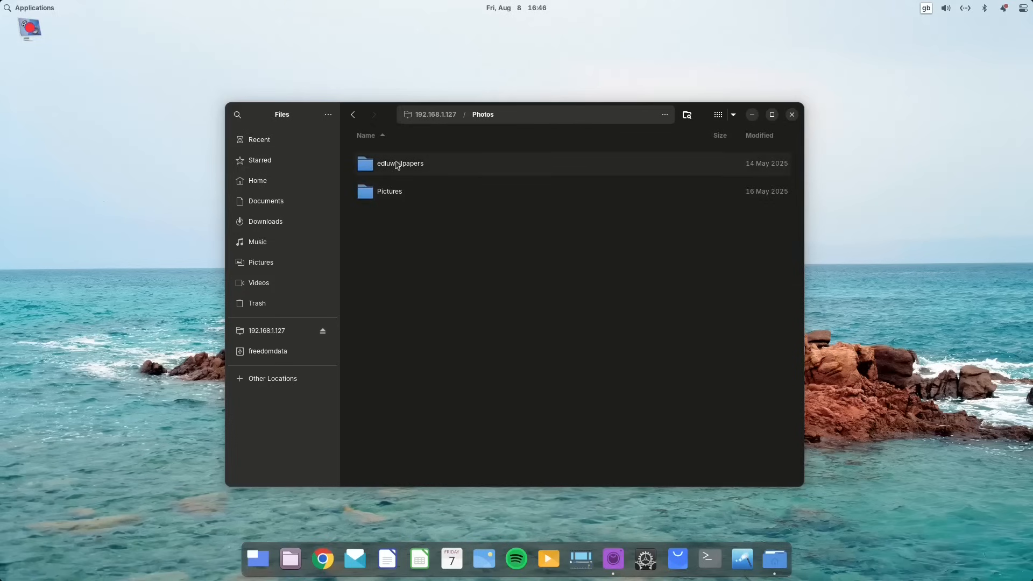
double_click(399, 163)
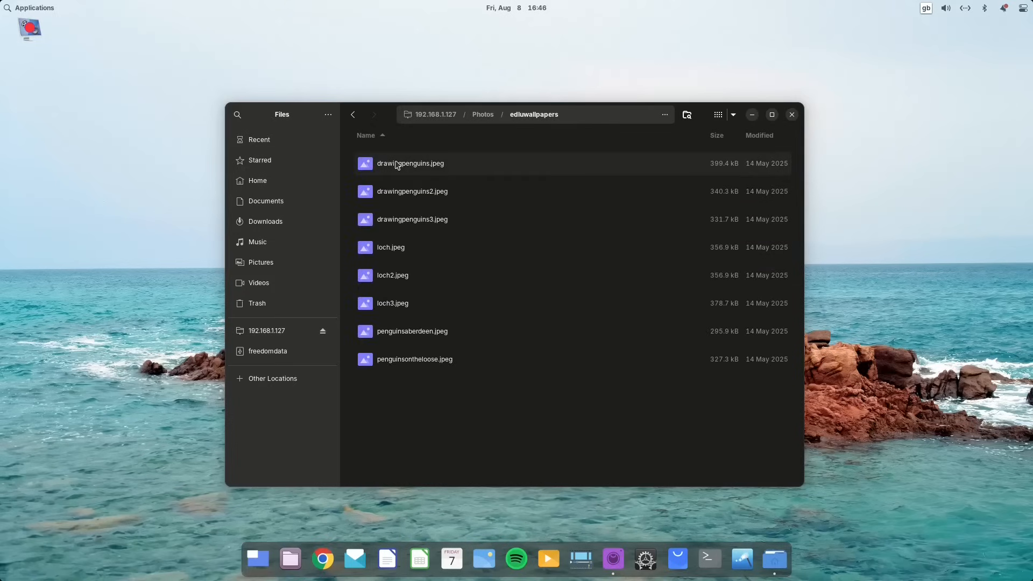
click(257, 181)
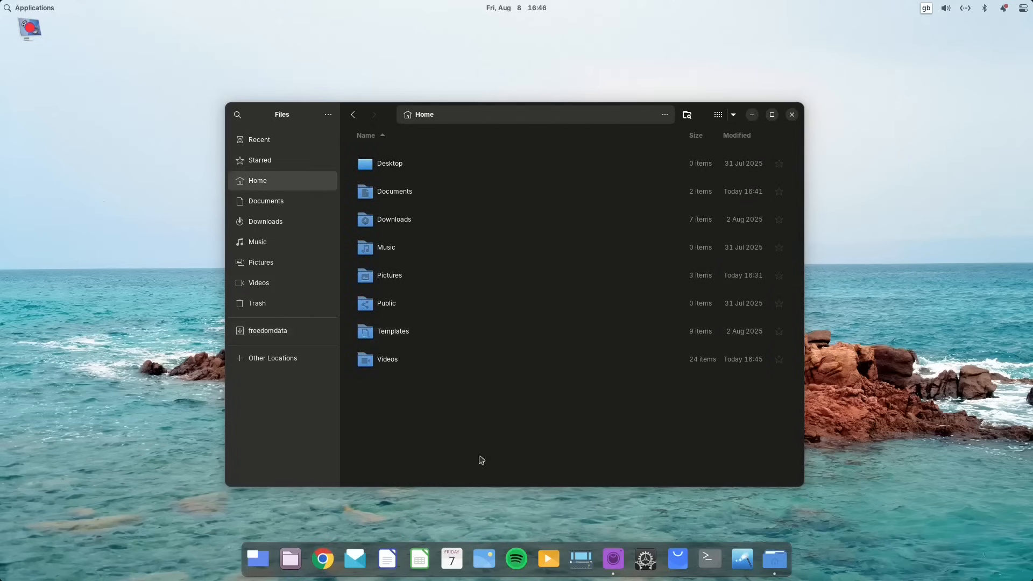
Step: Reconnect to the Nextcloud server from Recent Servers and reopen the 192.168.1.127 share
click(273, 357)
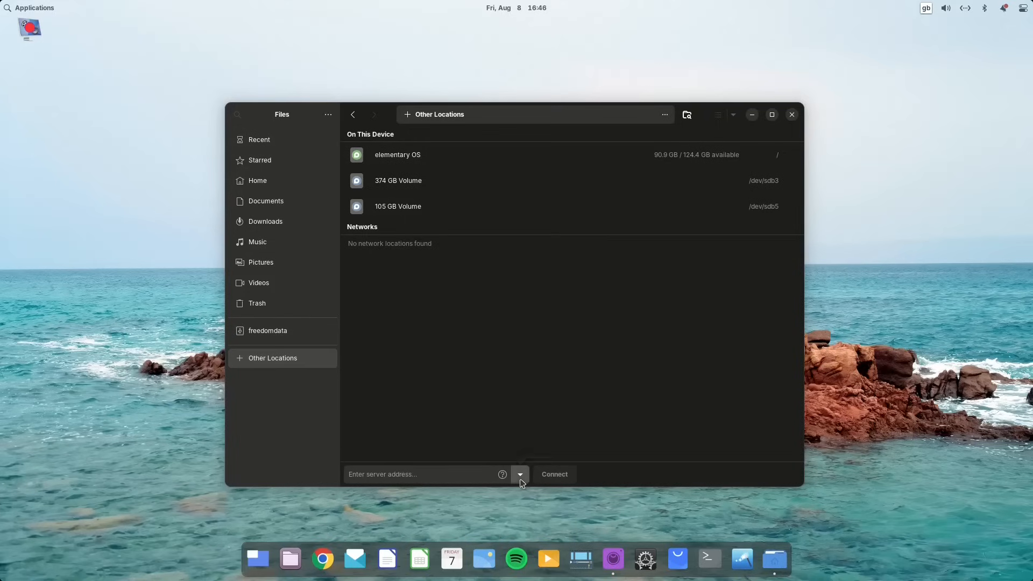
click(520, 473)
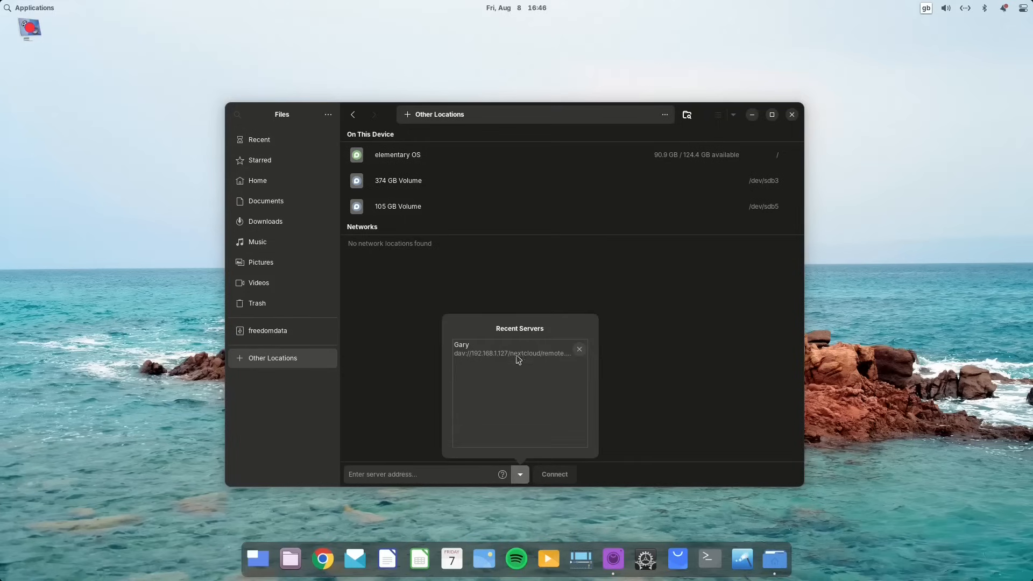
click(512, 349)
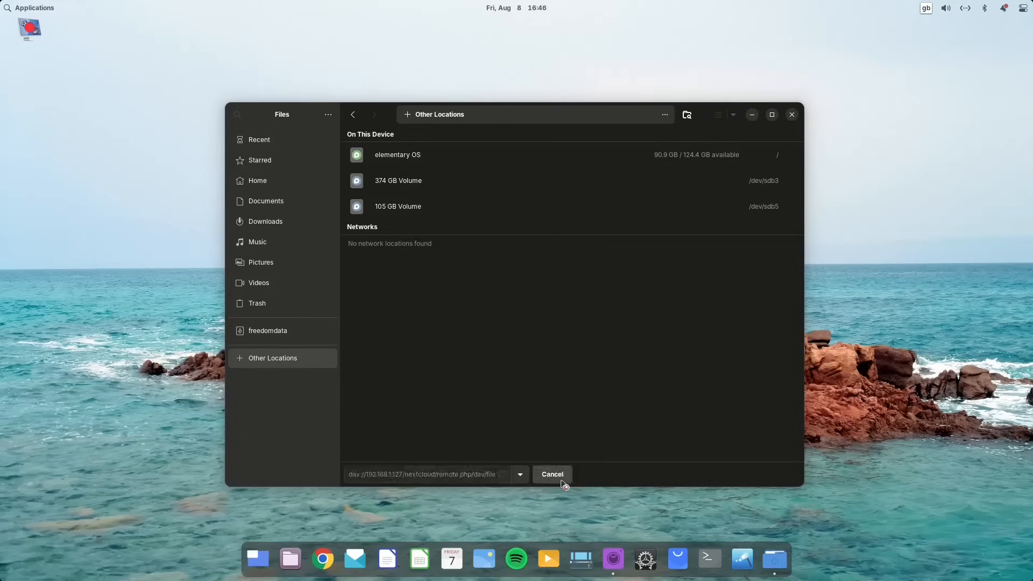
mouse_move(620, 396)
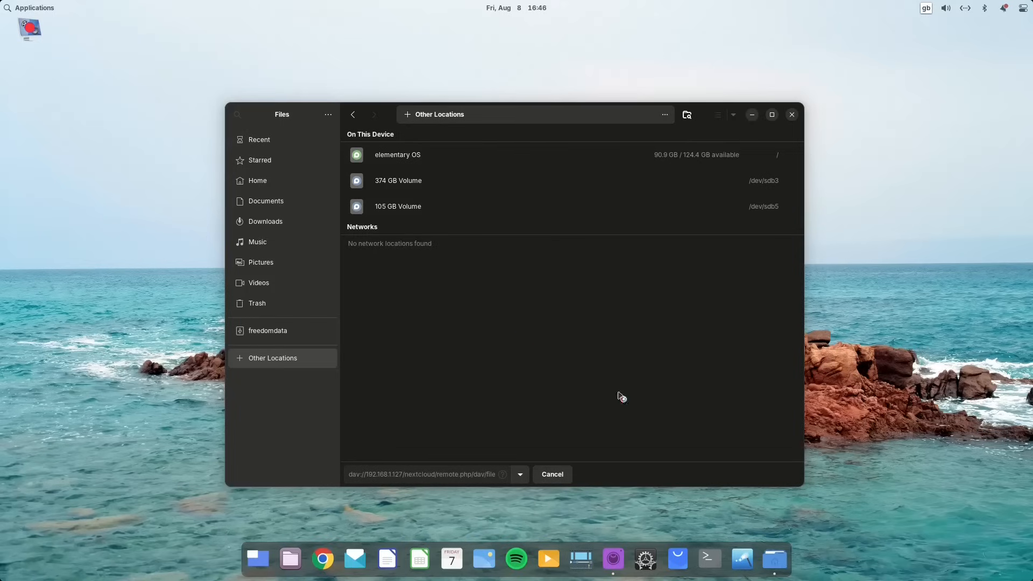
mouse_move(562, 309)
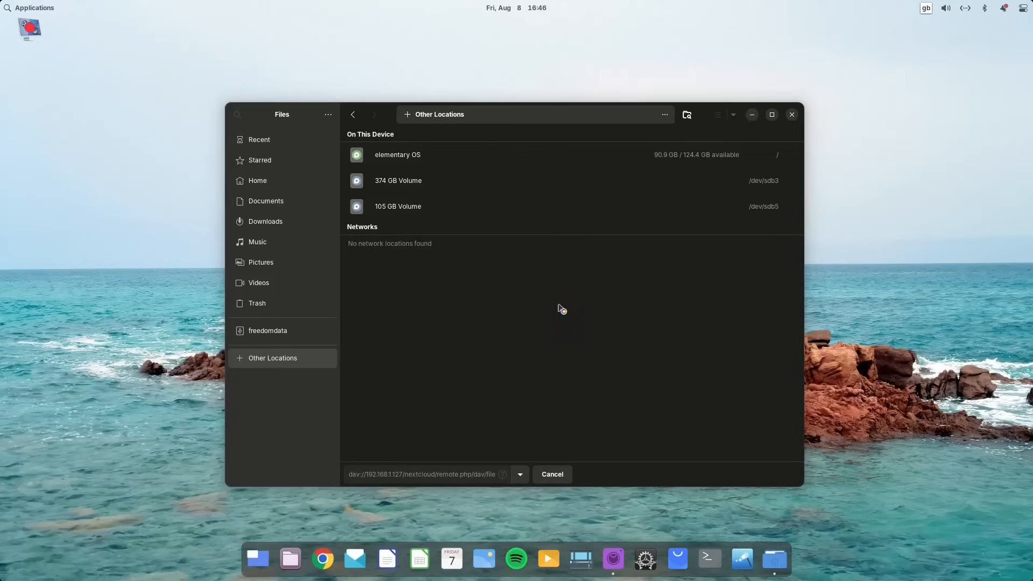
click(551, 473)
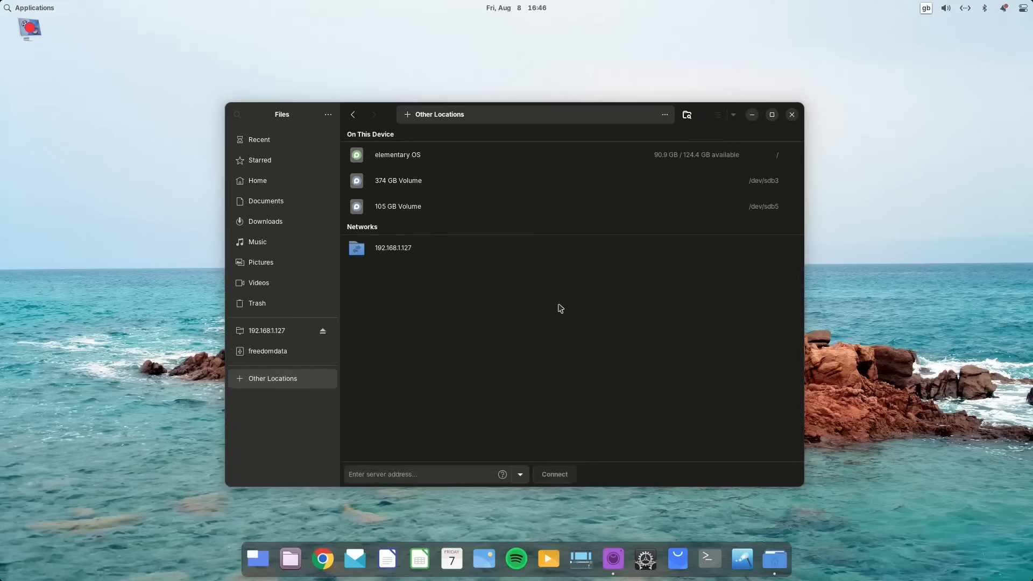
double_click(393, 247)
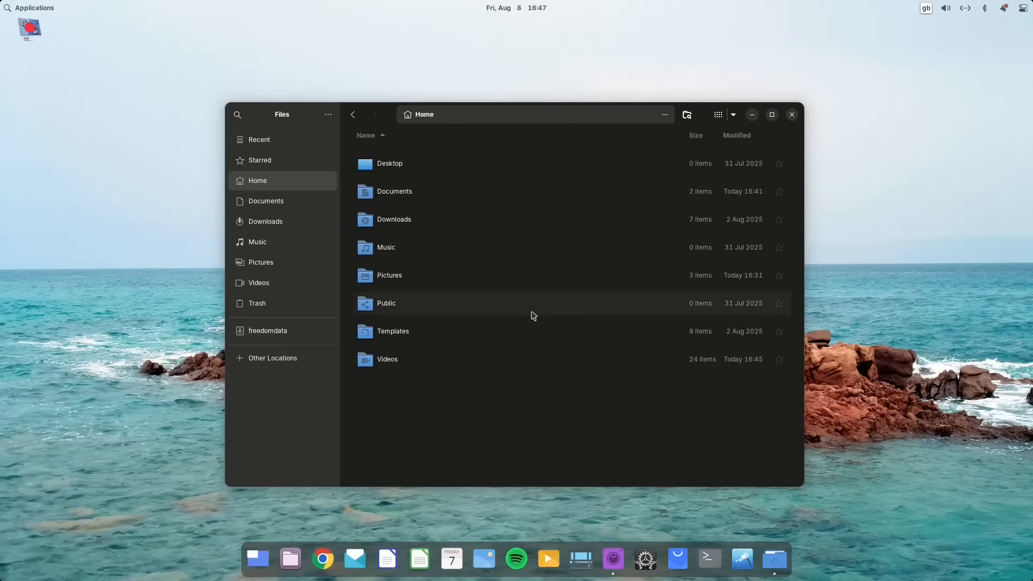
Step: In Pictures, start compressing the Wallpapers folder
click(389, 275)
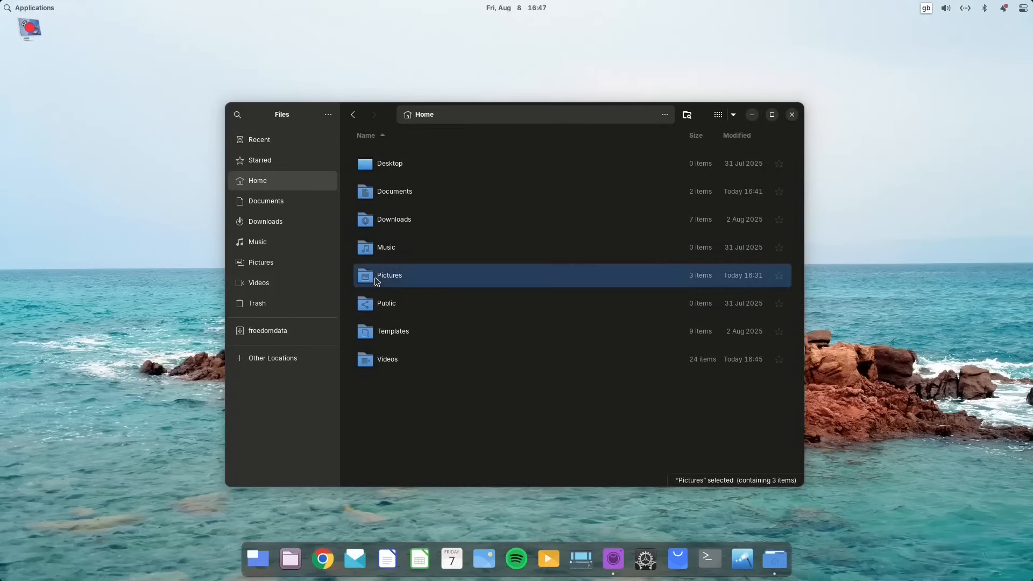
double_click(390, 275)
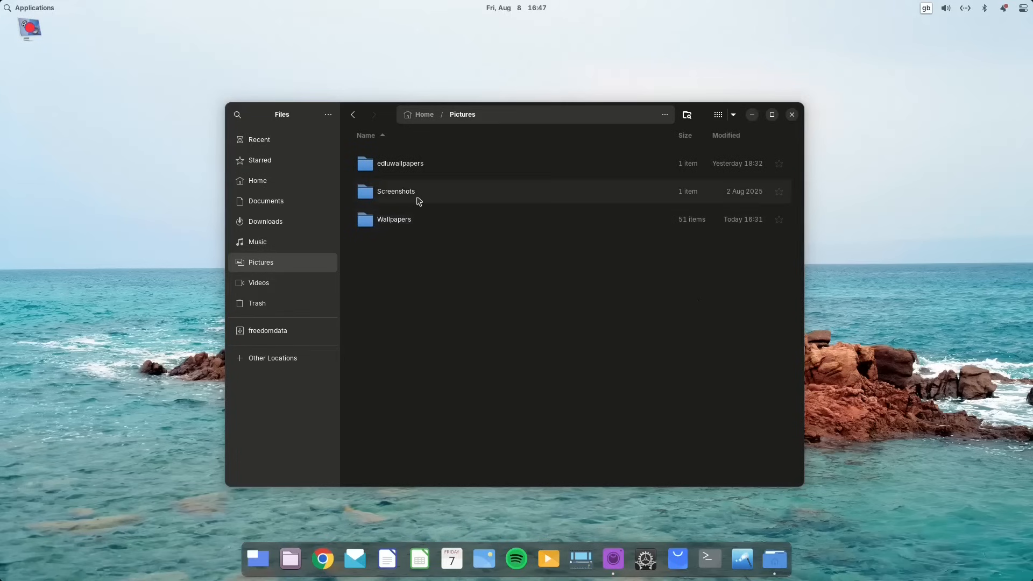
right_click(394, 218)
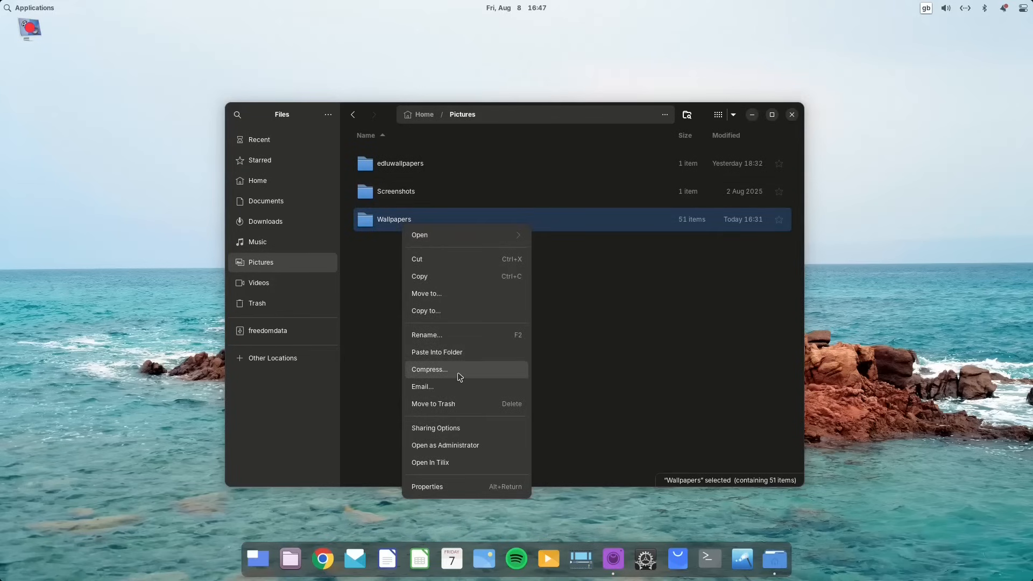
click(429, 369)
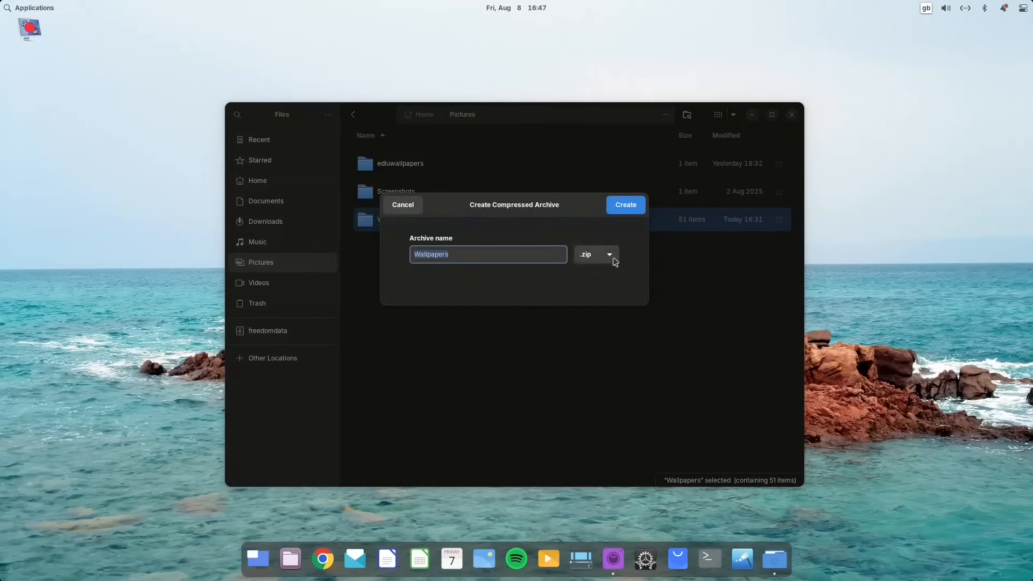
Step: Create Wallpapers.zip in .zip format and open the new archive
click(595, 254)
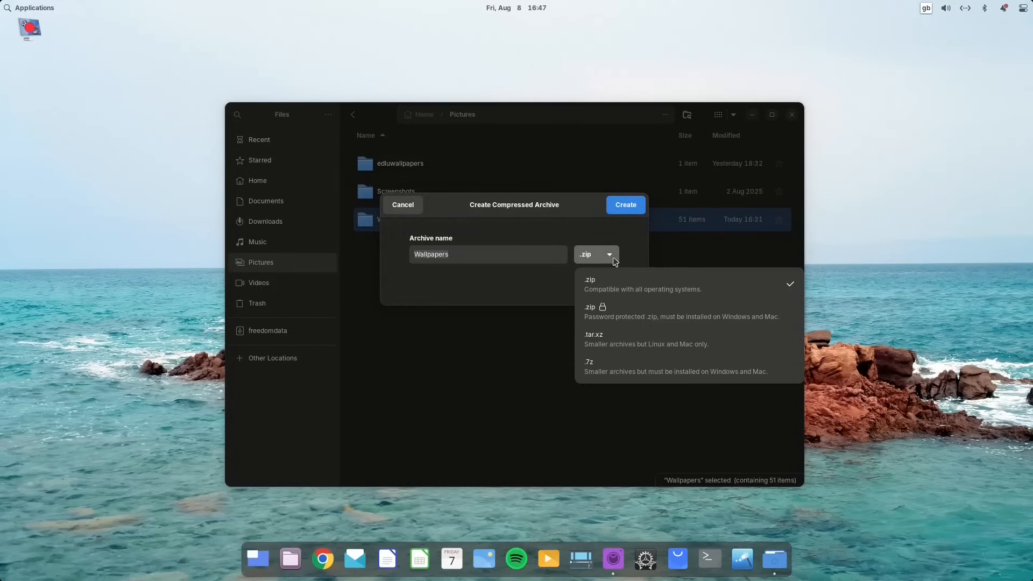
mouse_move(626, 366)
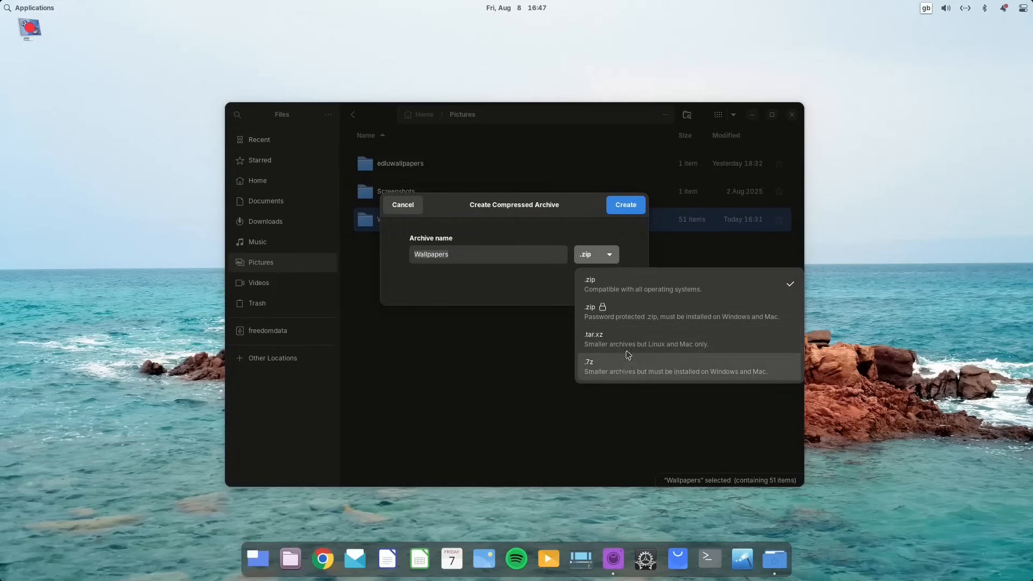
click(624, 205)
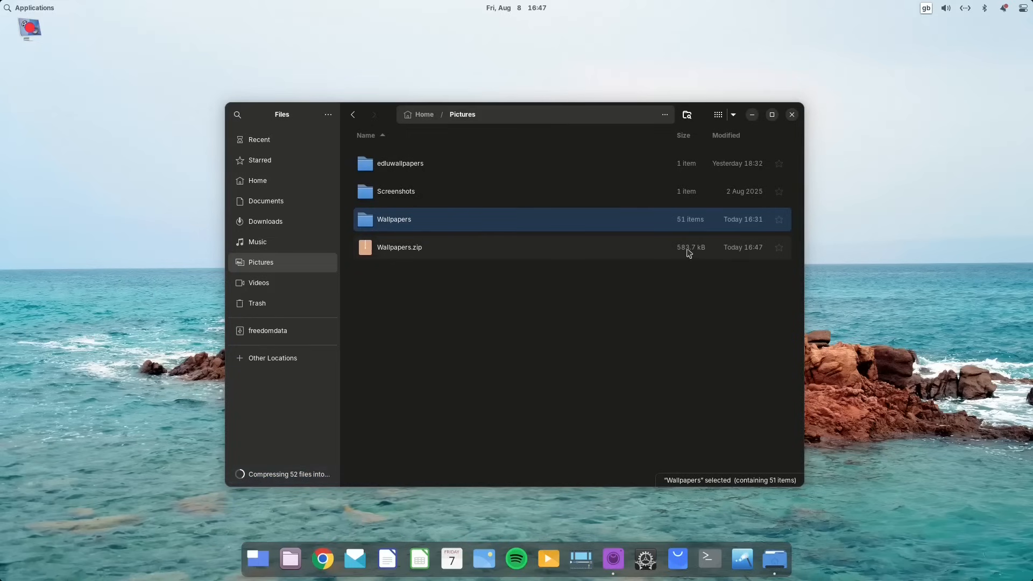
mouse_move(509, 316)
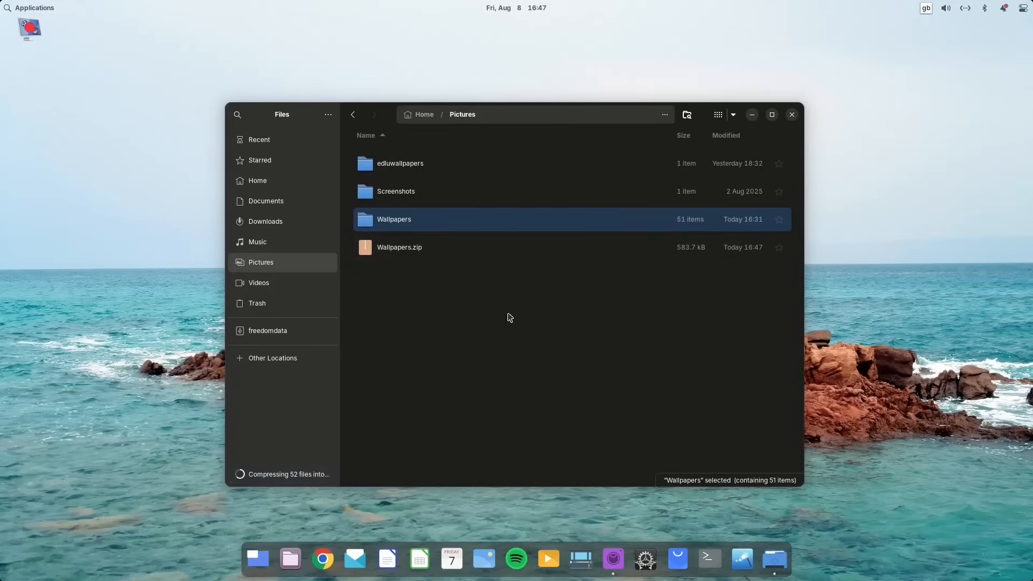
click(425, 298)
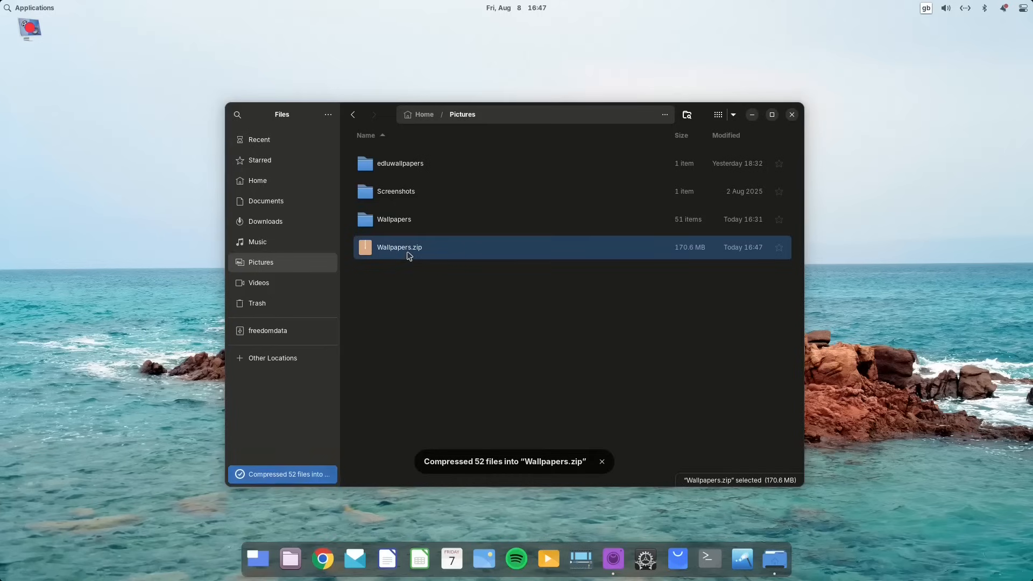
double_click(399, 248)
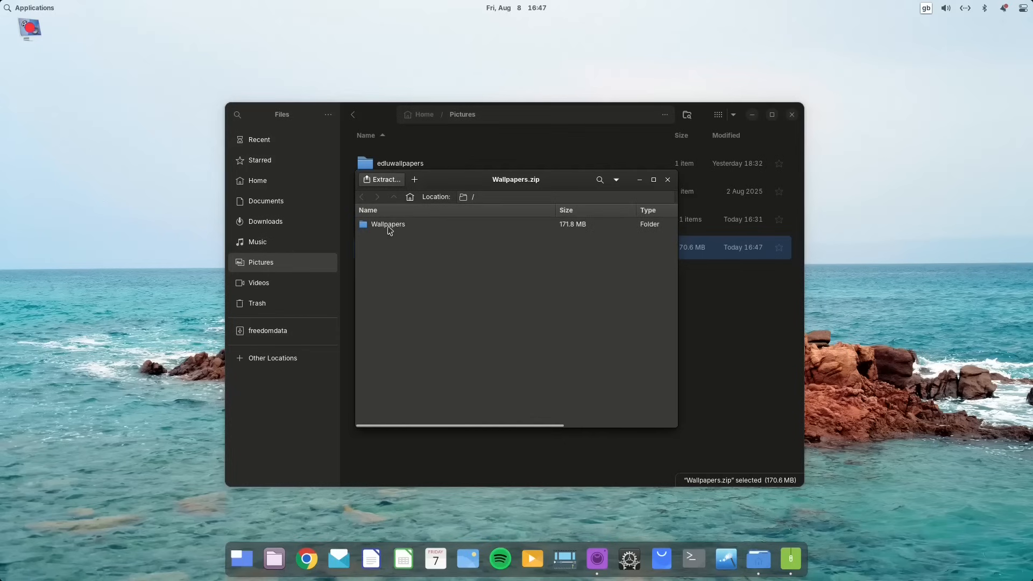
Step: Look inside the Wallpapers folder within Wallpapers.zip in Archive Manager
double_click(387, 223)
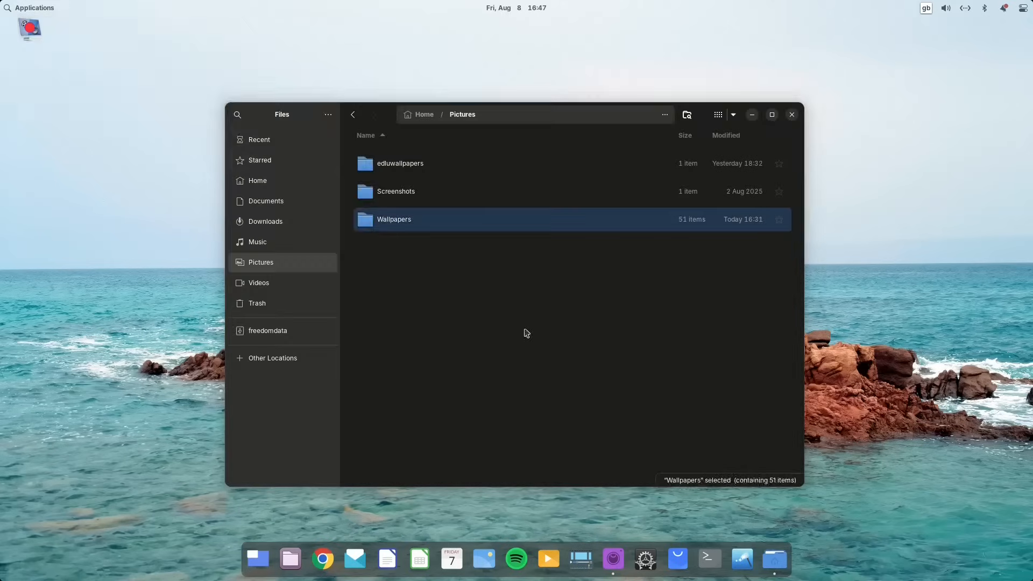
Step: Maximise Files and create a new folder named 'source' in Documents
click(772, 114)
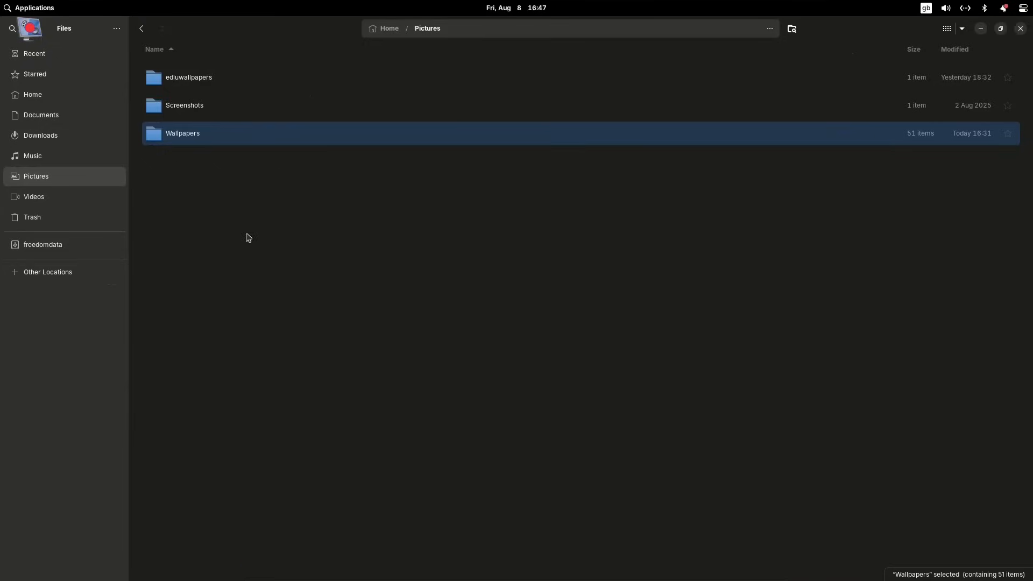
mouse_move(230, 204)
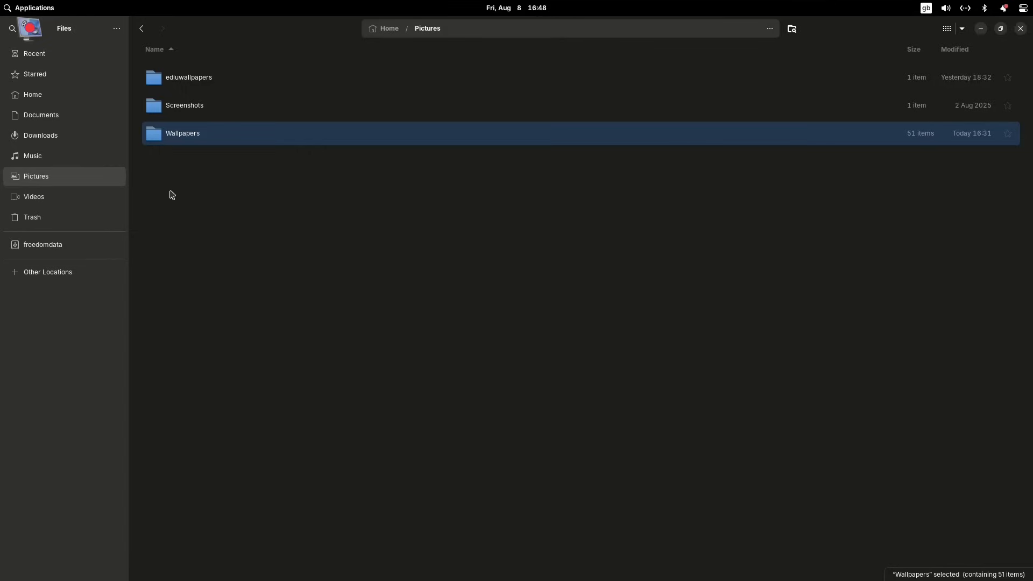
click(41, 116)
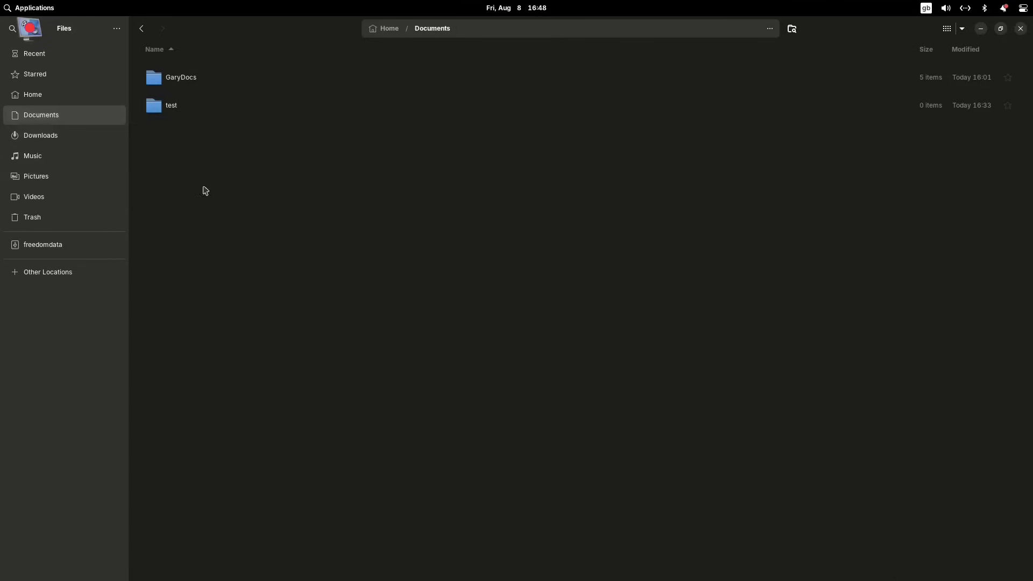
click(791, 28)
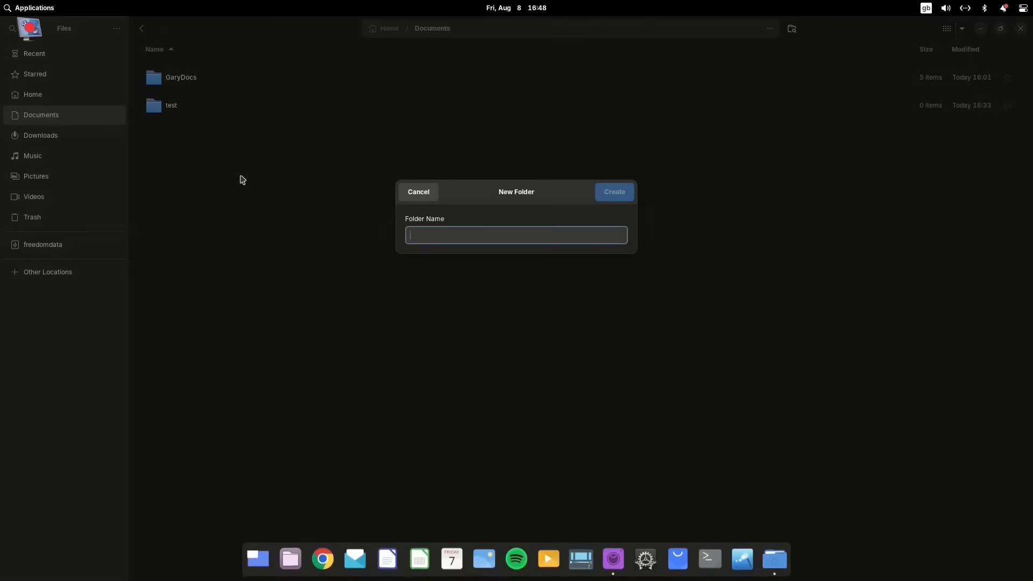
text(source)
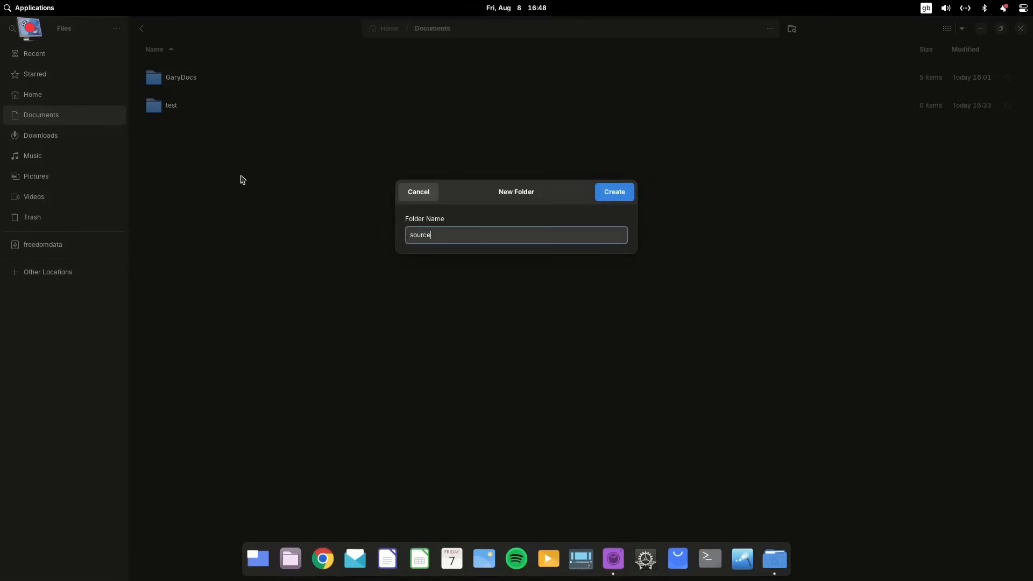
click(613, 192)
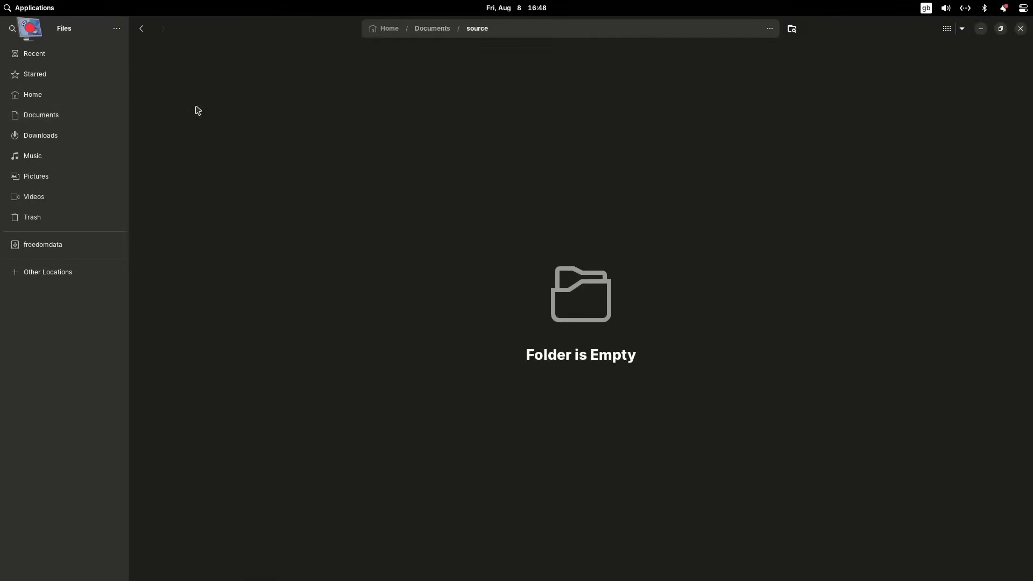
Step: Create a 'project1' folder inside source and open it, finding it empty
click(791, 28)
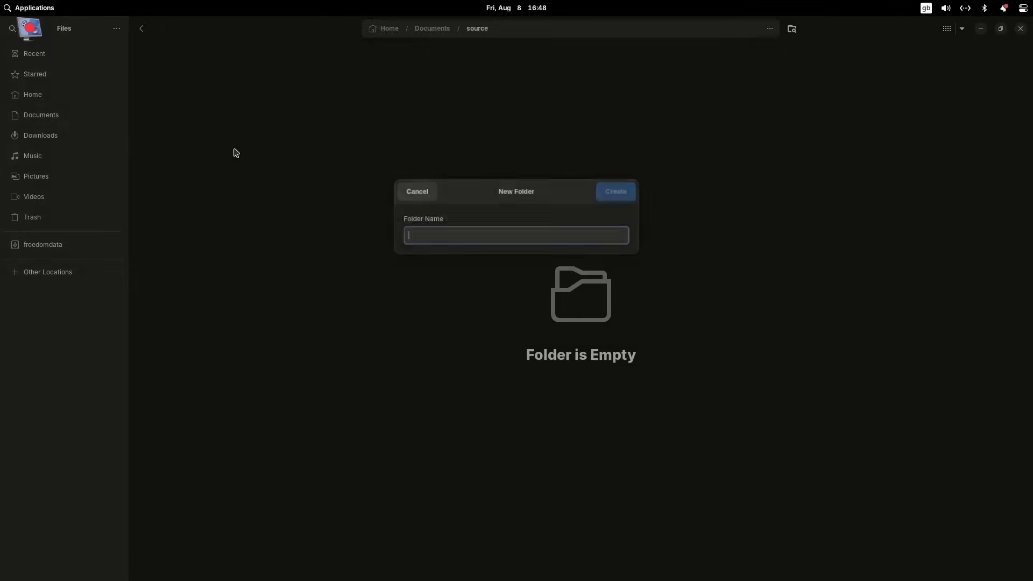
text(project)
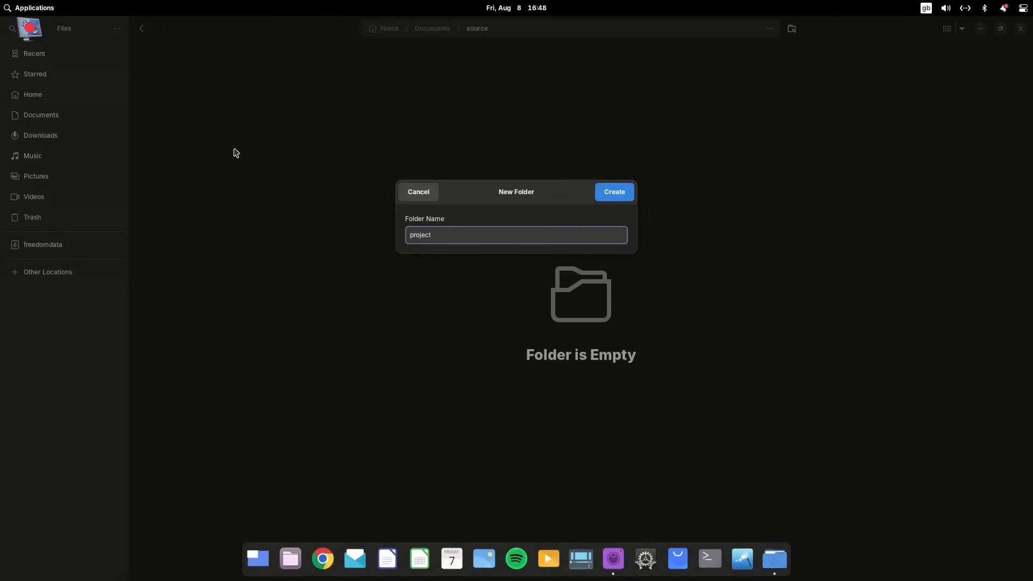
click(612, 192)
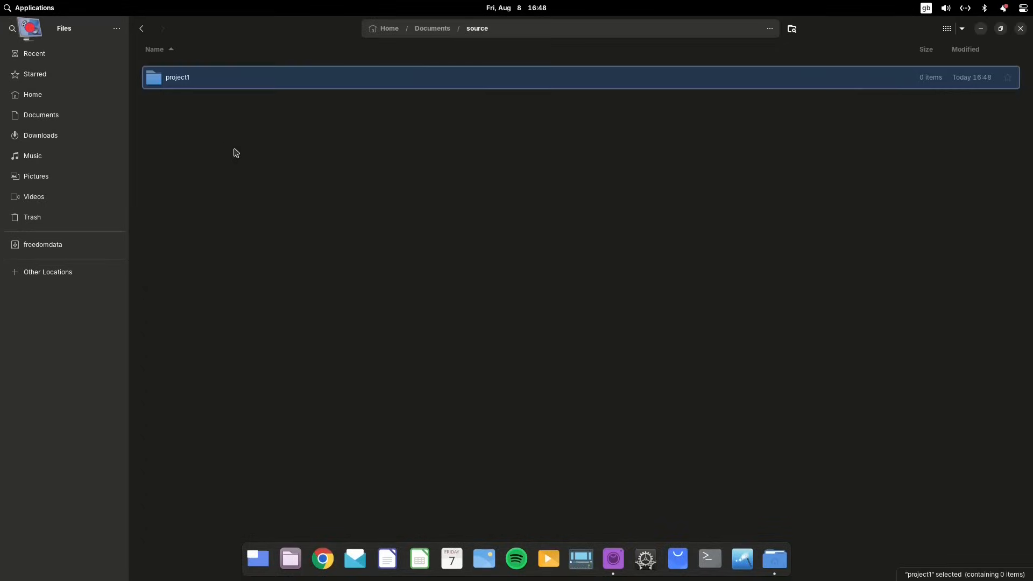
double_click(176, 77)
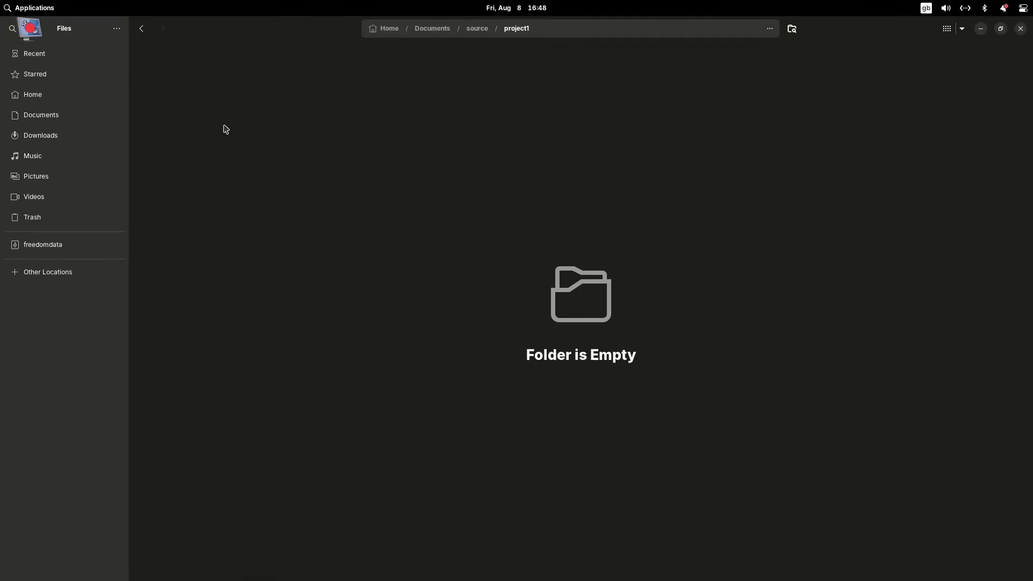
right_click(224, 131)
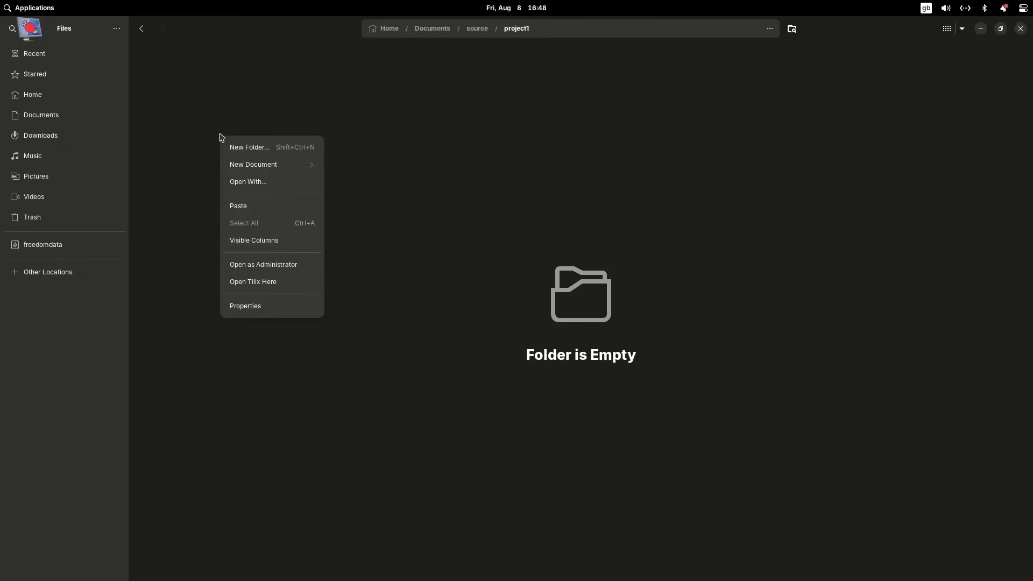
click(253, 164)
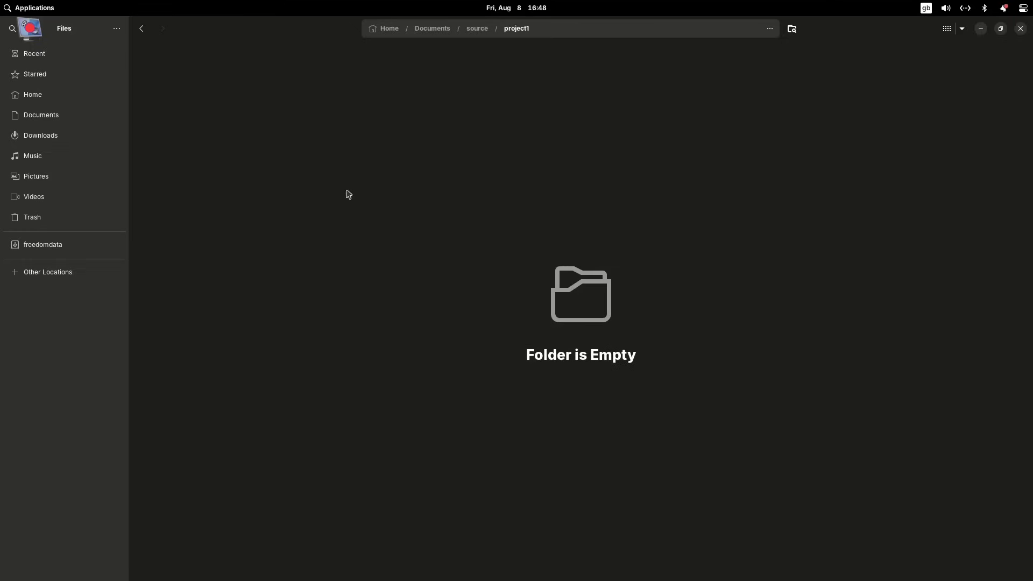
mouse_move(261, 154)
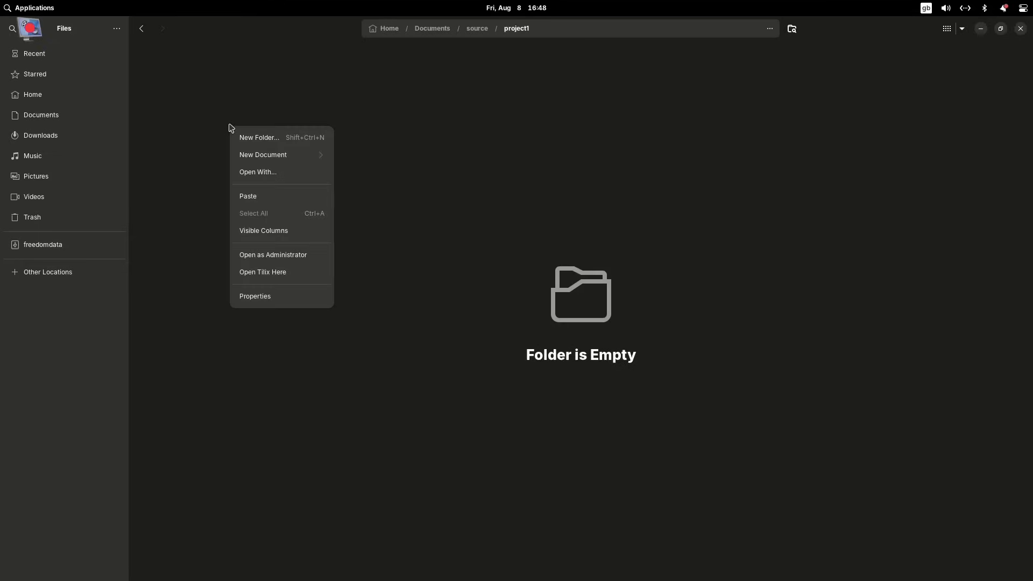
mouse_move(287, 277)
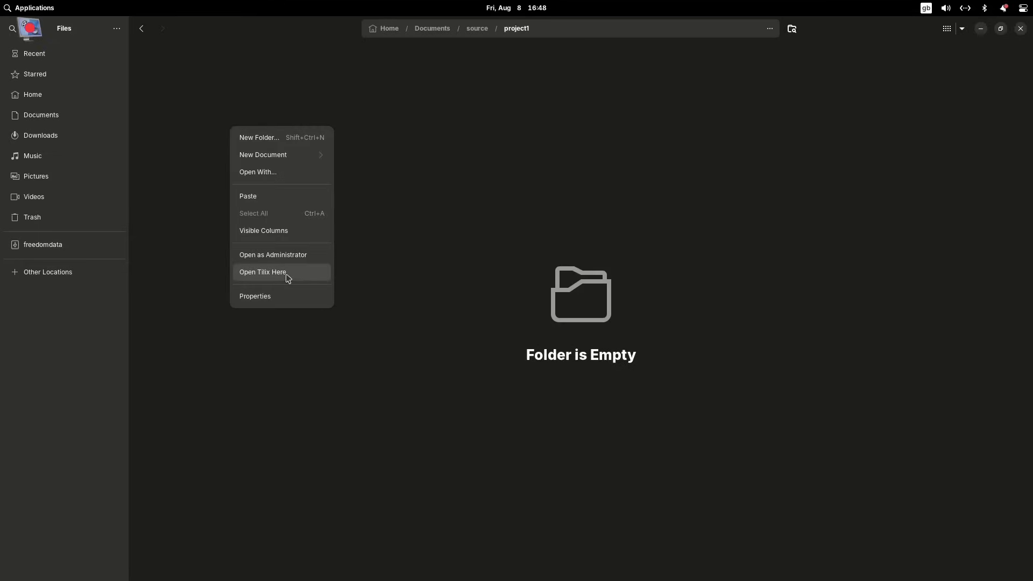
click(262, 273)
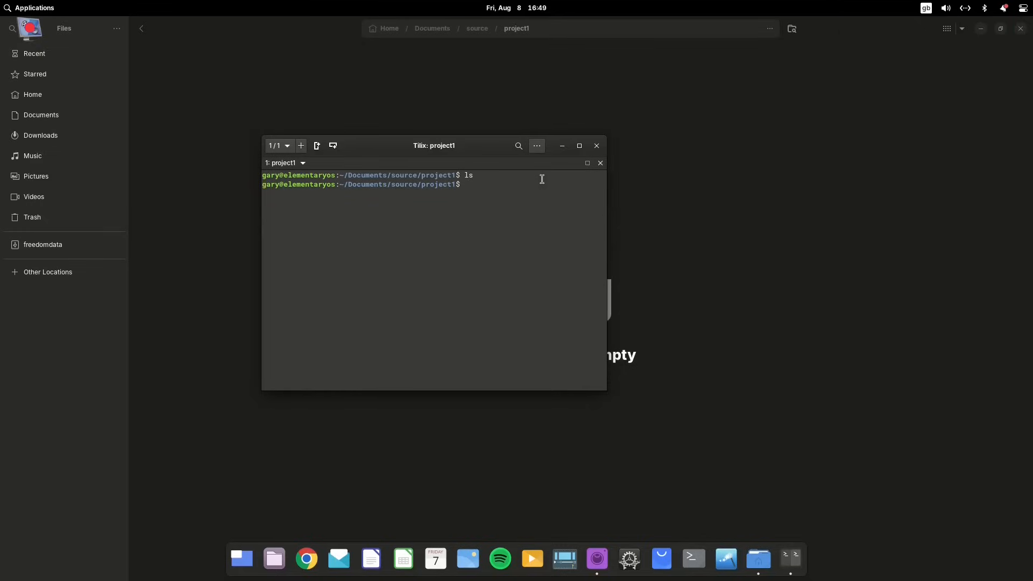
text(pwd)
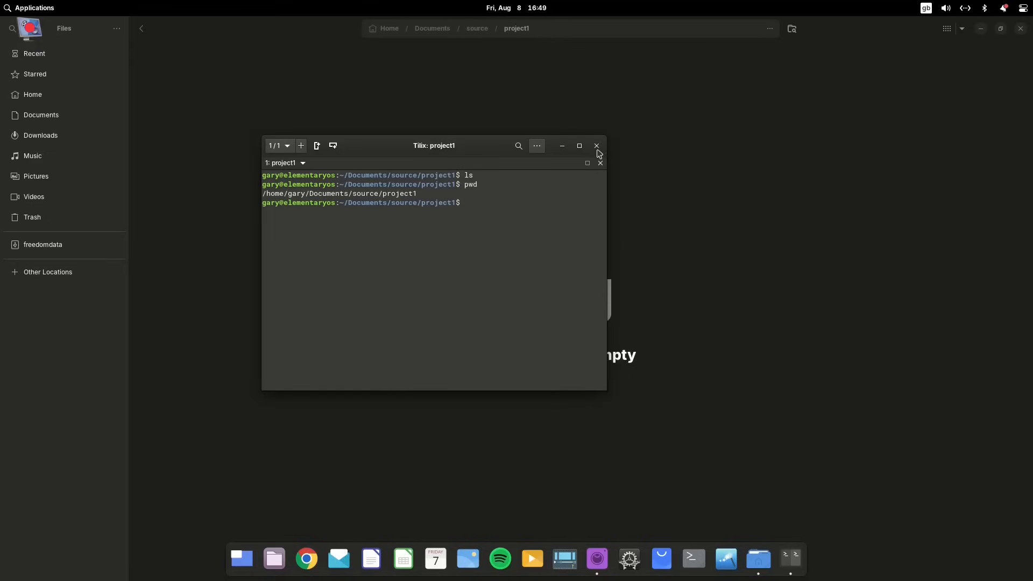
click(596, 145)
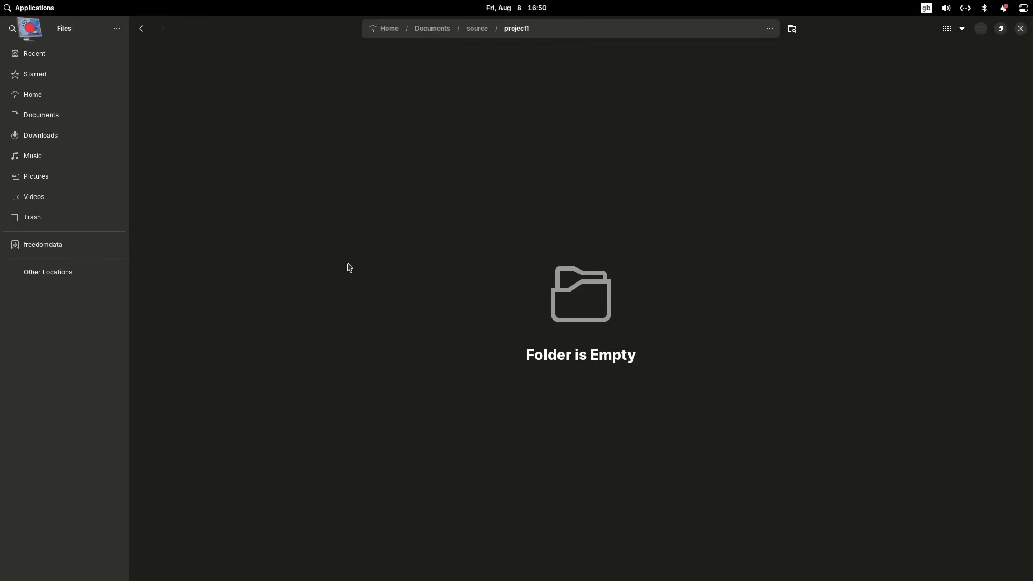
mouse_move(362, 283)
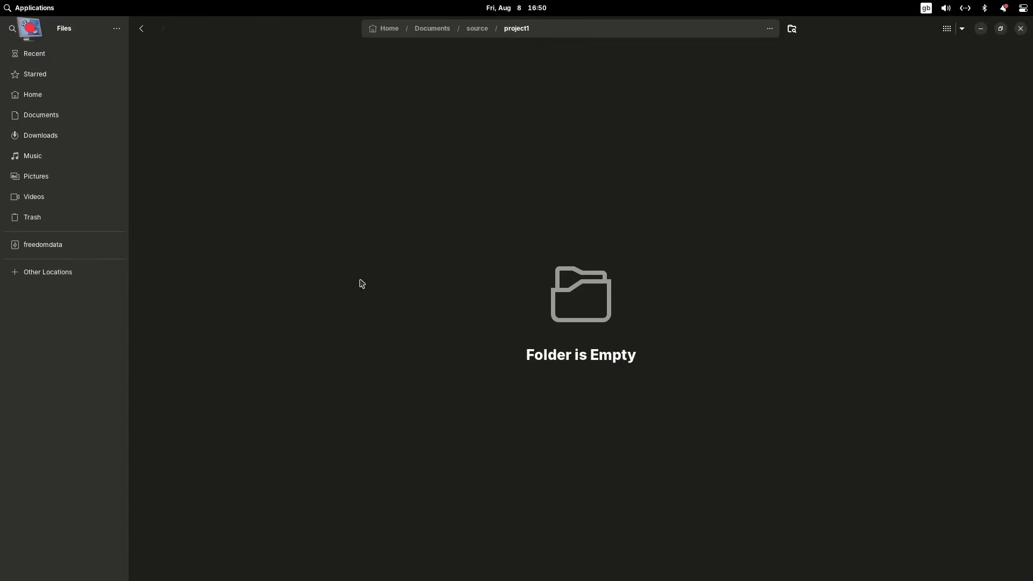
mouse_move(448, 281)
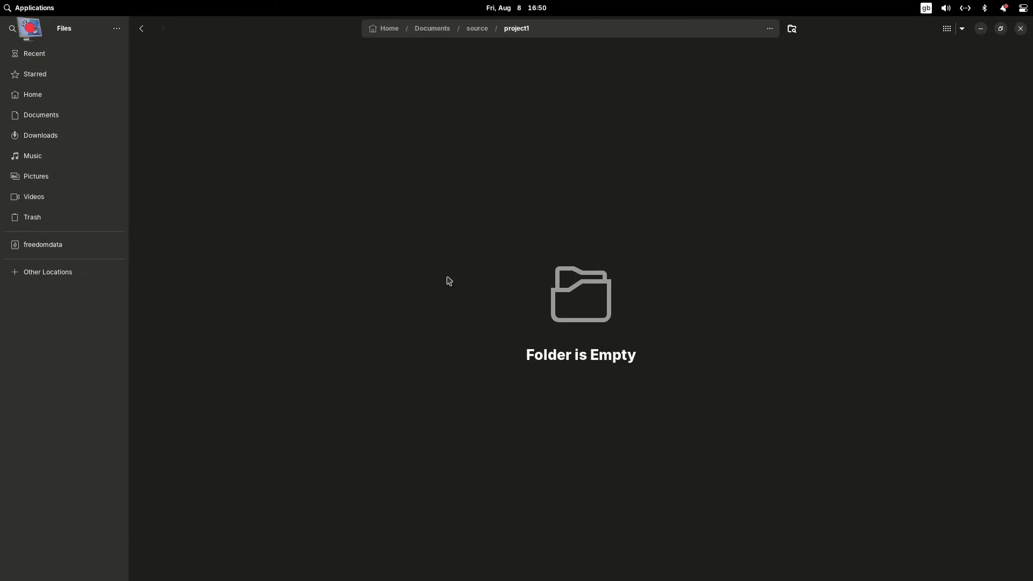
Step: Enter 'sudo apt install nautilus-admin' at the Terminal prompt without running it
text(sudo apt install nautilus-admin)
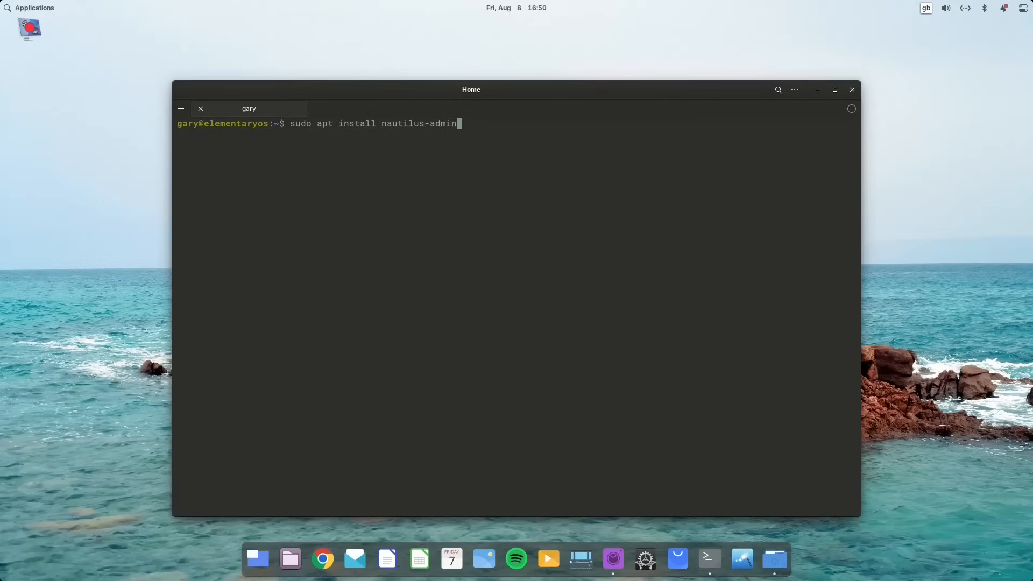
mouse_move(516, 130)
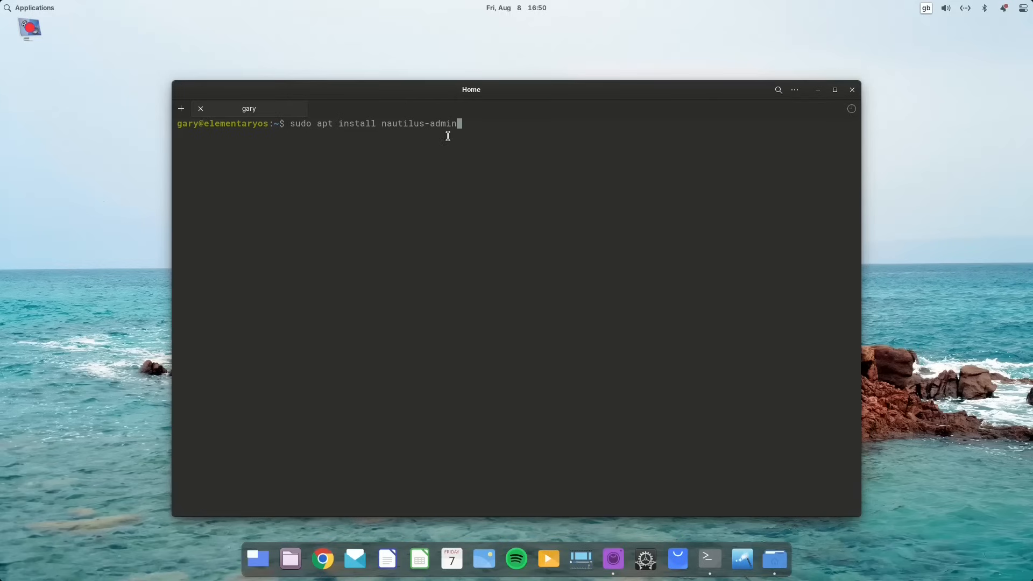
mouse_move(481, 137)
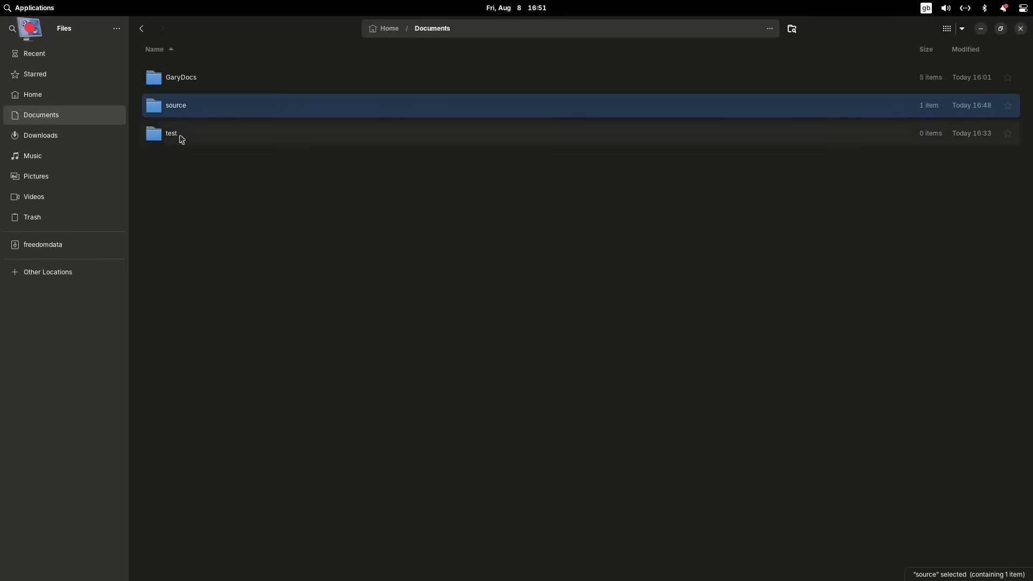
Step: Open Text File.txt from Documents/test with Edit as Administrator, then close gedit
right_click(174, 77)
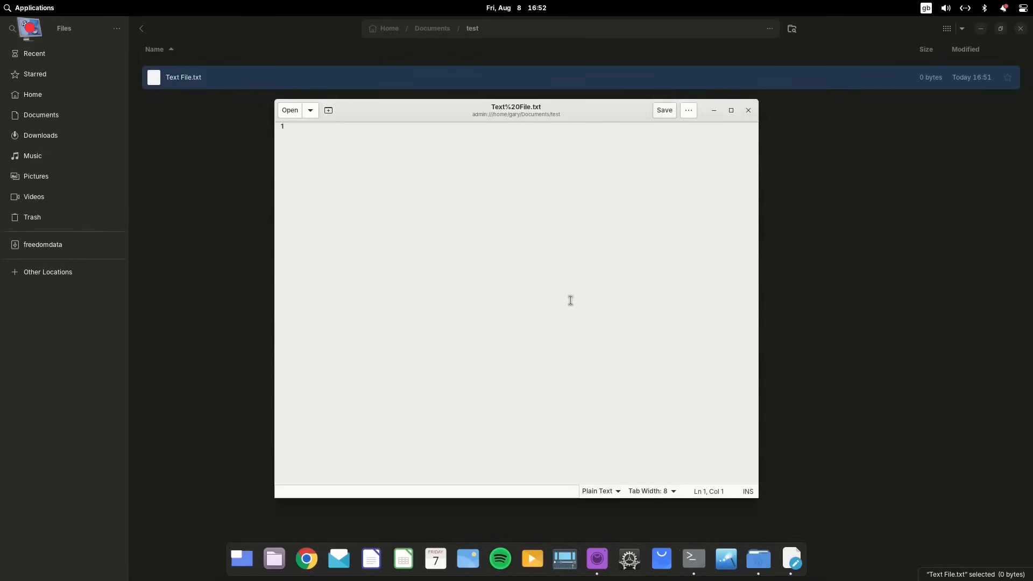
mouse_move(630, 121)
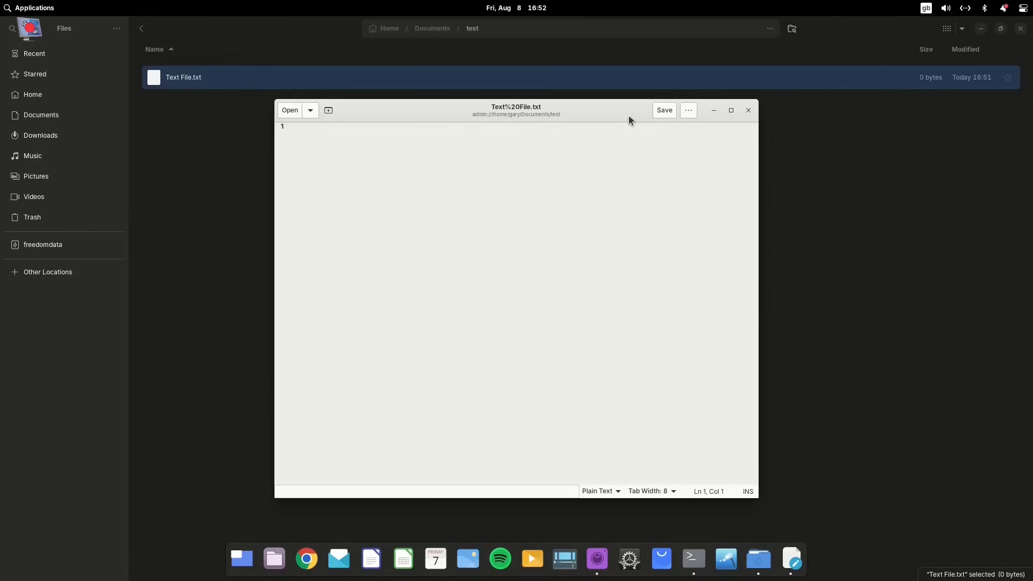
mouse_move(687, 124)
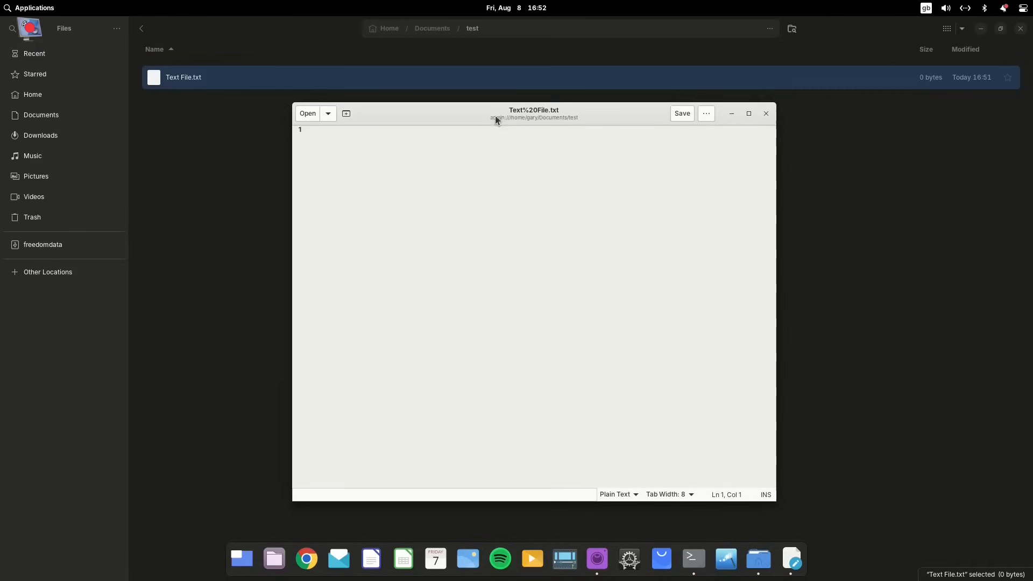
click(765, 113)
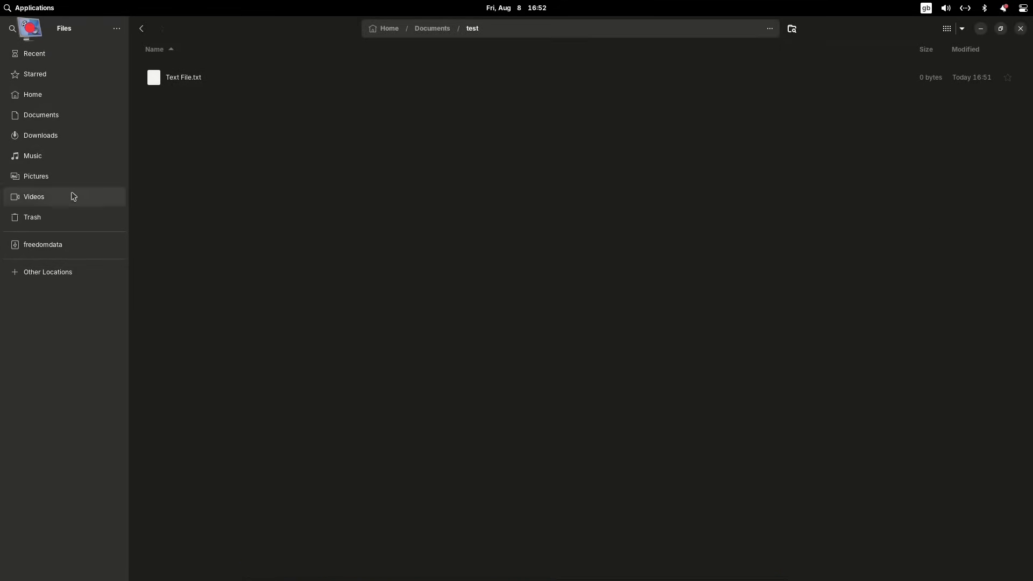
Step: In Pictures/Wallpapers, rotate the sheep photo PXL_20230425_181146936.jpg 90° clockwise into a copy
click(35, 175)
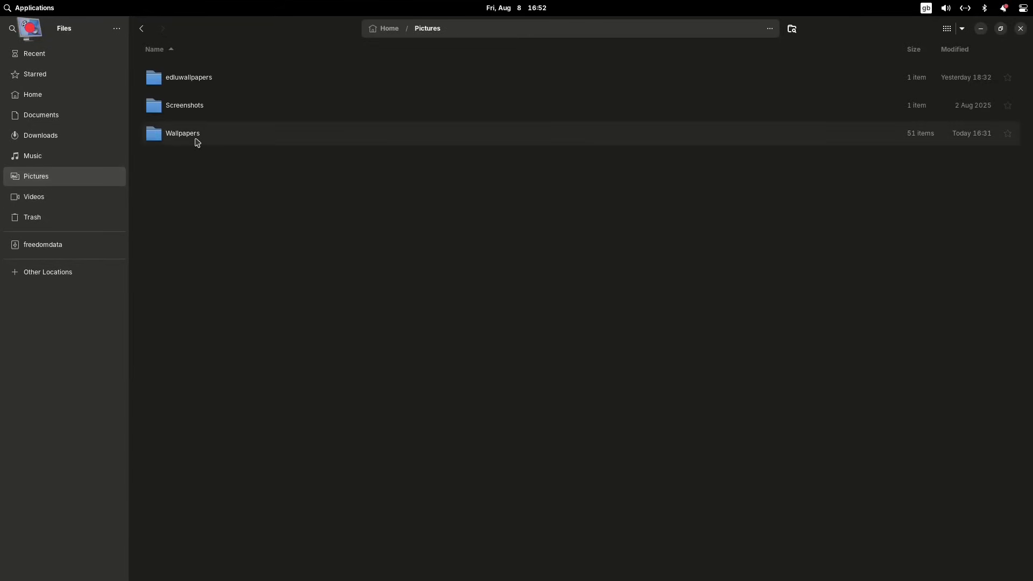
double_click(183, 134)
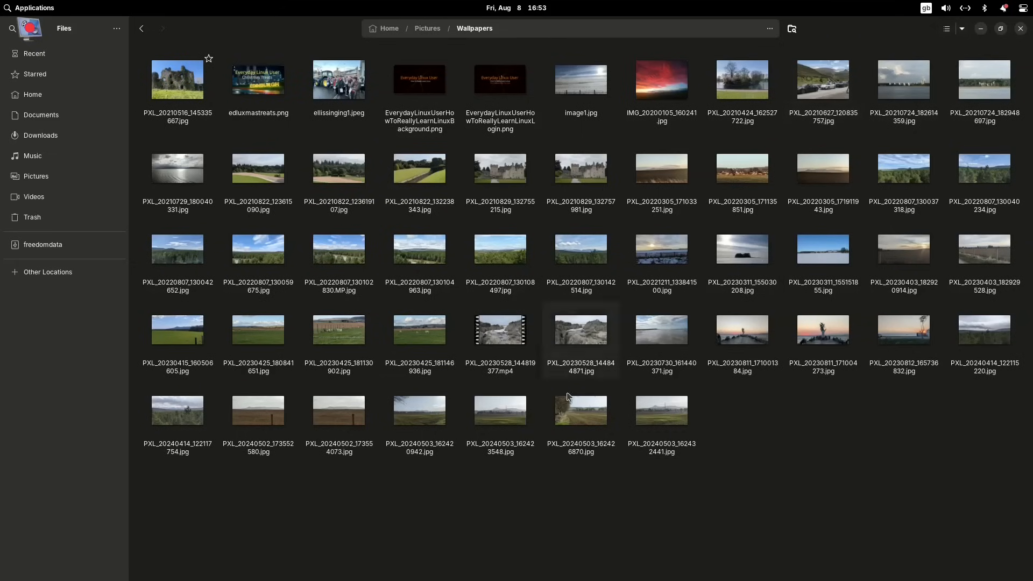
right_click(419, 330)
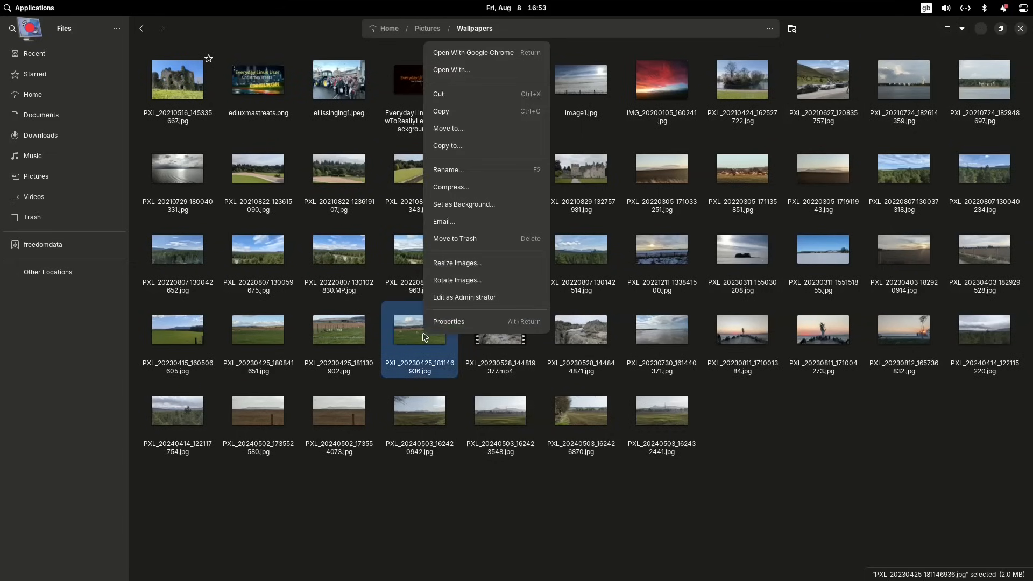
click(457, 280)
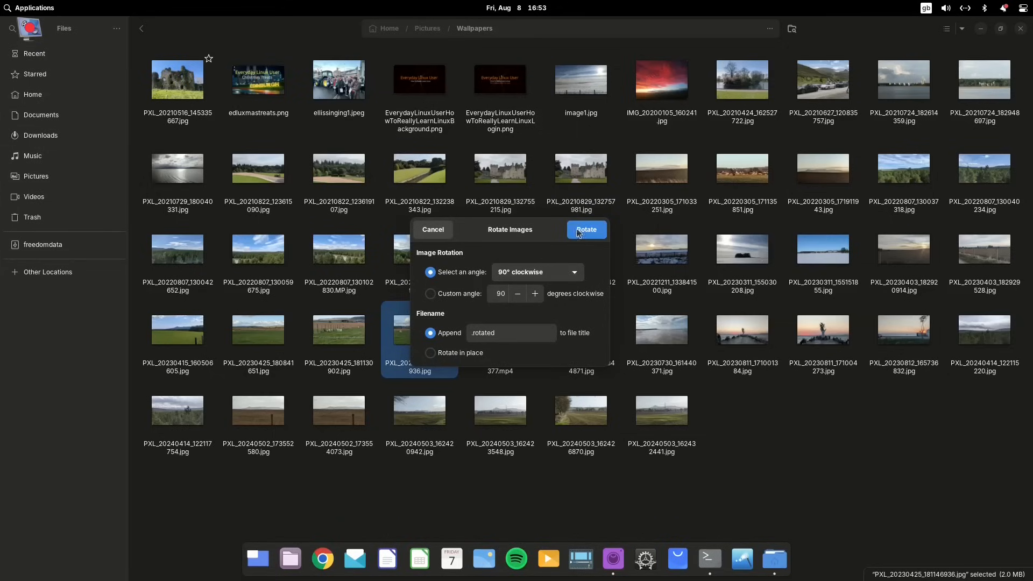
click(585, 229)
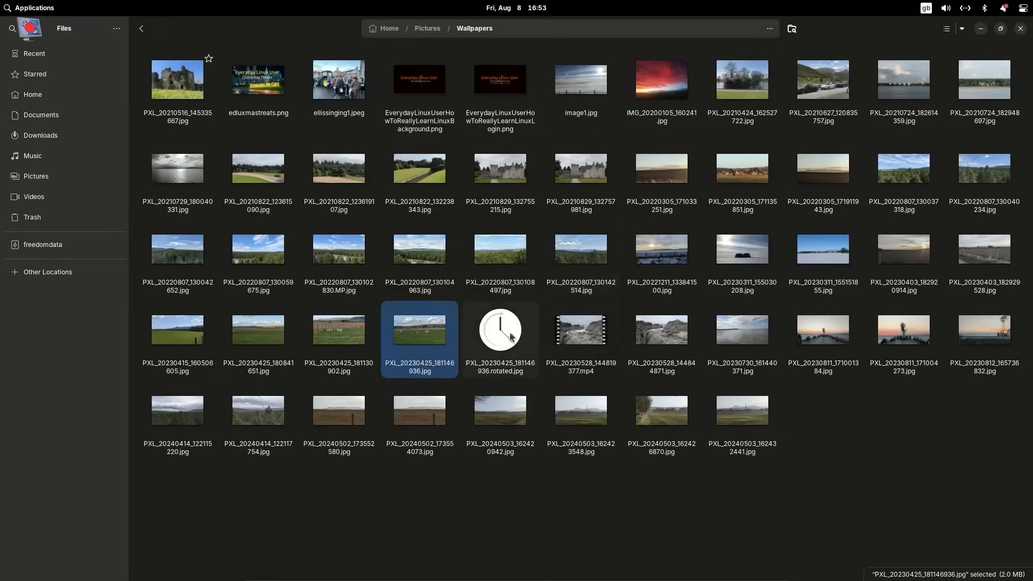
mouse_move(409, 338)
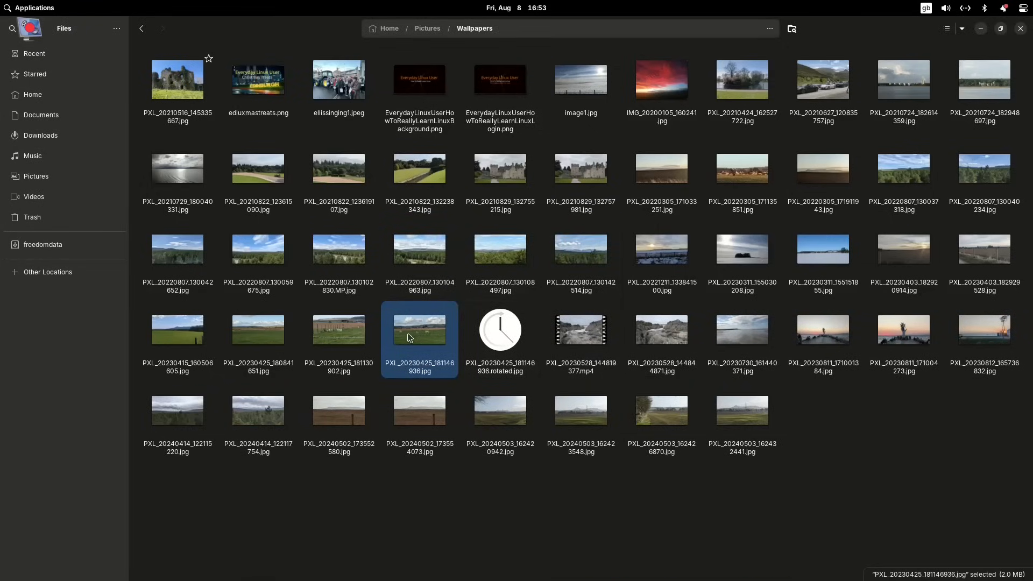
Step: View the original photo and the .rotated.jpg copy in Chrome, closing each
double_click(419, 330)
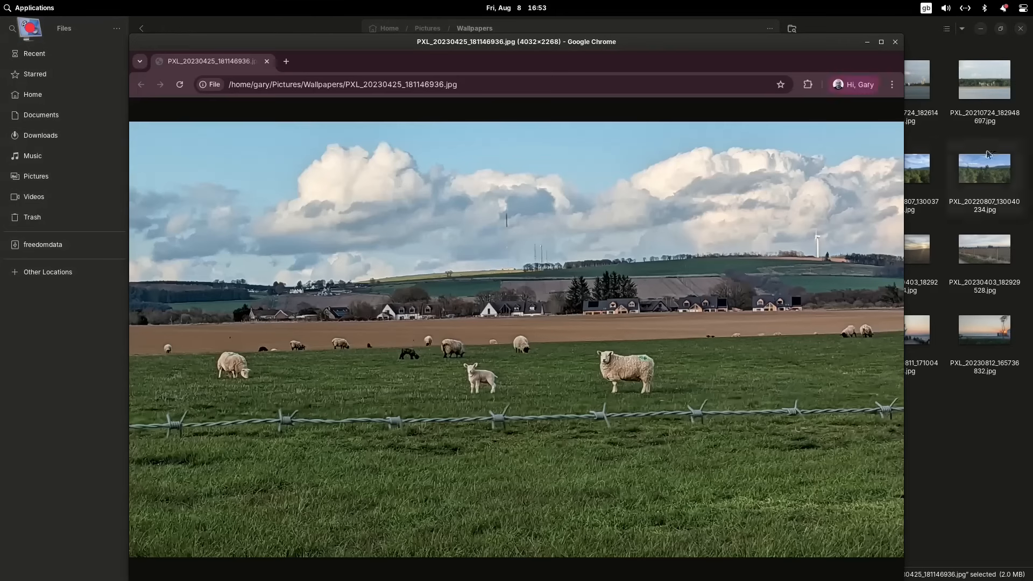
click(894, 42)
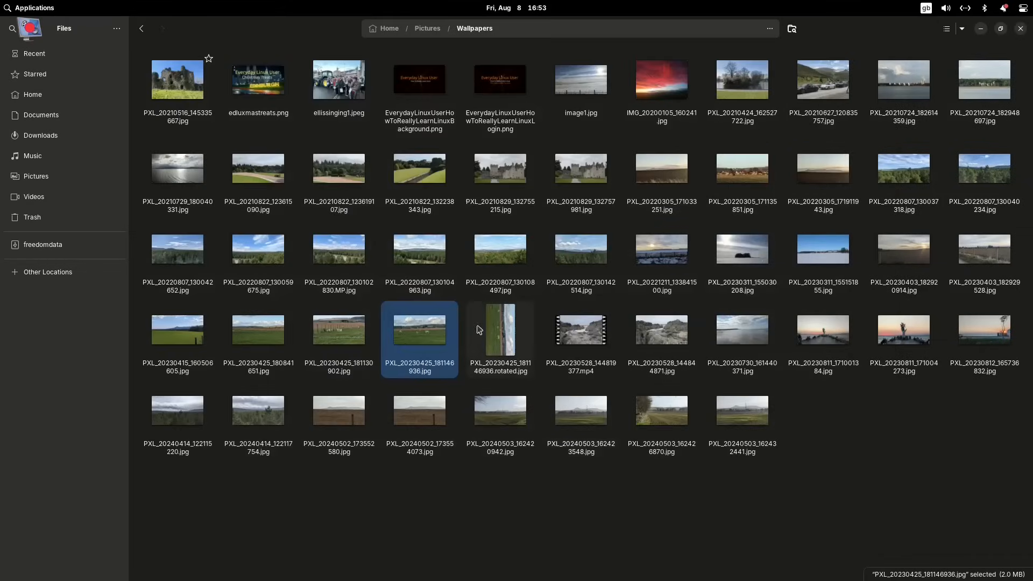
click(499, 330)
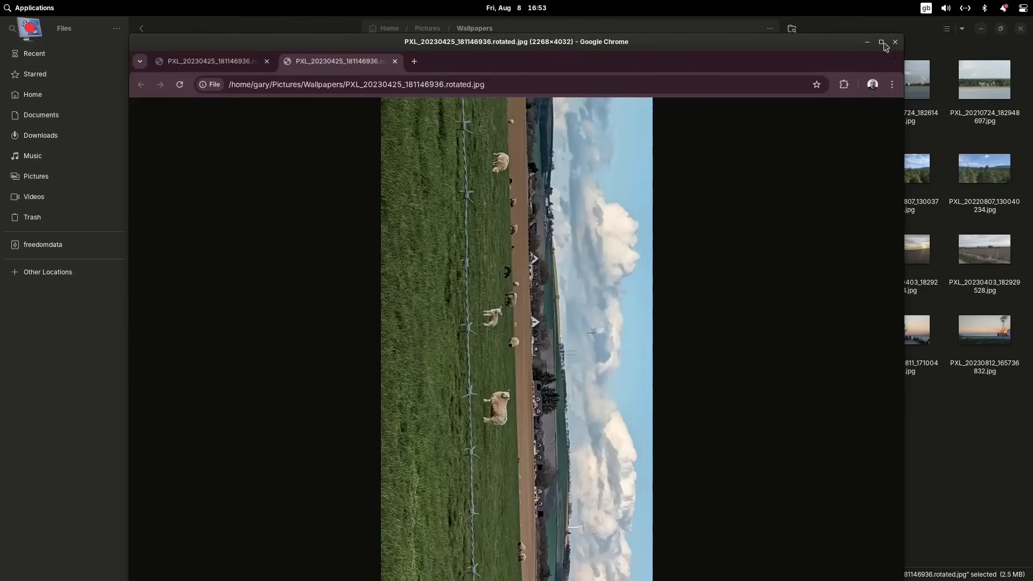
click(895, 42)
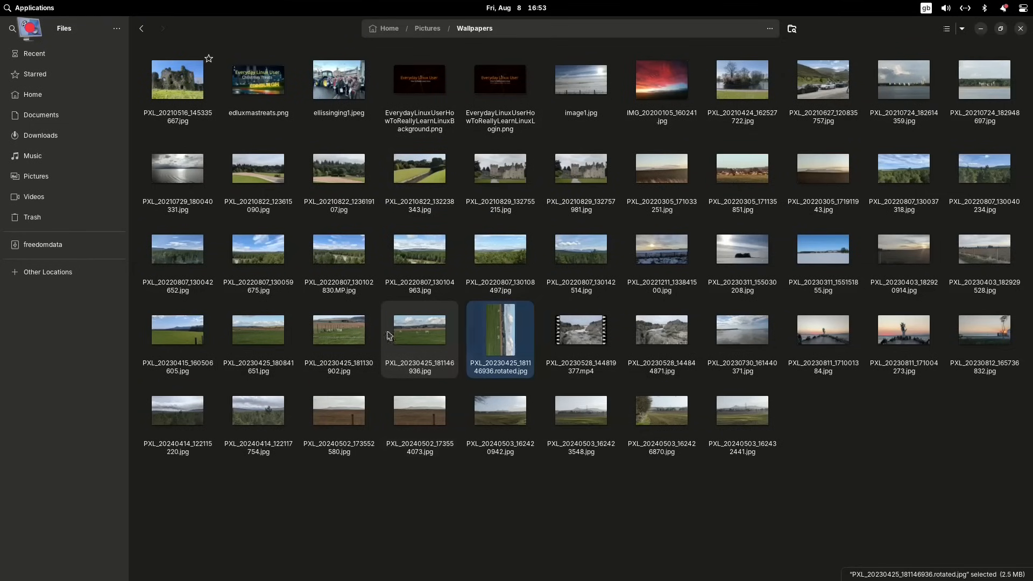
Step: Bring up Resize Images for the original sheep photo, leaving Scale at 50 percent
right_click(419, 330)
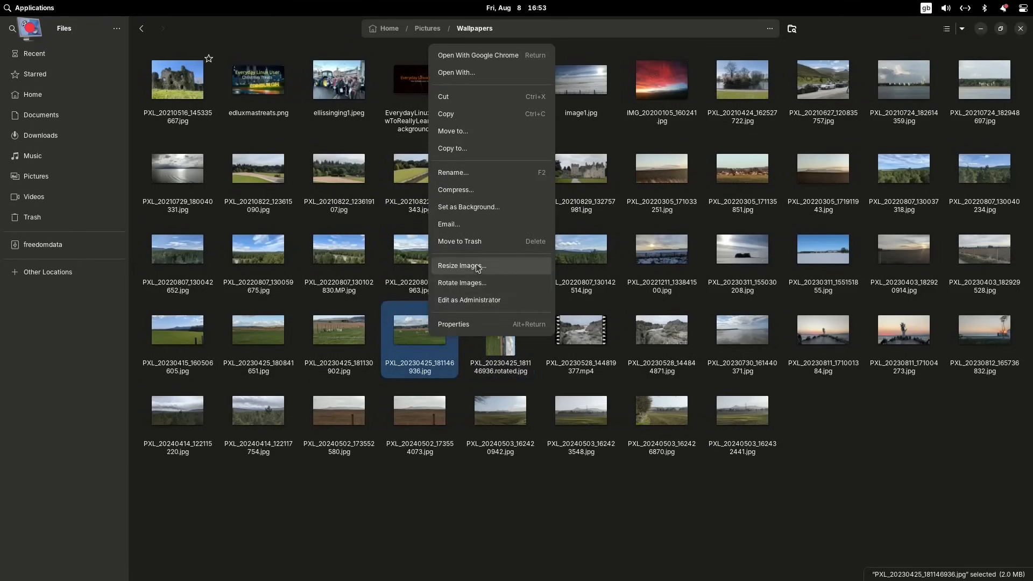
click(463, 266)
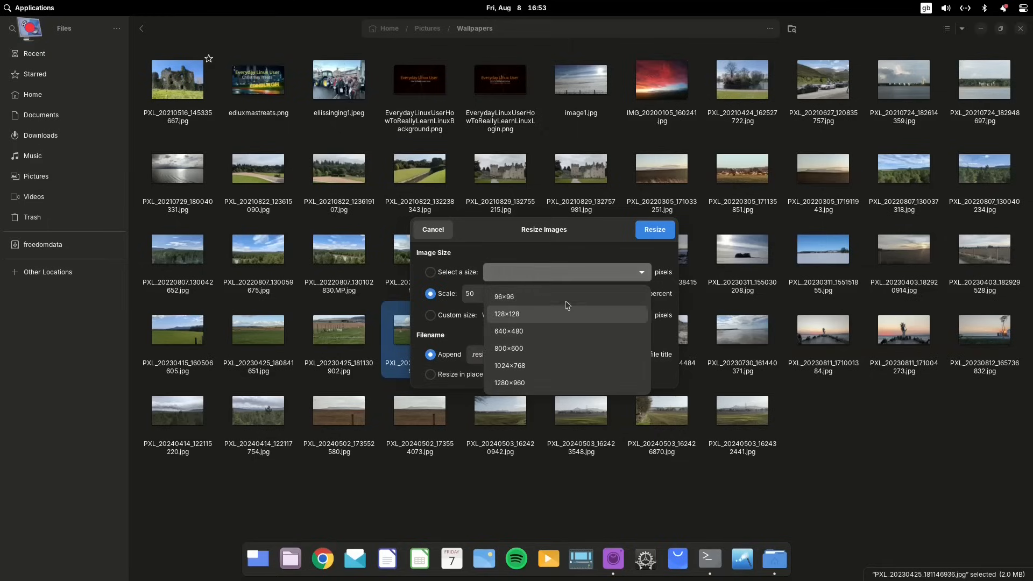
click(547, 249)
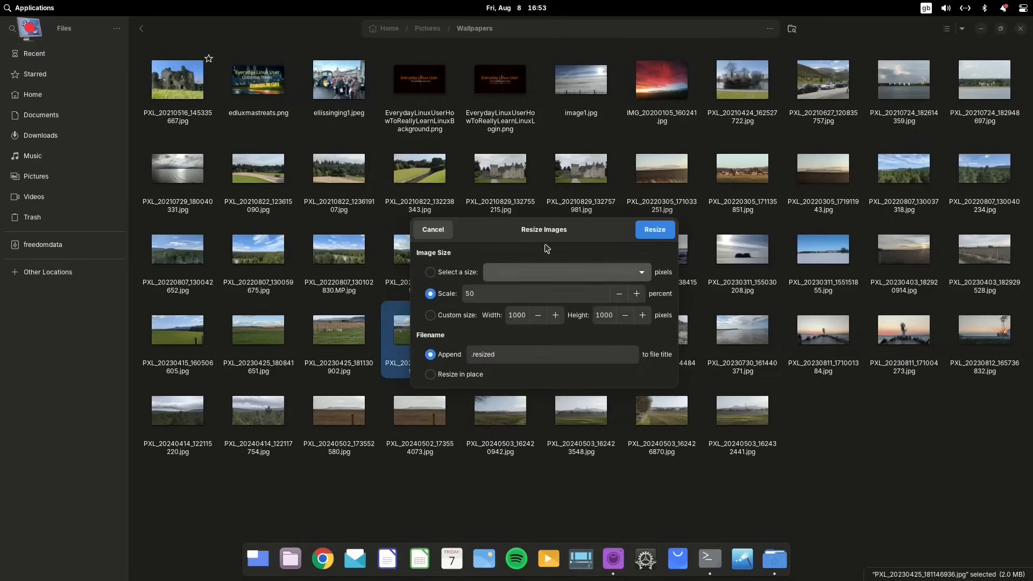
mouse_move(606, 353)
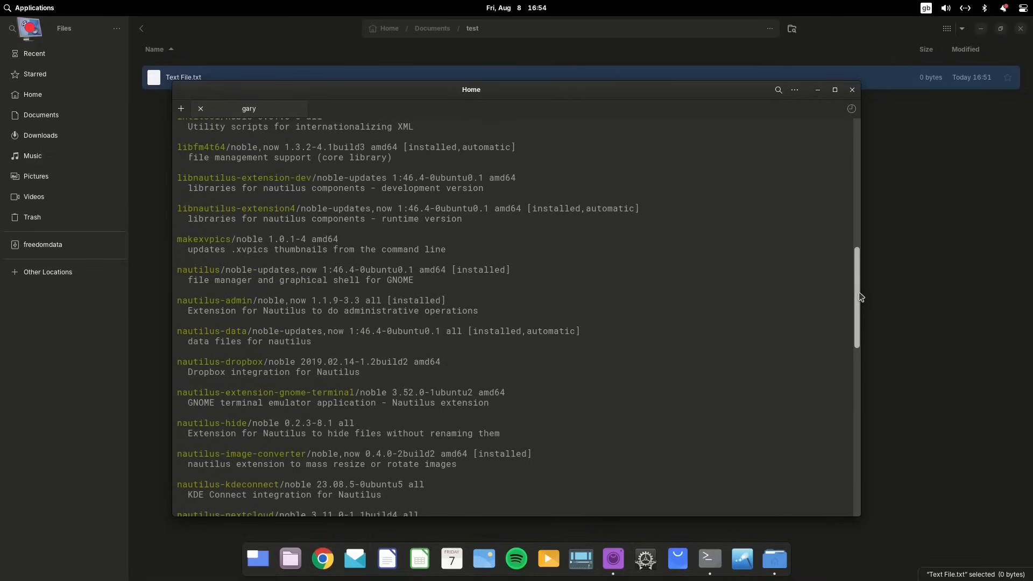
Step: Pick nautilus-nextcloud from the apt search results and start searching 'tilus-ne' in the application list
scroll(down, 3)
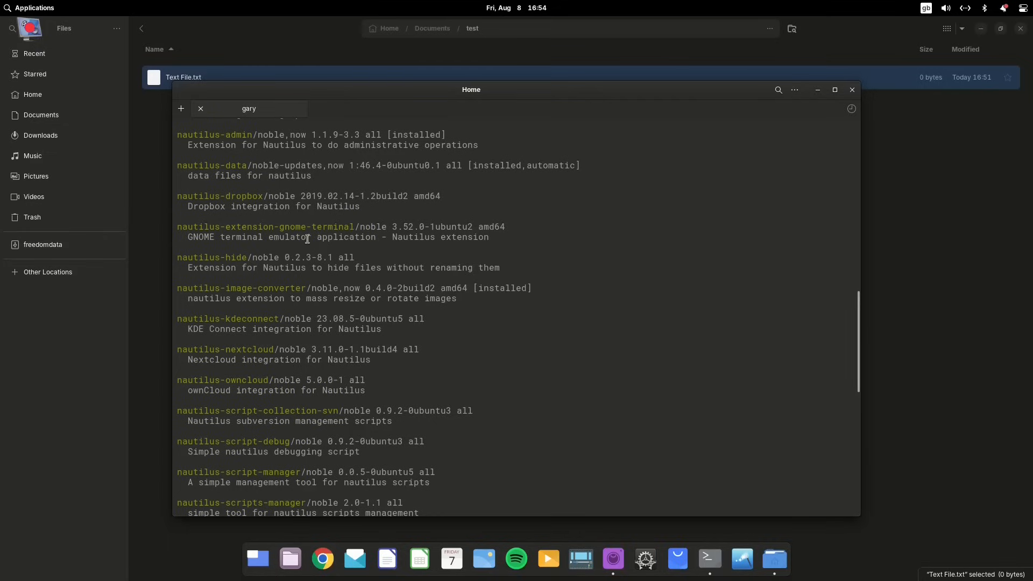
mouse_move(191, 257)
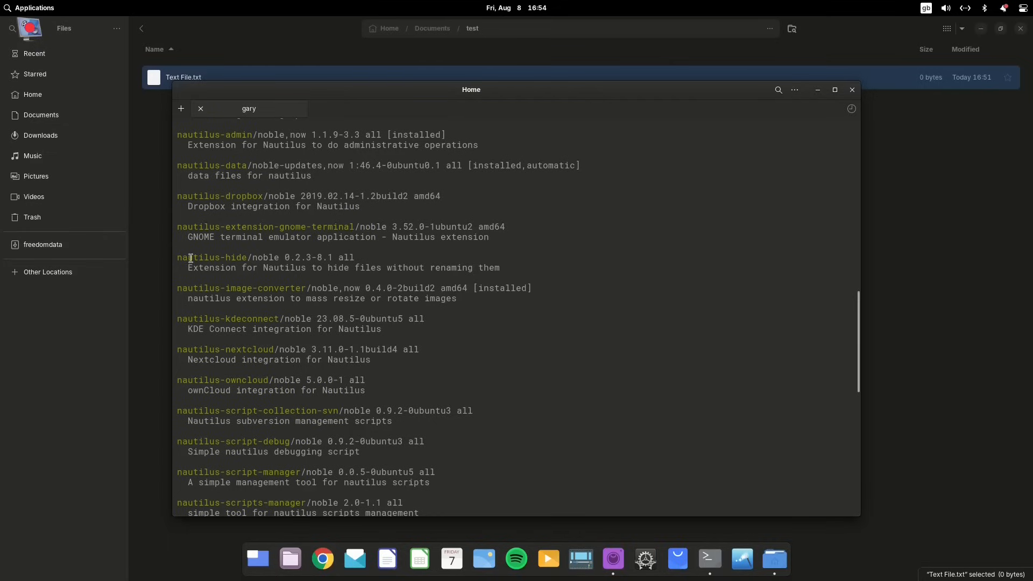
mouse_move(415, 324)
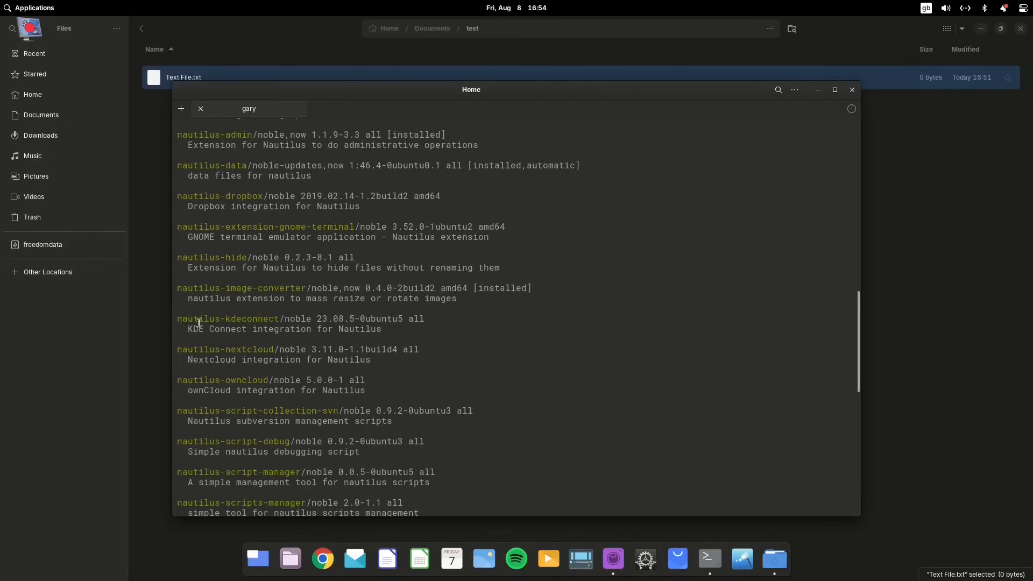
mouse_move(177, 349)
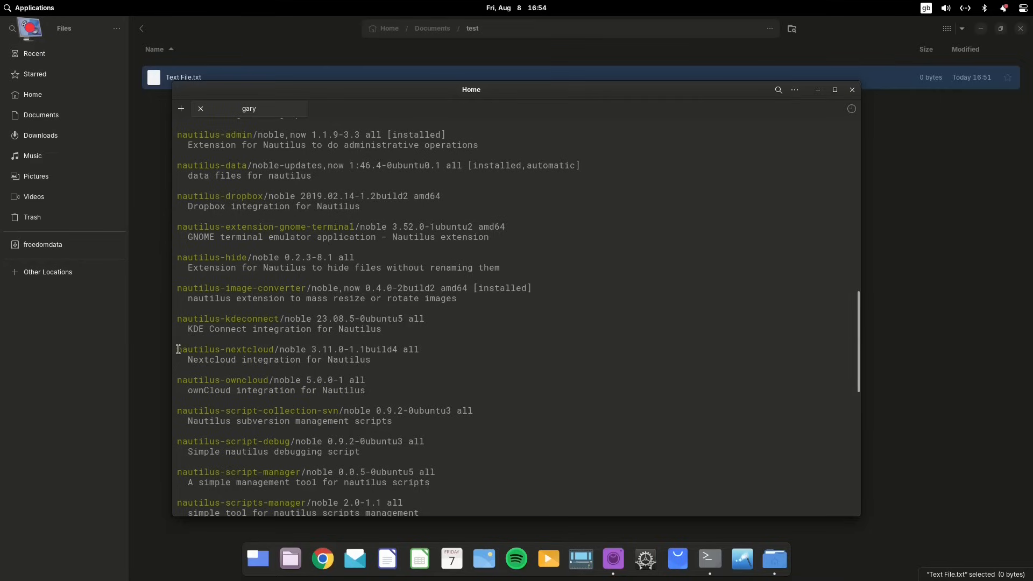
double_click(226, 349)
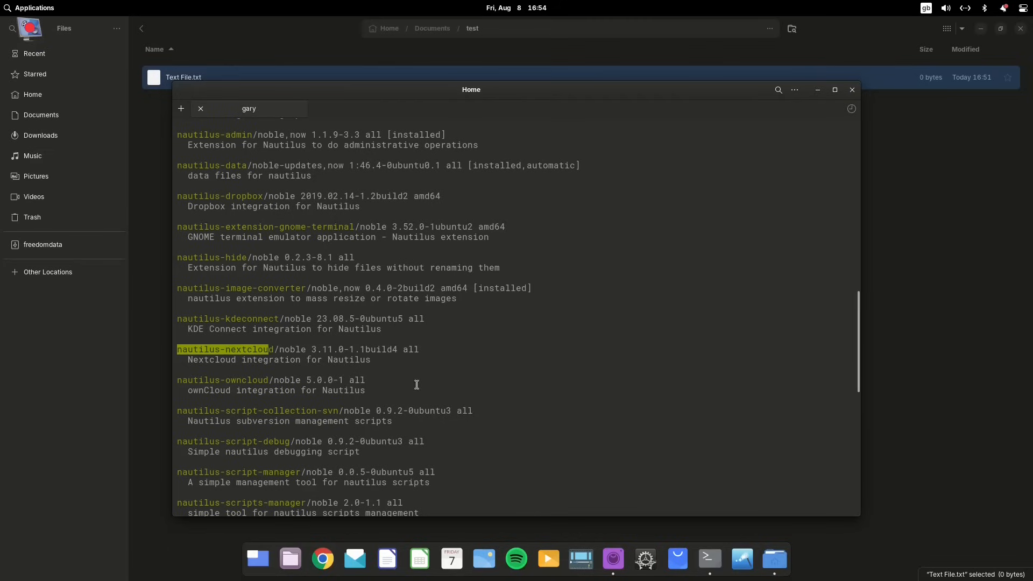
scroll(down, 3)
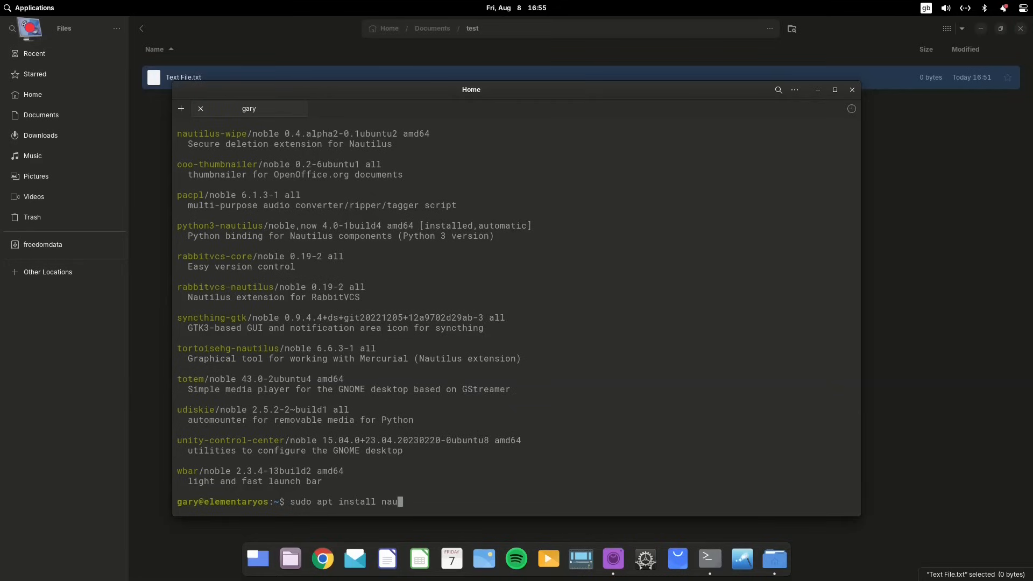
text(tilus-ne)
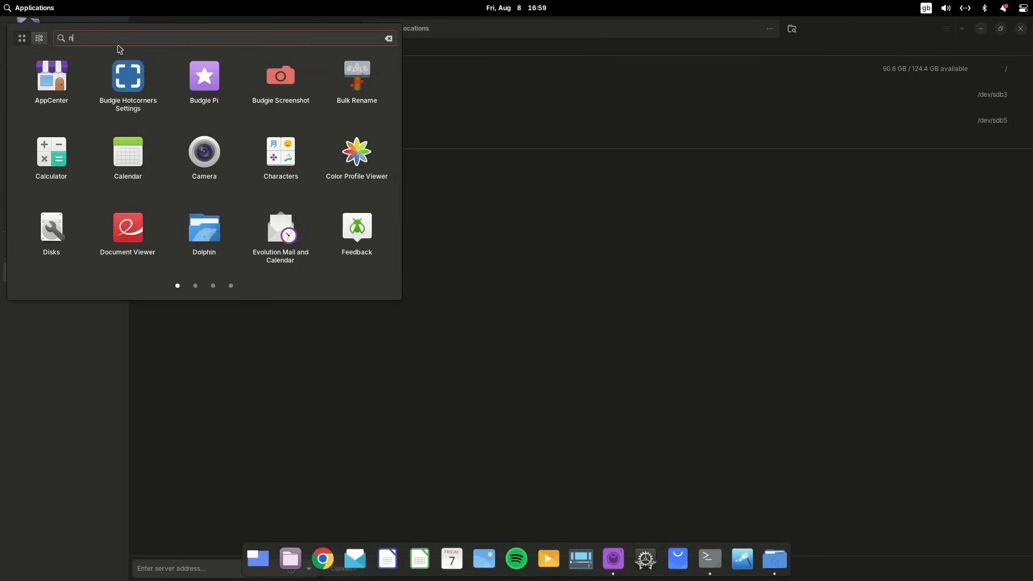
Step: Launch the Nextcloud client and choose to log in to an existing server
text(ext)
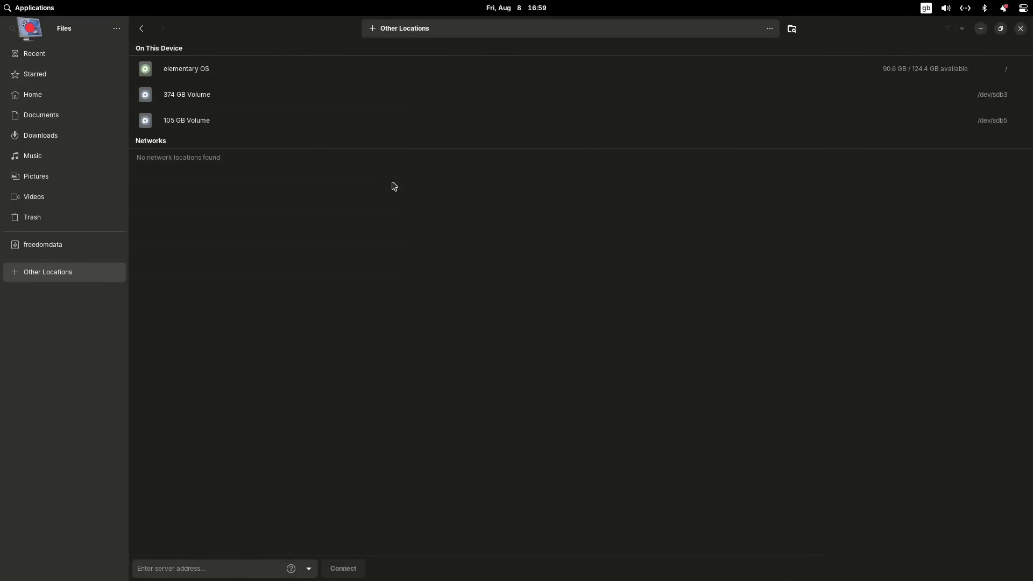
click(790, 560)
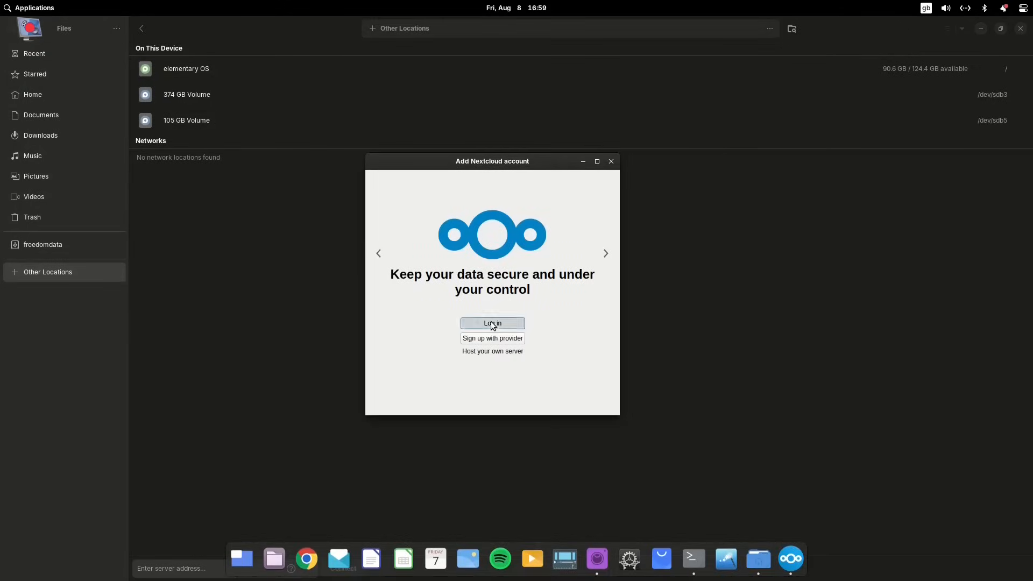
click(491, 324)
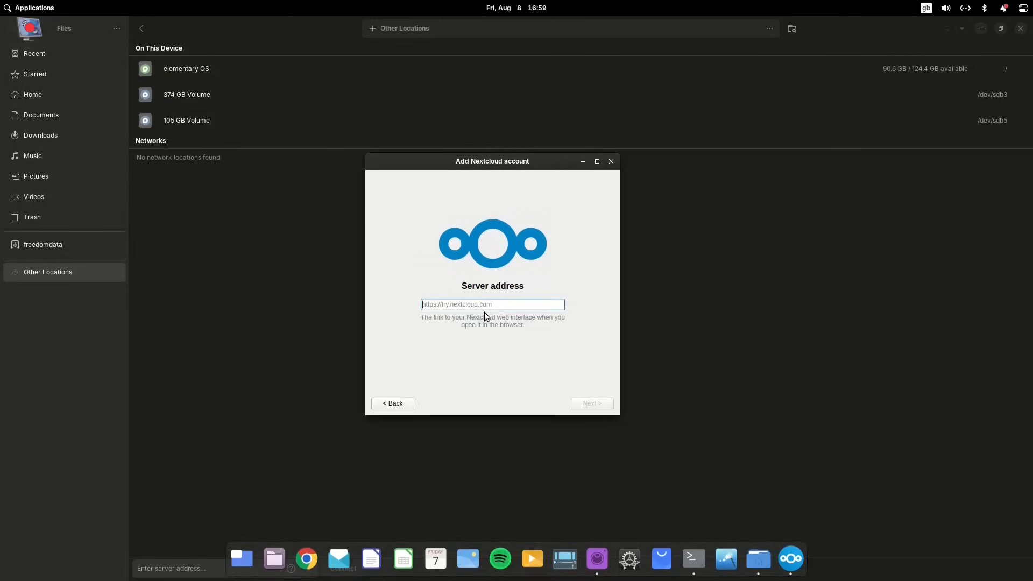
Step: Submit the server address 192.168.1.127/nextcloud/remote.php/dav/files and continue to the browser login
text(198)
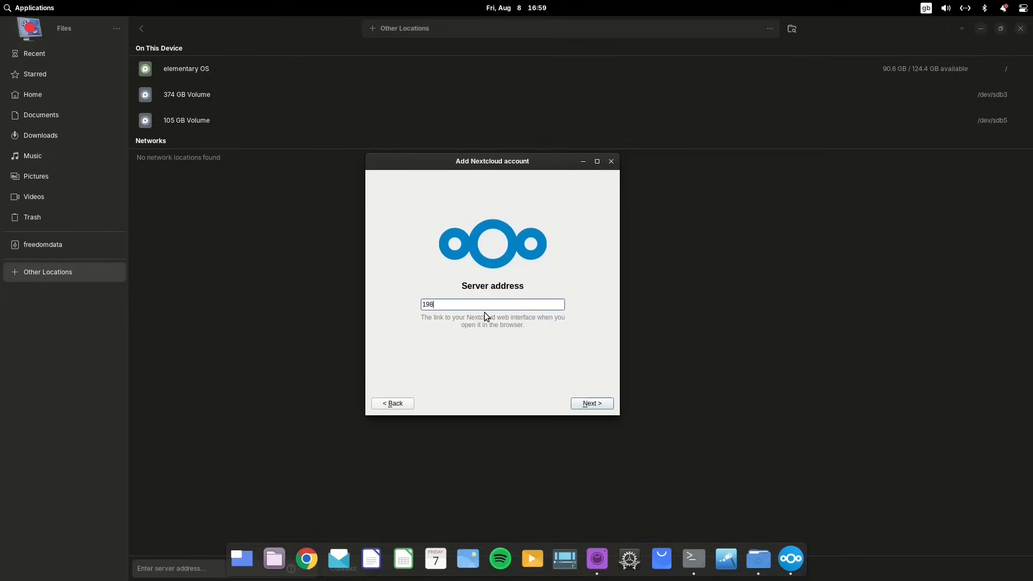
text(192.168.)
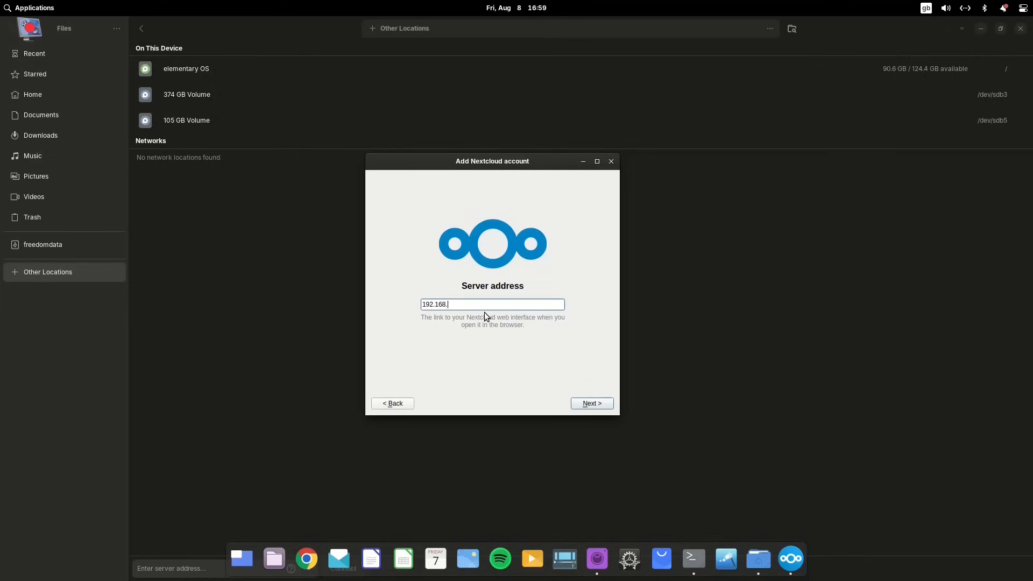
text(1.127.)
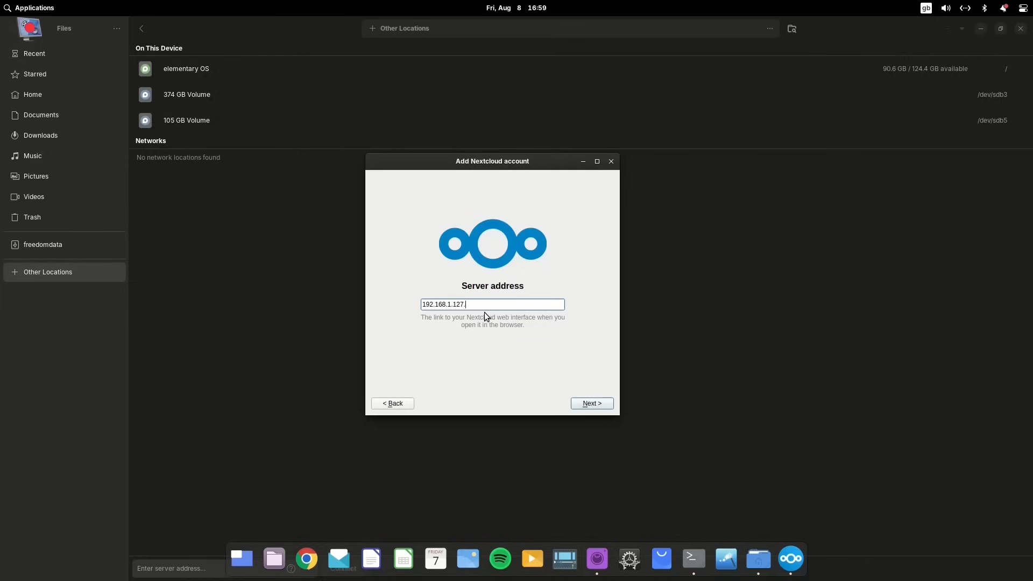
text(/n)
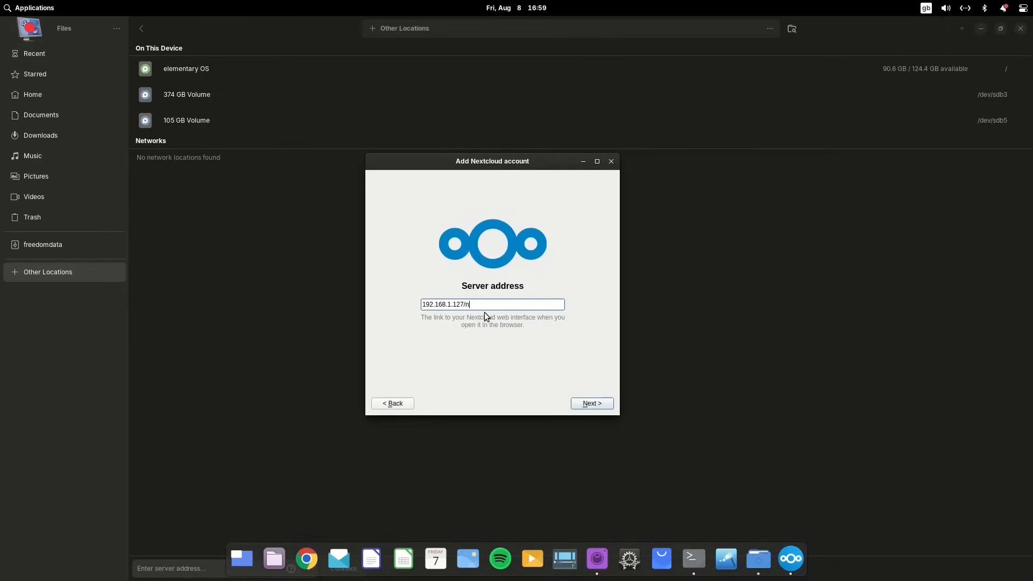
text(extcloud)
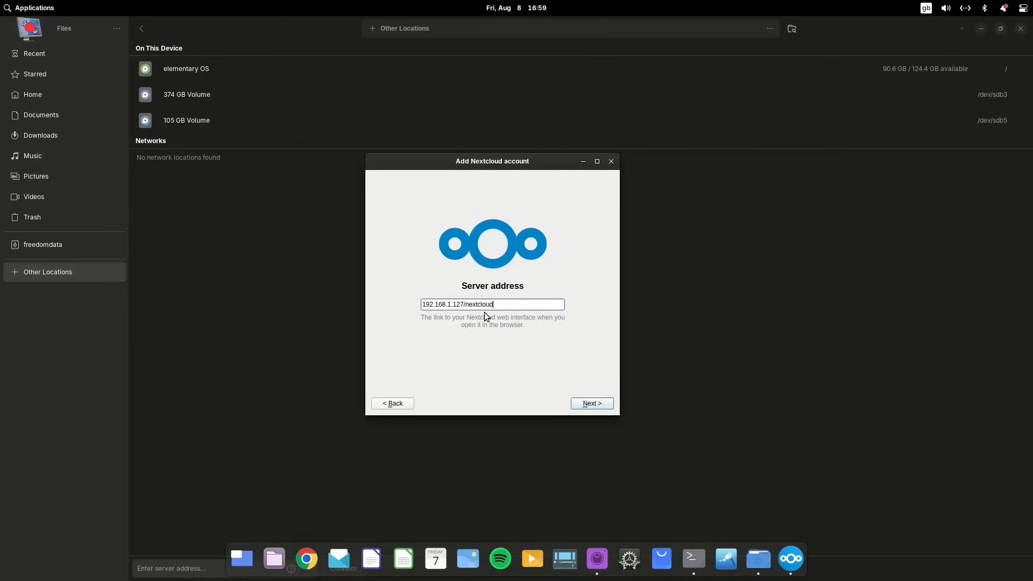
text(/)
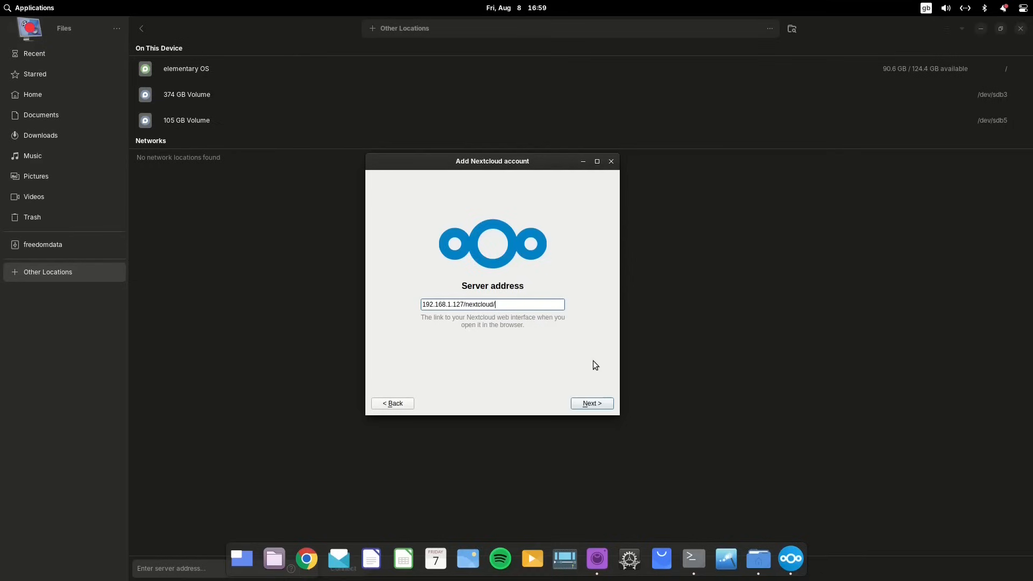
text(remote.php.)
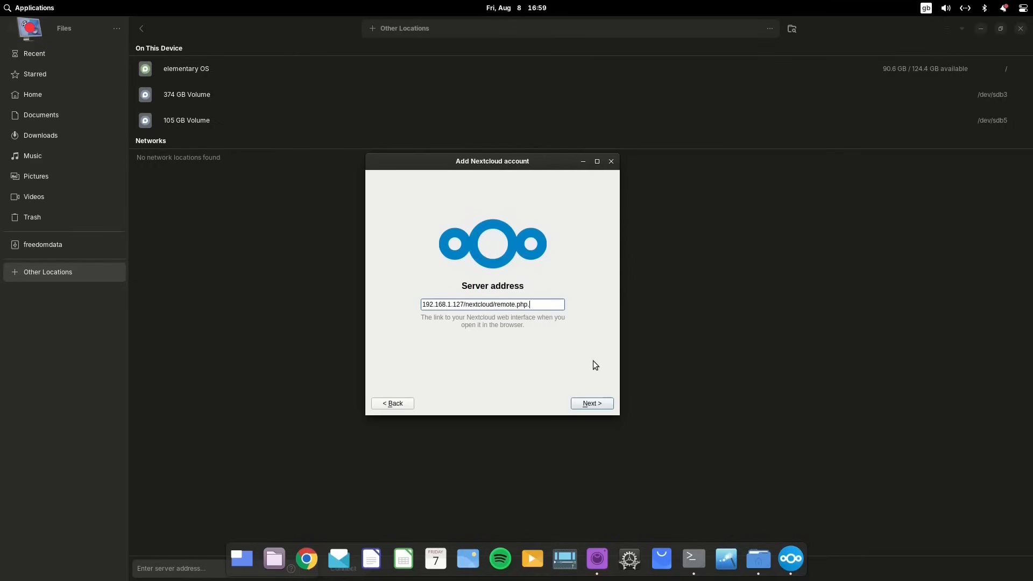
text(/)
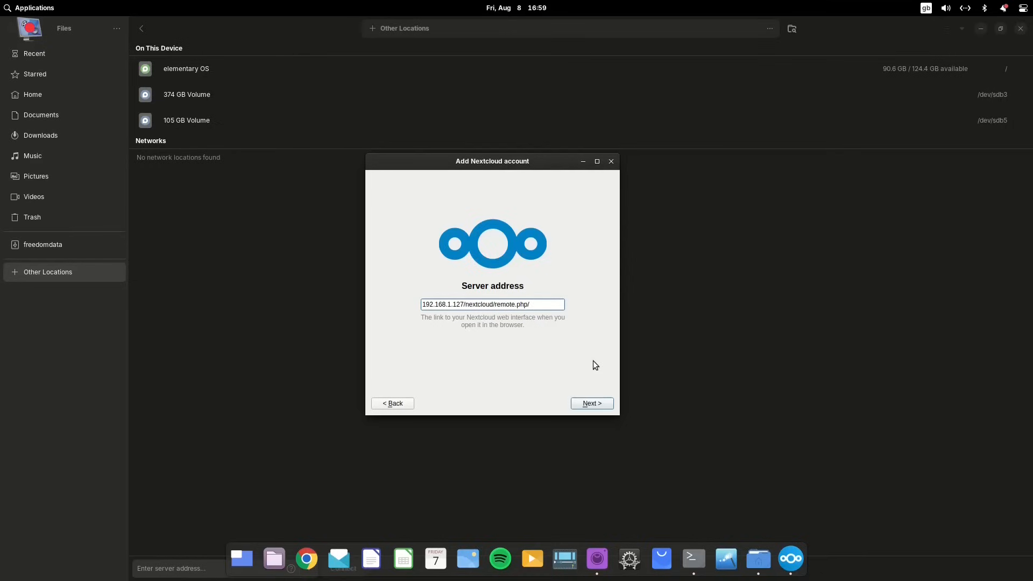
text(files)
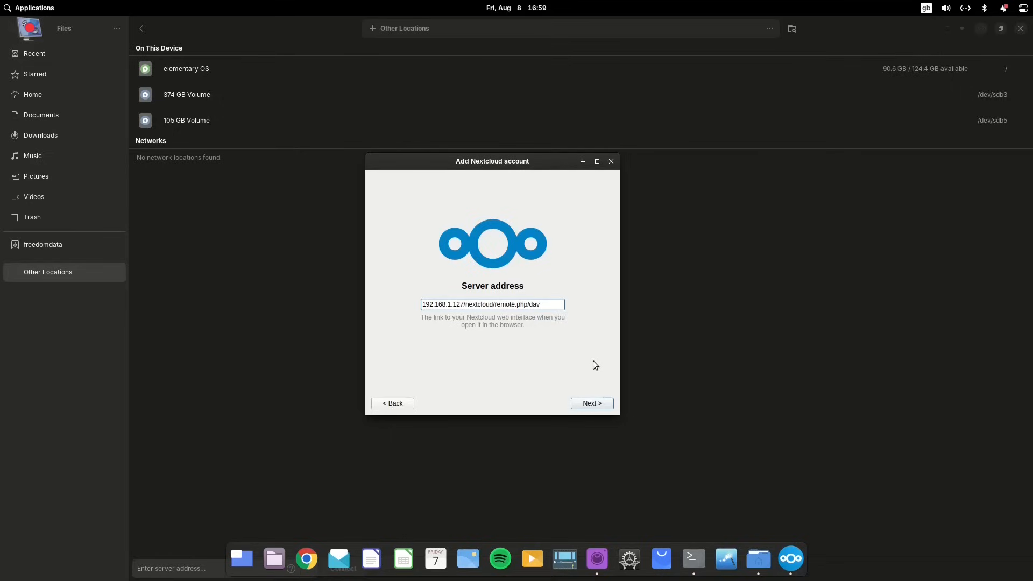
text(/files)
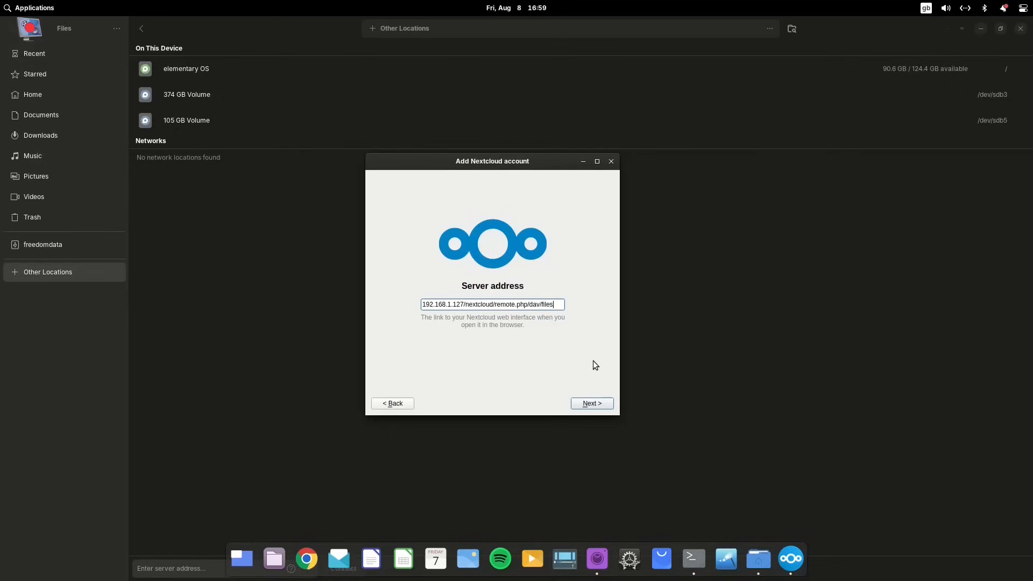
click(591, 404)
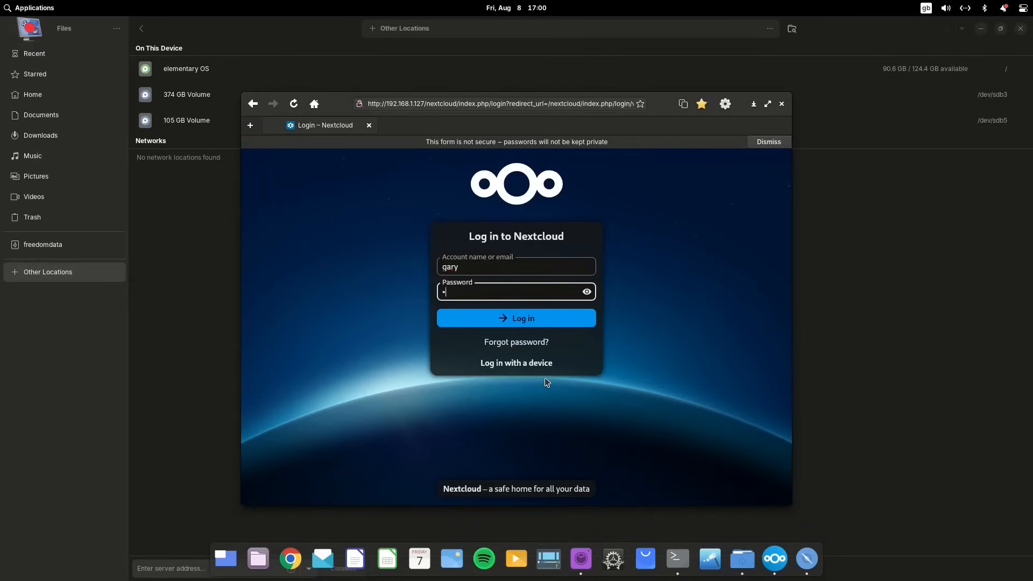
Step: Sign in to the Nextcloud server as gary with the account password
text(password)
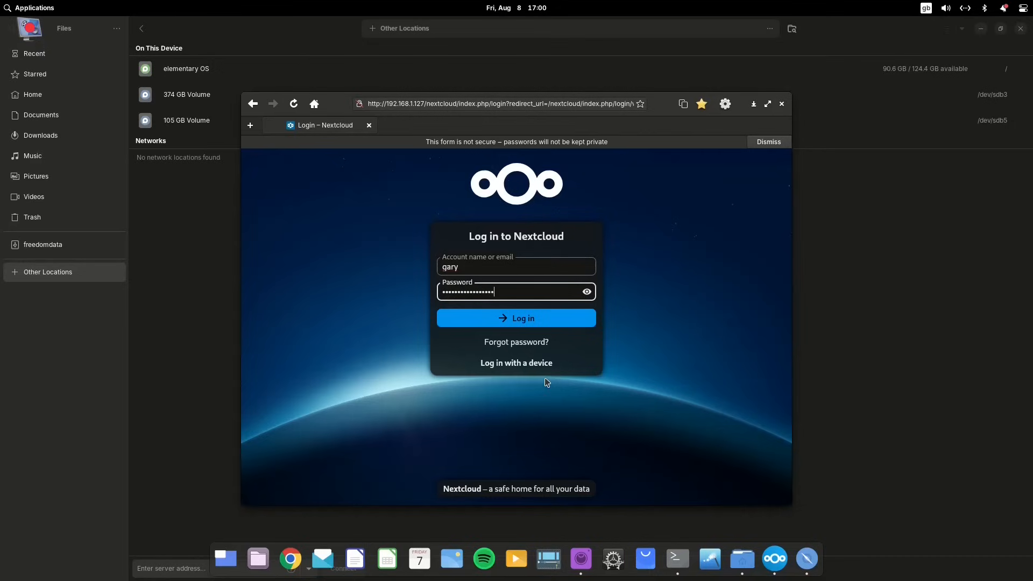
click(515, 318)
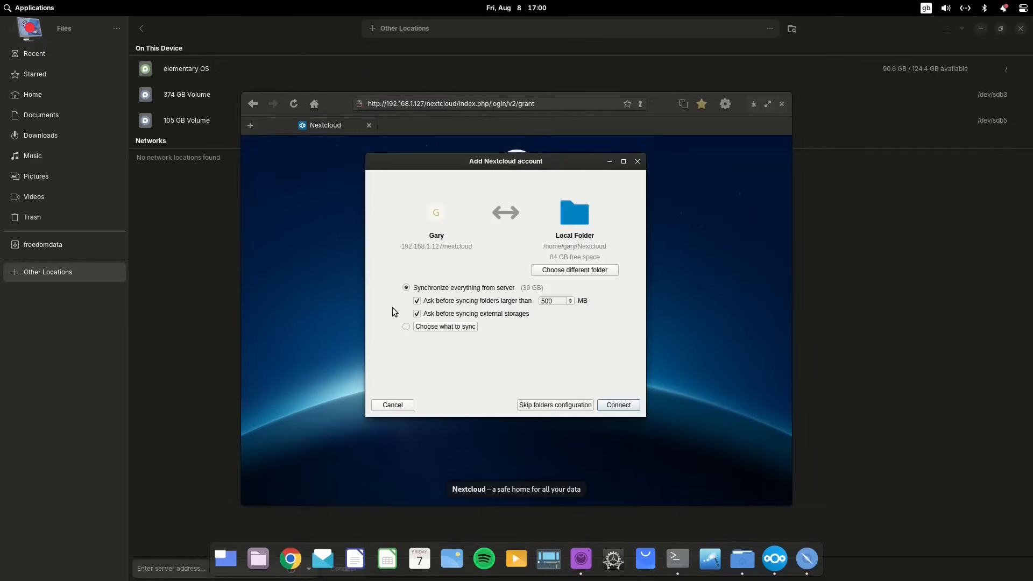
mouse_move(586, 302)
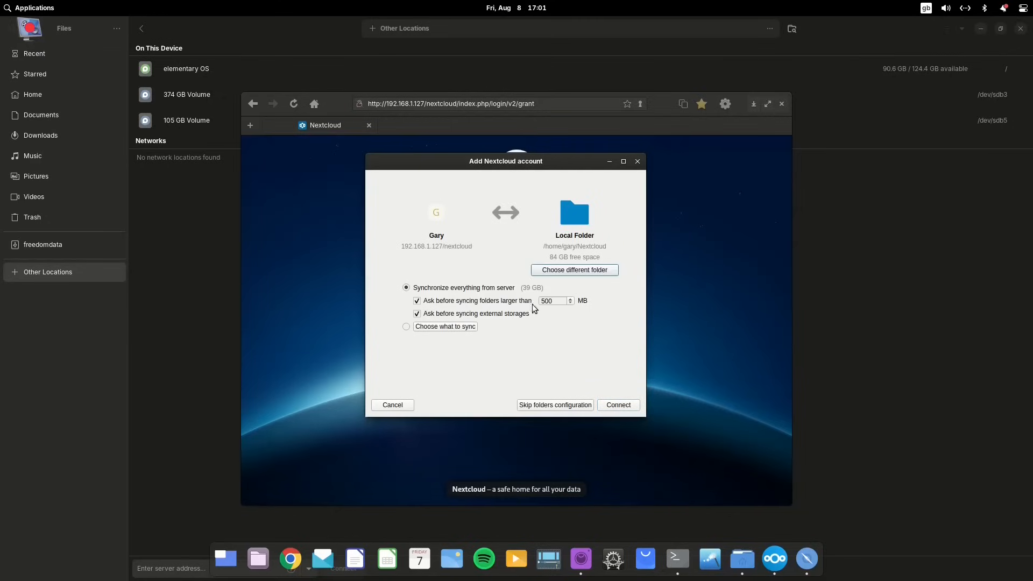
Step: In Choose What to Sync, exclude the Talk, Videos and Games folders
click(407, 327)
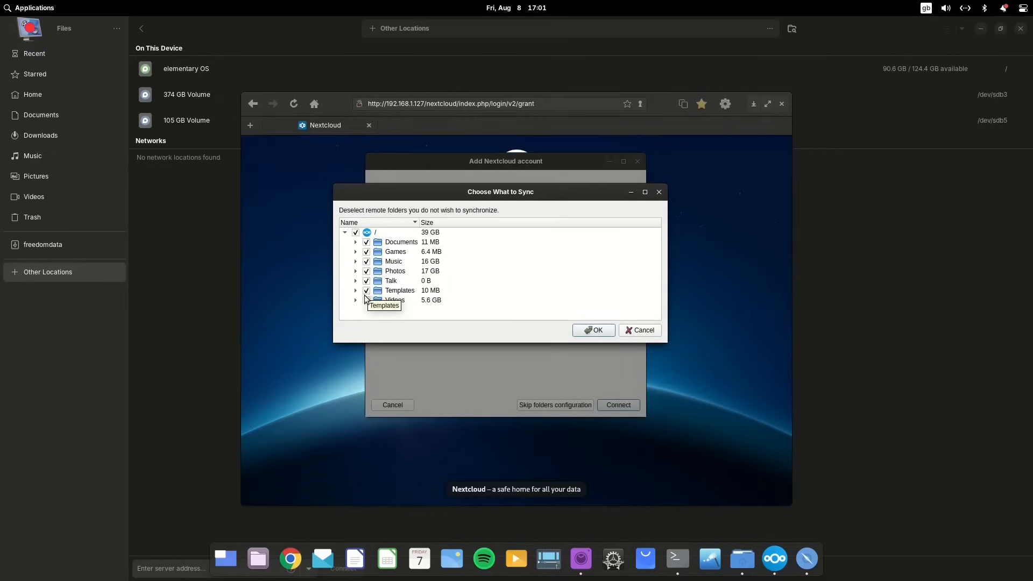
click(366, 280)
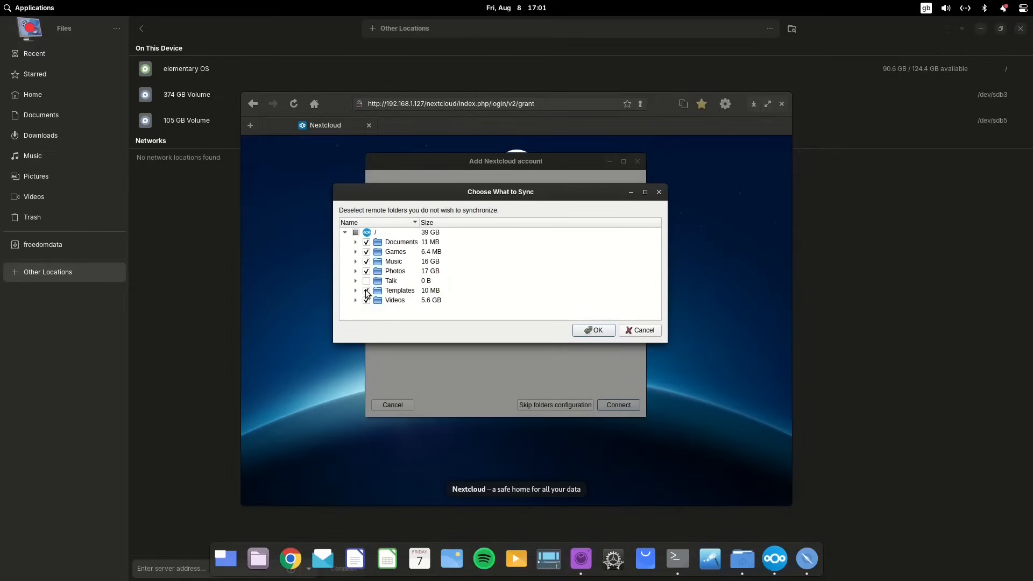
click(366, 300)
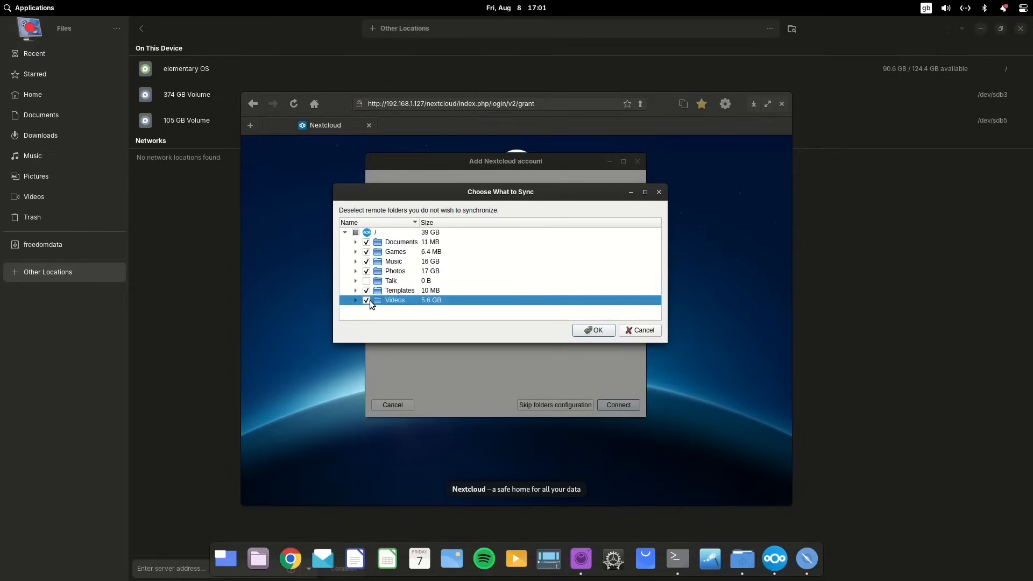
click(366, 300)
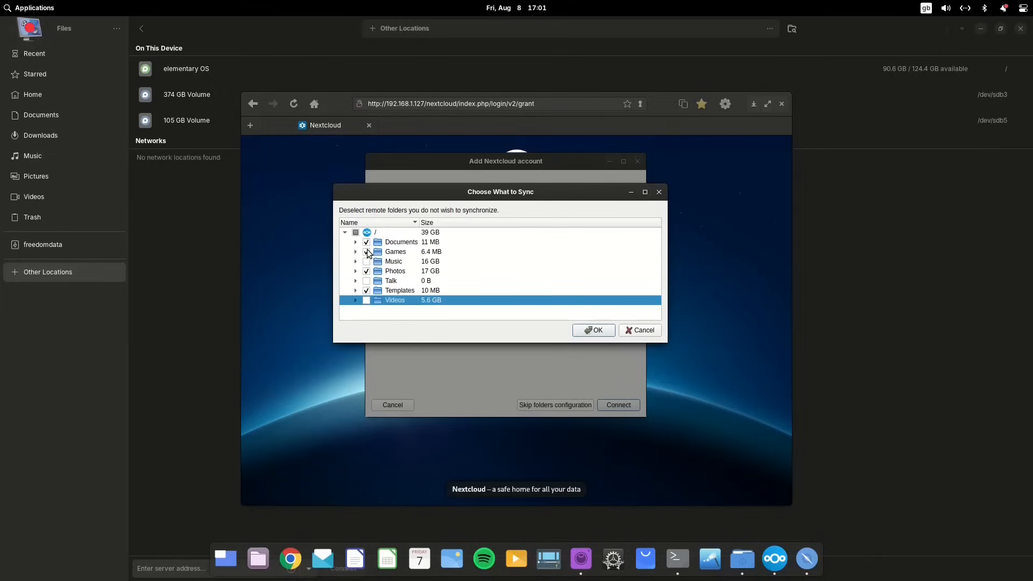
click(366, 261)
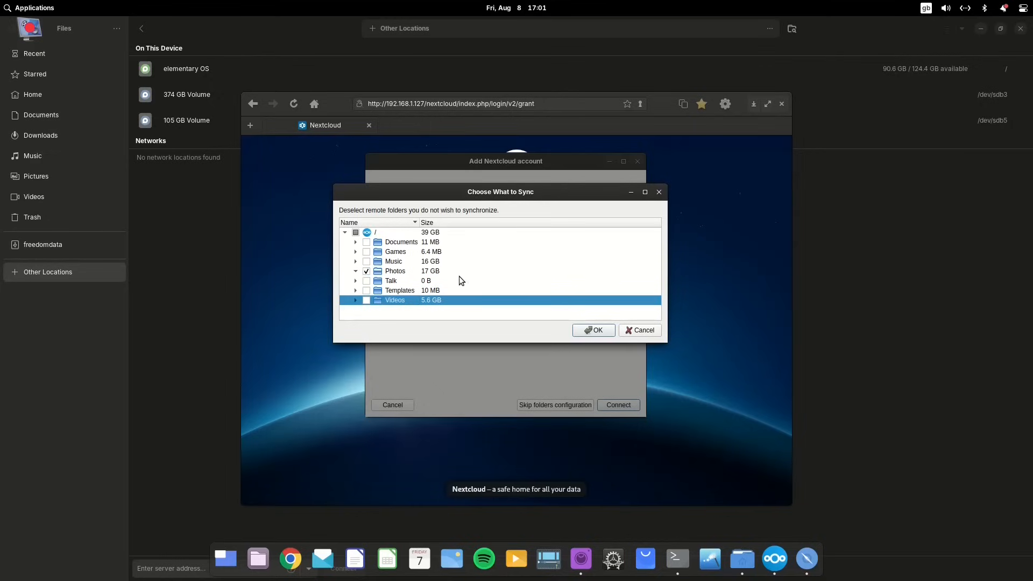
Step: Include Photos but not its Pictures subfolder, confirm, and connect the account to start syncing
click(356, 260)
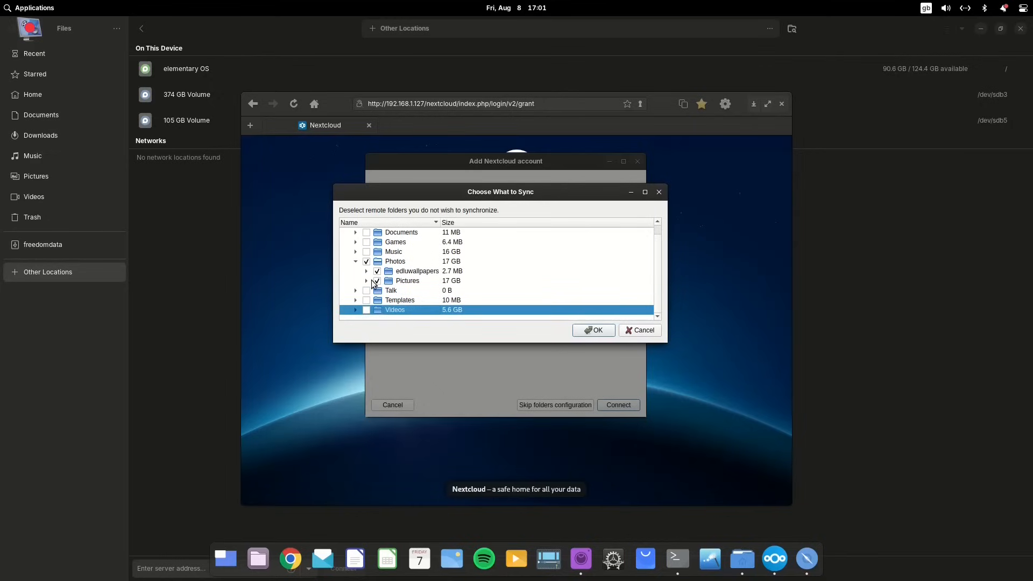
click(366, 281)
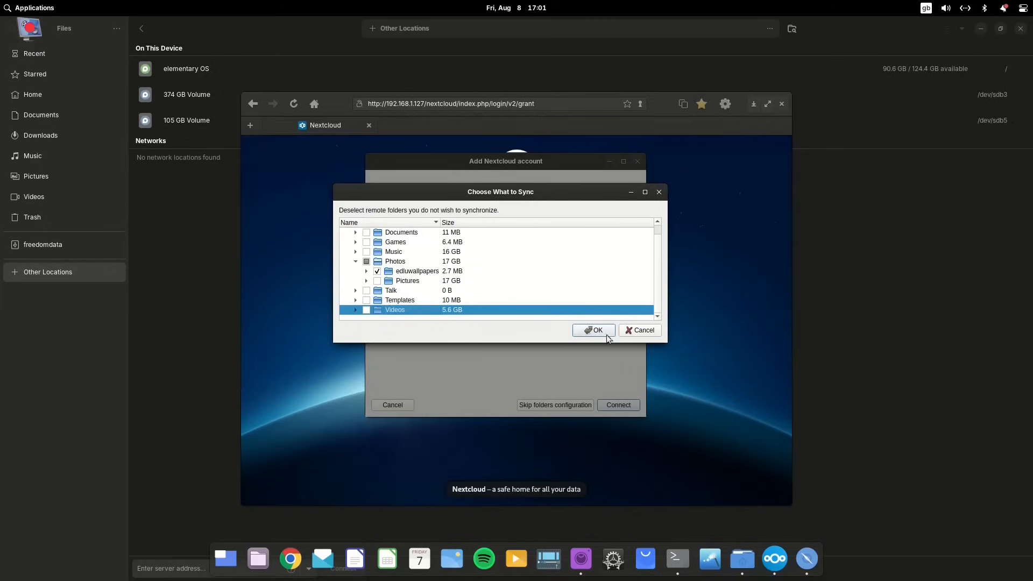
click(593, 330)
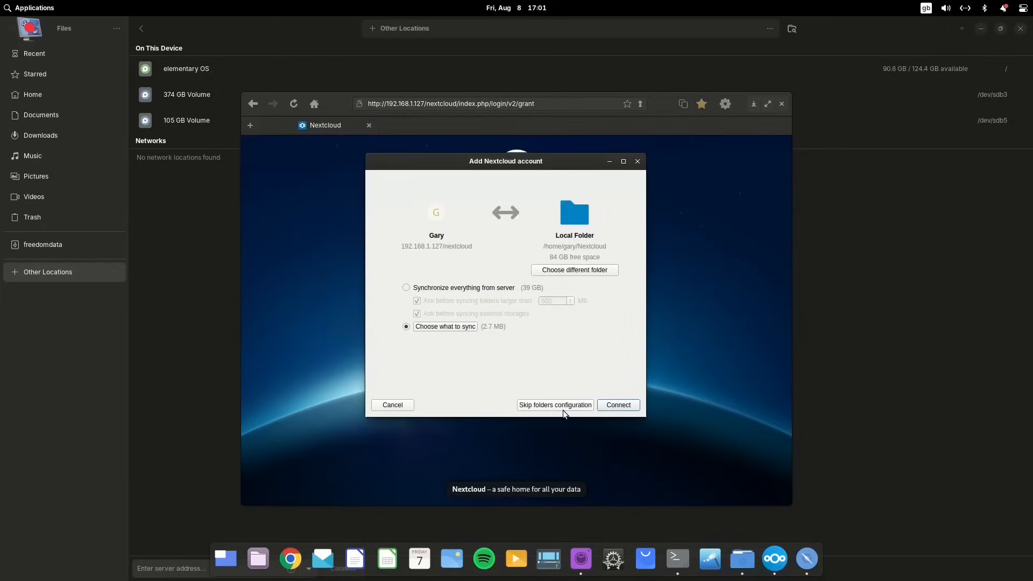
click(616, 405)
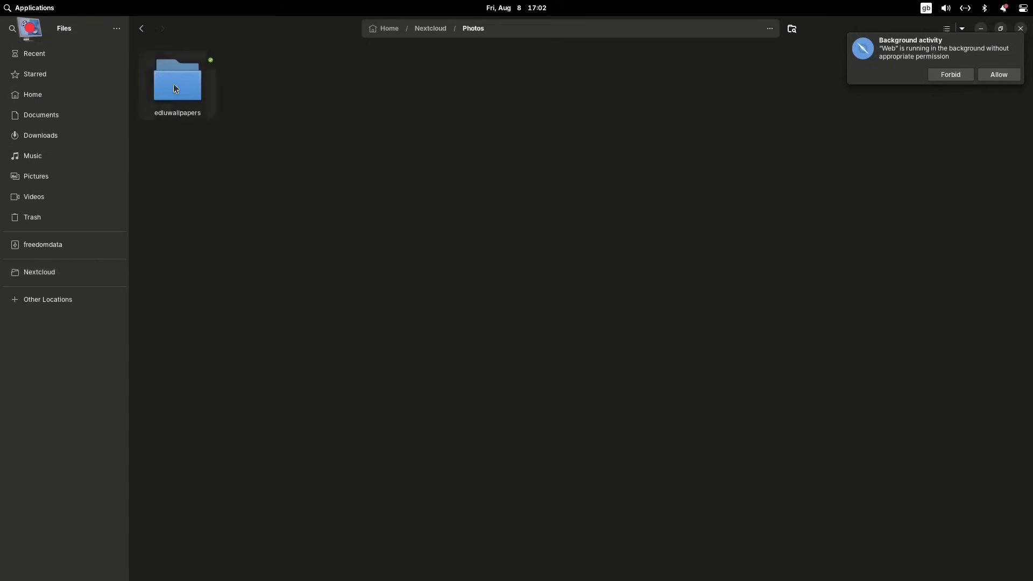
Step: Open the edluwallpapers folder in Nextcloud/Photos to show the synced JPEG images
double_click(177, 79)
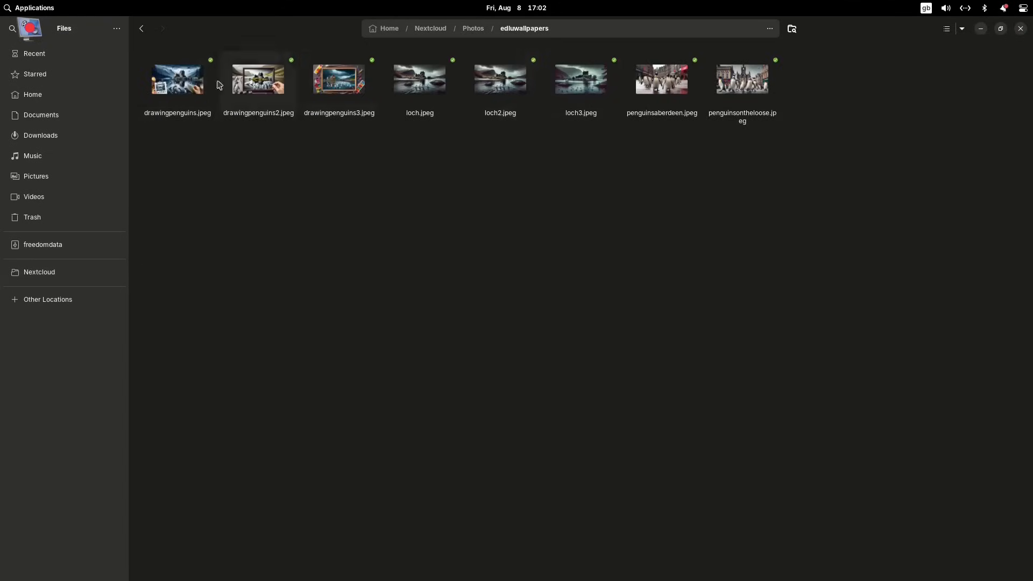
mouse_move(664, 154)
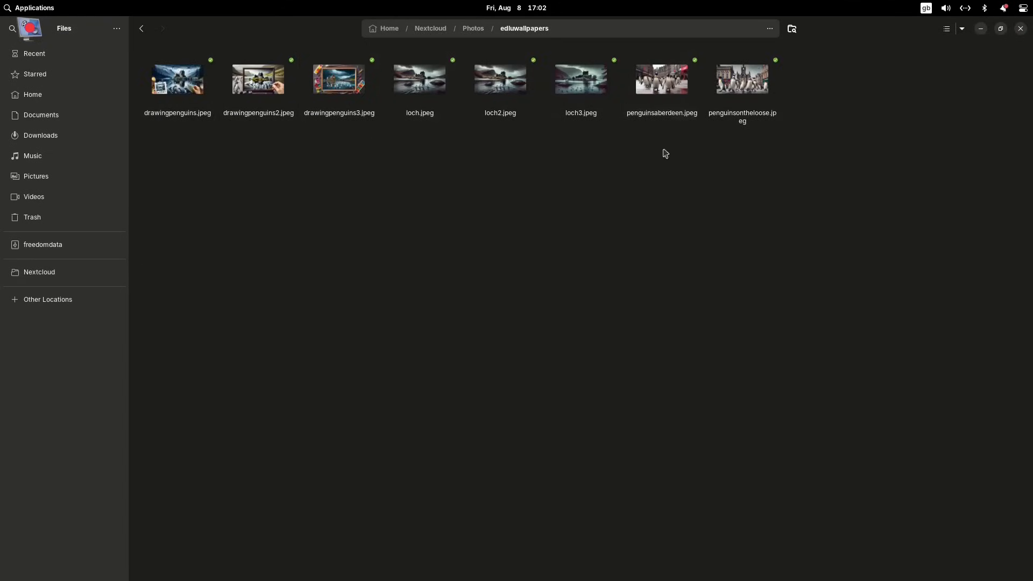
mouse_move(39, 272)
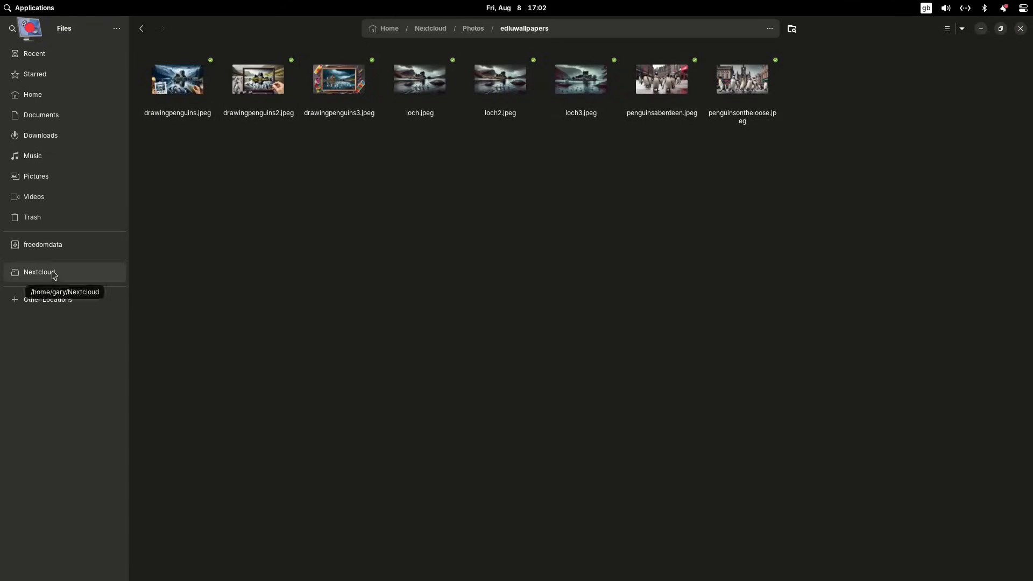
mouse_move(295, 209)
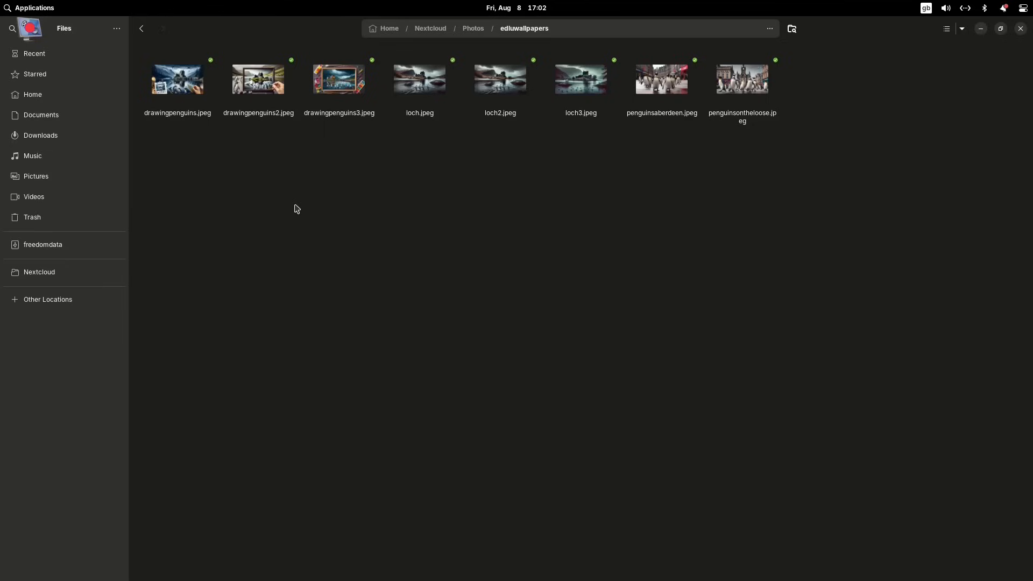
mouse_move(523, 241)
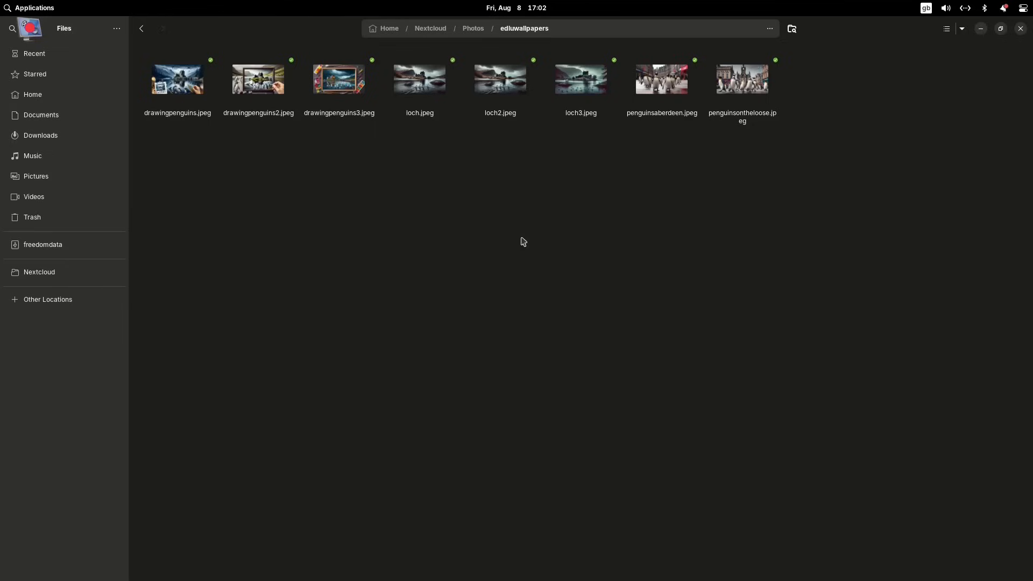
mouse_move(859, 158)
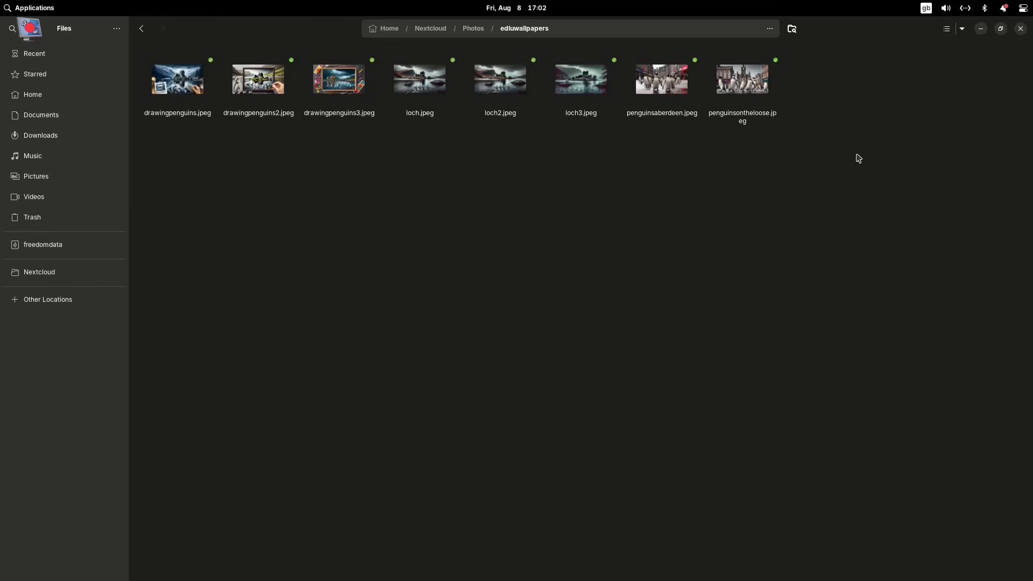
mouse_move(1003, 107)
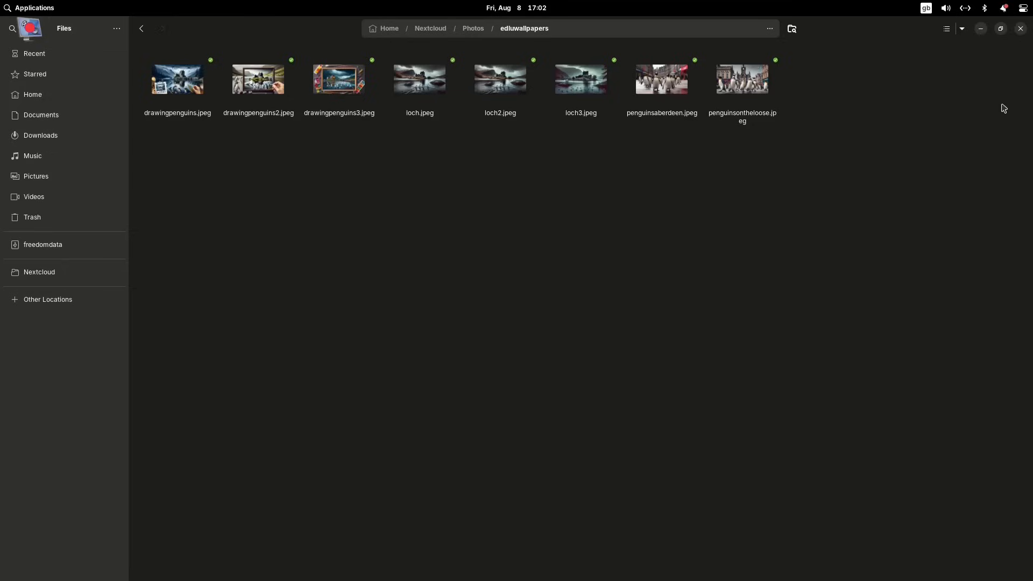
mouse_move(973, 205)
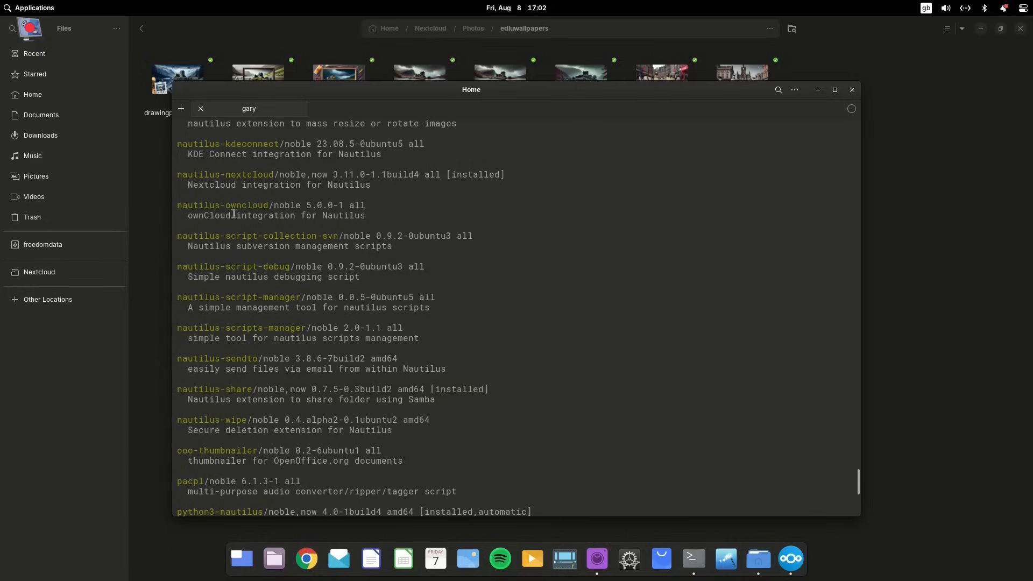
mouse_move(310, 236)
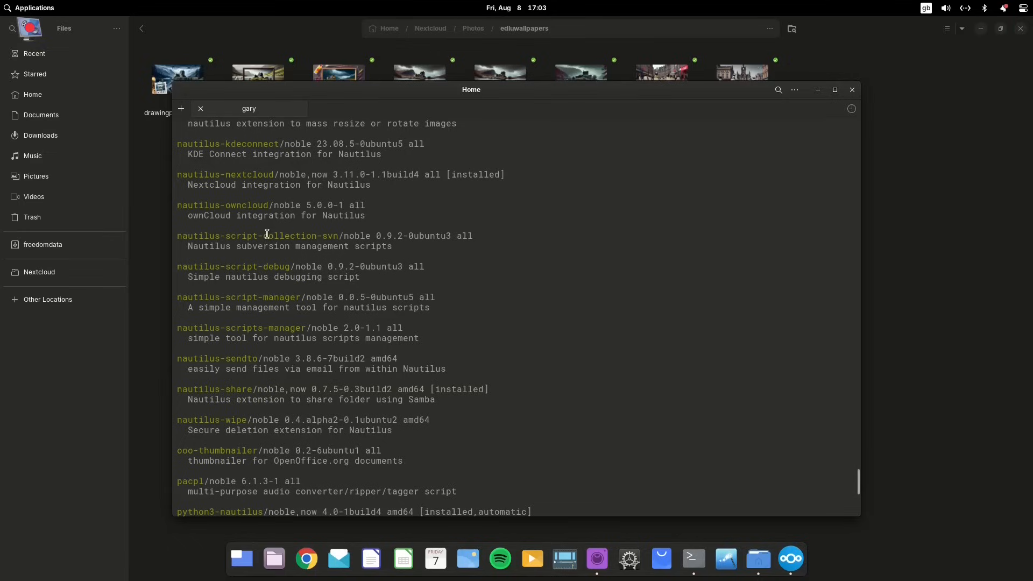
mouse_move(345, 247)
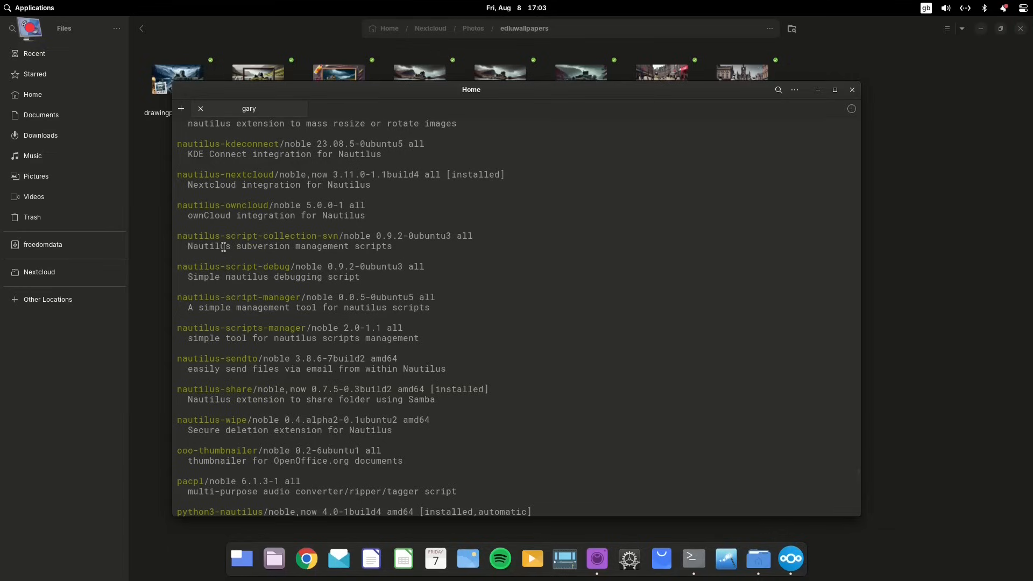
Step: Scroll through the apt list of nautilus extension packages, then bring Files back to the front
scroll(down, 3)
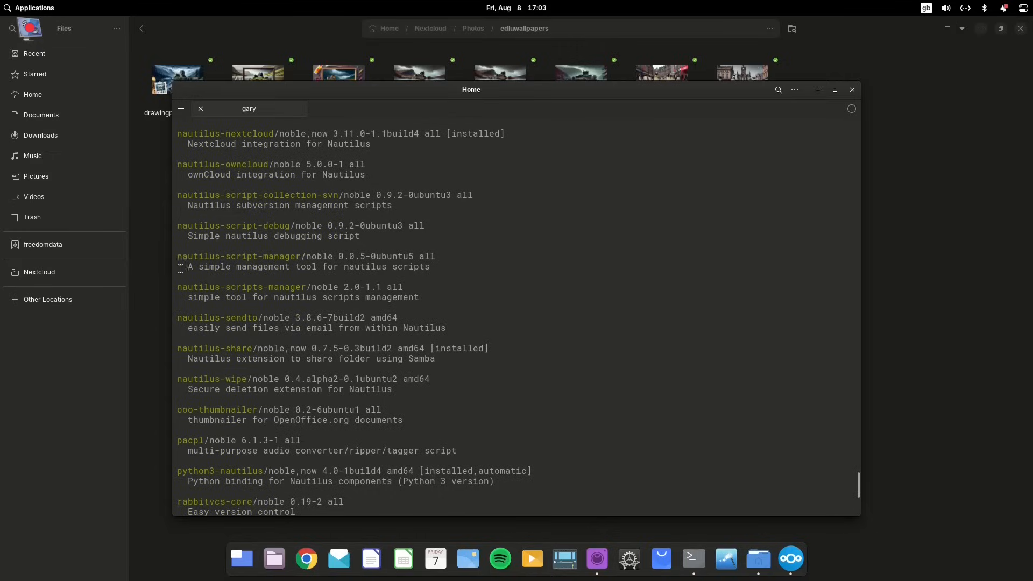
scroll(down, 3)
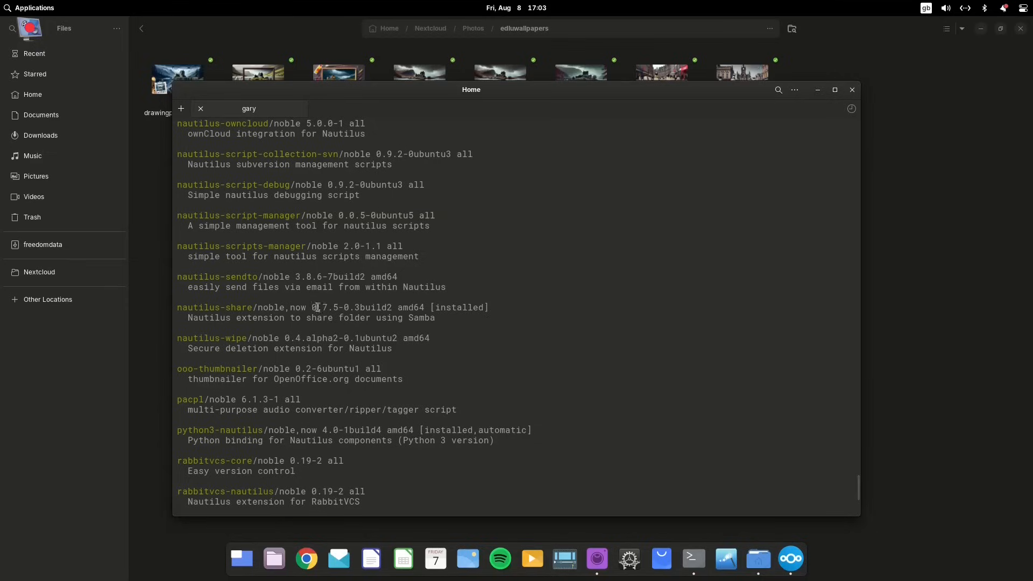
mouse_move(450, 322)
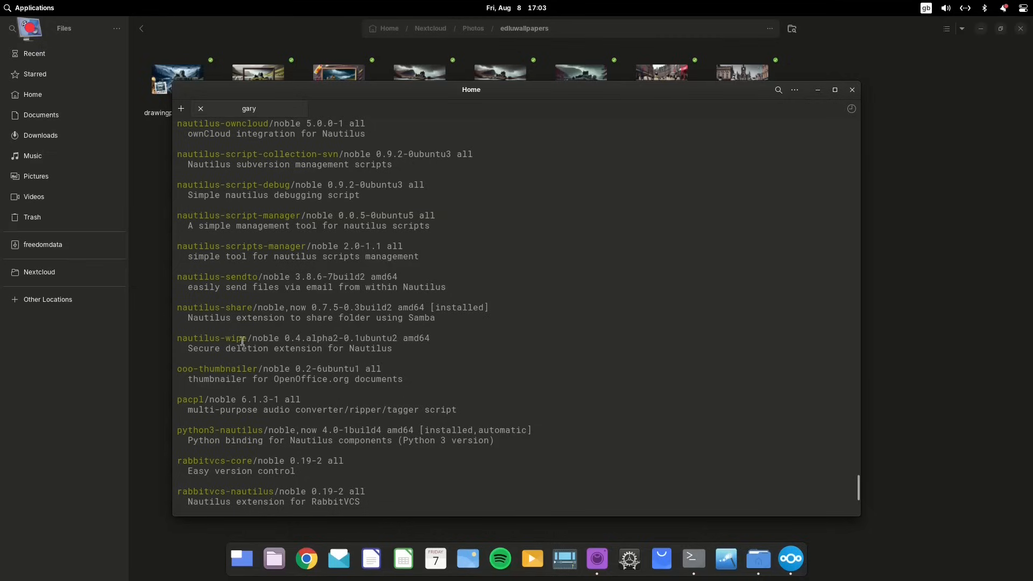
click(851, 90)
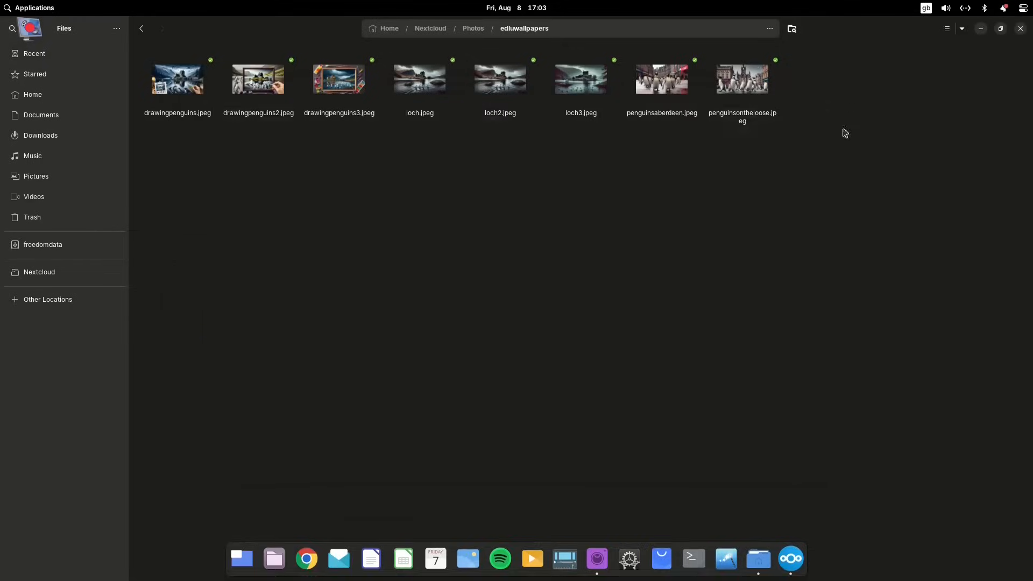
mouse_move(785, 238)
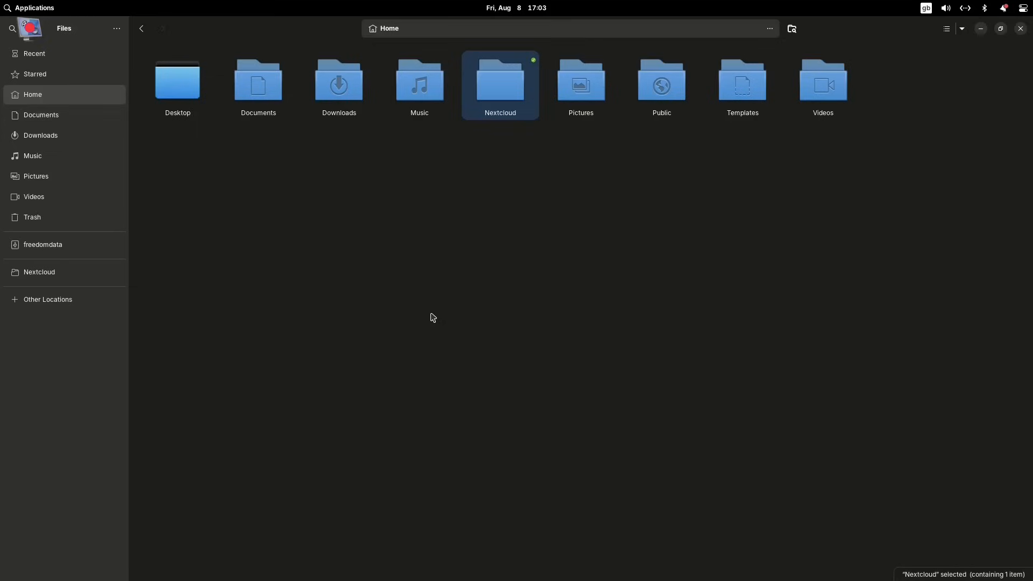
mouse_move(406, 402)
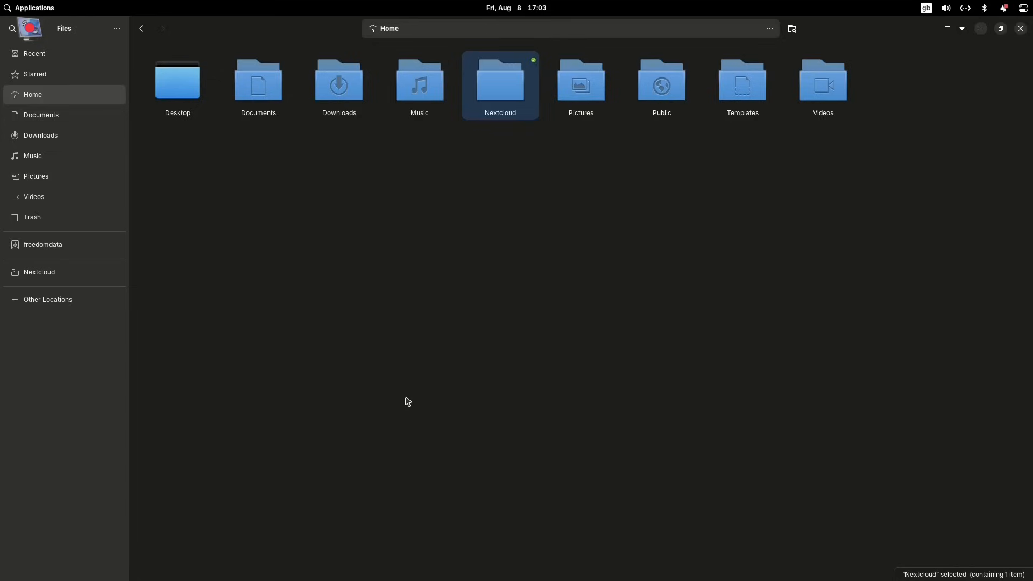
mouse_move(429, 382)
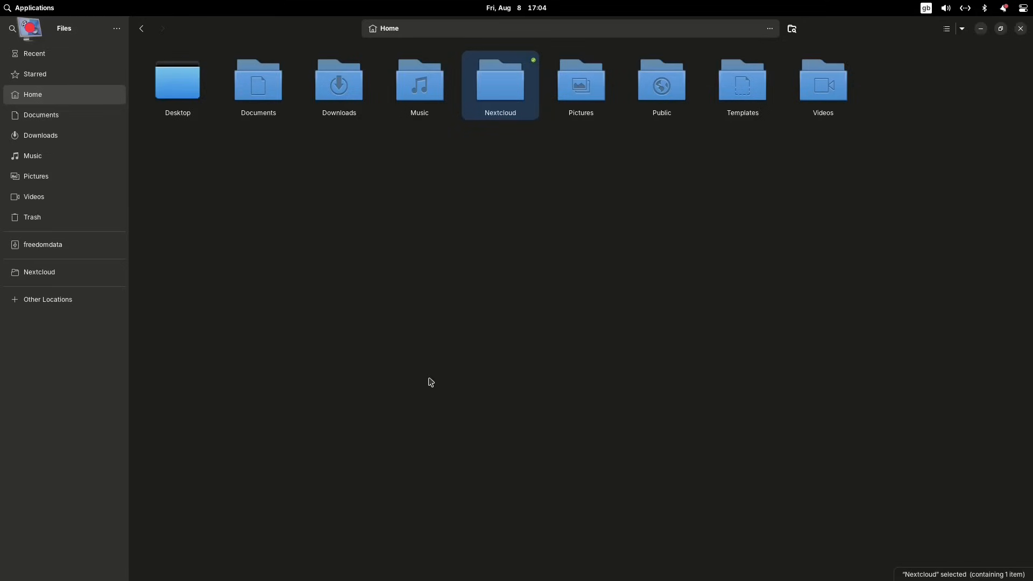
mouse_move(166, 139)
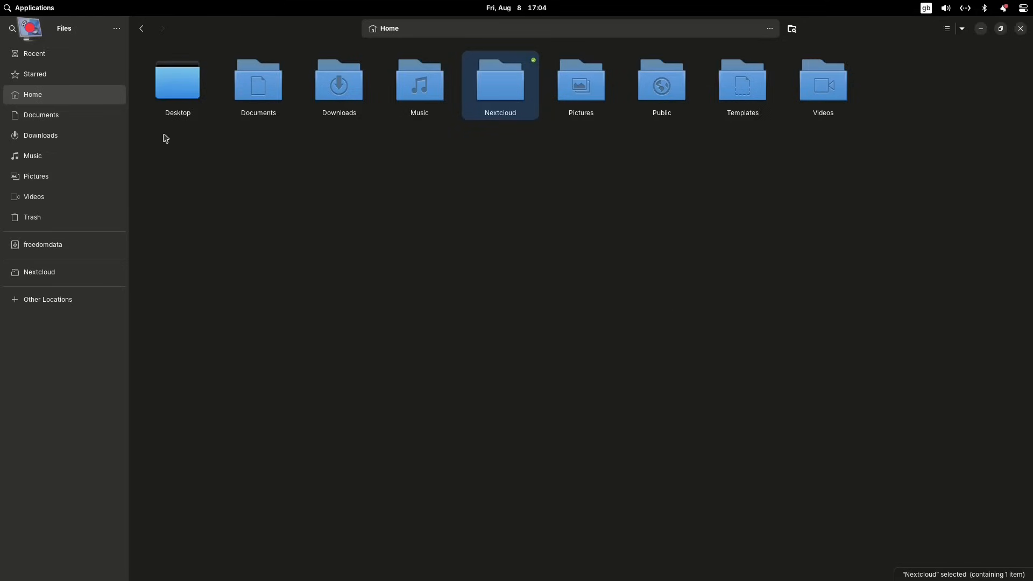